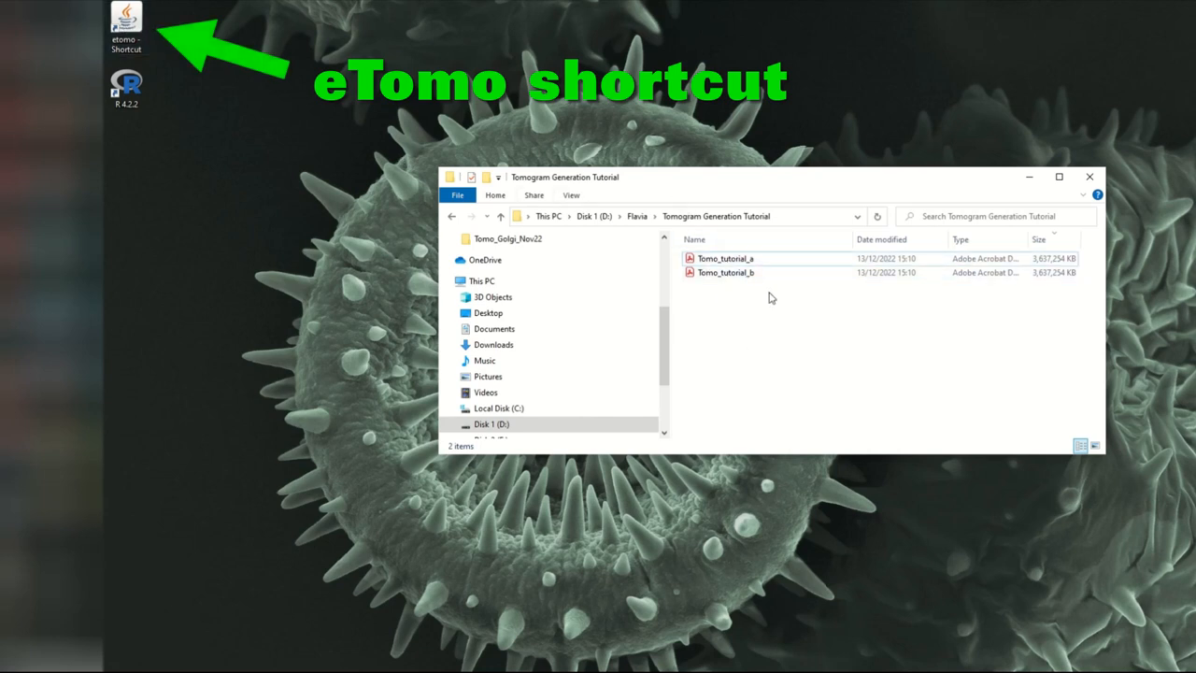
- Open PowerShell in the Tomogram Generation Tutorial folder and launch etomo
left_click(725, 259)
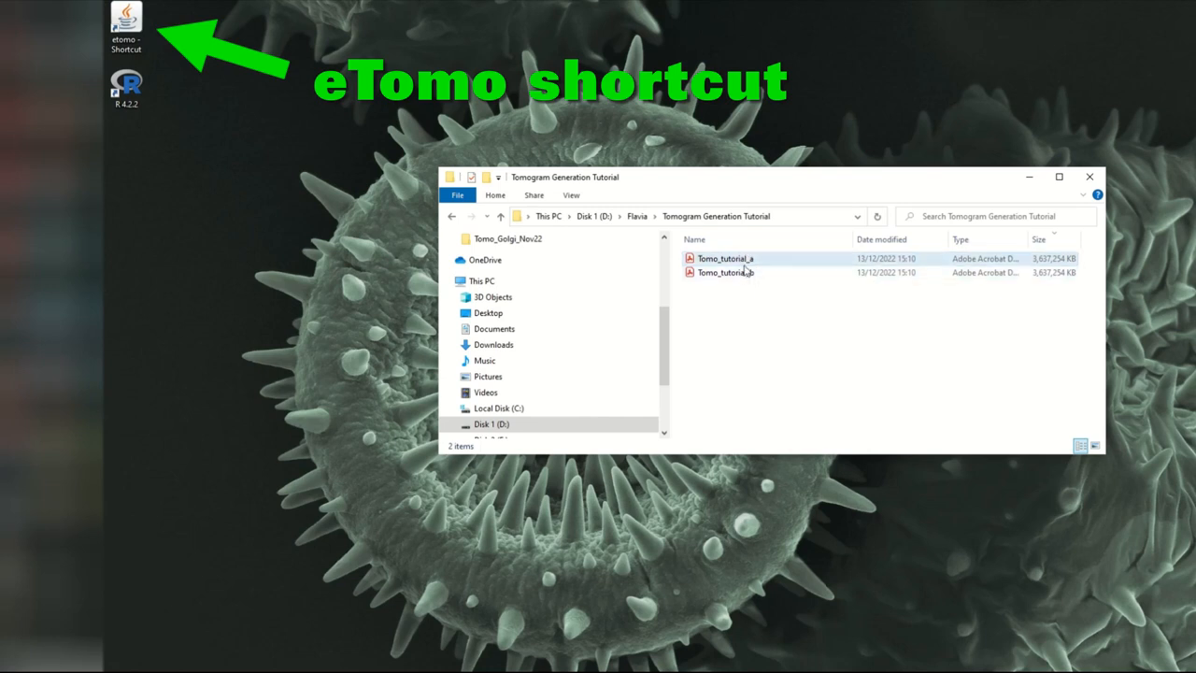
mouse_move(743, 272)
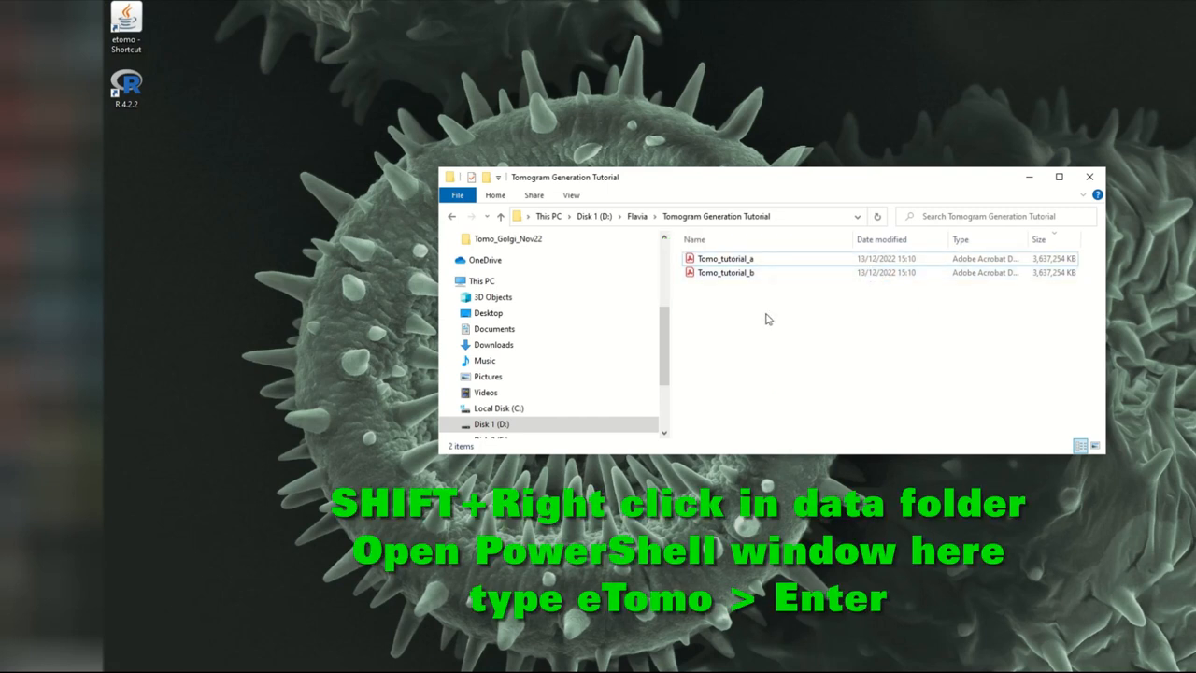
right_click(767, 318)
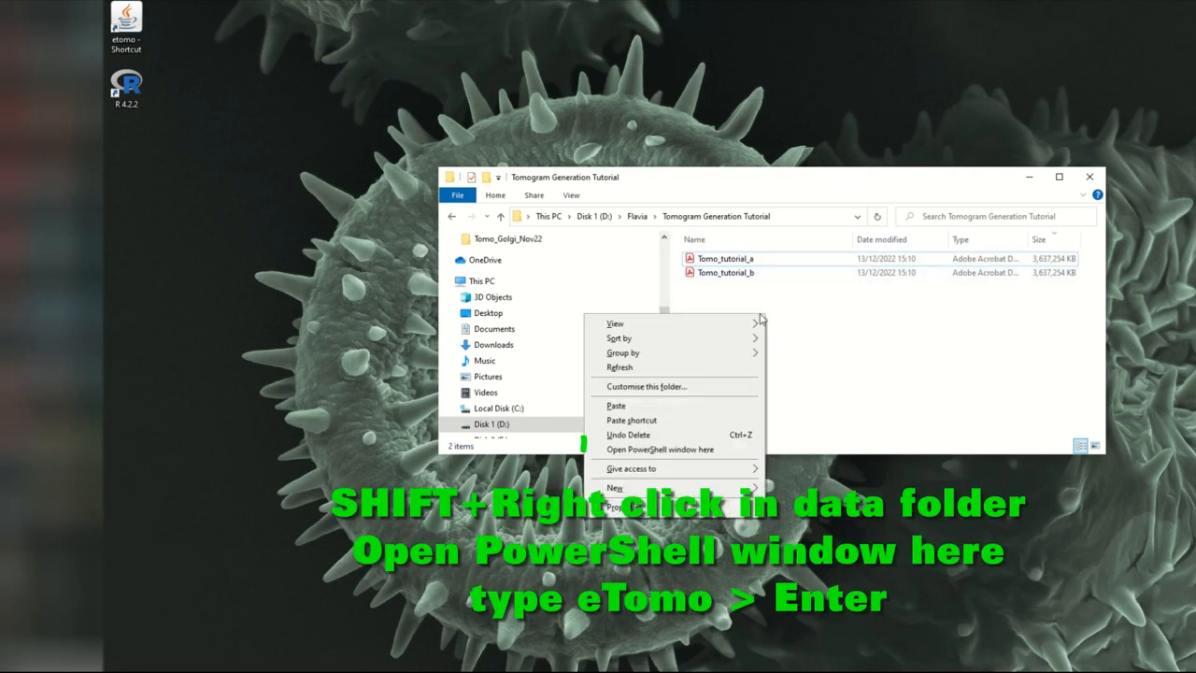
left_click(660, 450)
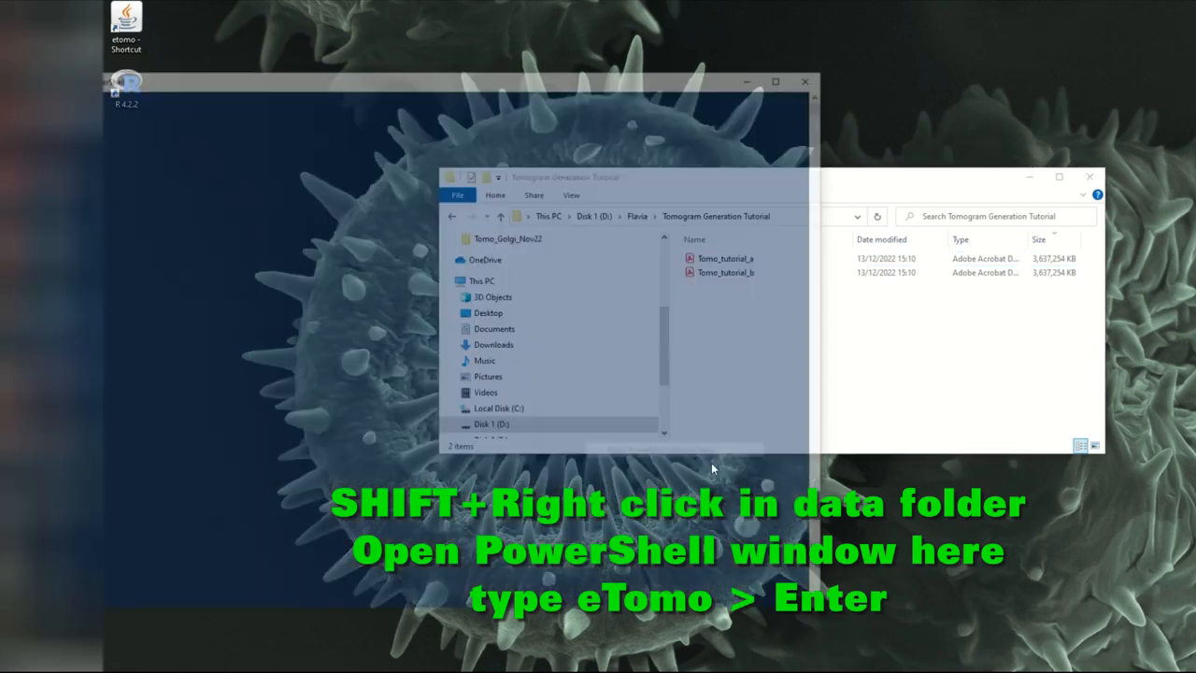
type("etomo")
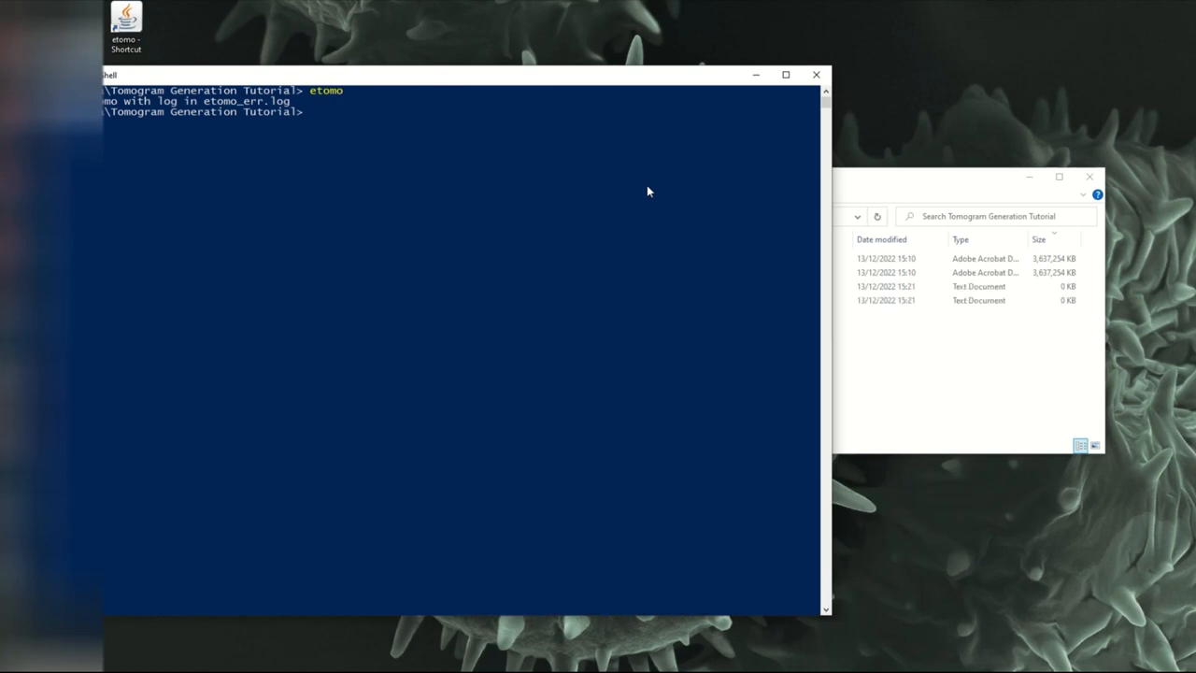
mouse_move(643, 190)
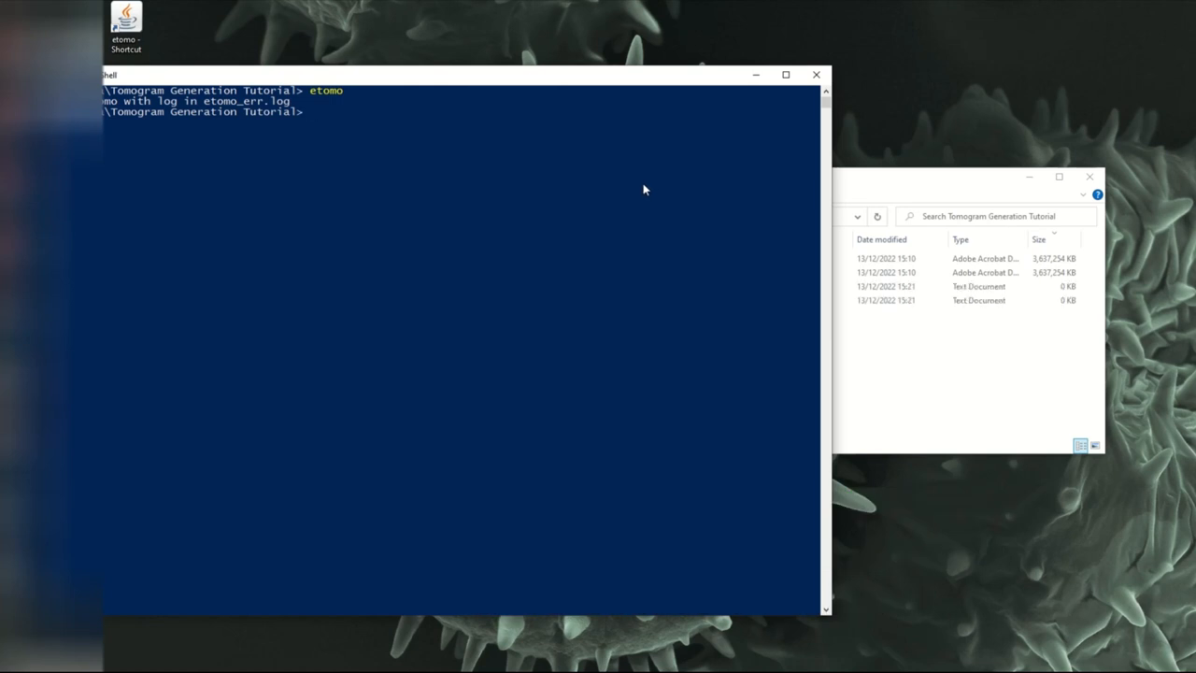
mouse_move(765, 76)
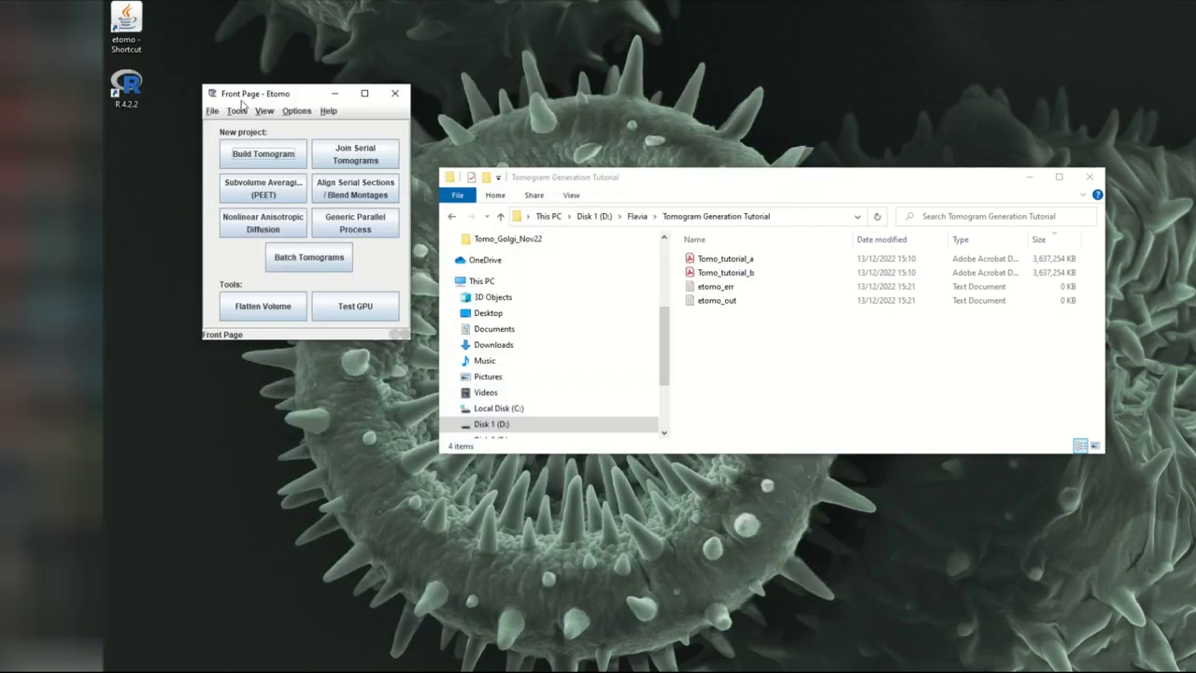
- Open the Etomo Settings dialog from the Options menu
left_click(296, 110)
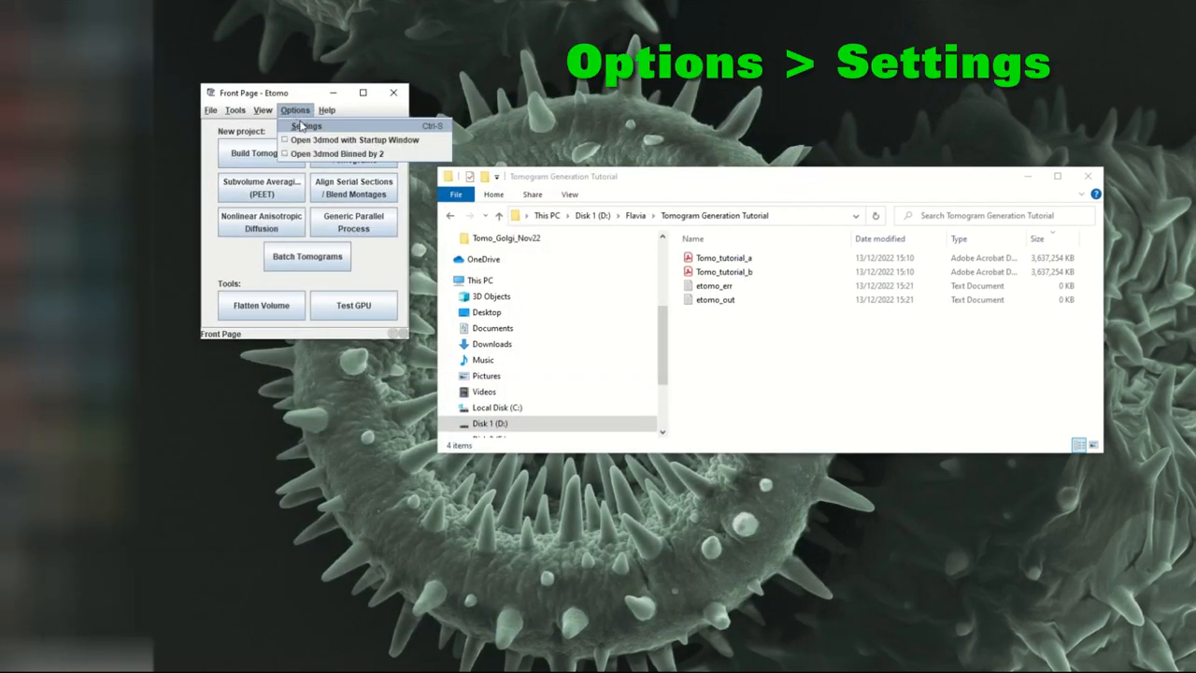
left_click(306, 125)
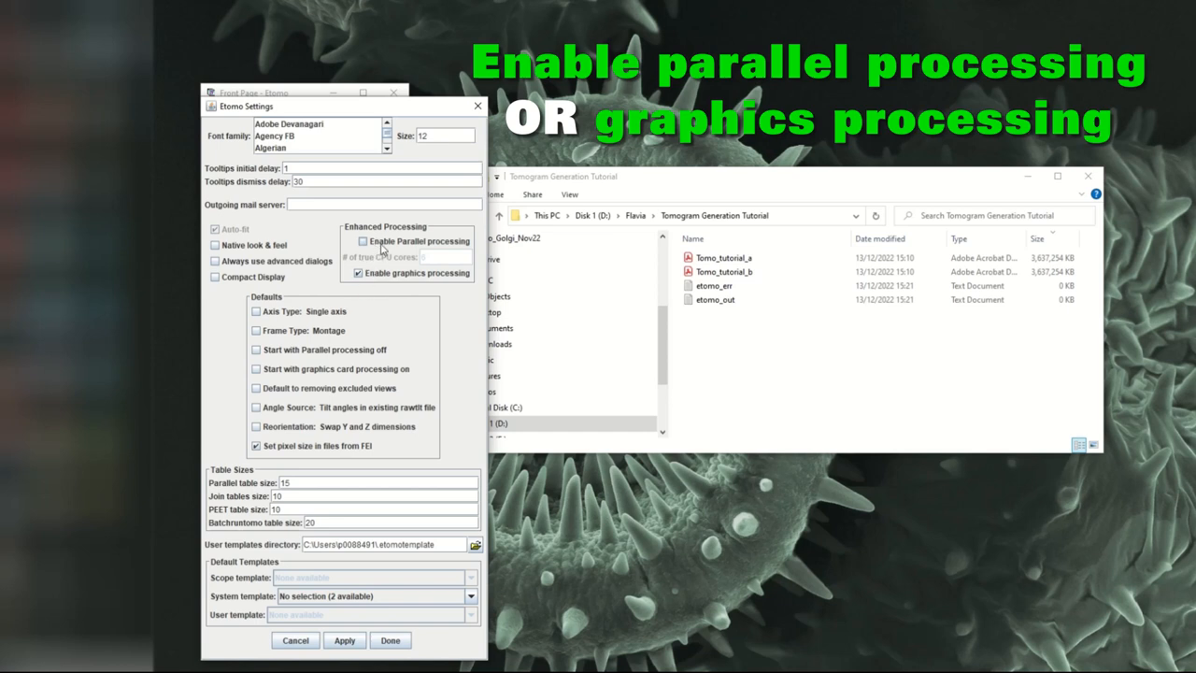
mouse_move(383, 244)
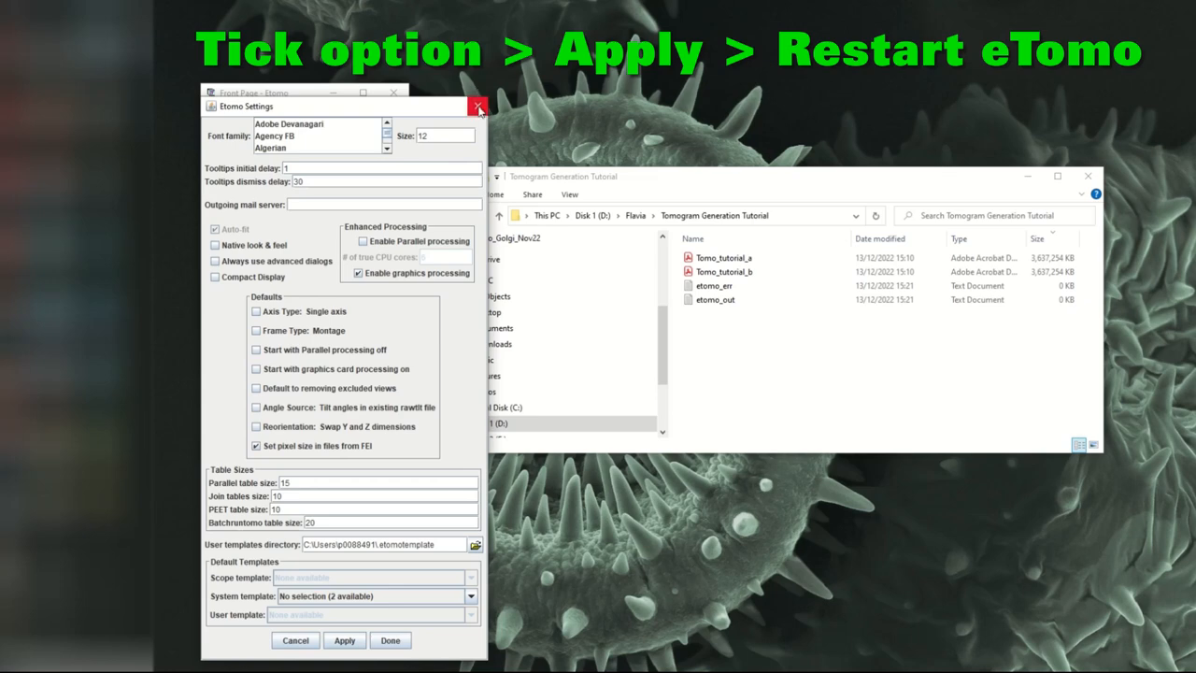
mouse_move(477, 105)
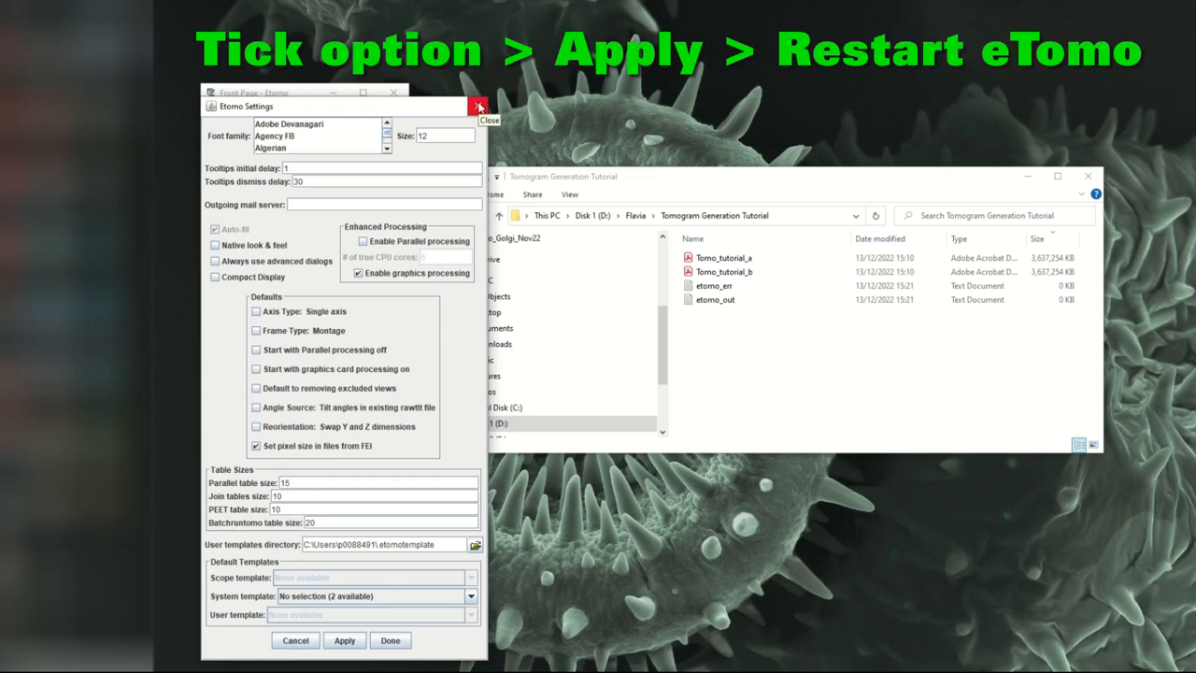
- Start a new tomogram build using the plasticSection.adoc system template
left_click(477, 104)
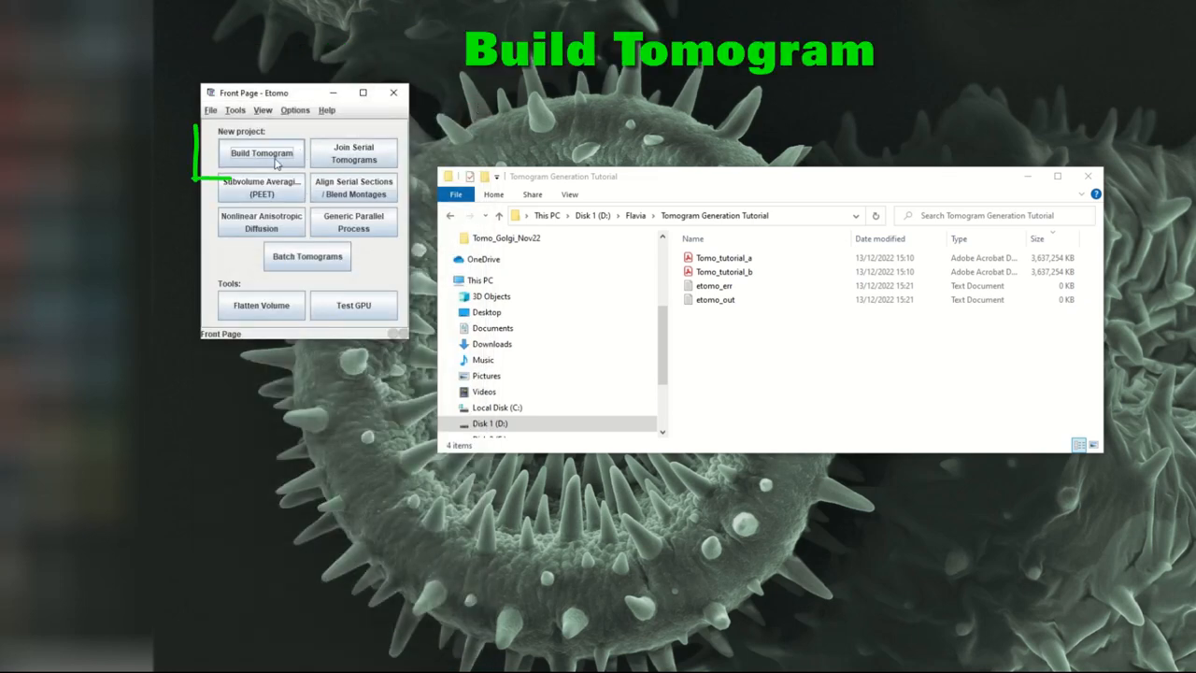
left_click(262, 153)
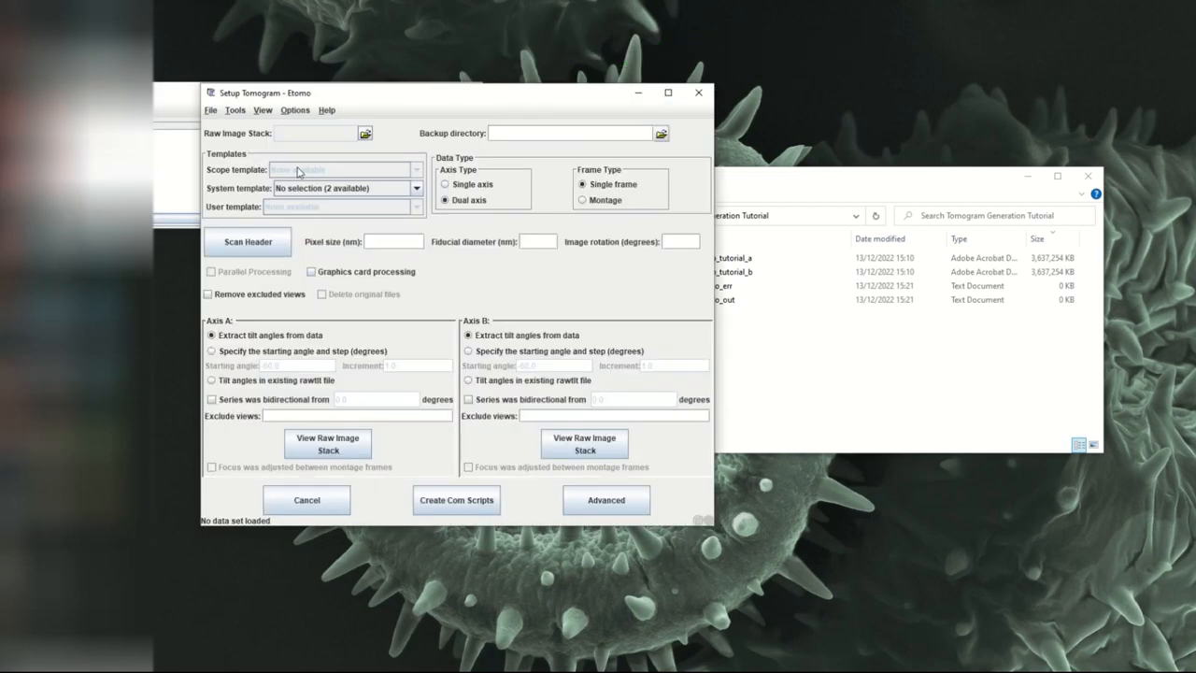
left_click(416, 170)
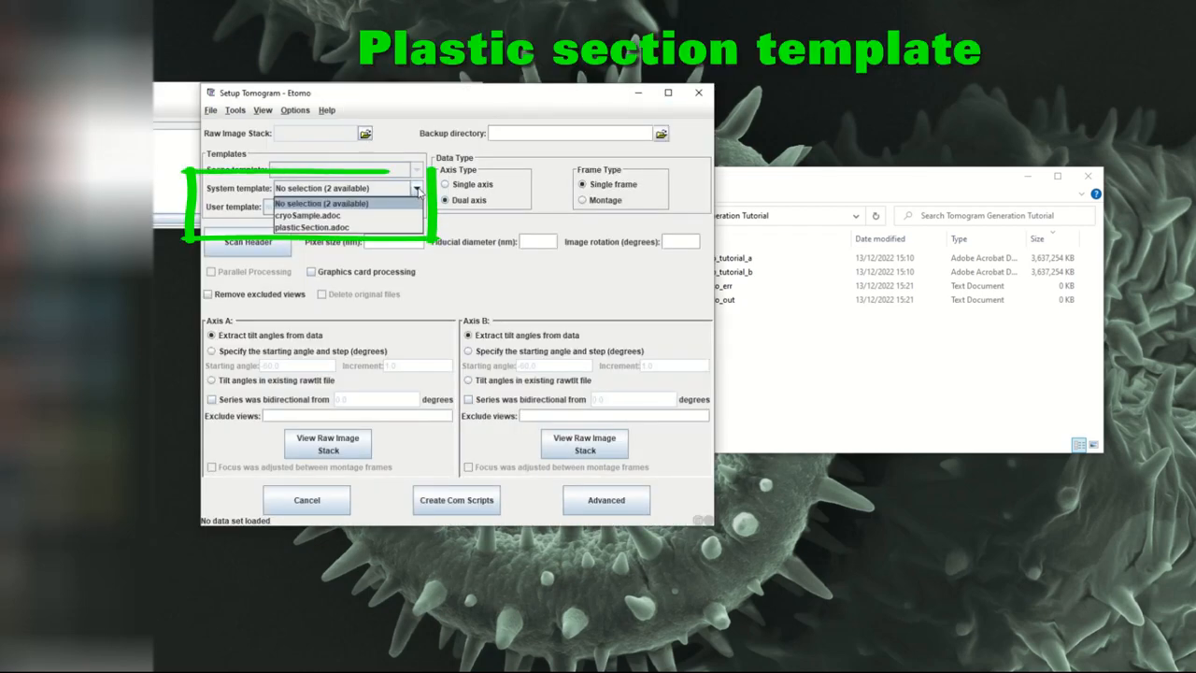
left_click(311, 227)
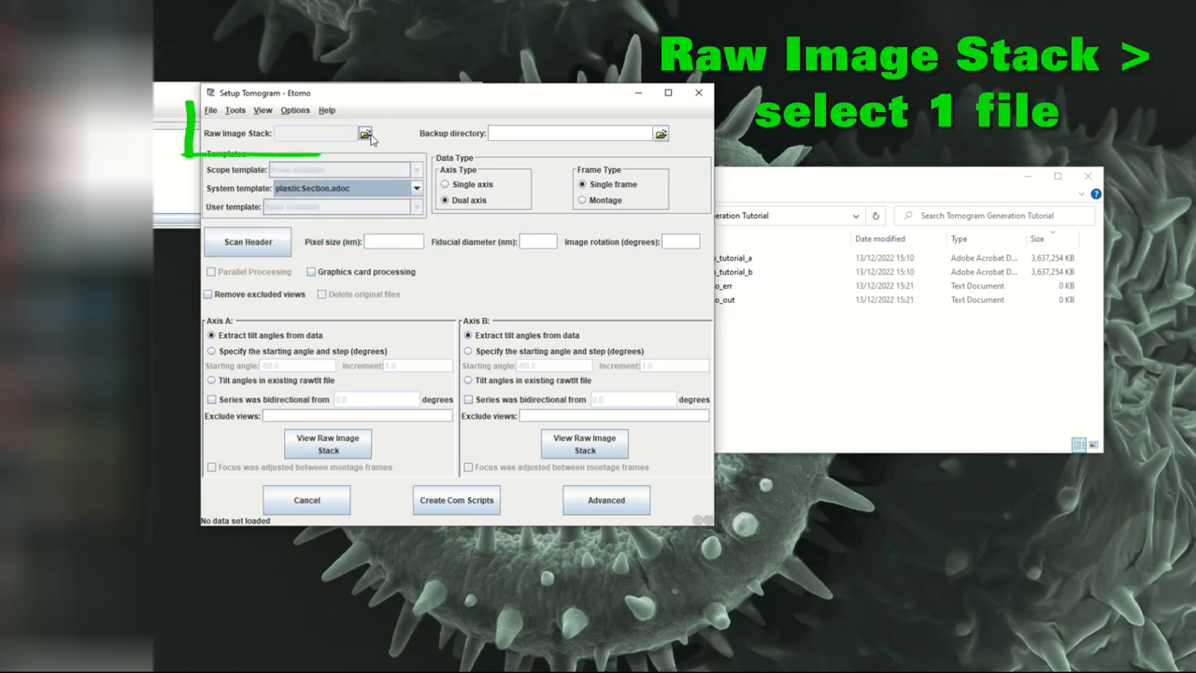
- Load Tomo_tutorial_a.mrc as the raw image stack
left_click(366, 132)
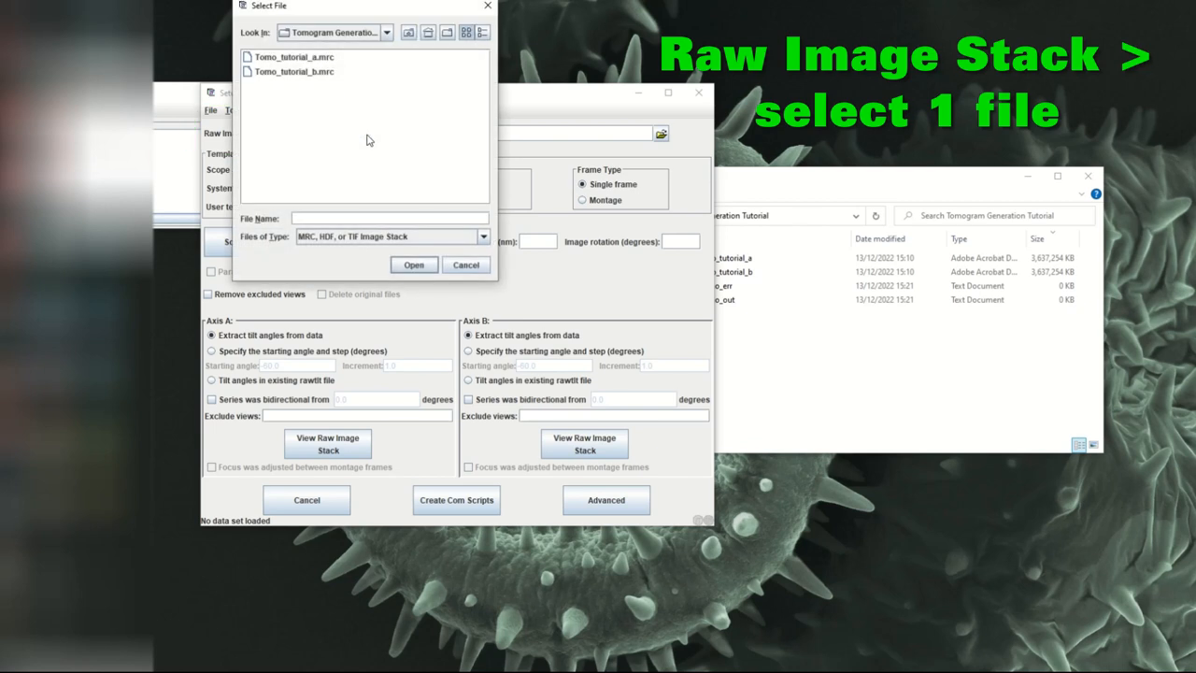
left_click(293, 57)
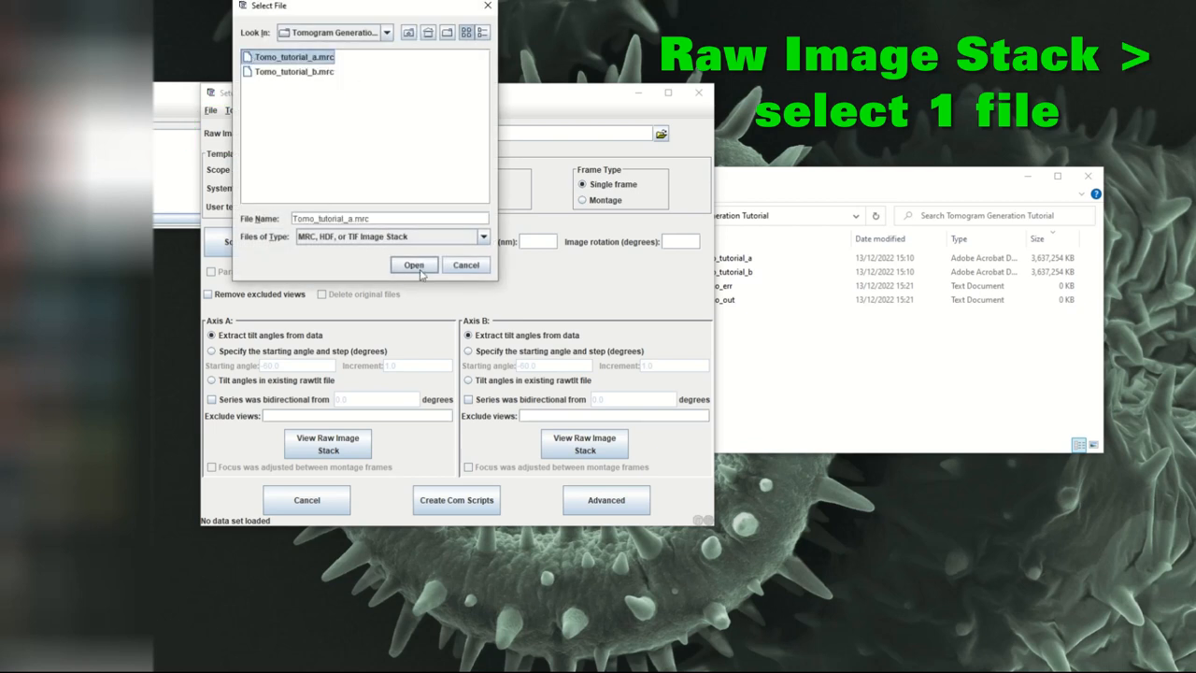
left_click(413, 264)
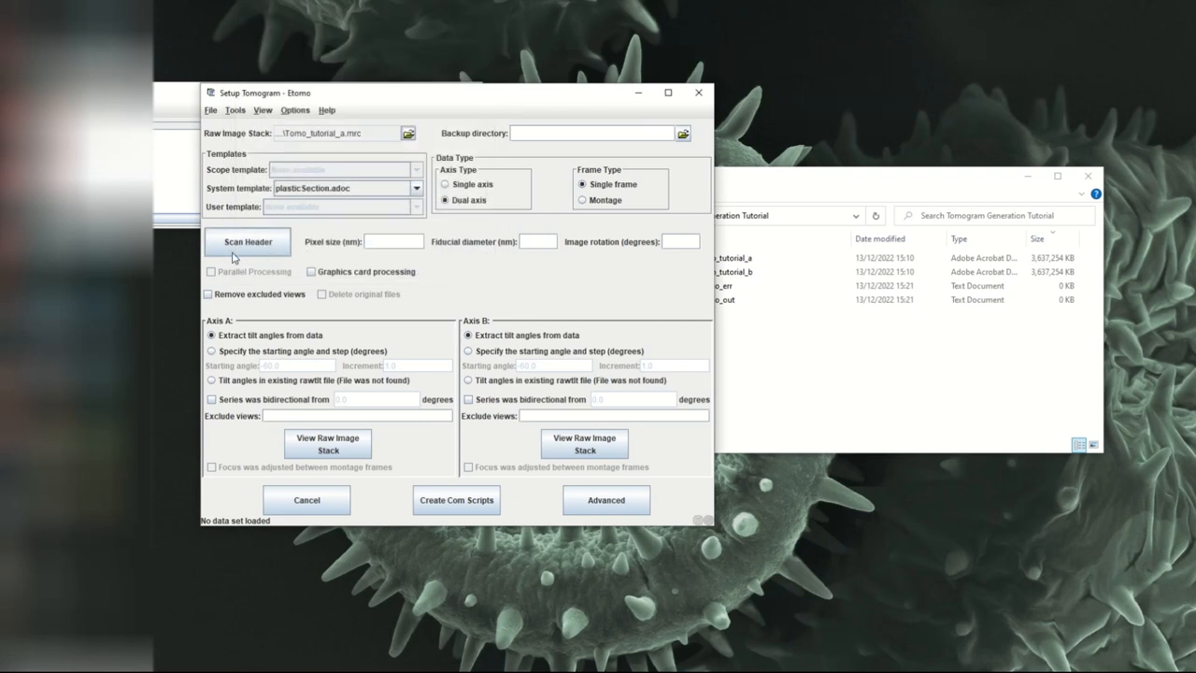
left_click(445, 199)
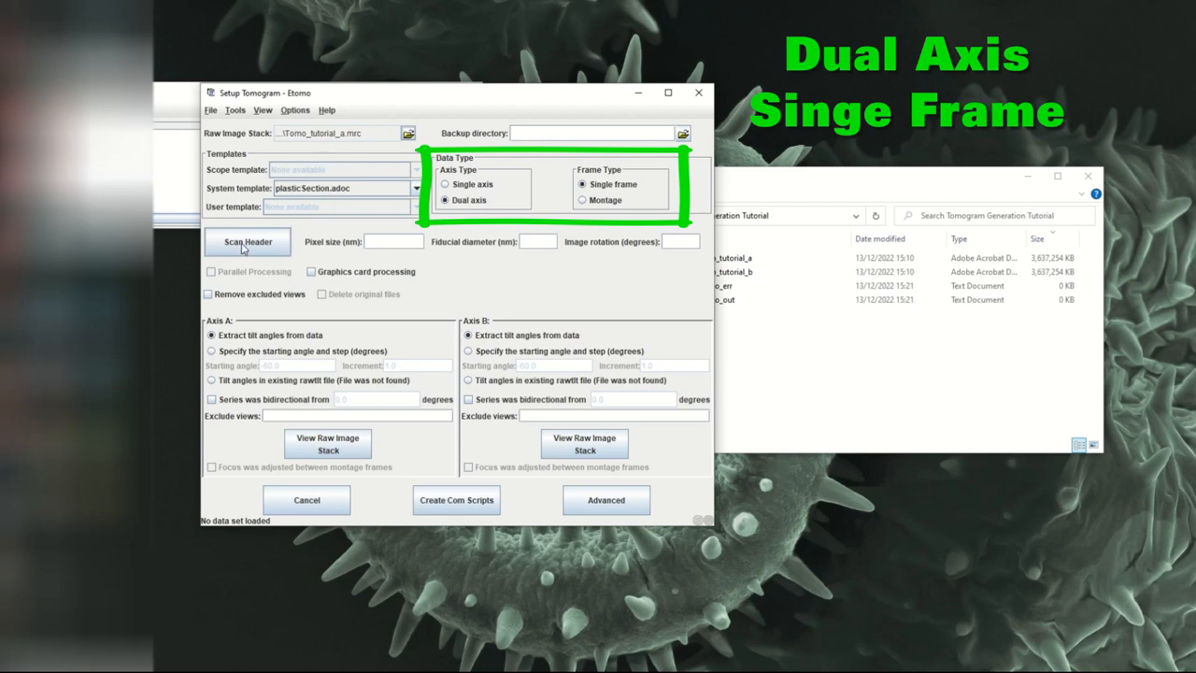
- Scan the header for pixel size and rotation, set fiducial diameter 0, and create com scripts
left_click(248, 242)
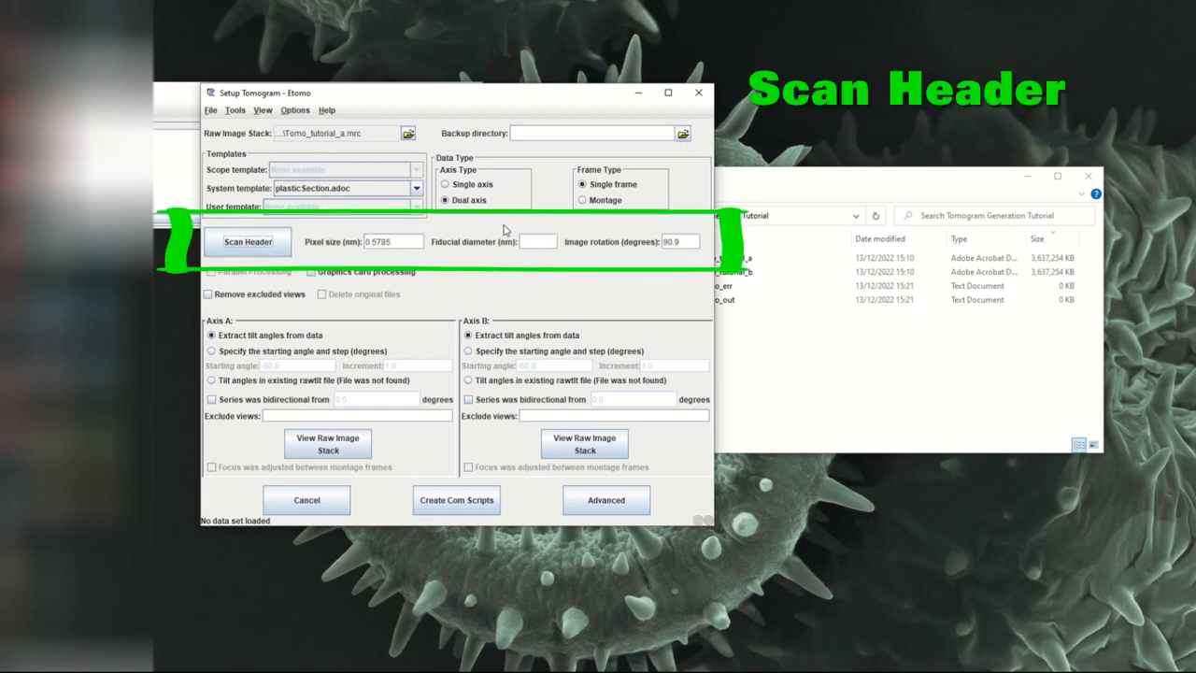
type("0")
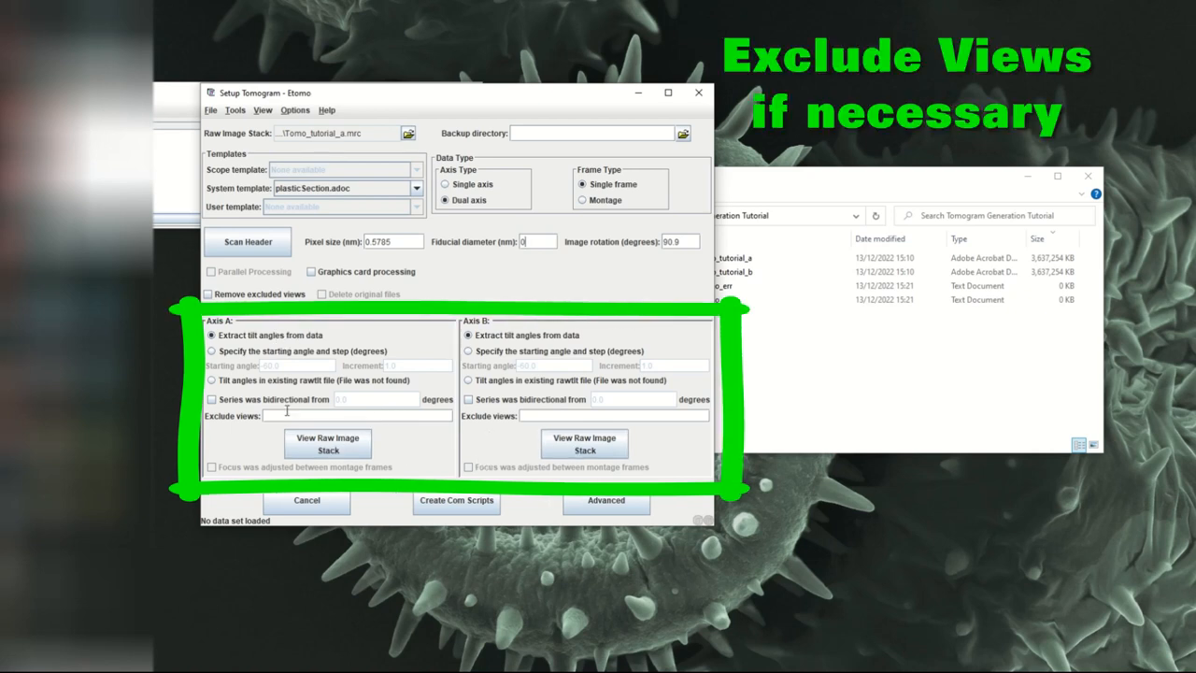
mouse_move(516, 498)
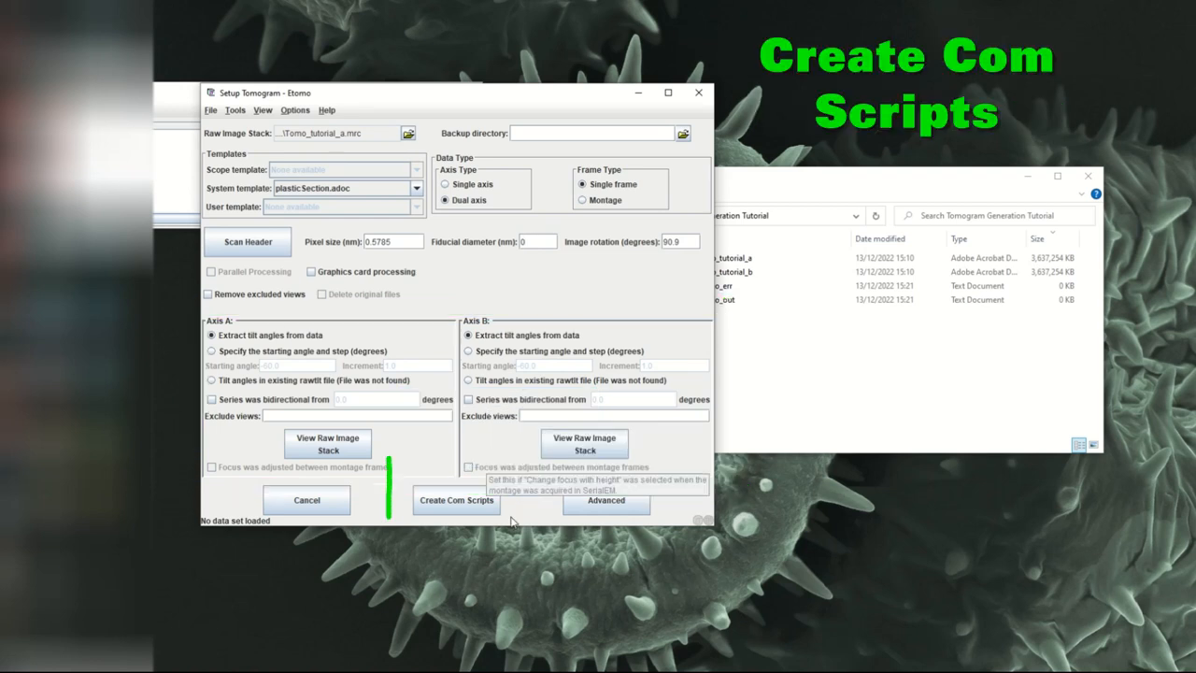
mouse_move(456, 500)
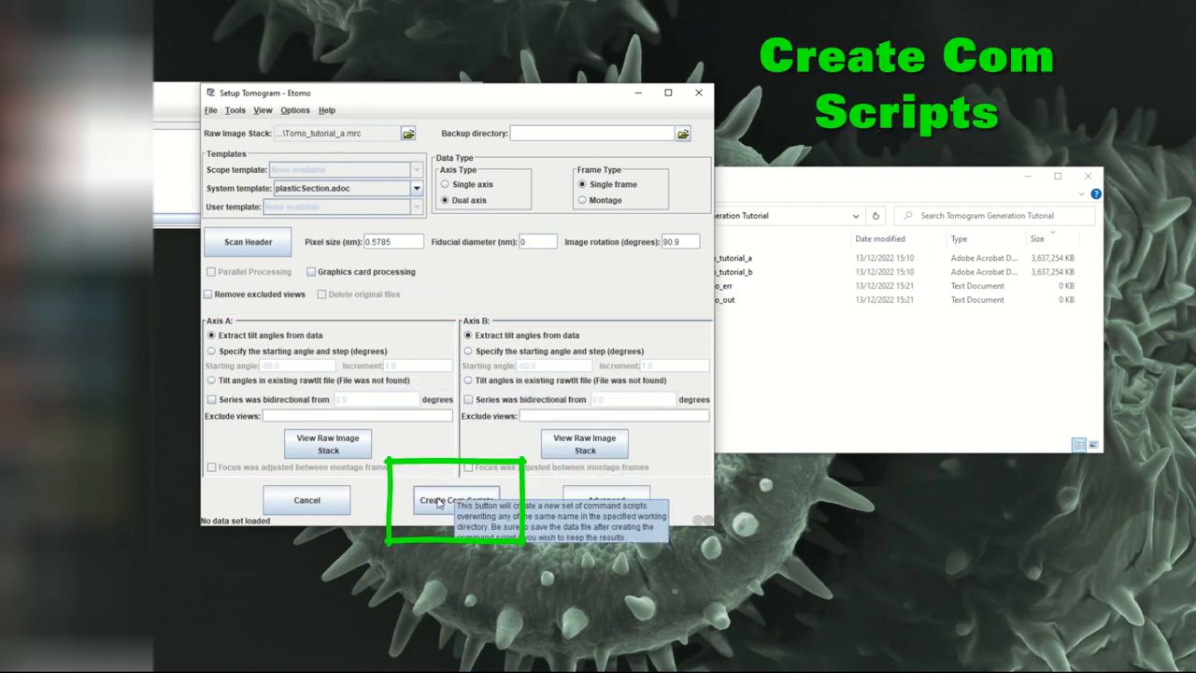
left_click(456, 500)
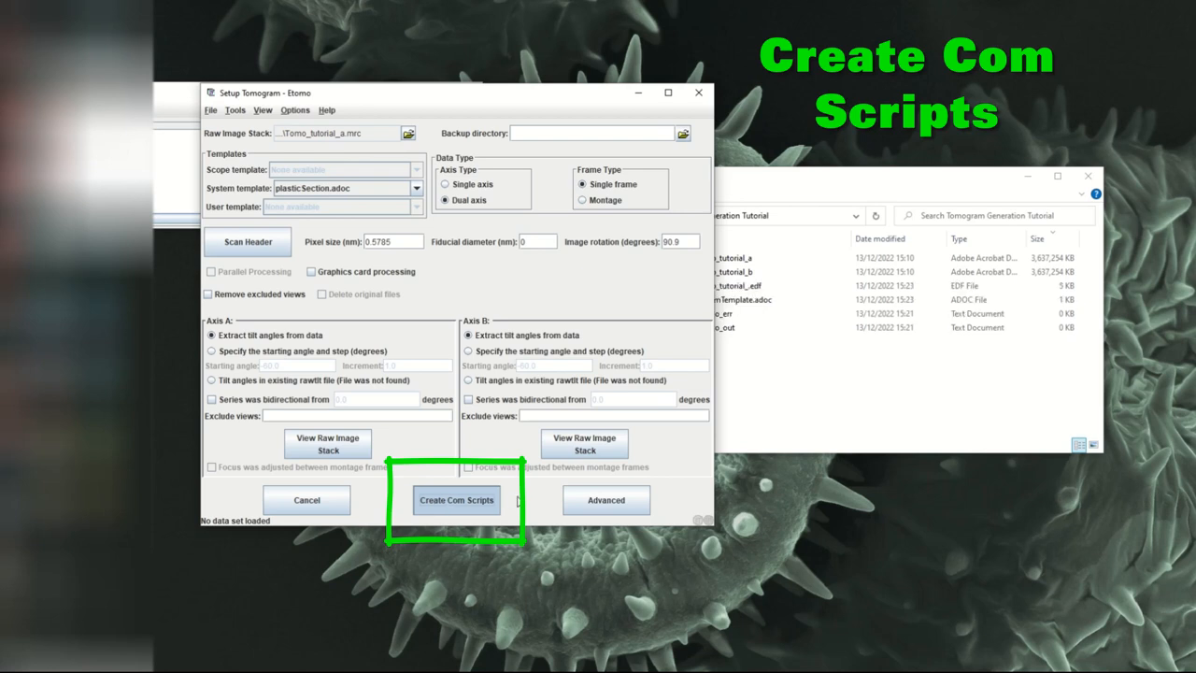
left_click(456, 500)
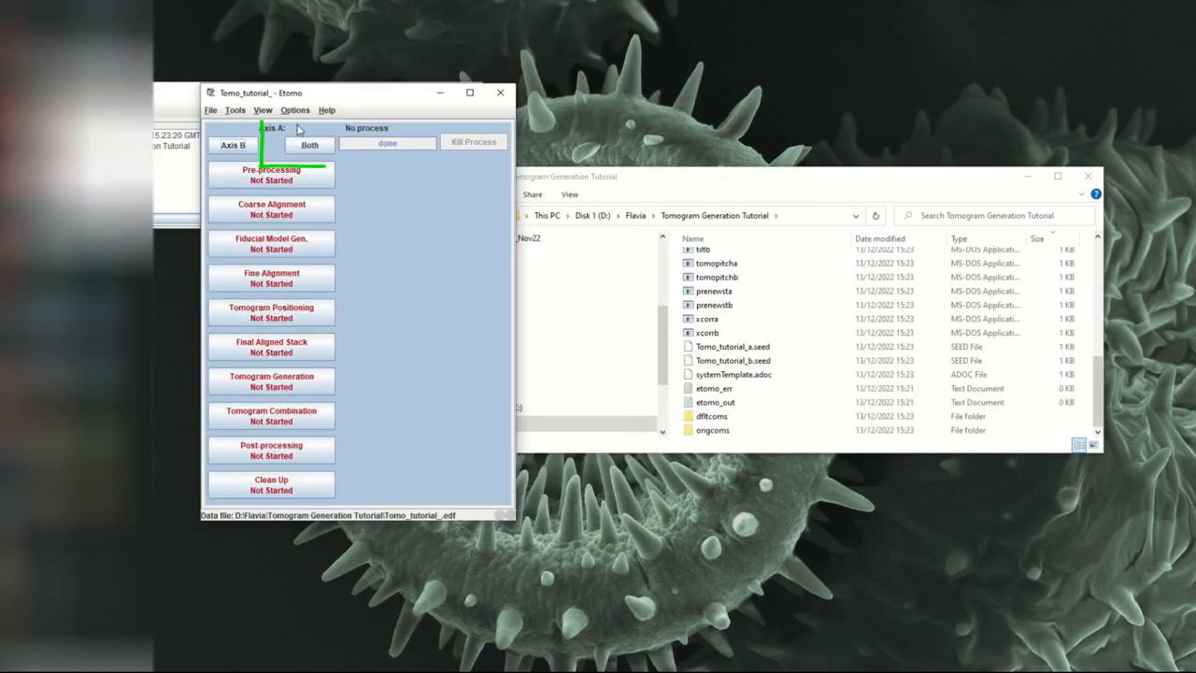
- Display the Axis A and Axis B dashboards side by side with the Project Log
left_click(310, 144)
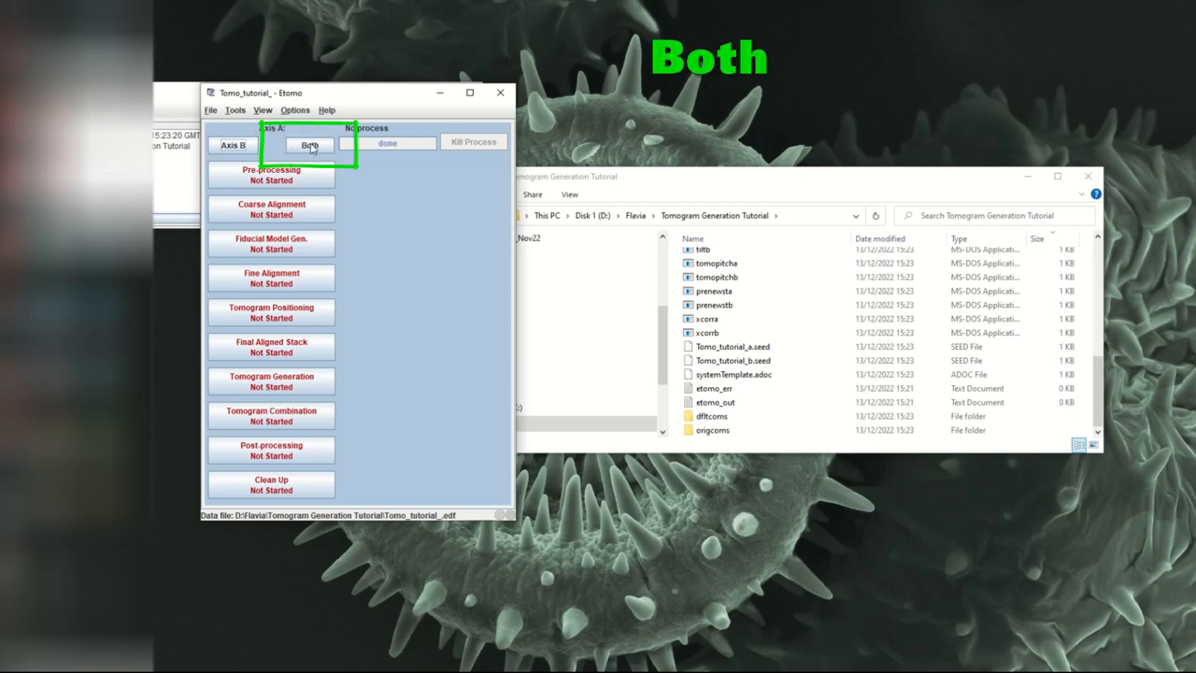
left_click(311, 145)
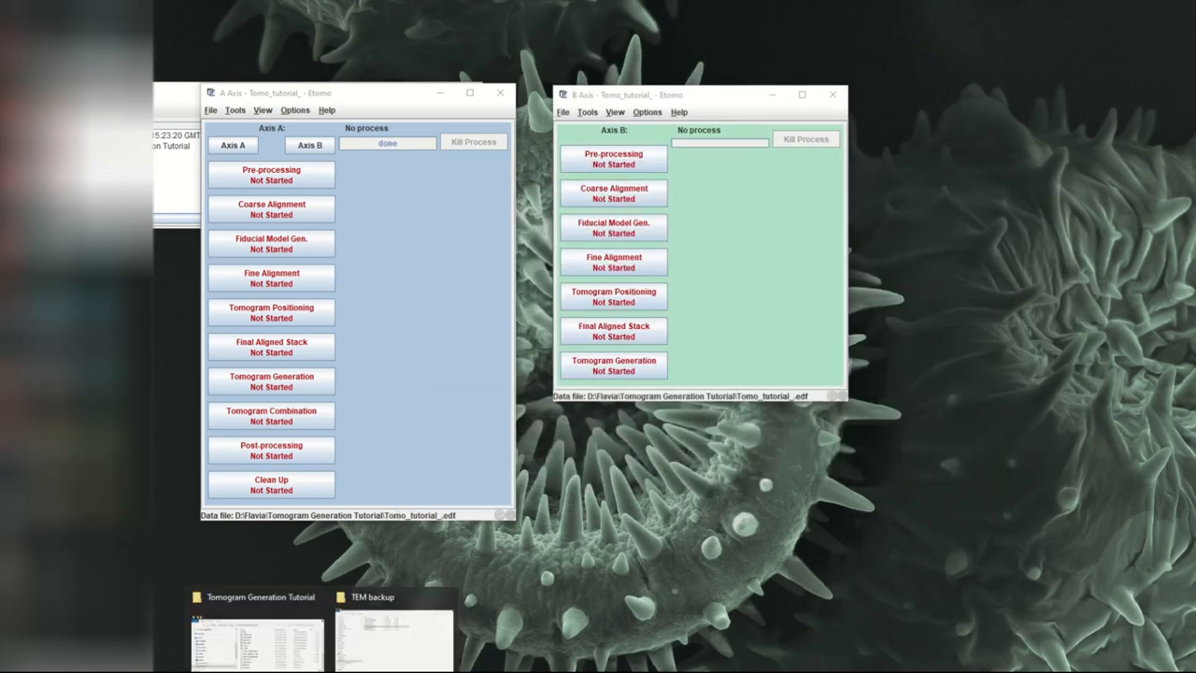
left_click(257, 598)
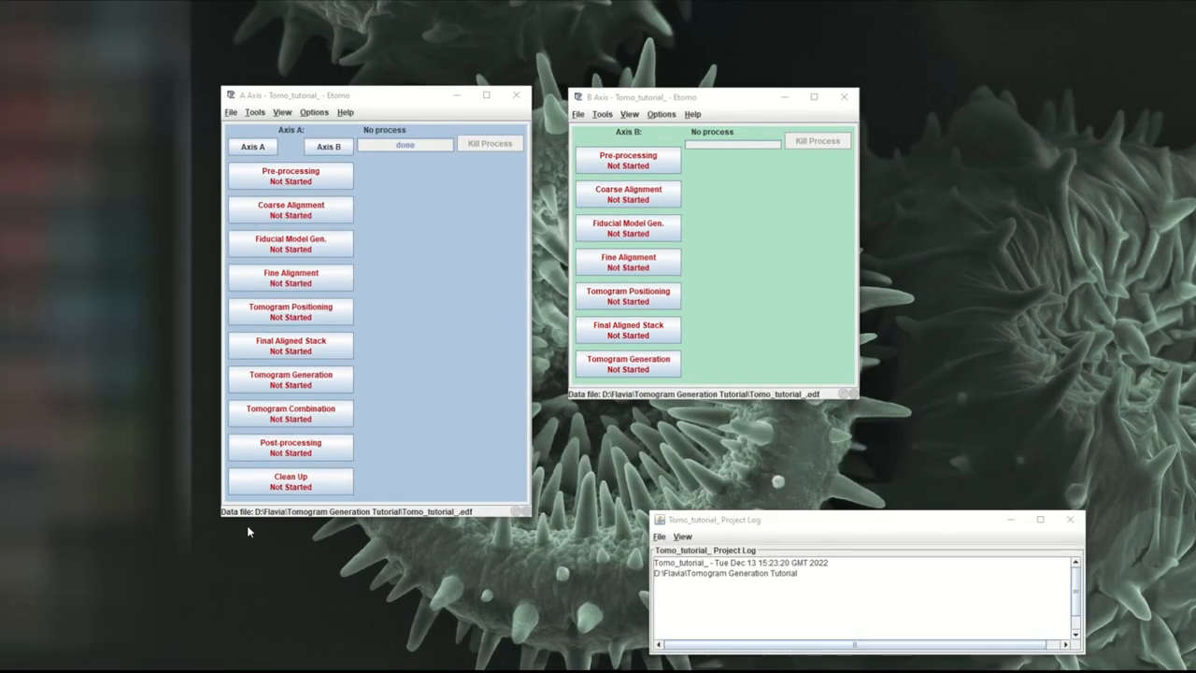
mouse_move(306, 178)
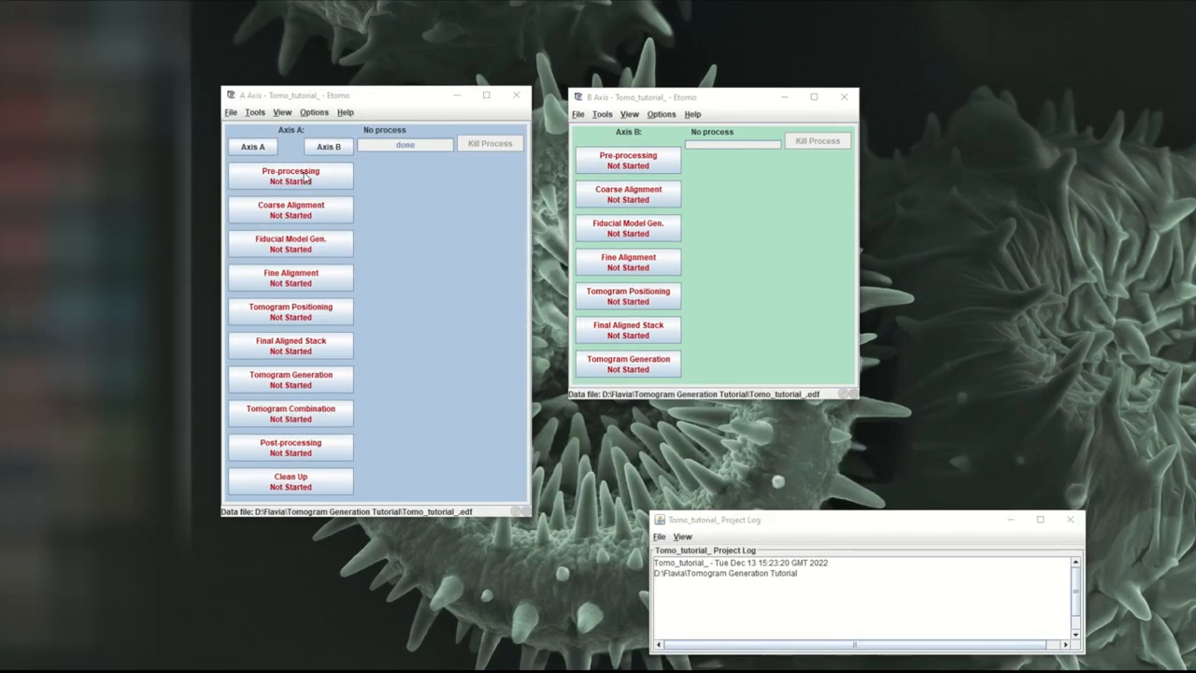
mouse_move(469, 320)
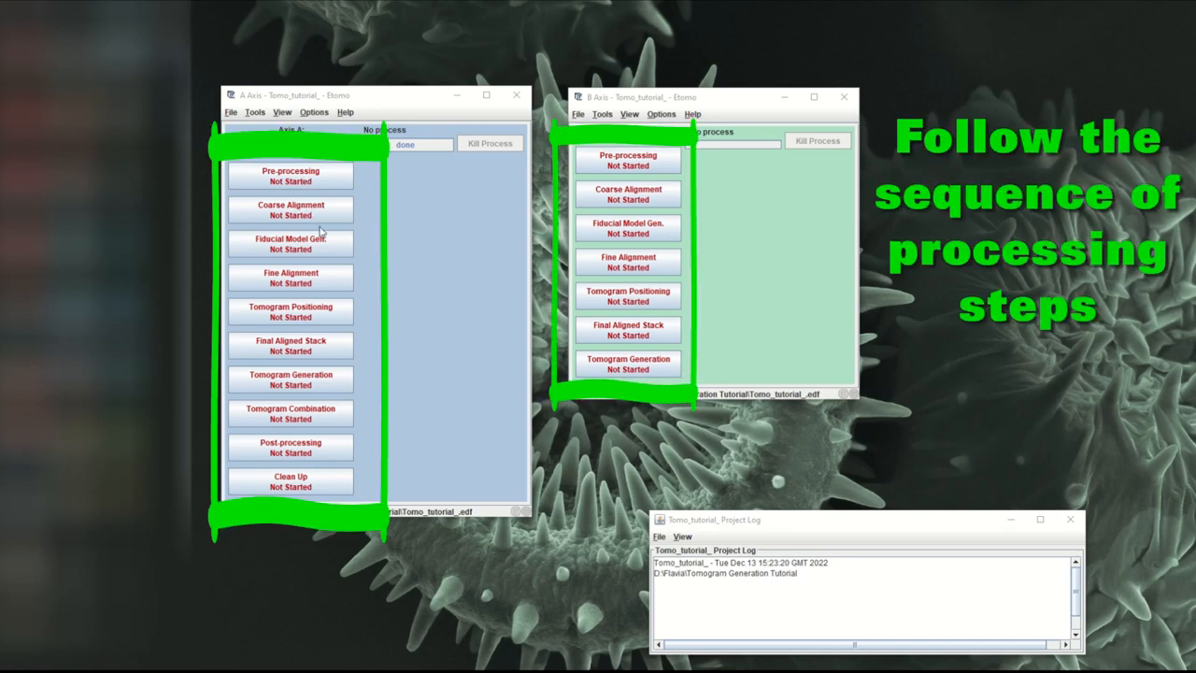
mouse_move(309, 353)
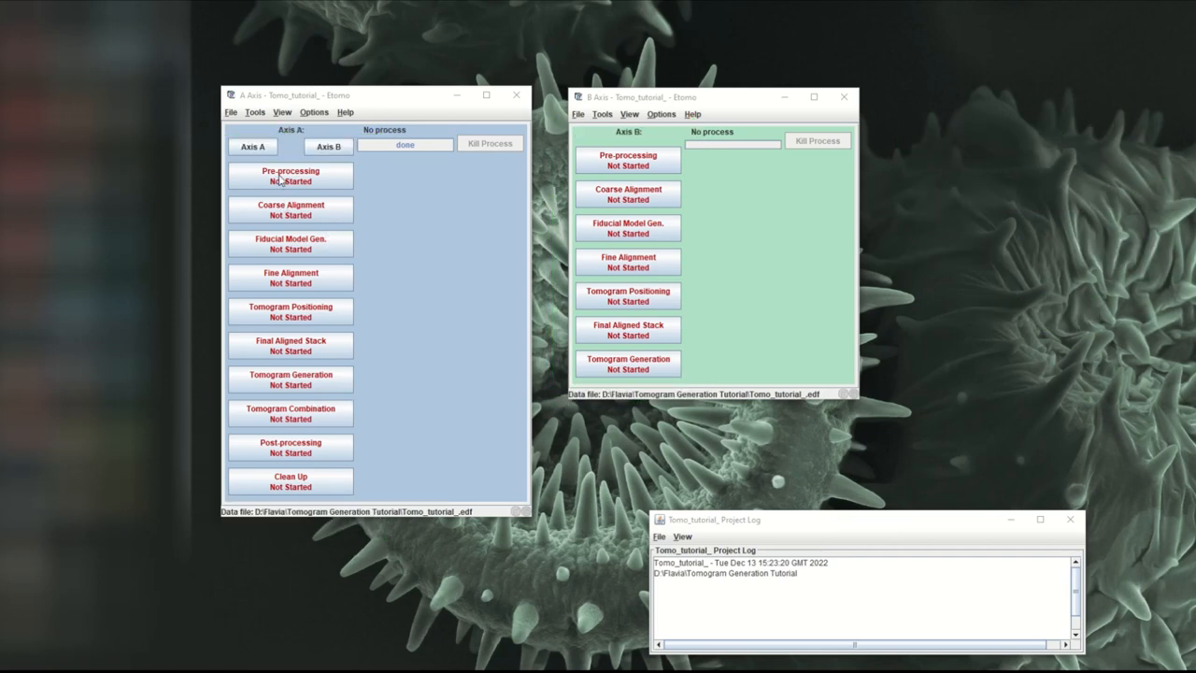
- Create and use X-ray-corrected fixed stacks on both axes, then finish pre-processing
left_click(628, 159)
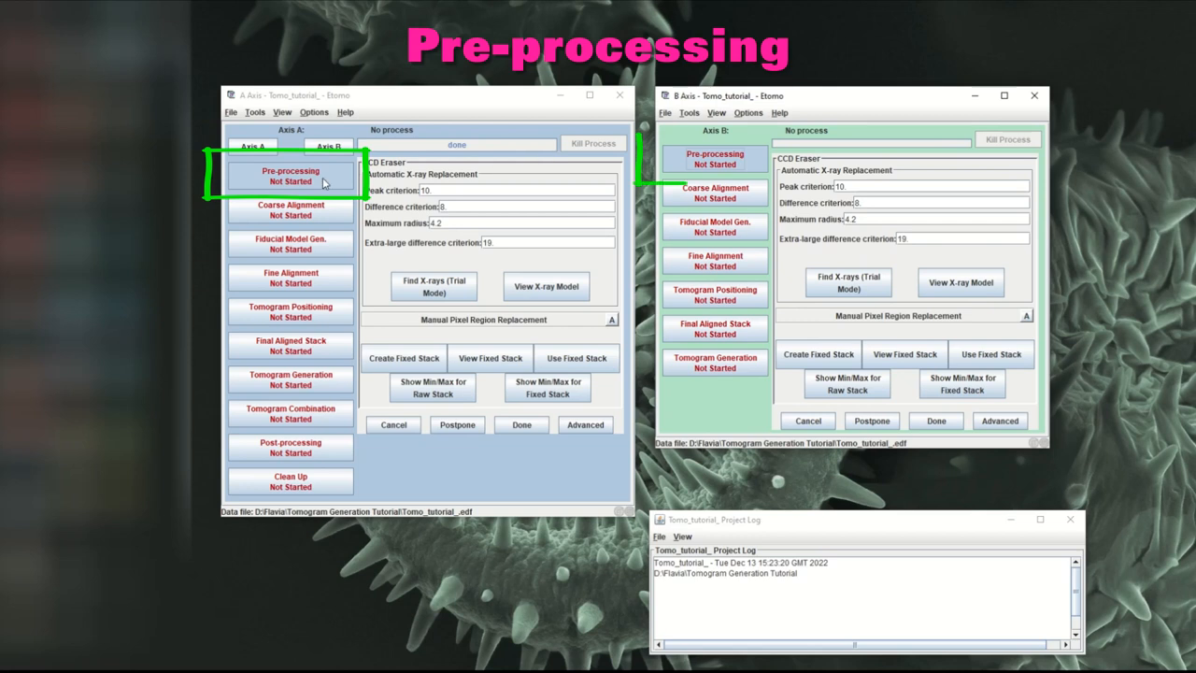
mouse_move(715, 193)
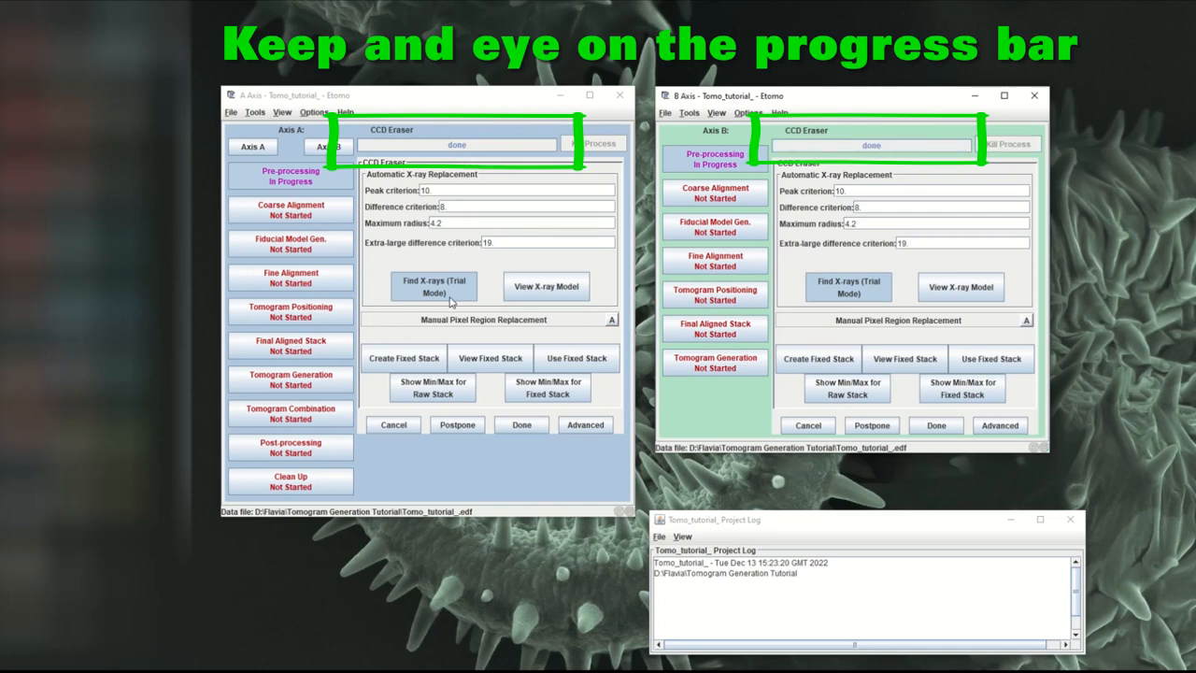
mouse_move(415, 306)
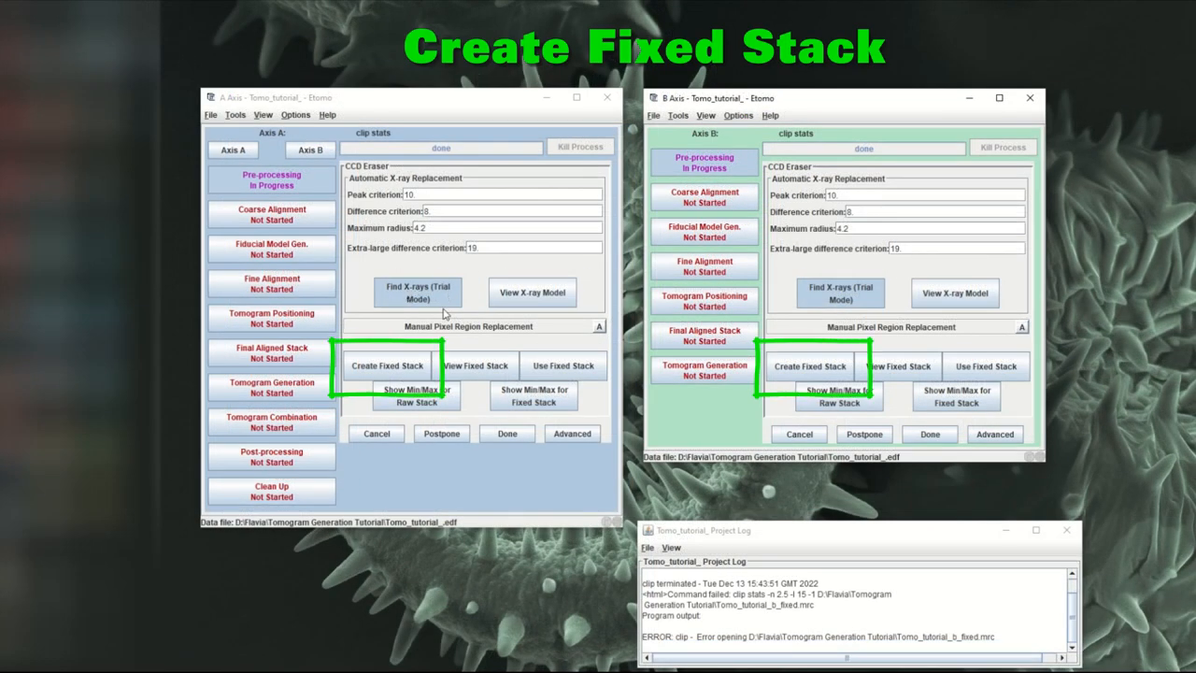
left_click(387, 365)
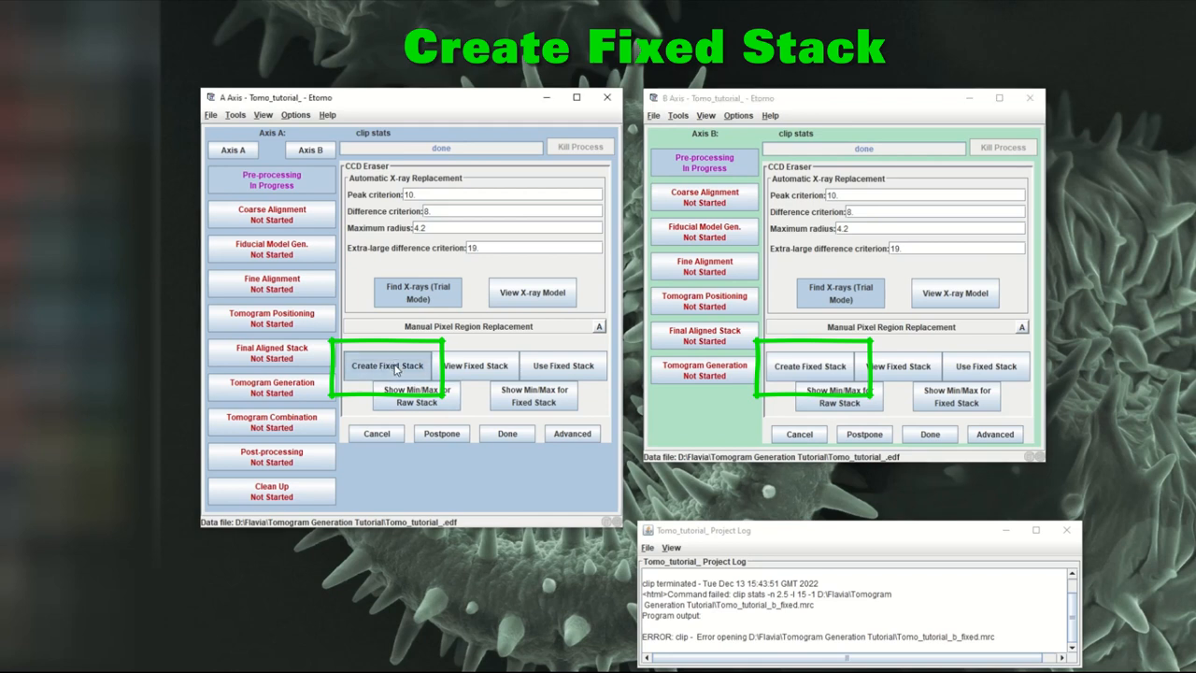
left_click(809, 365)
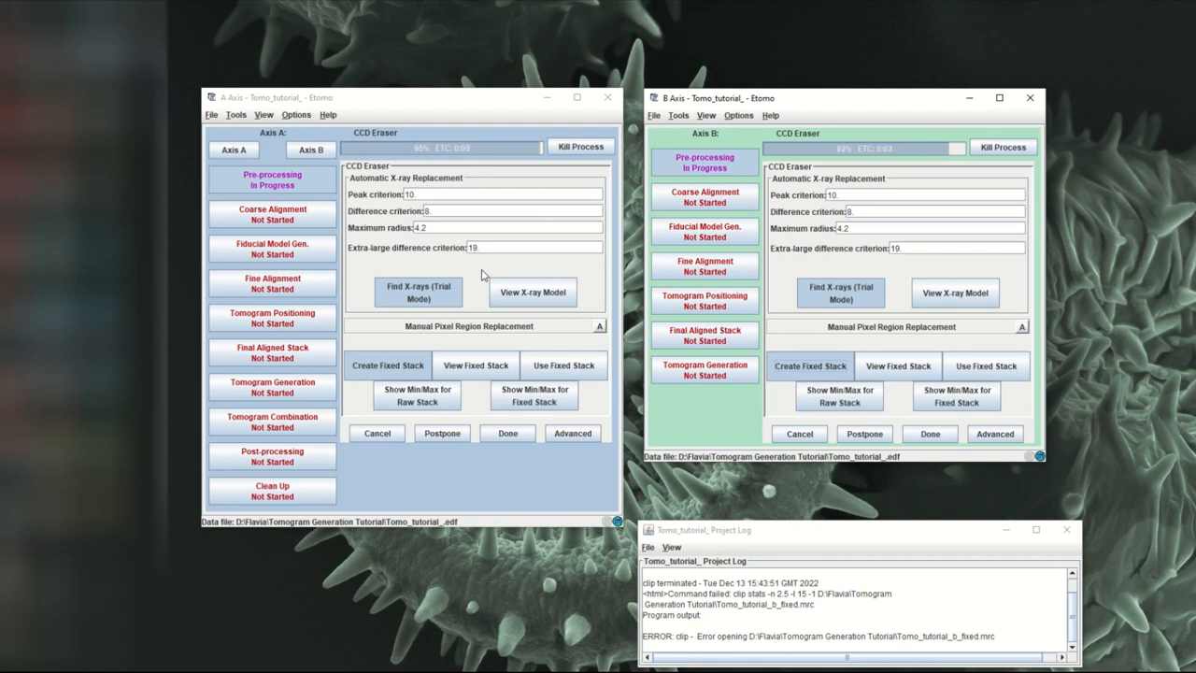
left_click(563, 364)
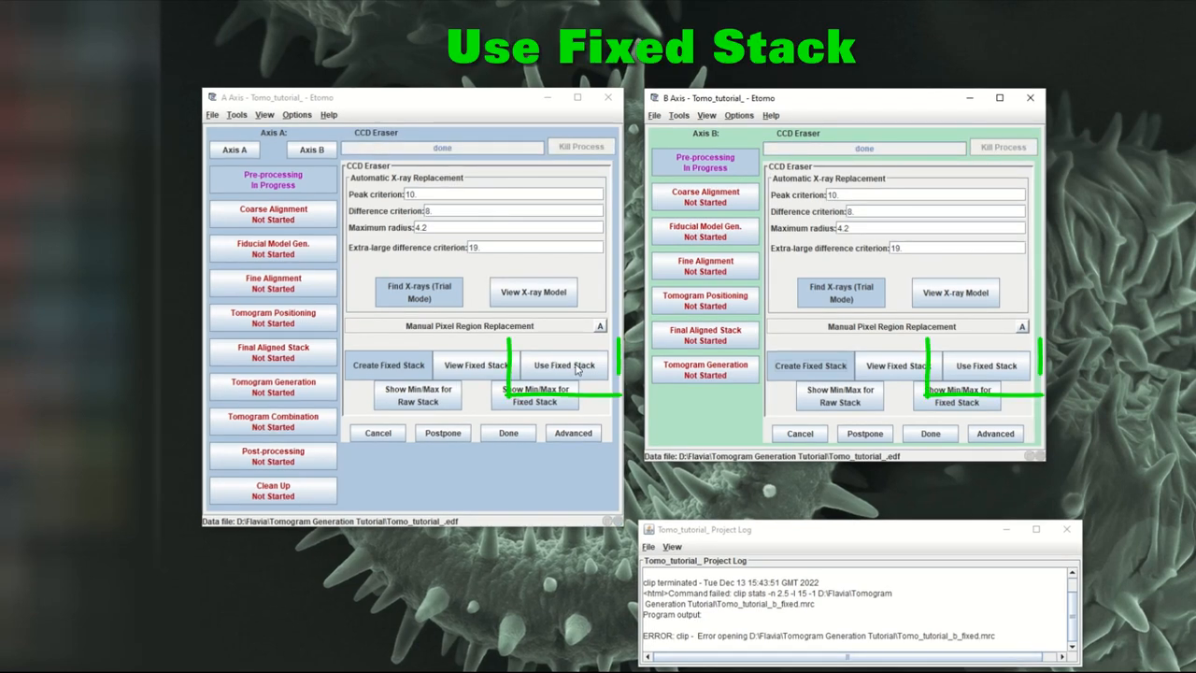
left_click(564, 364)
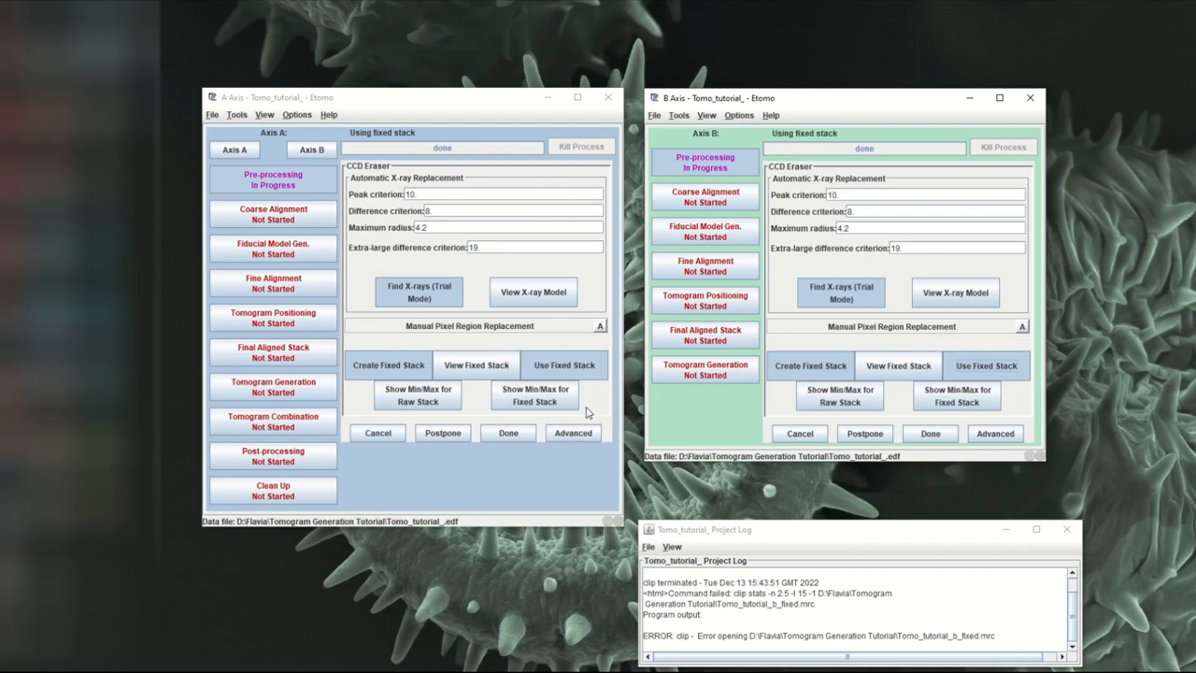
left_click(507, 431)
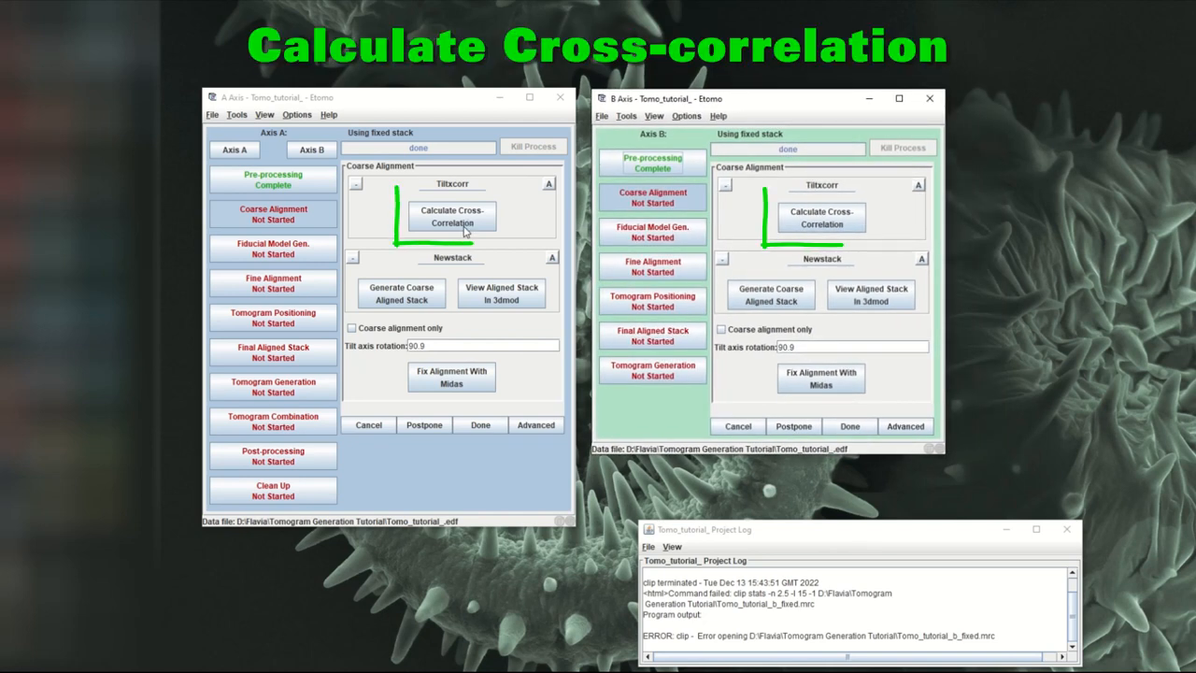
- Run cross-correlation and generate coarse aligned stacks for Axis A and Axis B
left_click(451, 216)
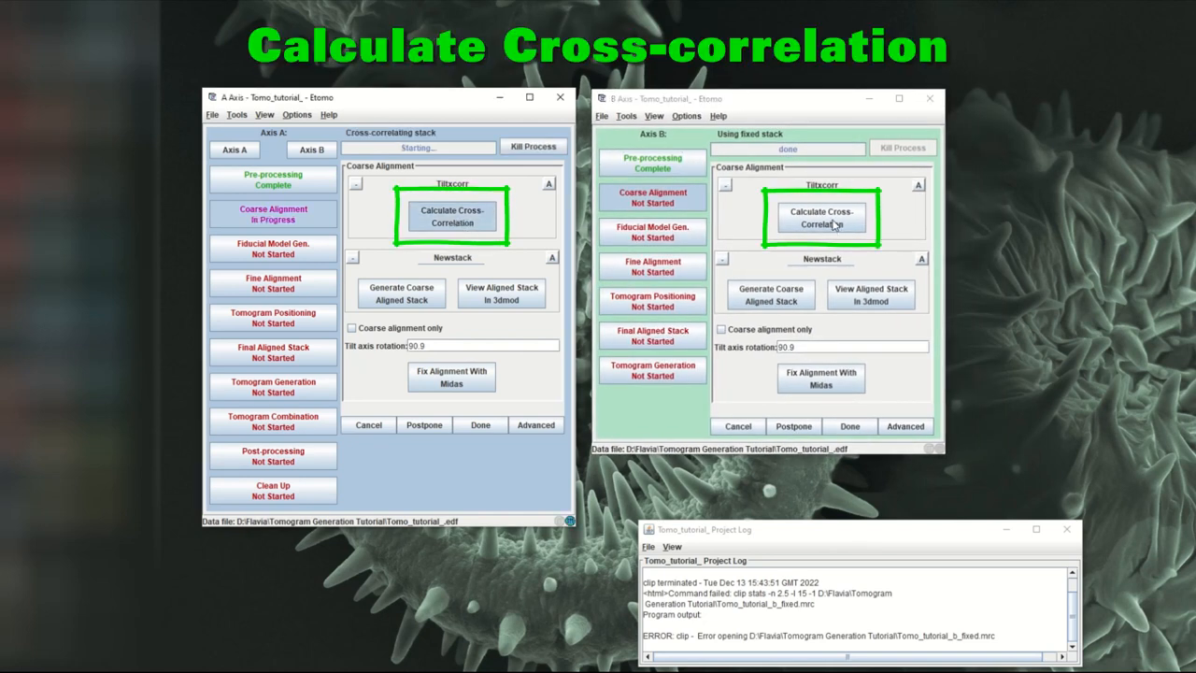
left_click(821, 217)
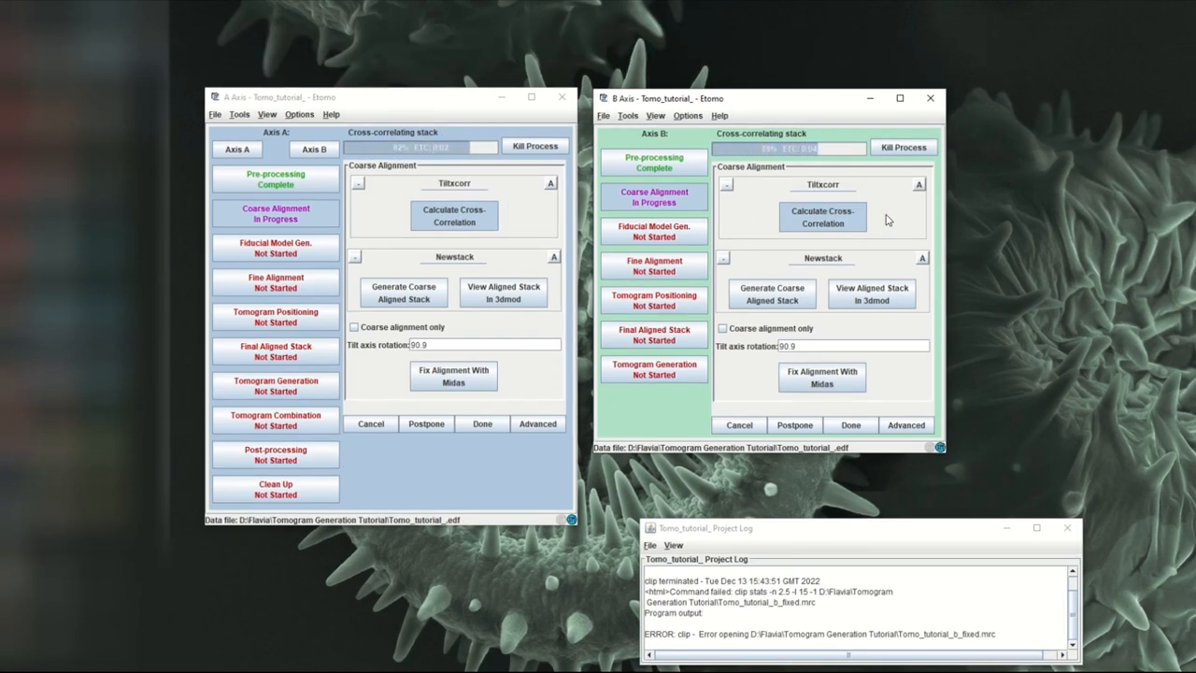
left_click(402, 292)
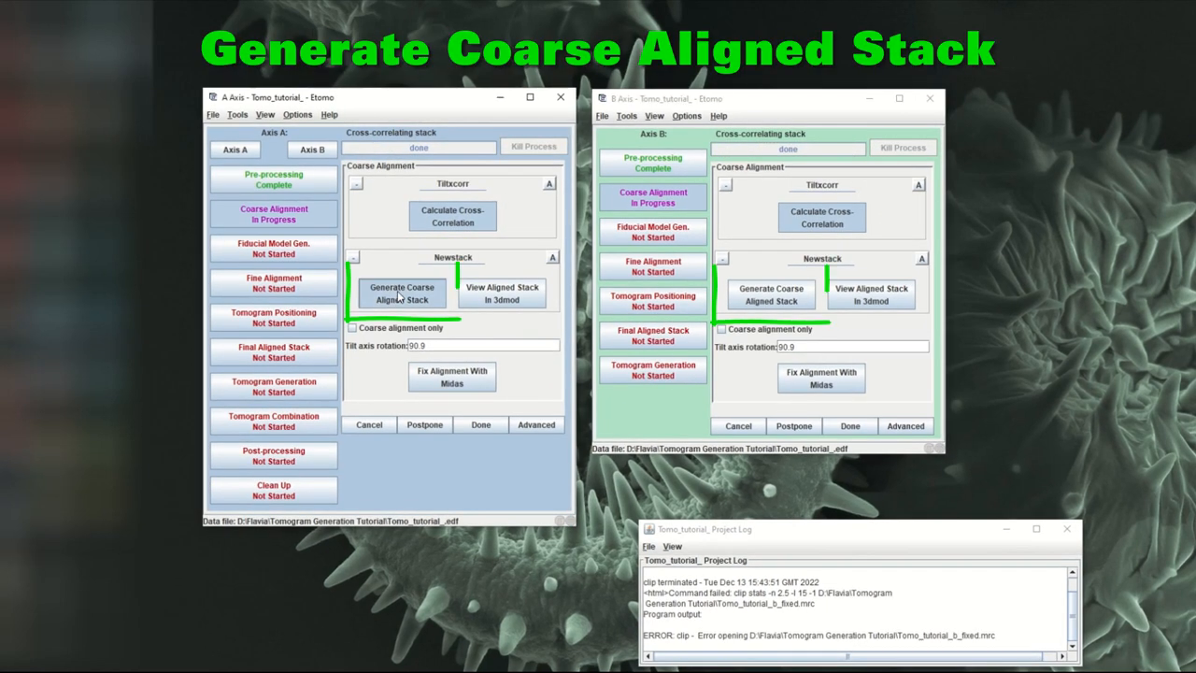
left_click(771, 294)
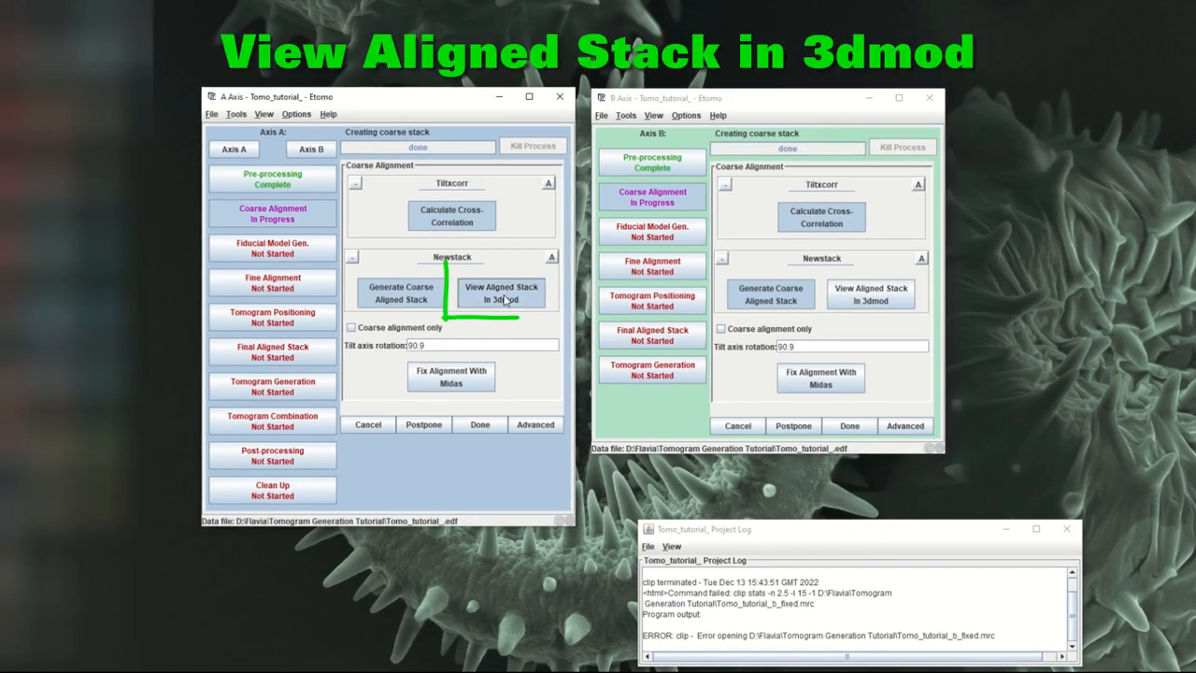
left_click(501, 292)
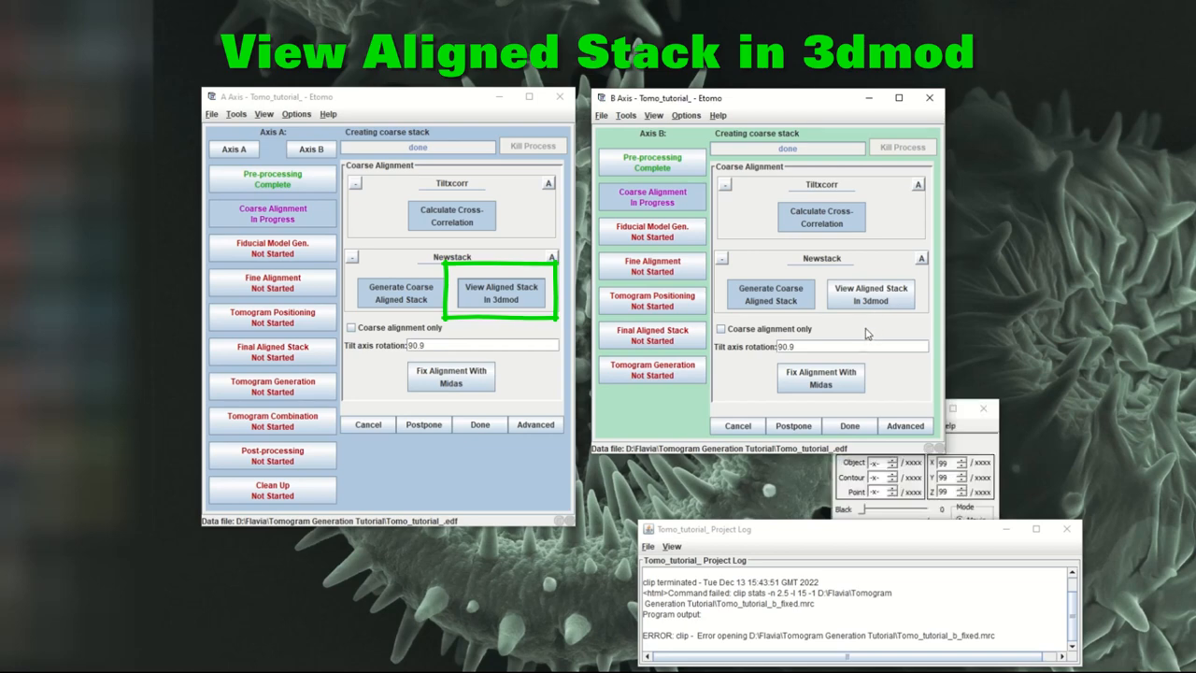
left_click(869, 292)
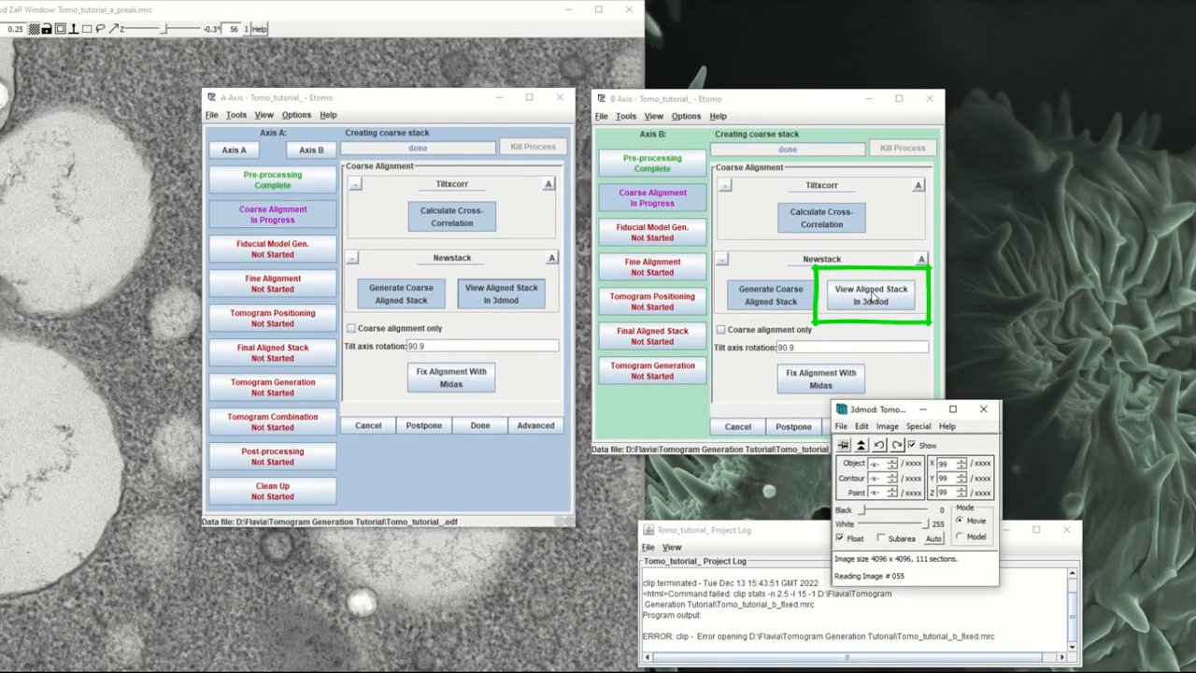
left_click(870, 293)
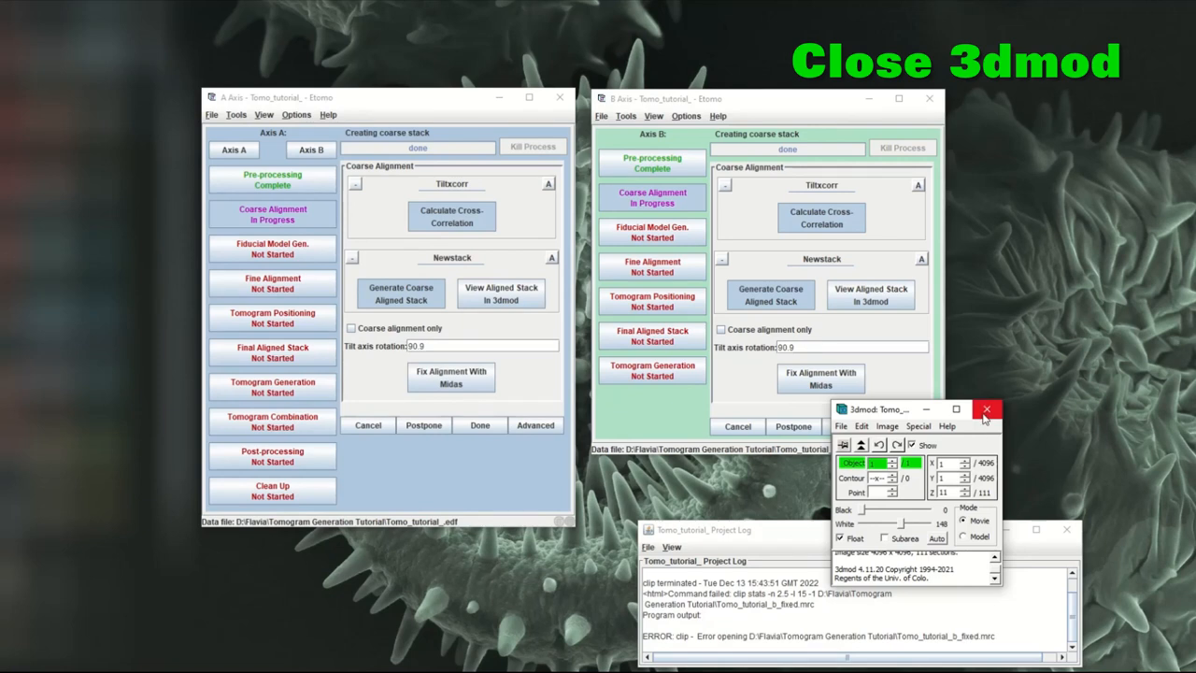
left_click(986, 409)
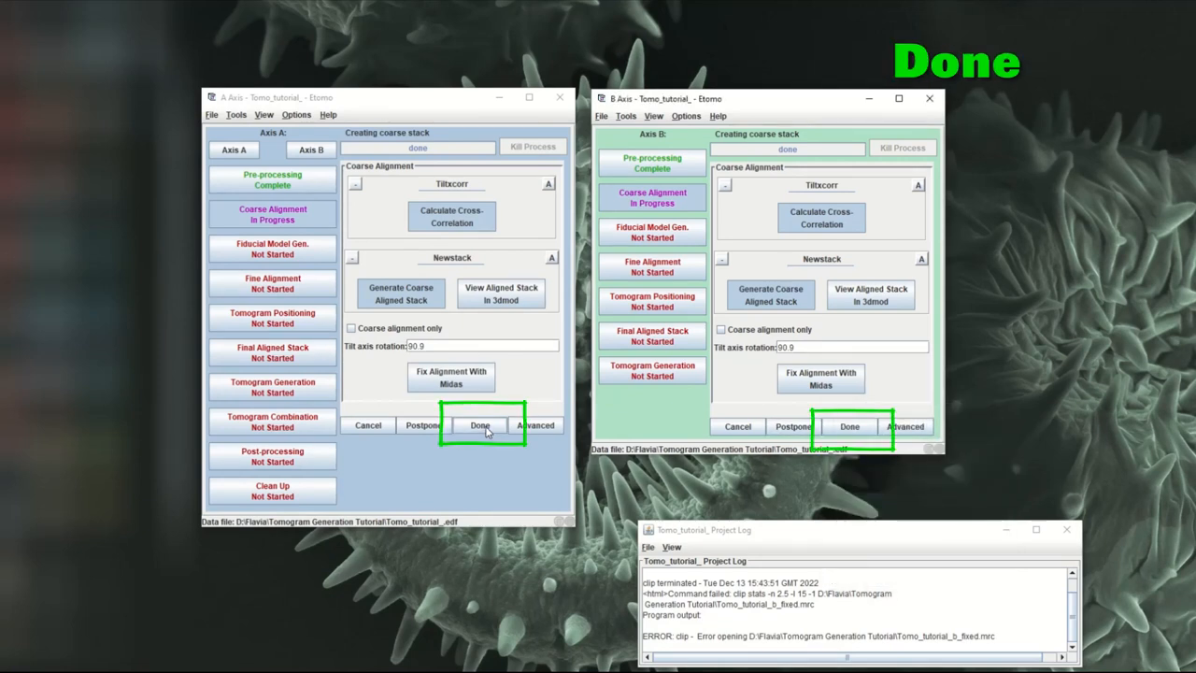
- Finish coarse alignment and switch fiducial models to patch tracking with 190,190 patches
left_click(479, 425)
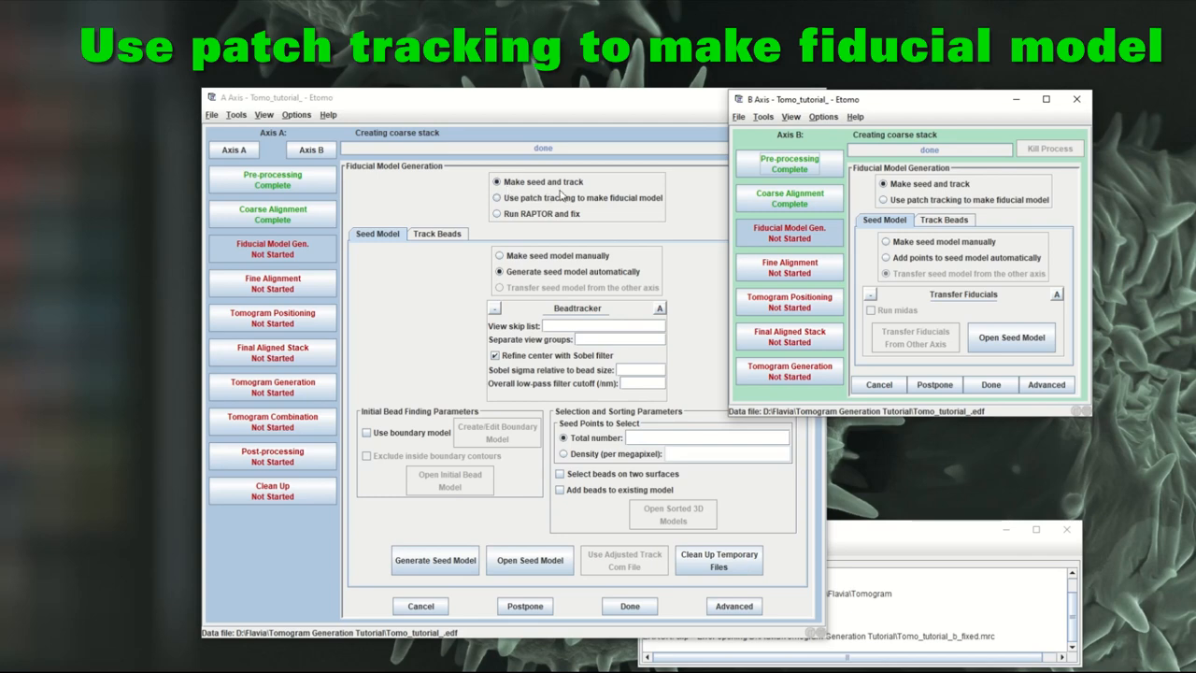
left_click(496, 197)
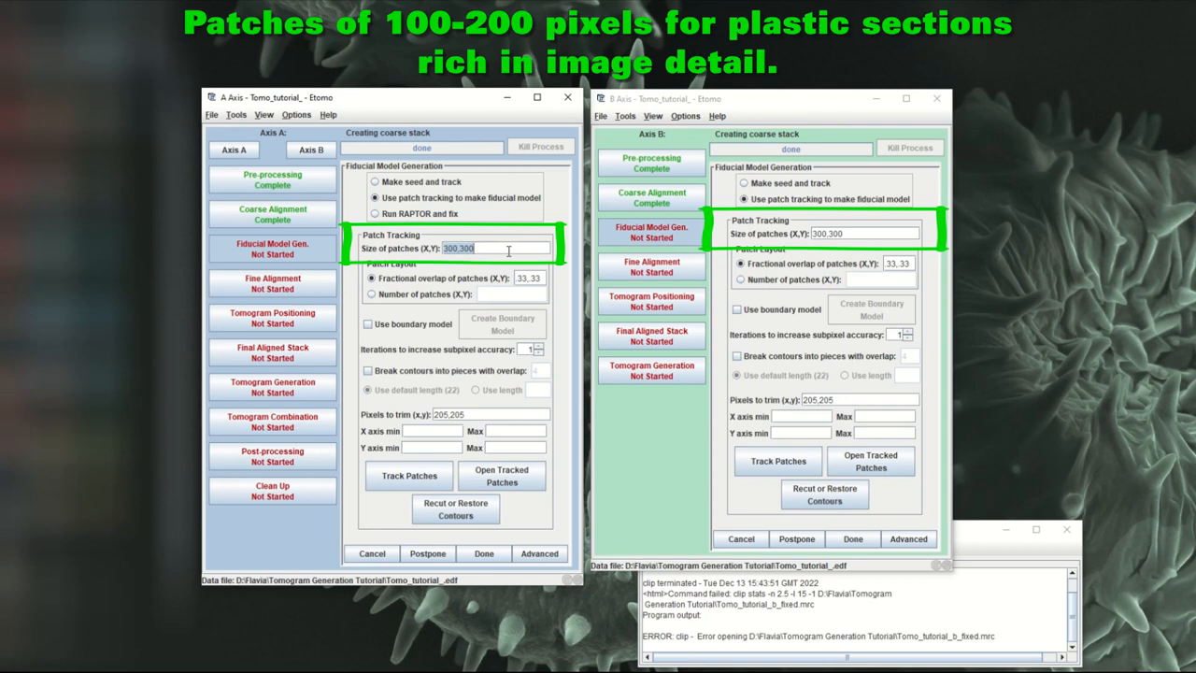
type("190,190")
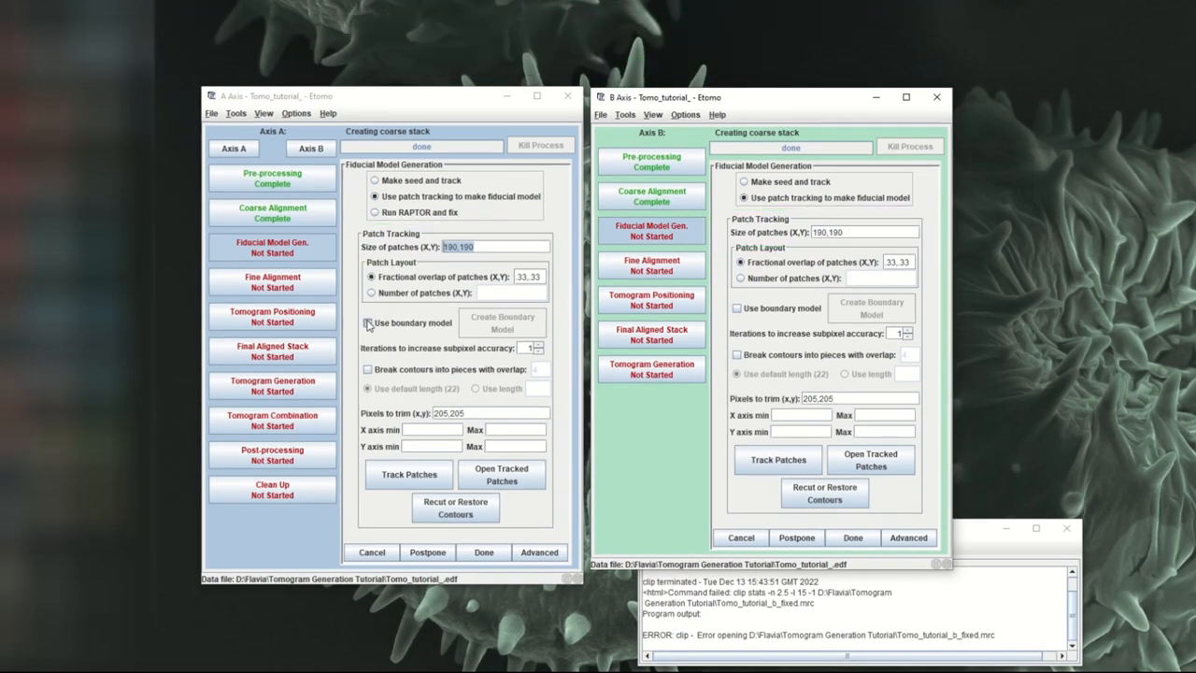
- Enable an axis A boundary model and outline its top and right edges in 3dmod
left_click(367, 322)
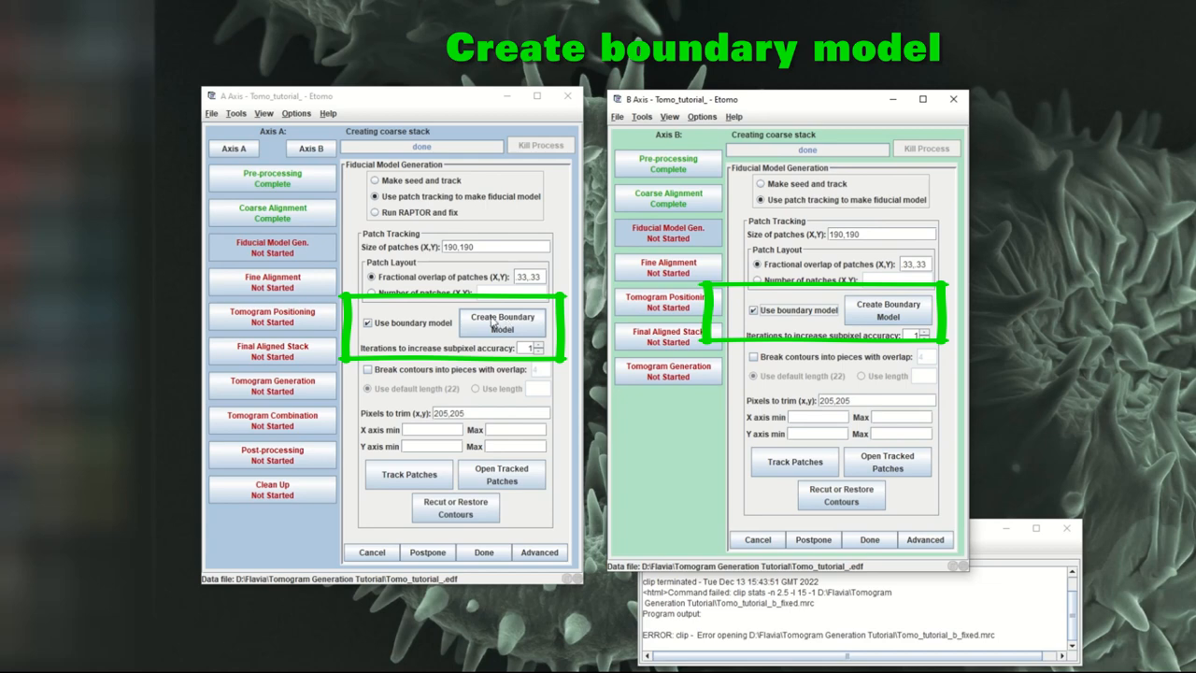
left_click(503, 323)
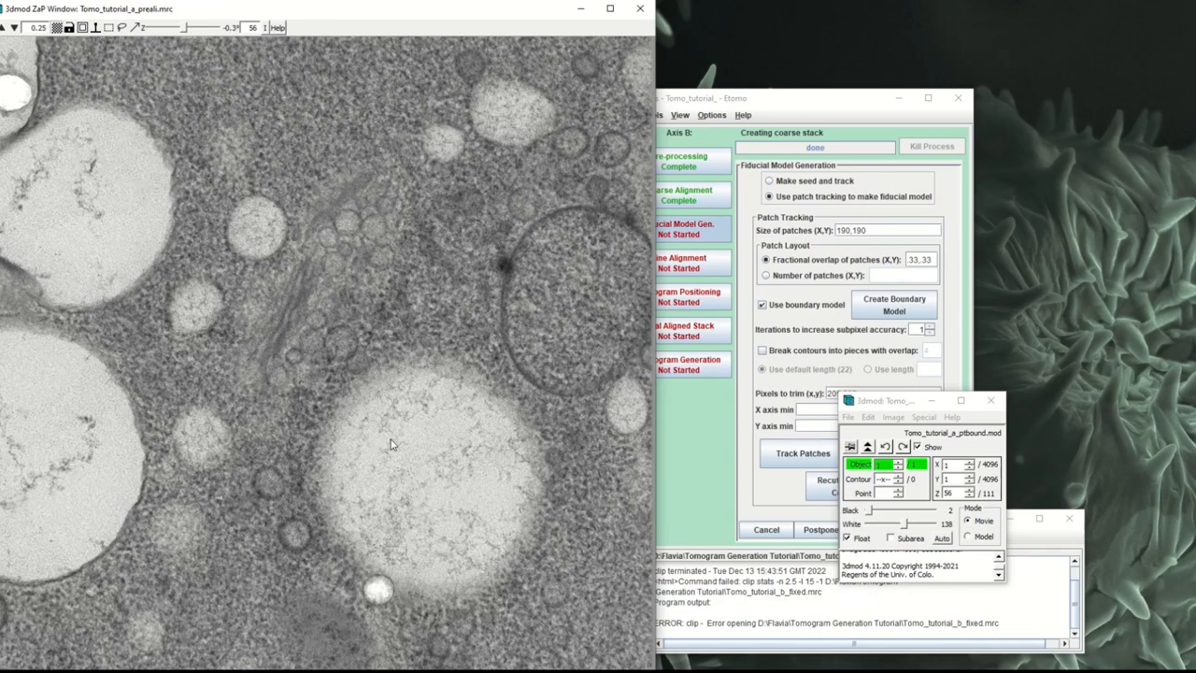
mouse_move(129, 244)
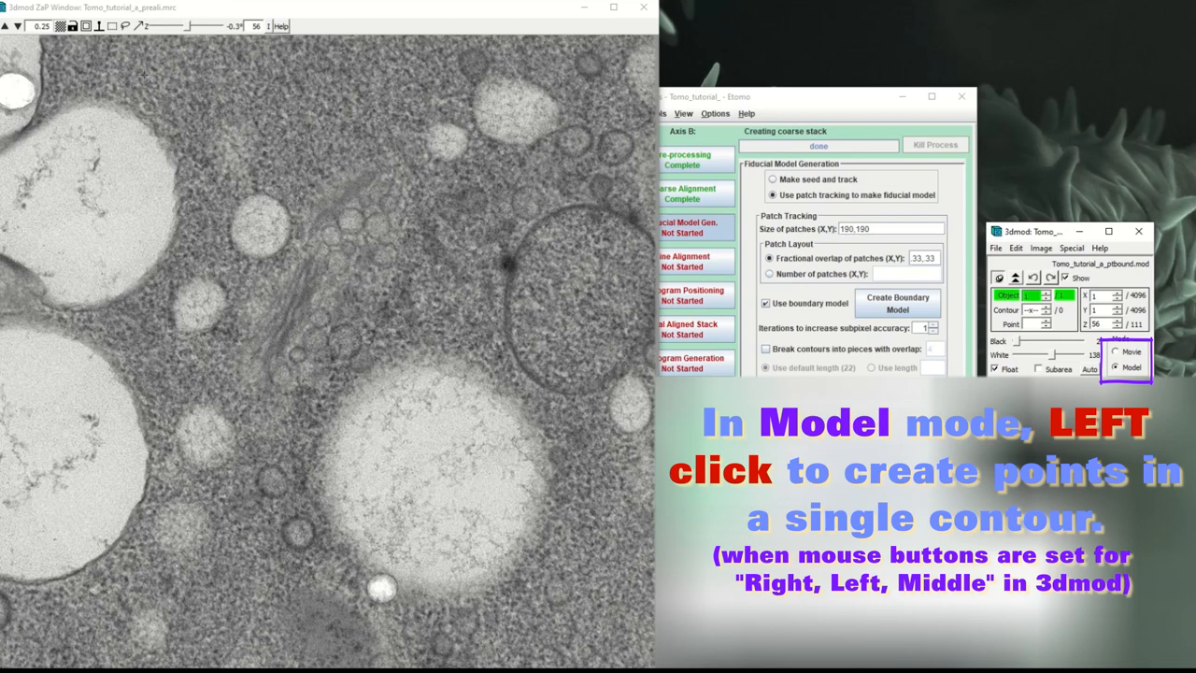
left_click(466, 85)
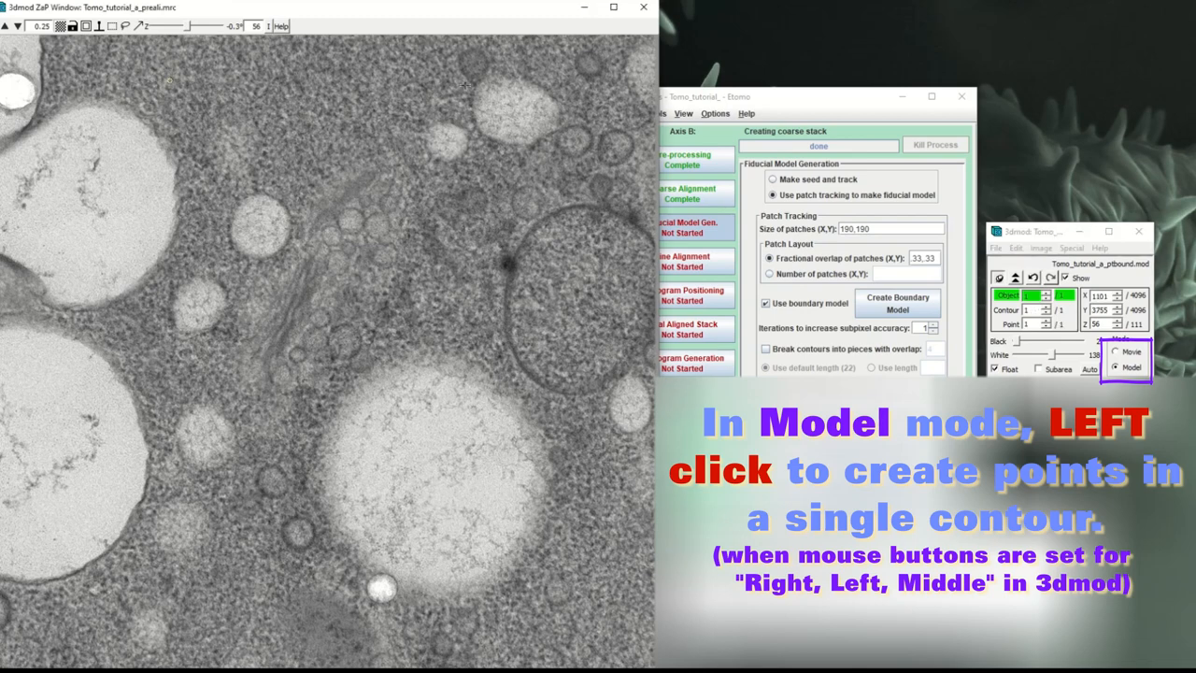
left_click(596, 77)
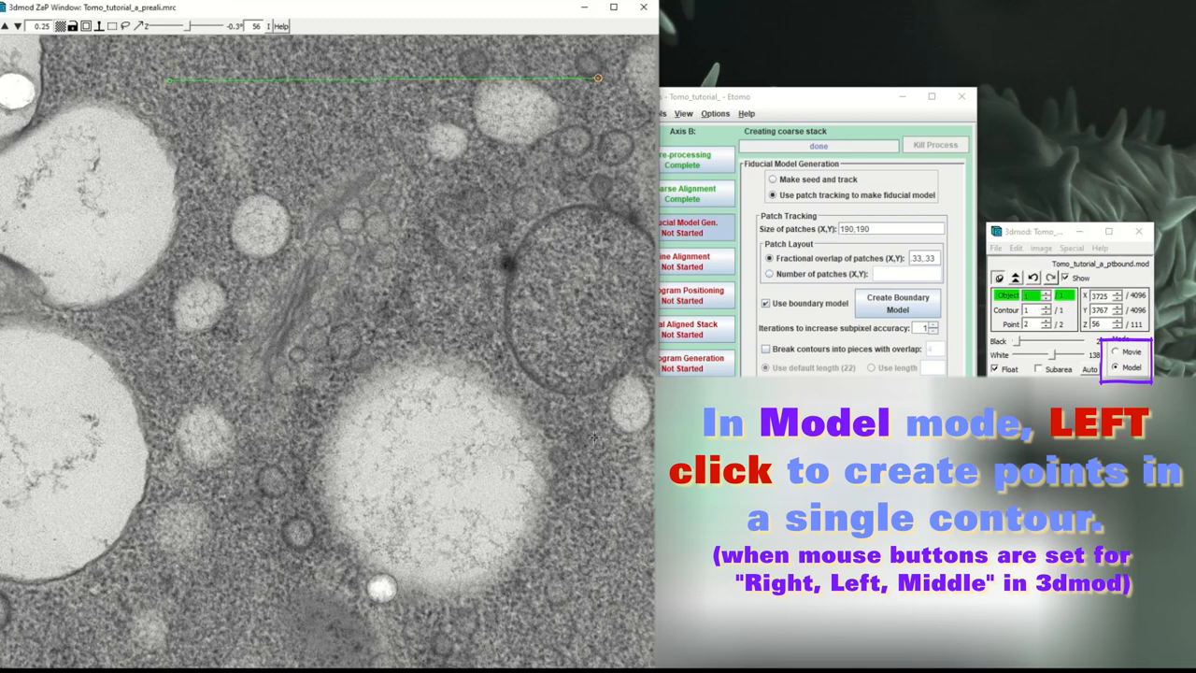
left_click(596, 444)
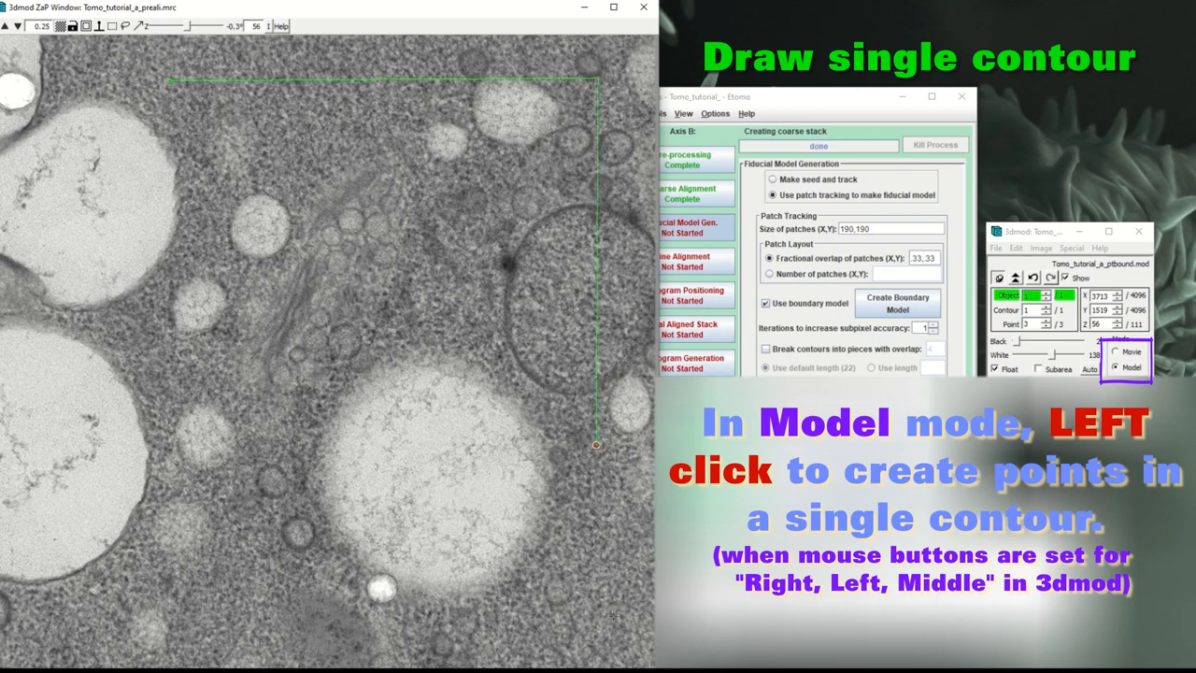
left_click(593, 638)
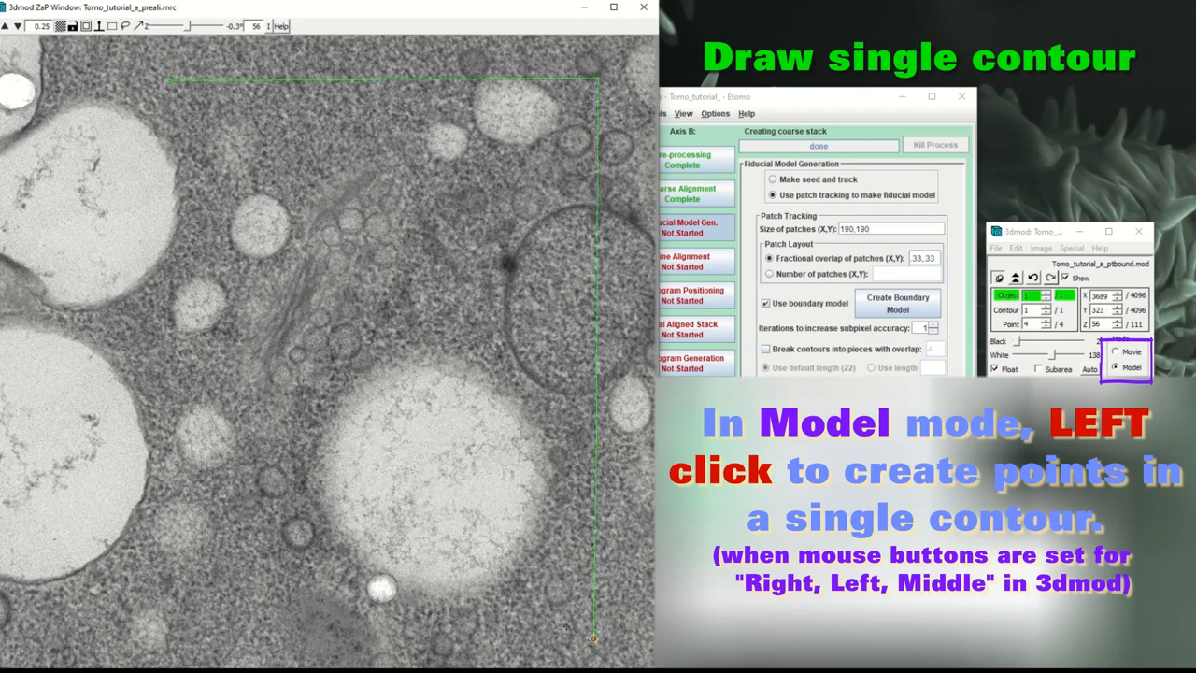
- Continue the boundary contour around the empty vesicle and the useful region
left_click(547, 462)
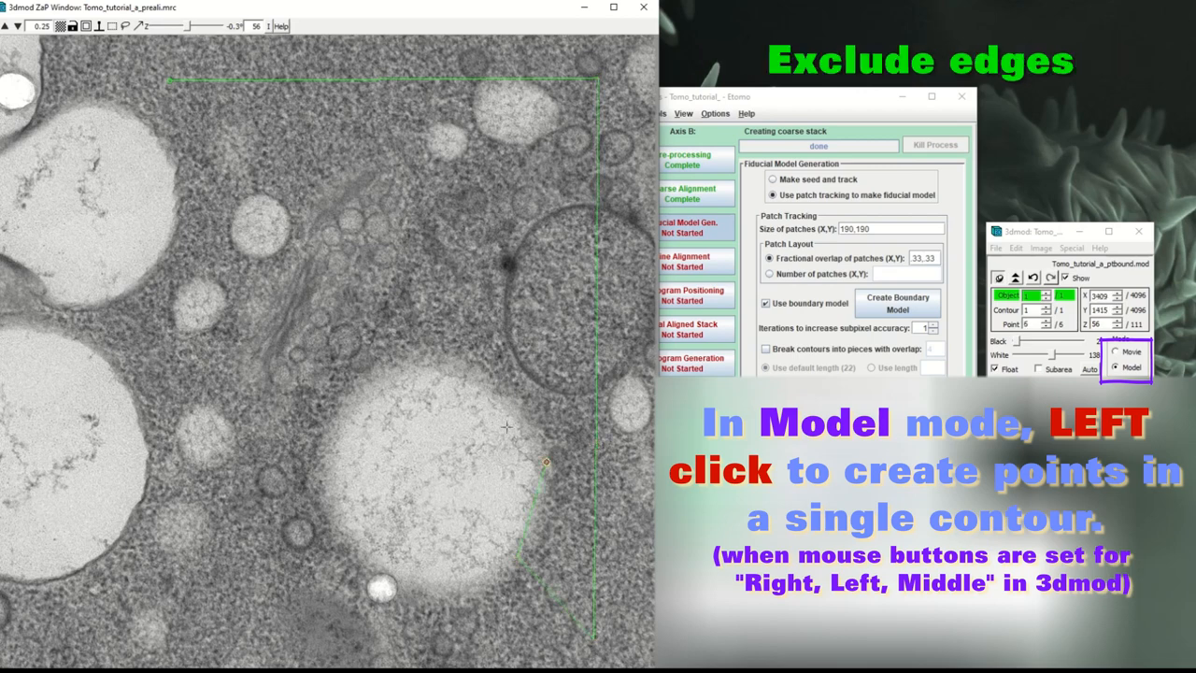
left_click(381, 381)
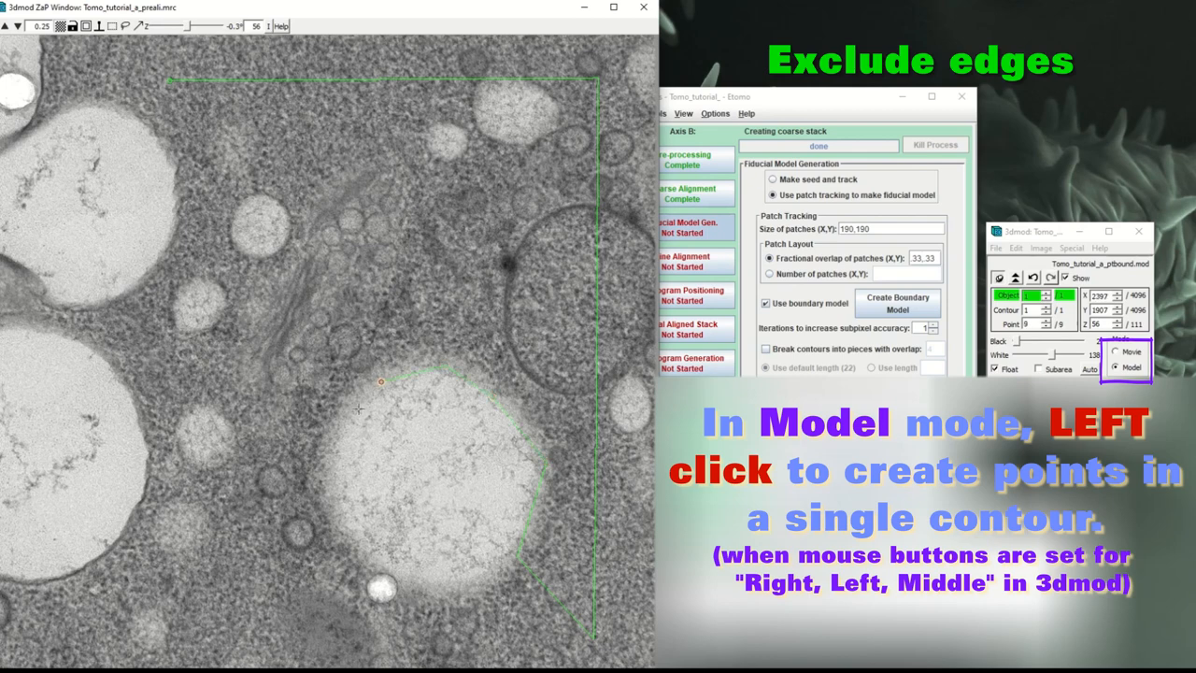
left_click(343, 516)
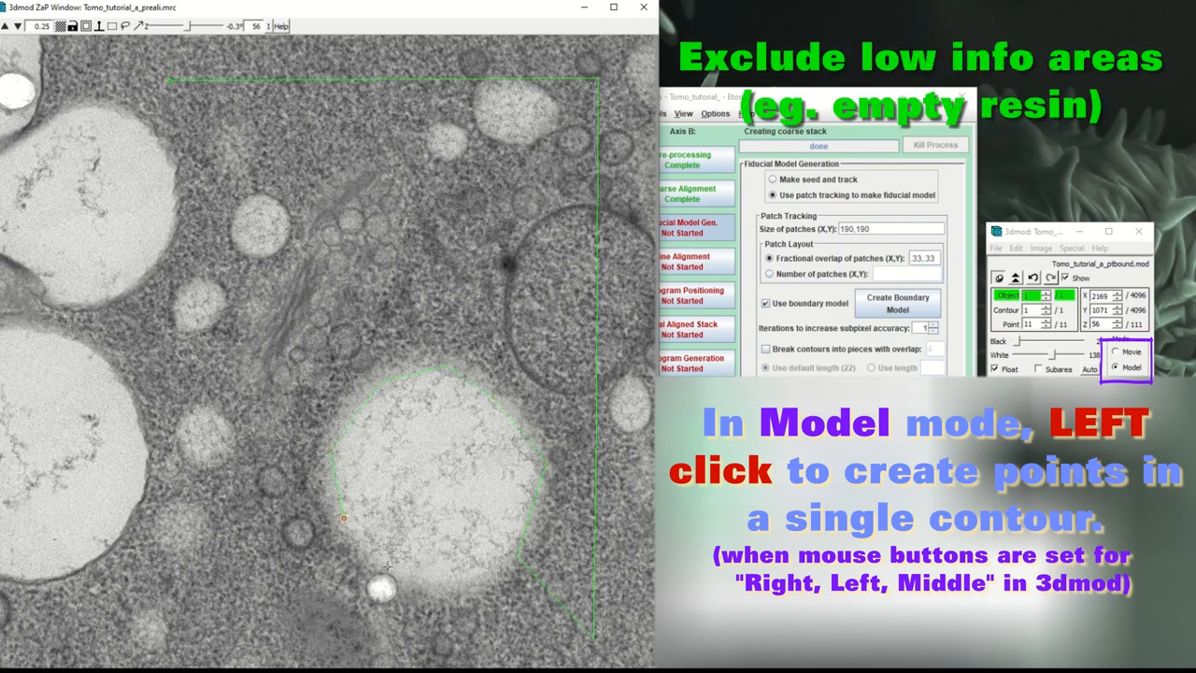
left_click(511, 560)
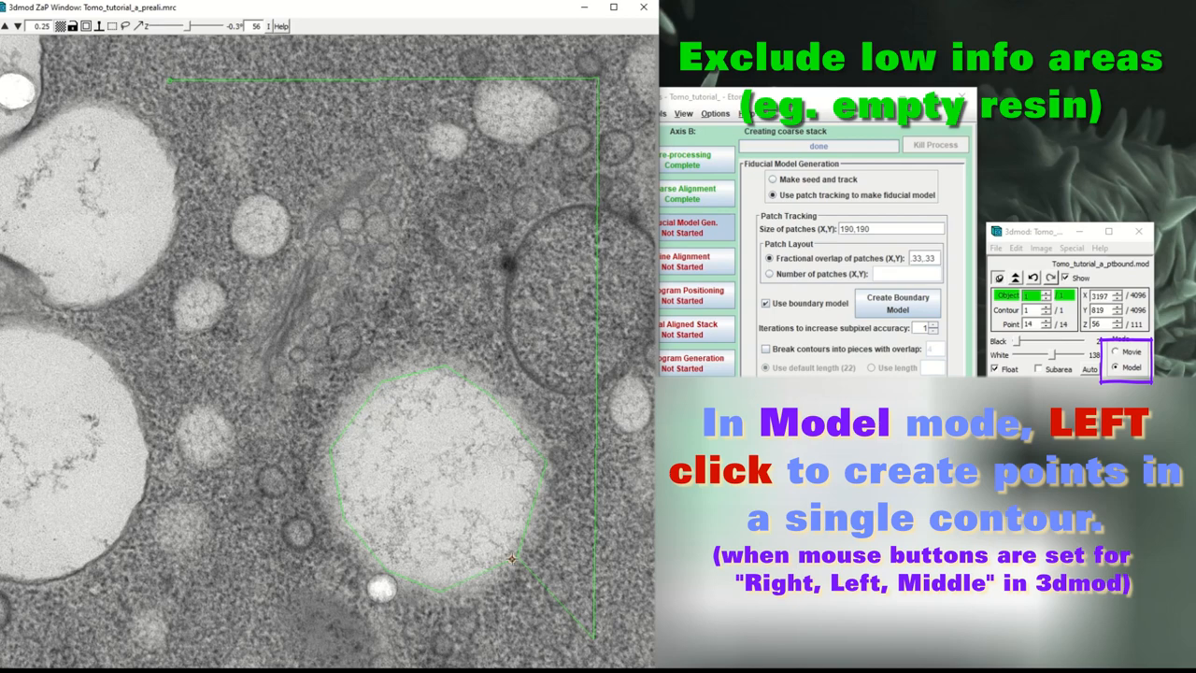
left_click(593, 641)
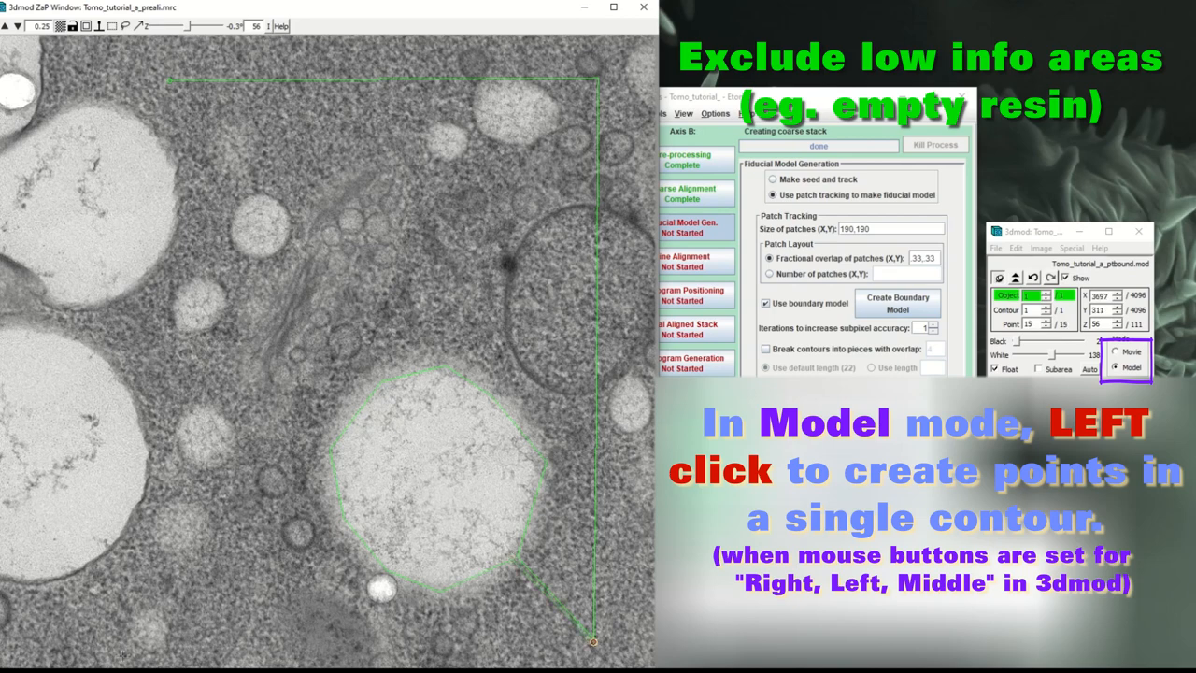
left_click(68, 571)
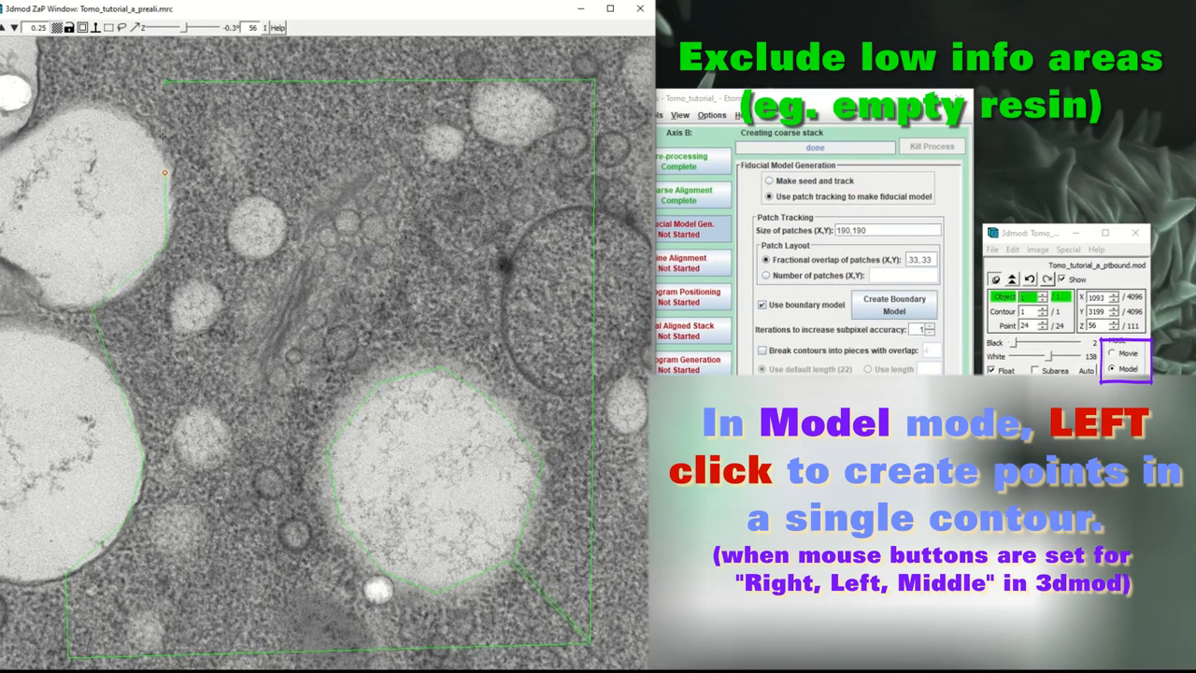
left_click(165, 81)
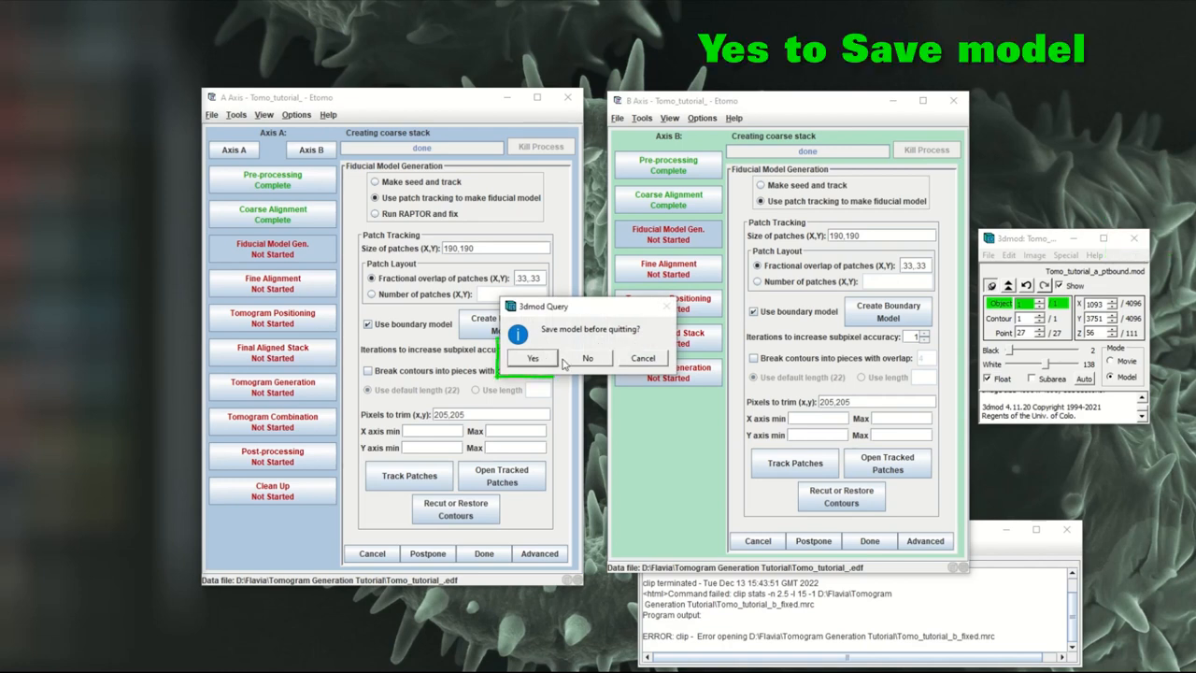
- Save the axis A boundary model and open Tomo_tutorial_b_ptbound.mod for axis B
left_click(532, 358)
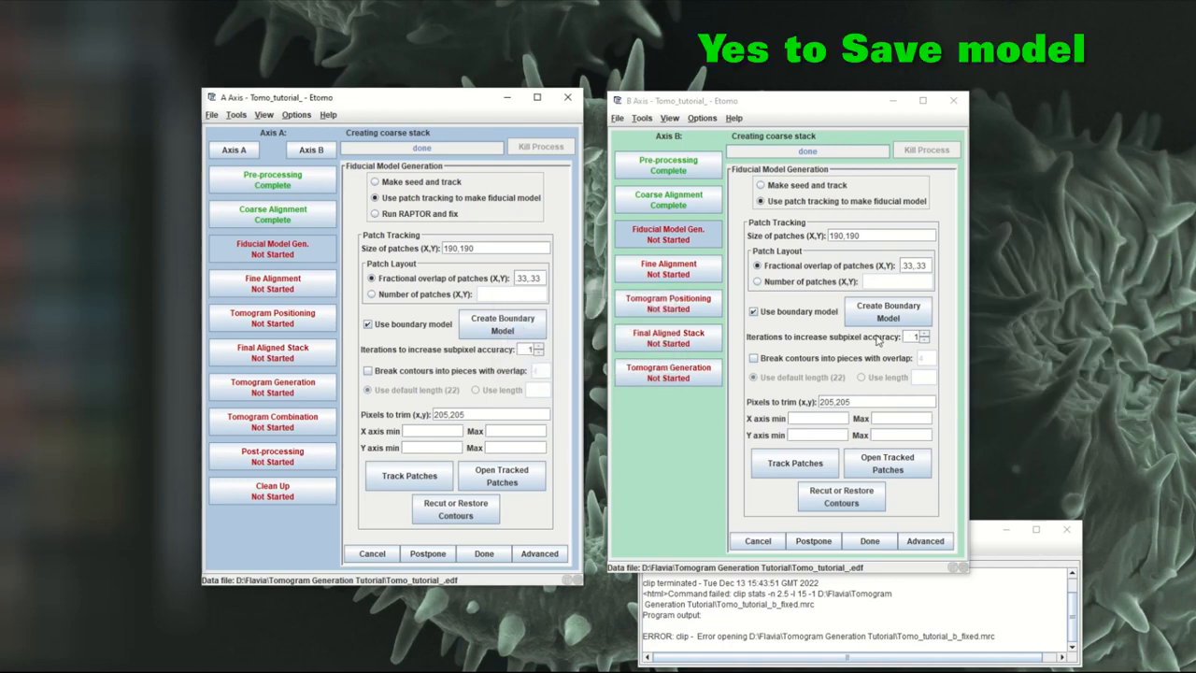
left_click(887, 312)
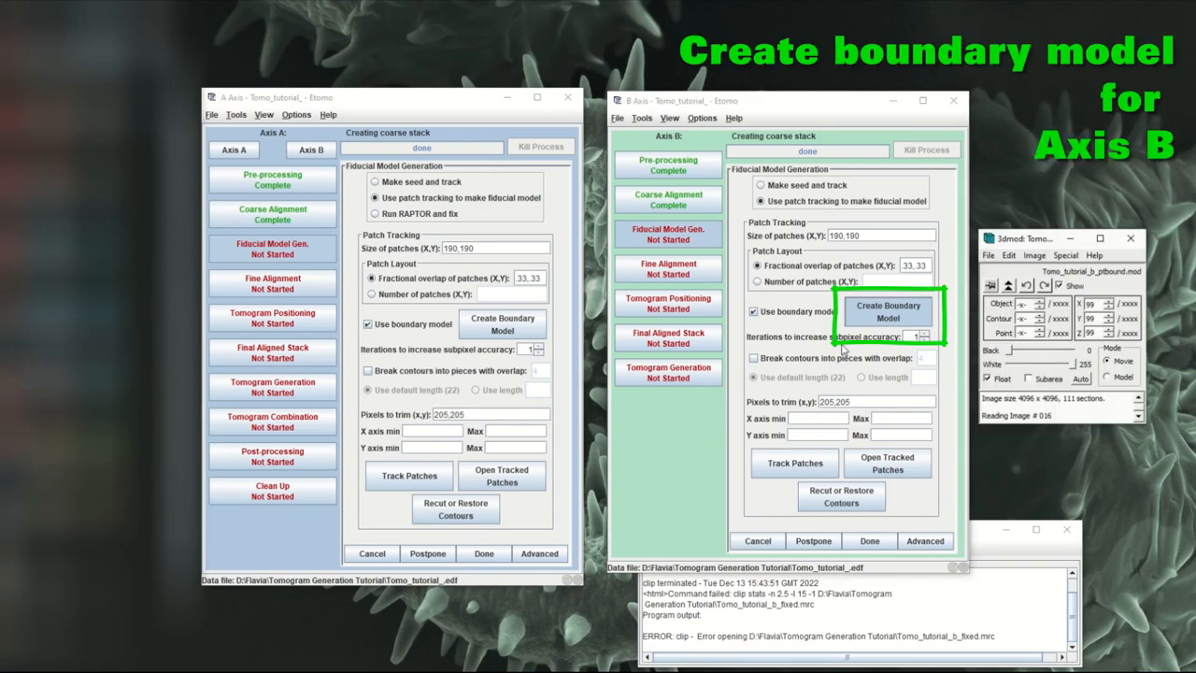
left_click(887, 312)
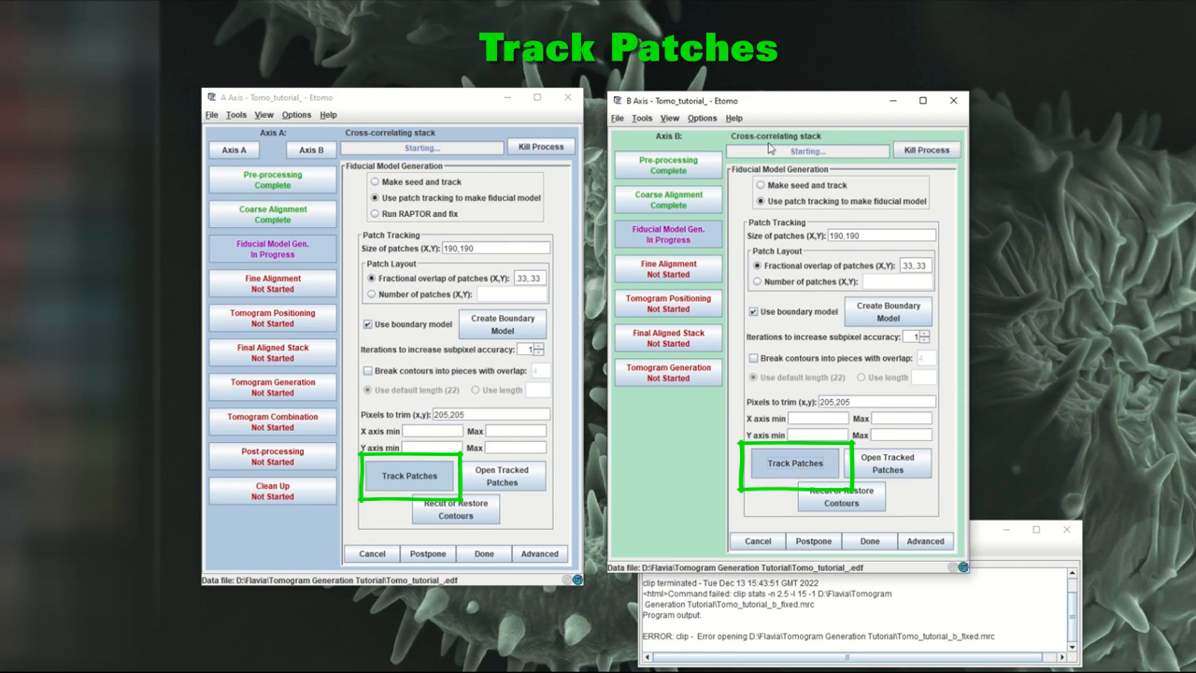
- Start patch tracking on both axes and mark axis A's fiducial model step Done
left_click(795, 462)
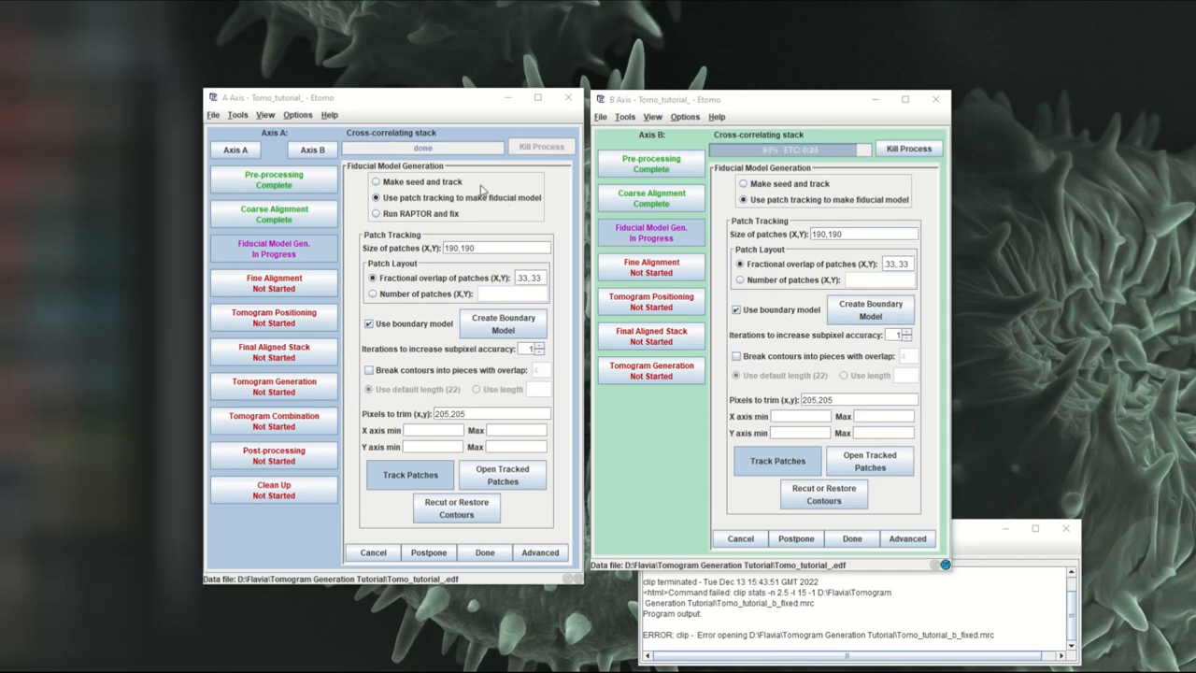
mouse_move(732, 503)
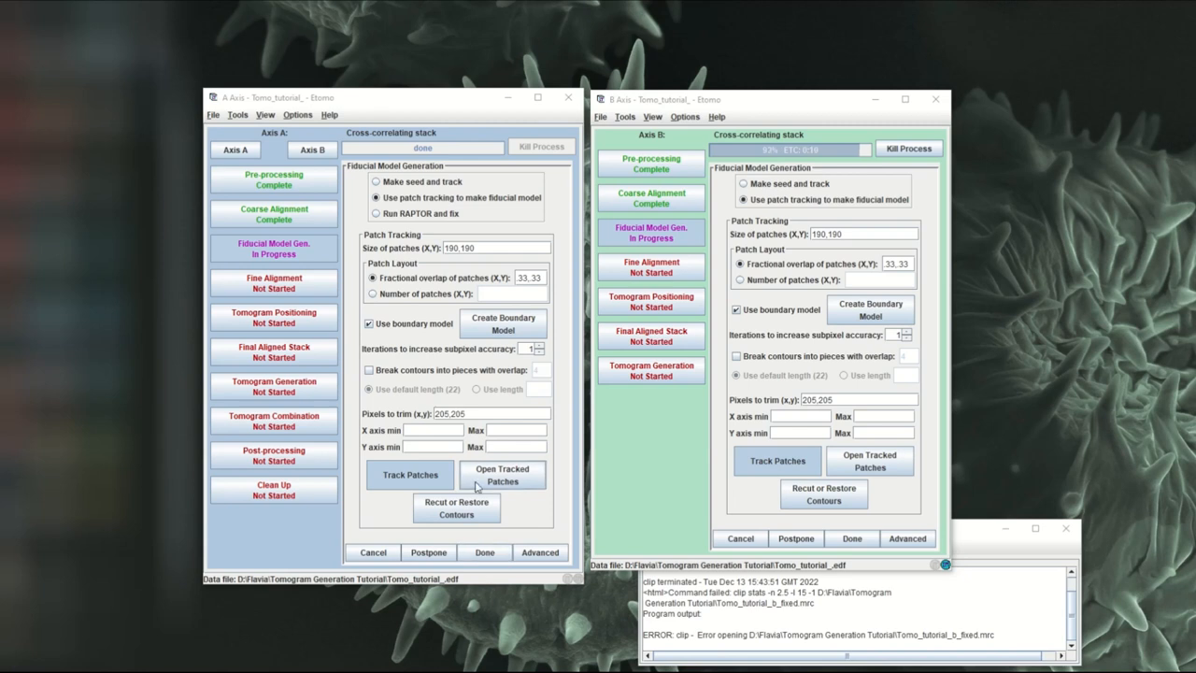
left_click(484, 553)
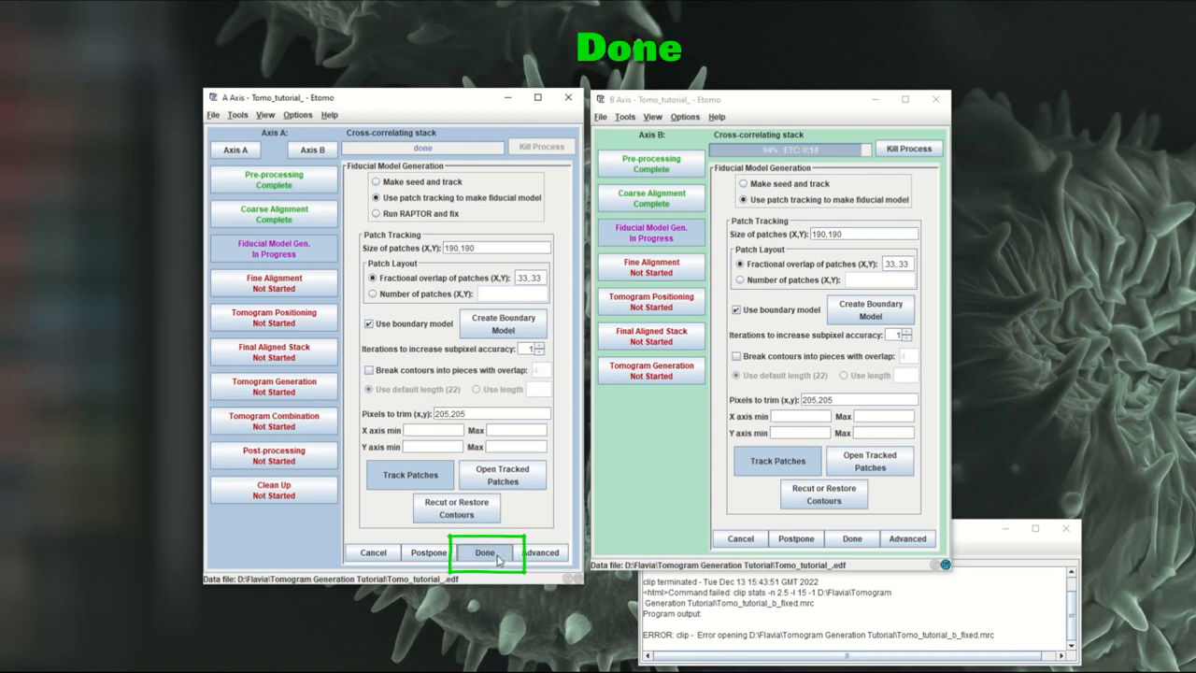
left_click(484, 552)
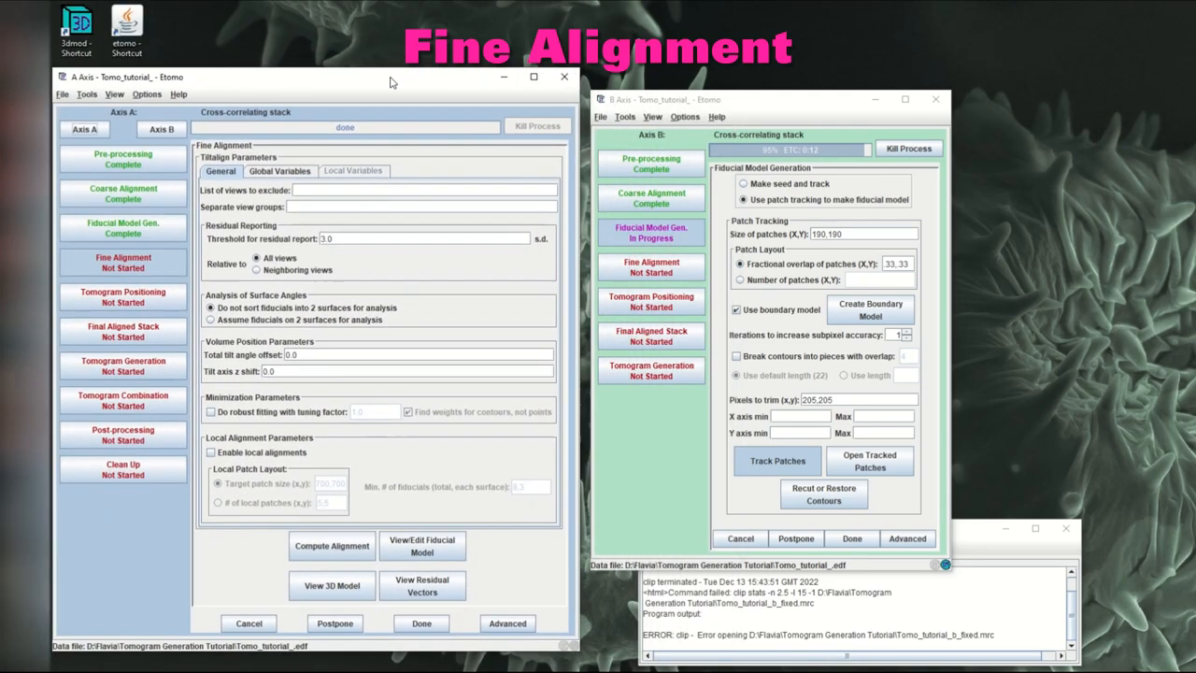
- Compute axis A's alignment, finish axis B's fiducial model, and start axis B's alignment
left_click(333, 546)
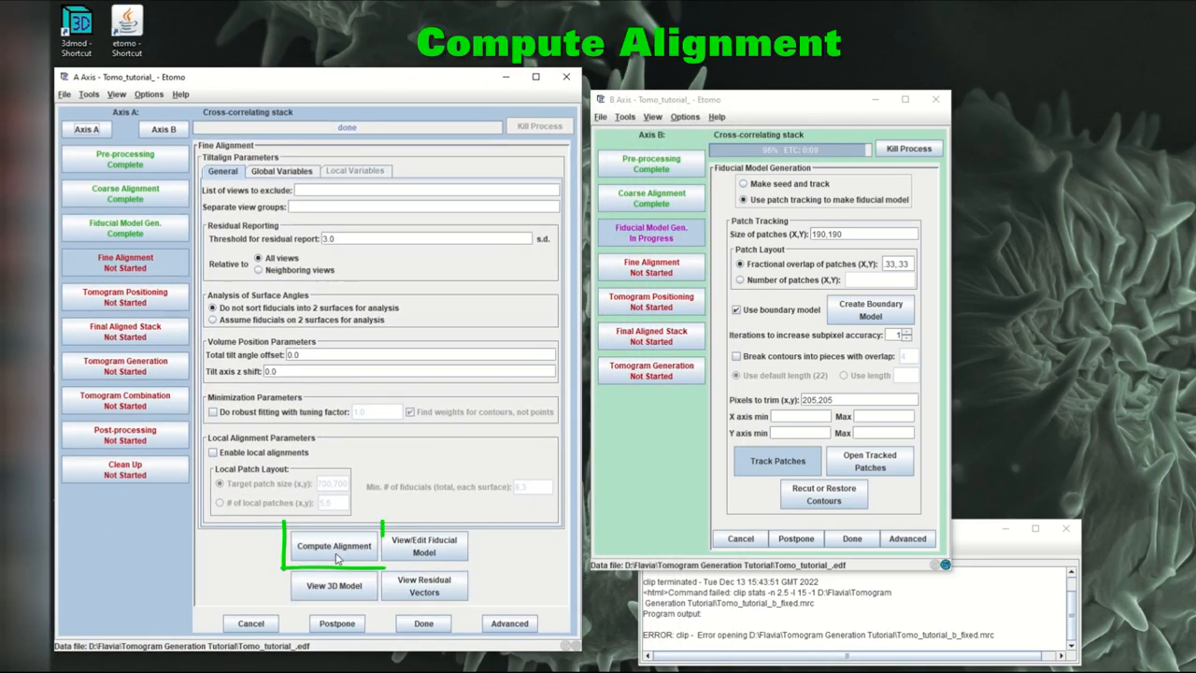
left_click(333, 545)
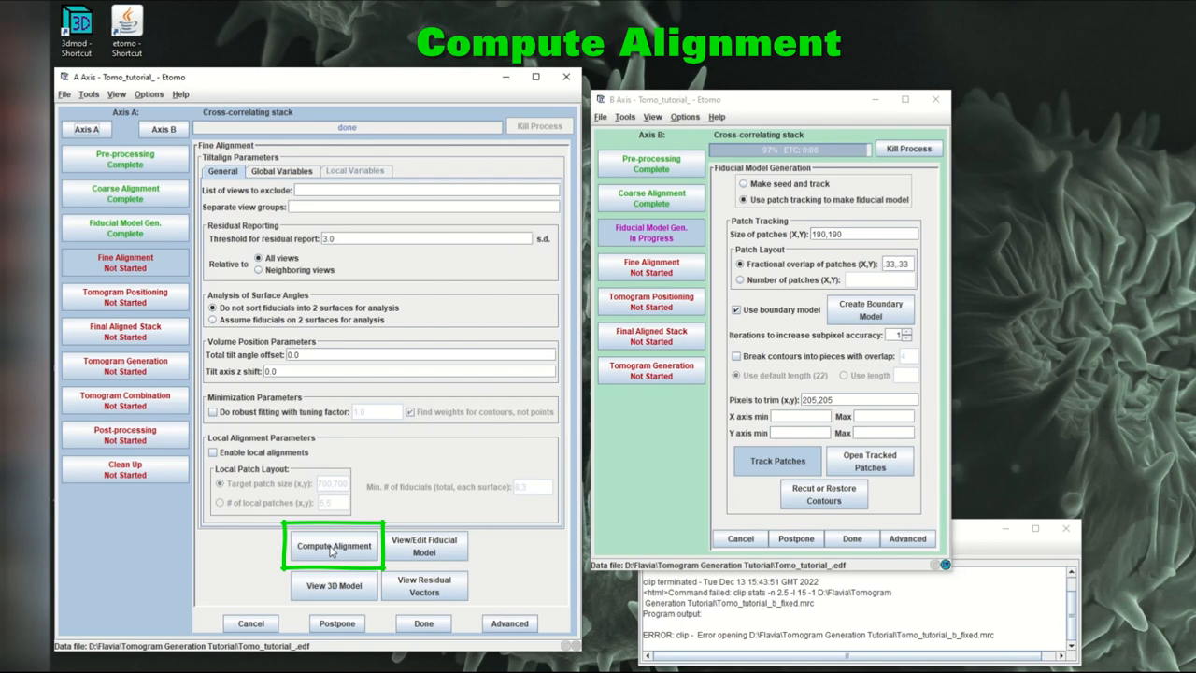
left_click(333, 546)
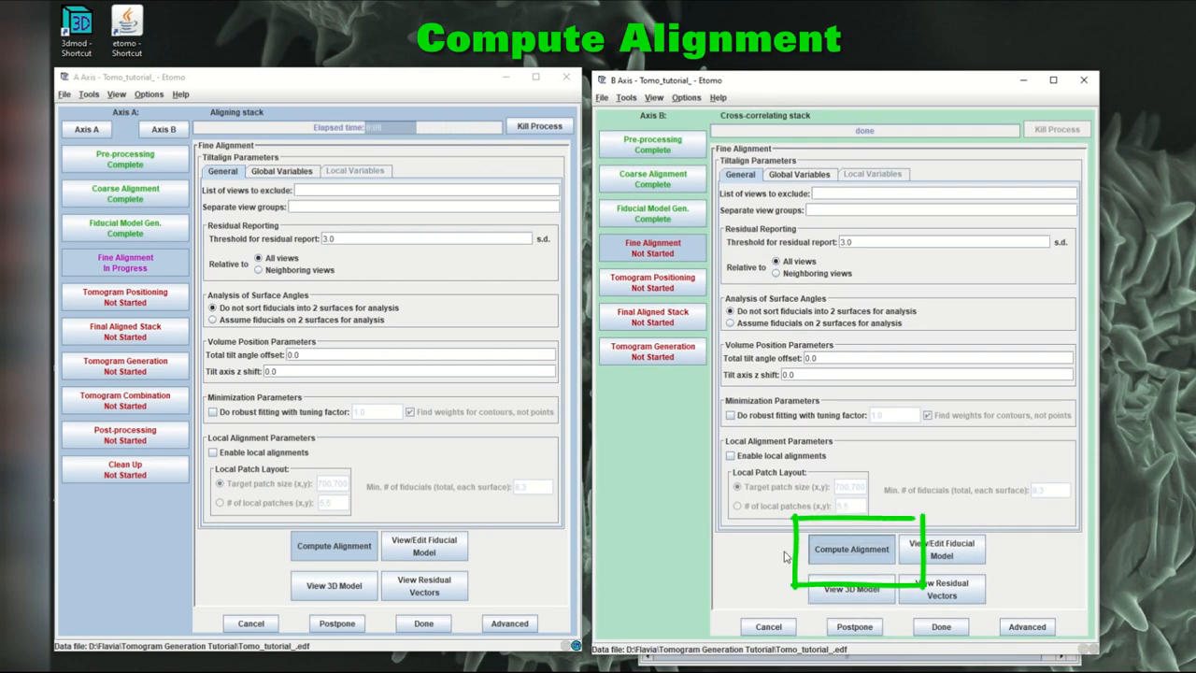
left_click(850, 548)
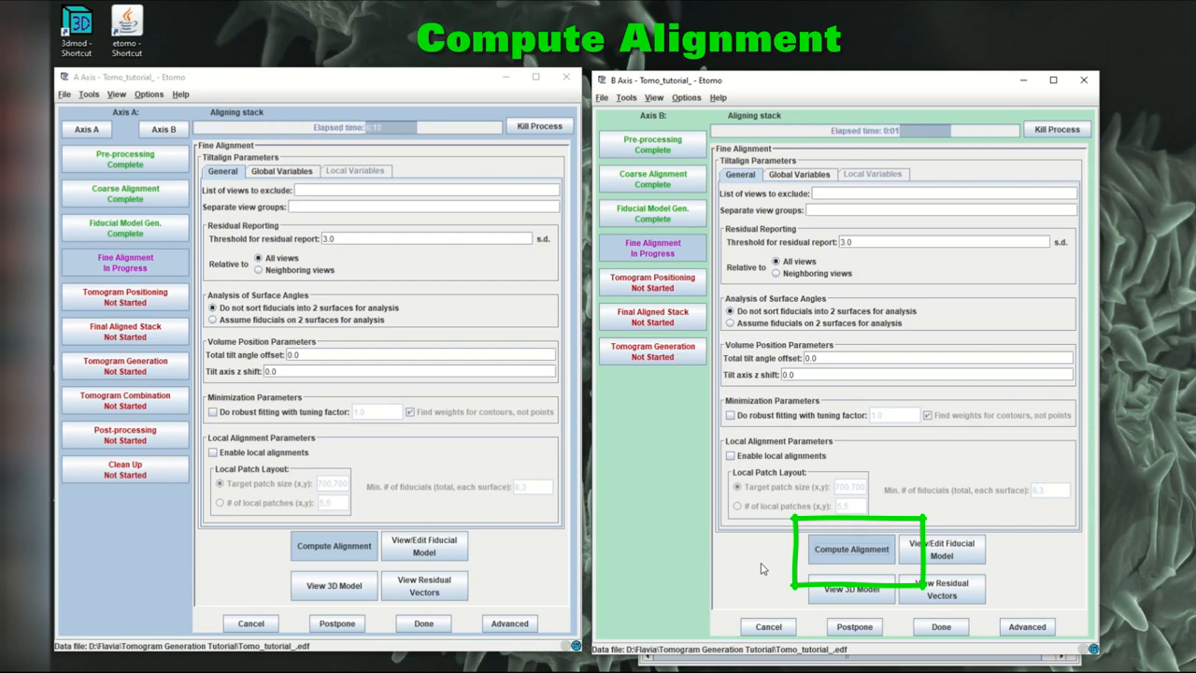
left_click(851, 549)
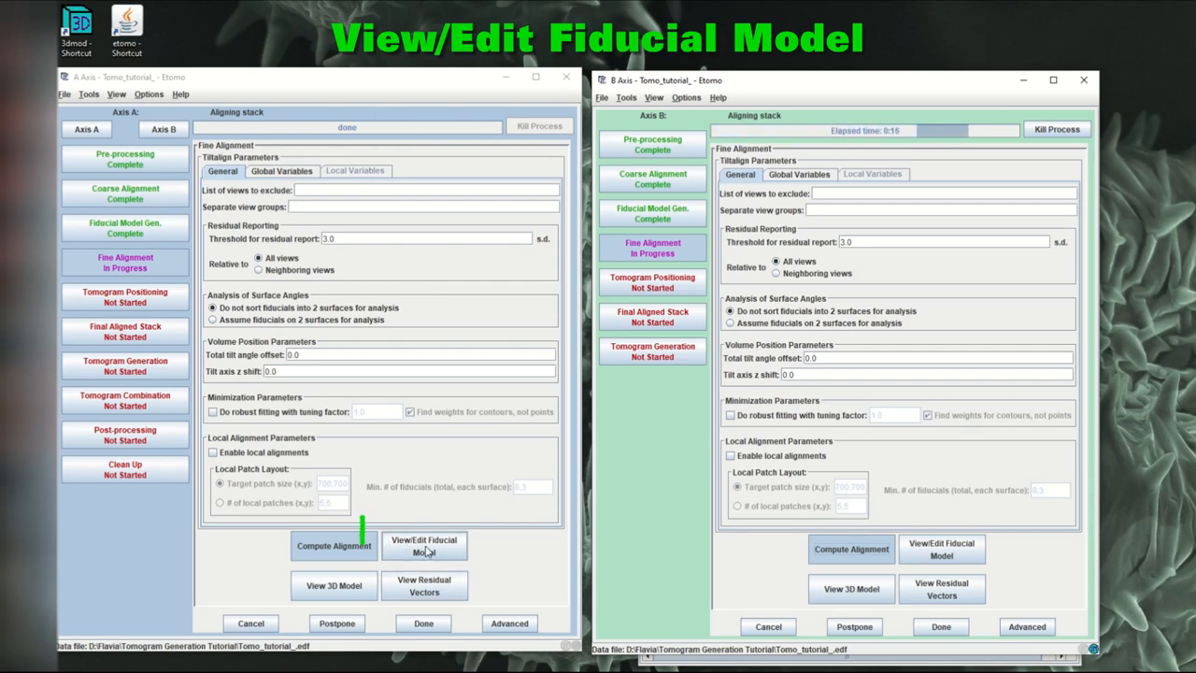
- Open axis A's fiducial model in 3dmod and set the Mode to Movie
left_click(424, 546)
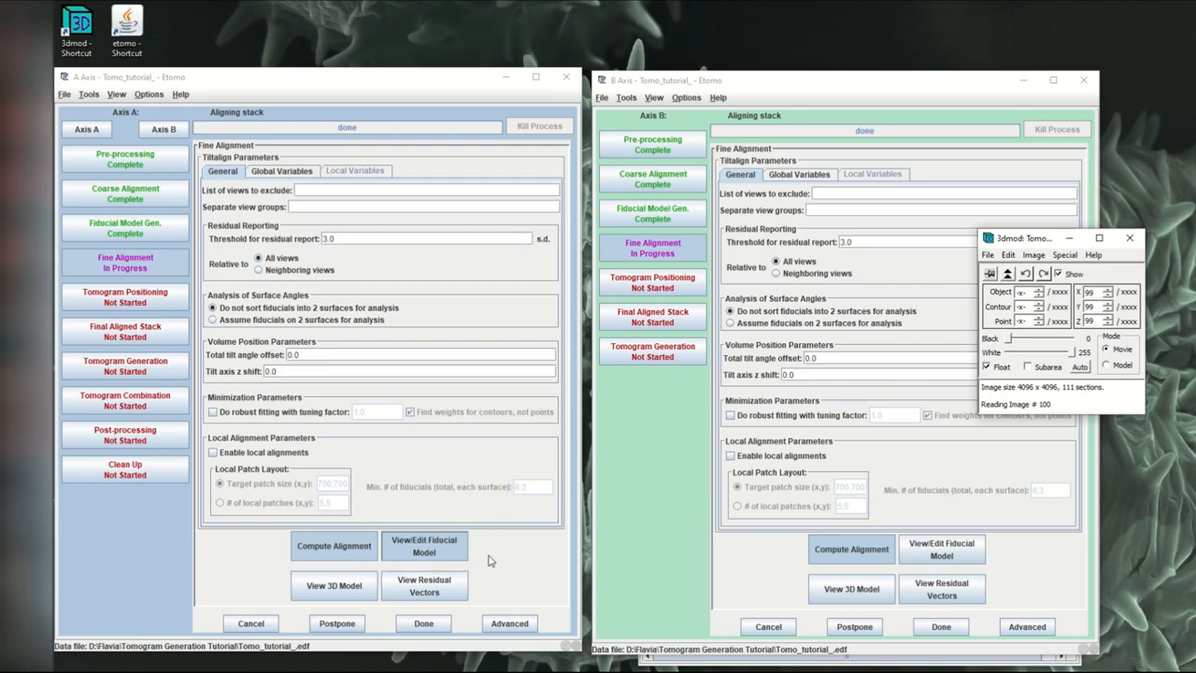
left_click(424, 545)
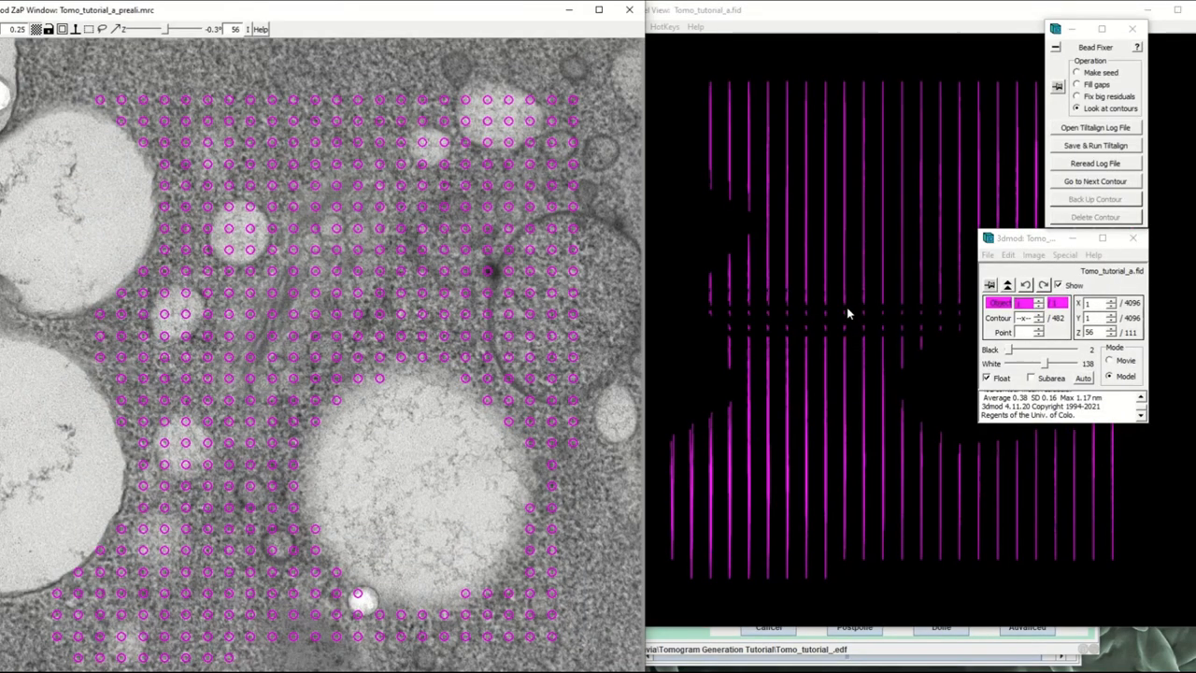
mouse_move(759, 313)
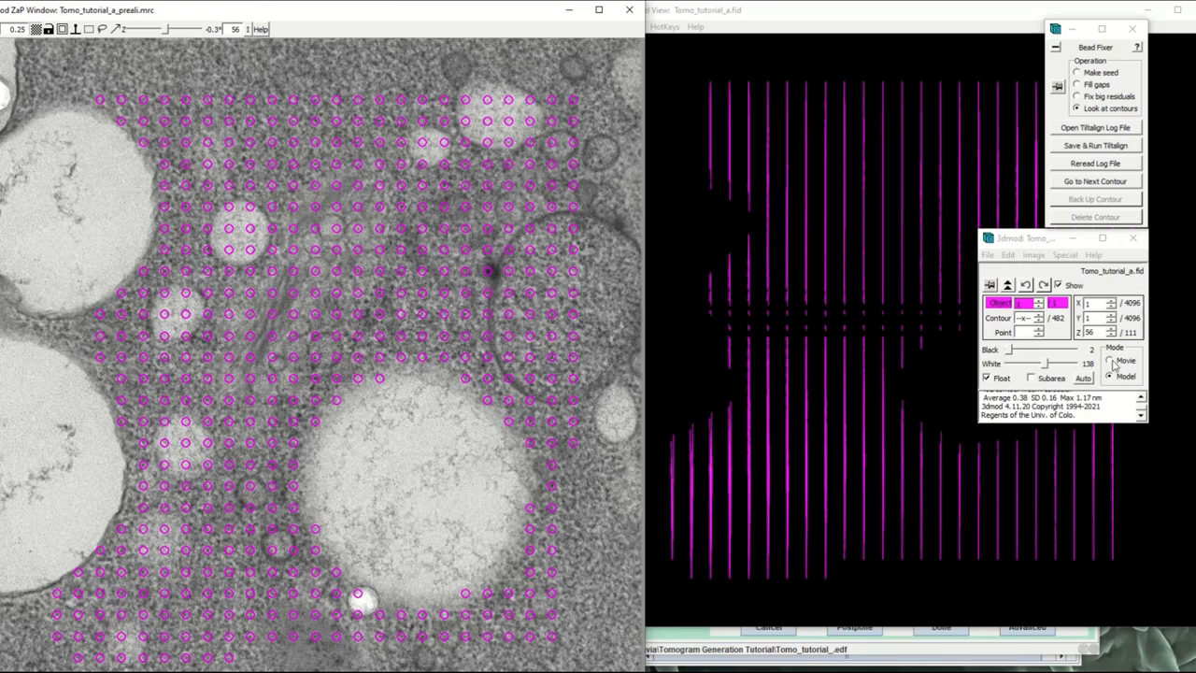
left_click(1111, 376)
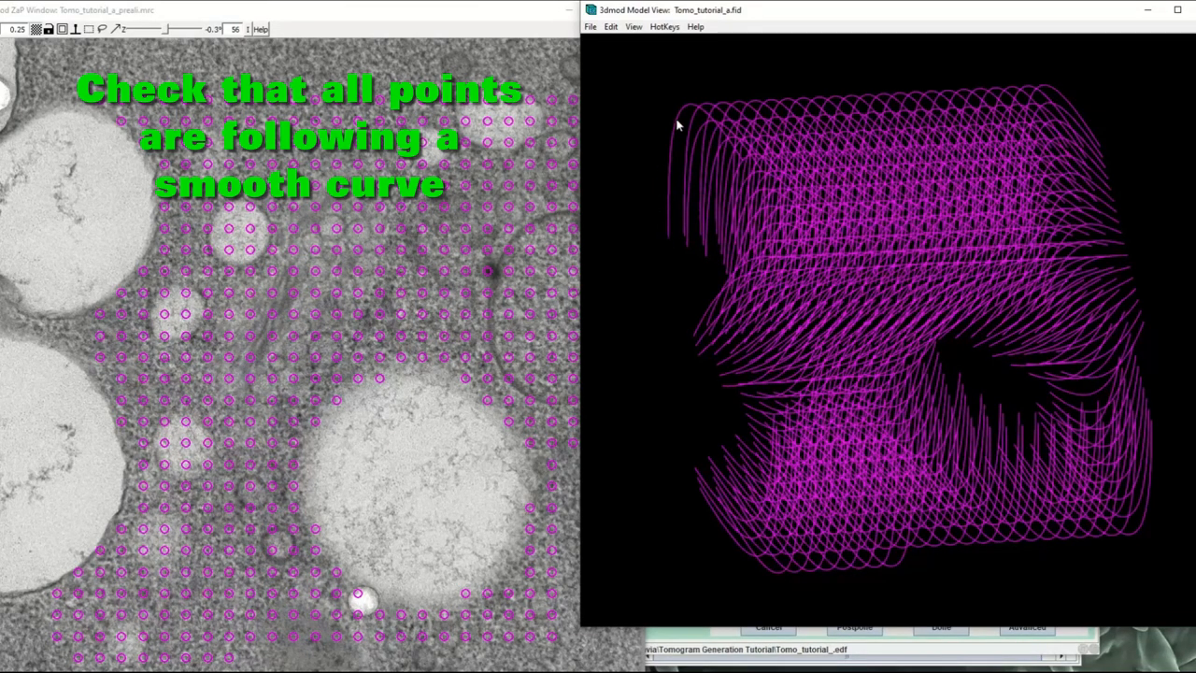
mouse_move(840, 231)
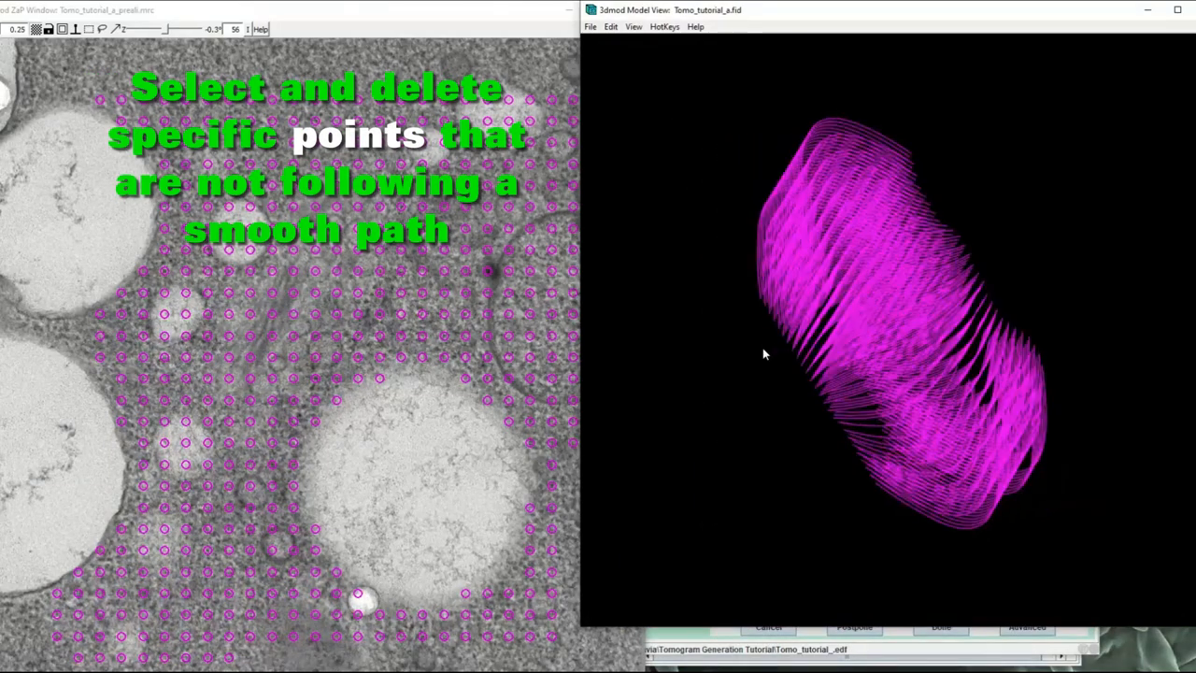
- Rotate axis A's 3D track view to check for kinks, then close Model View and ZaP
left_click_drag(763, 354, 836, 336)
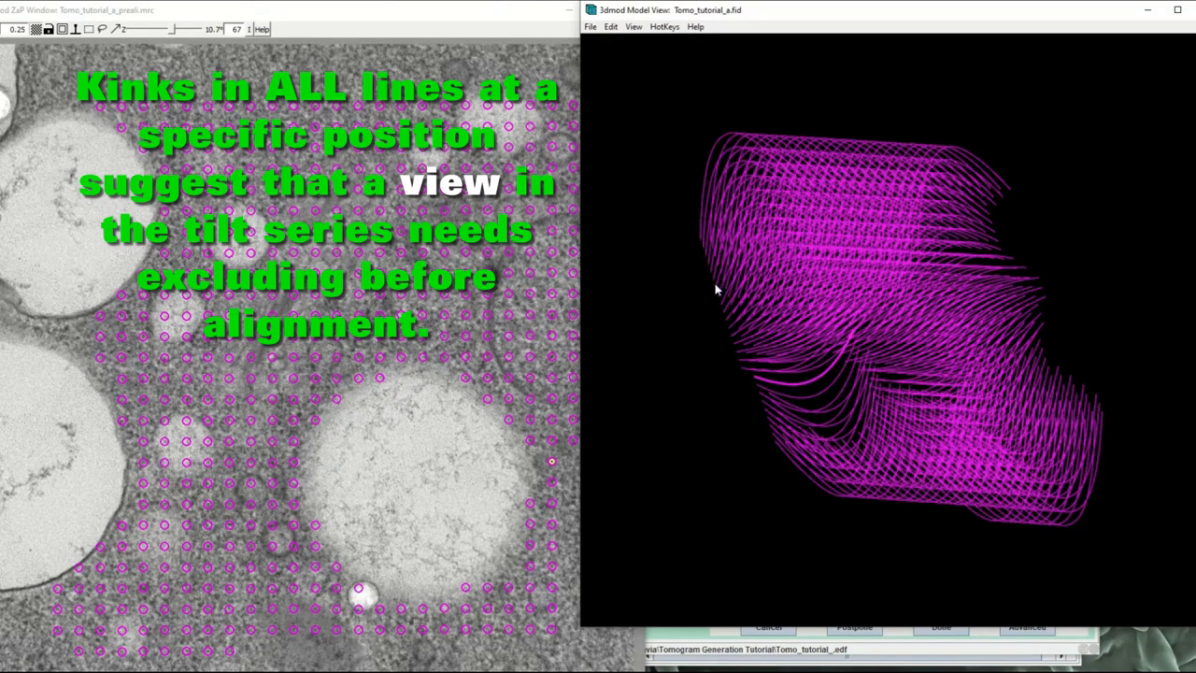
mouse_move(761, 392)
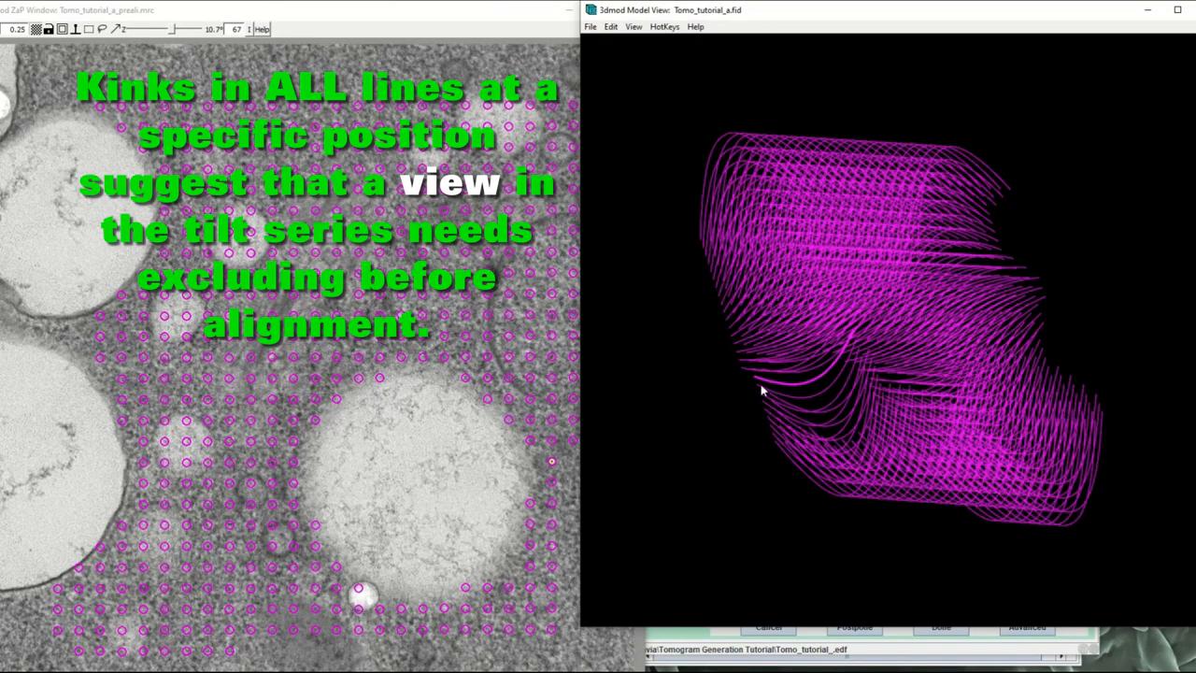
mouse_move(696, 240)
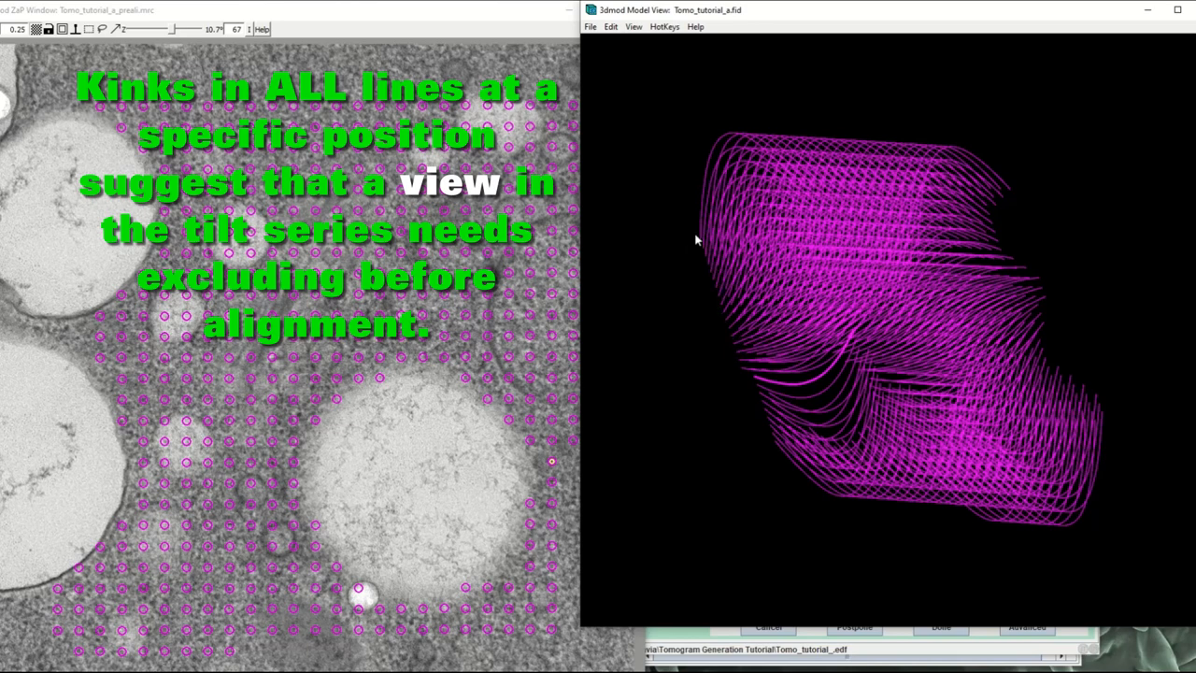
left_click_drag(696, 241, 976, 283)
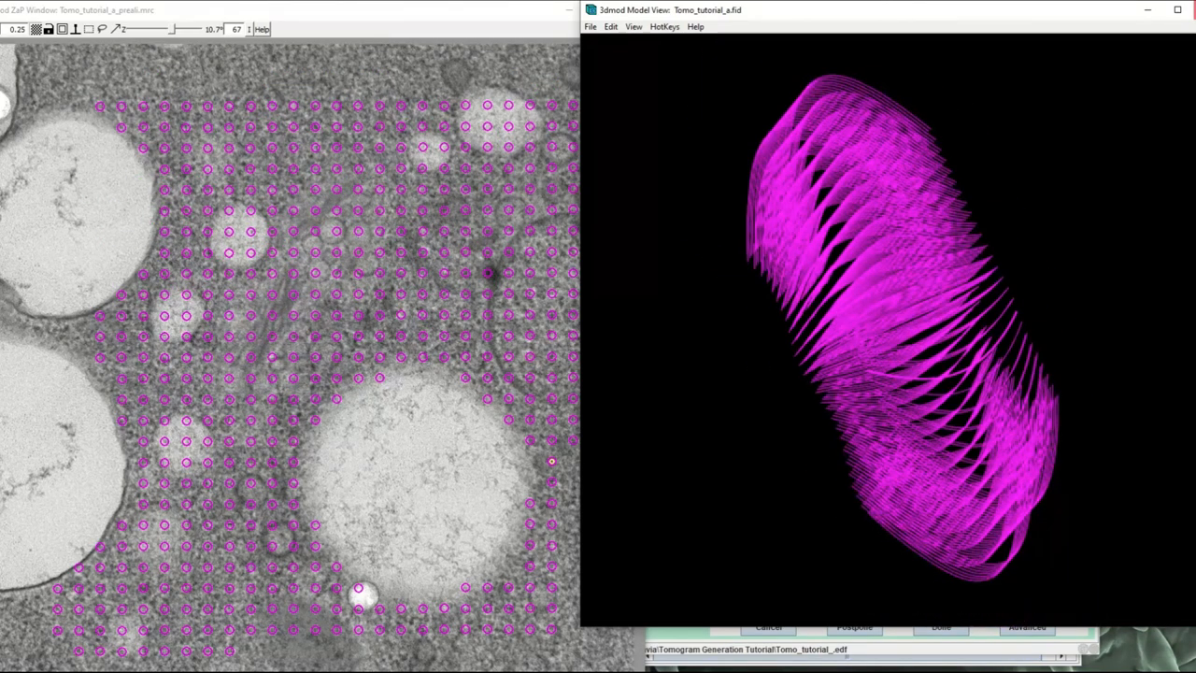
left_click(630, 10)
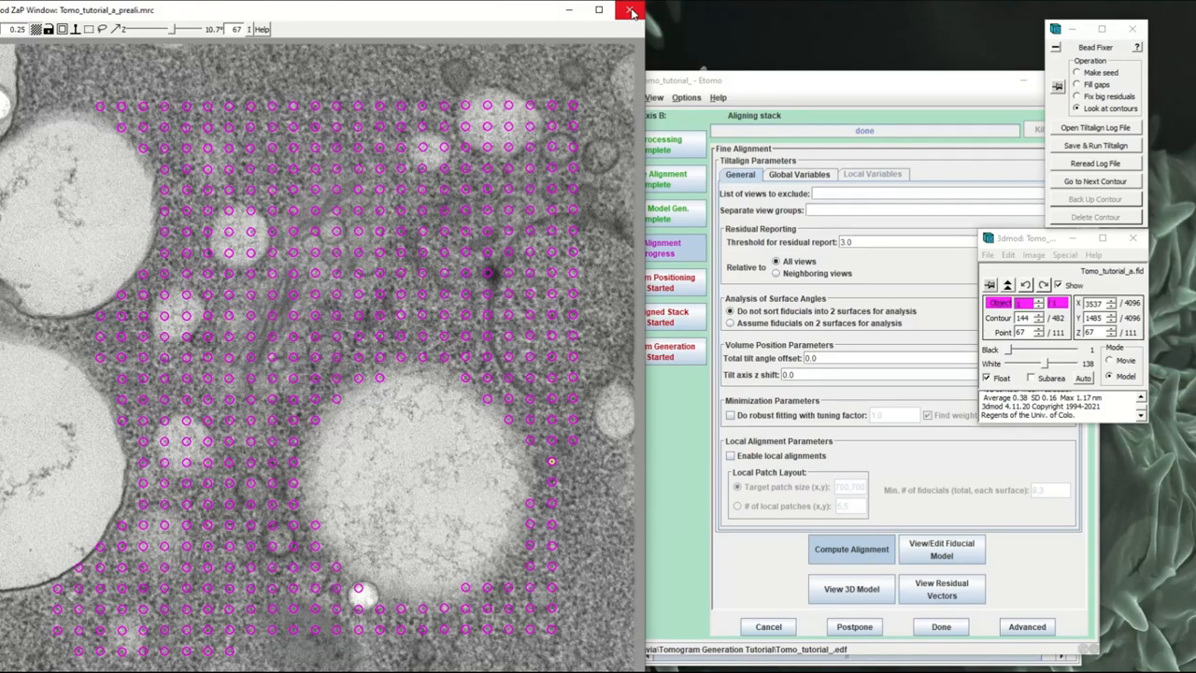
left_click(630, 10)
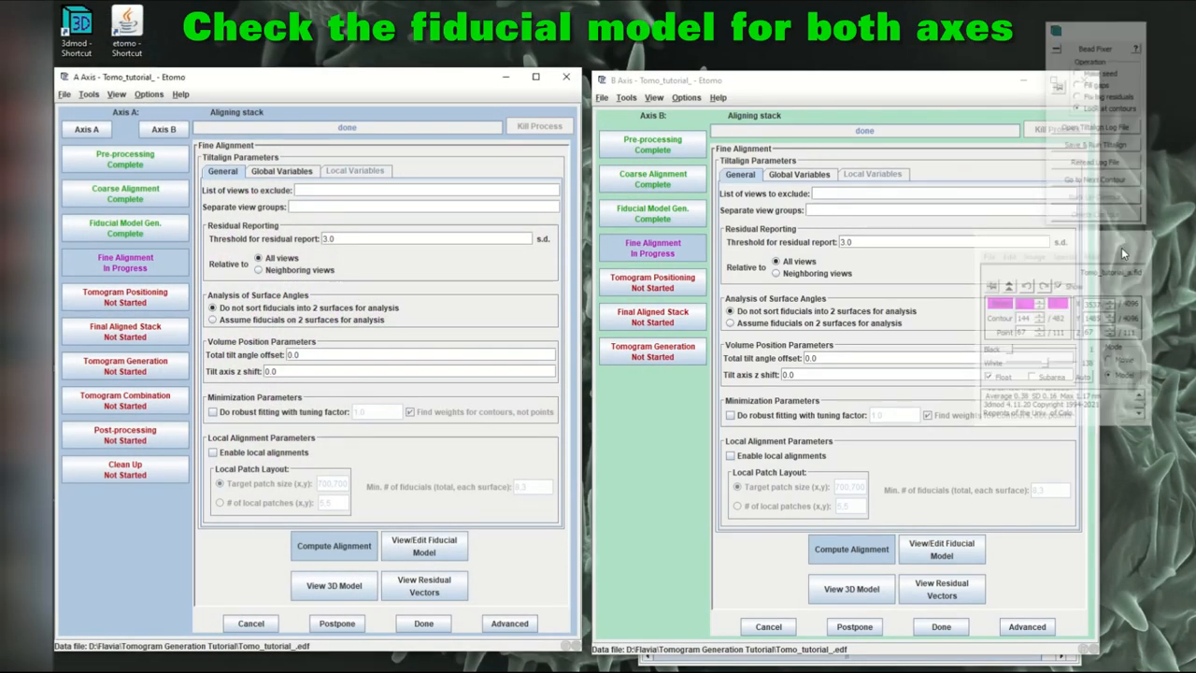
left_click(942, 549)
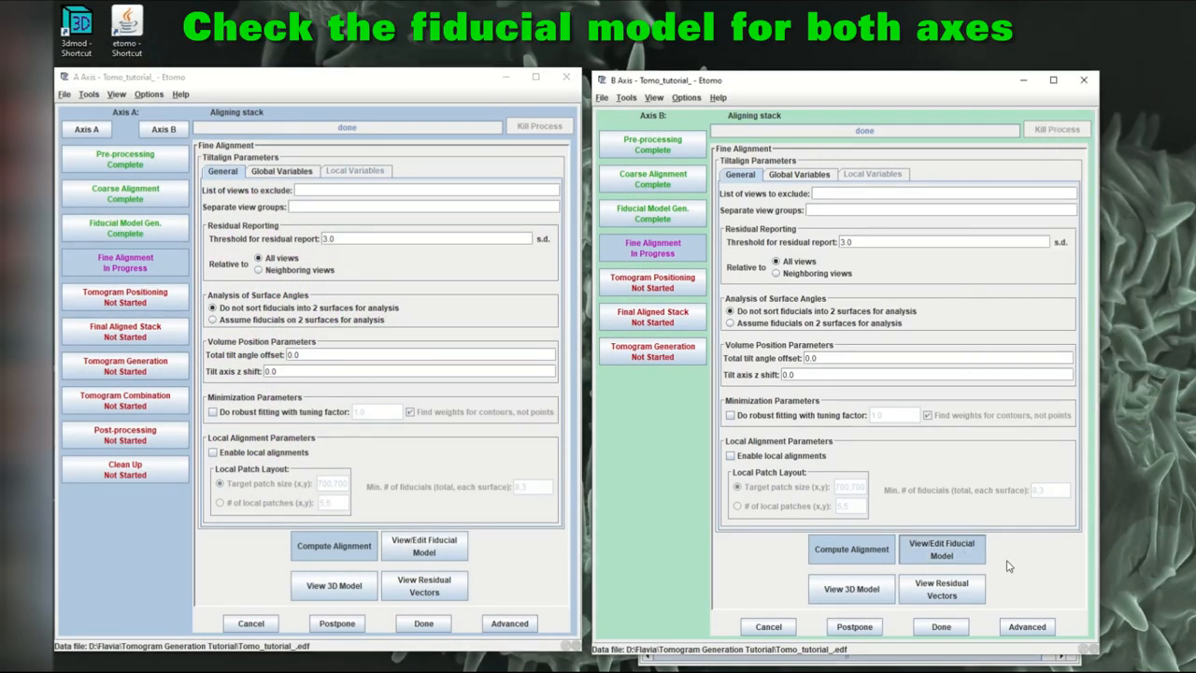
left_click(941, 549)
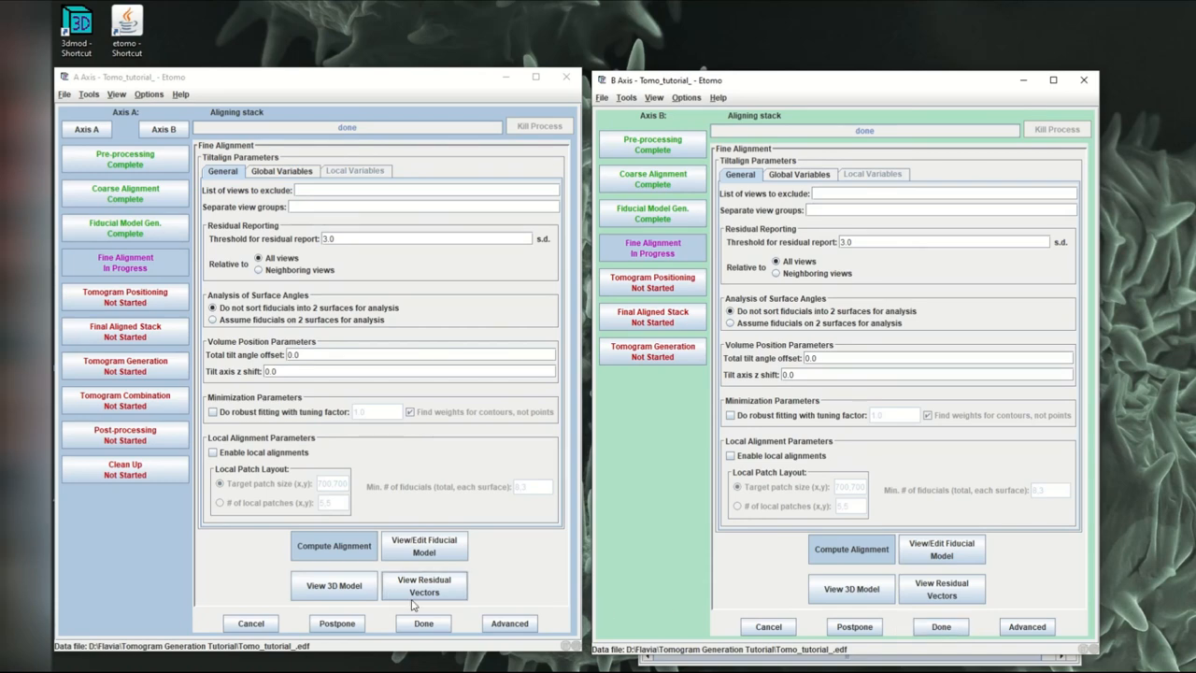
- Finish fine alignment on both axes and set axis A's positioning thickness to 500
left_click(423, 624)
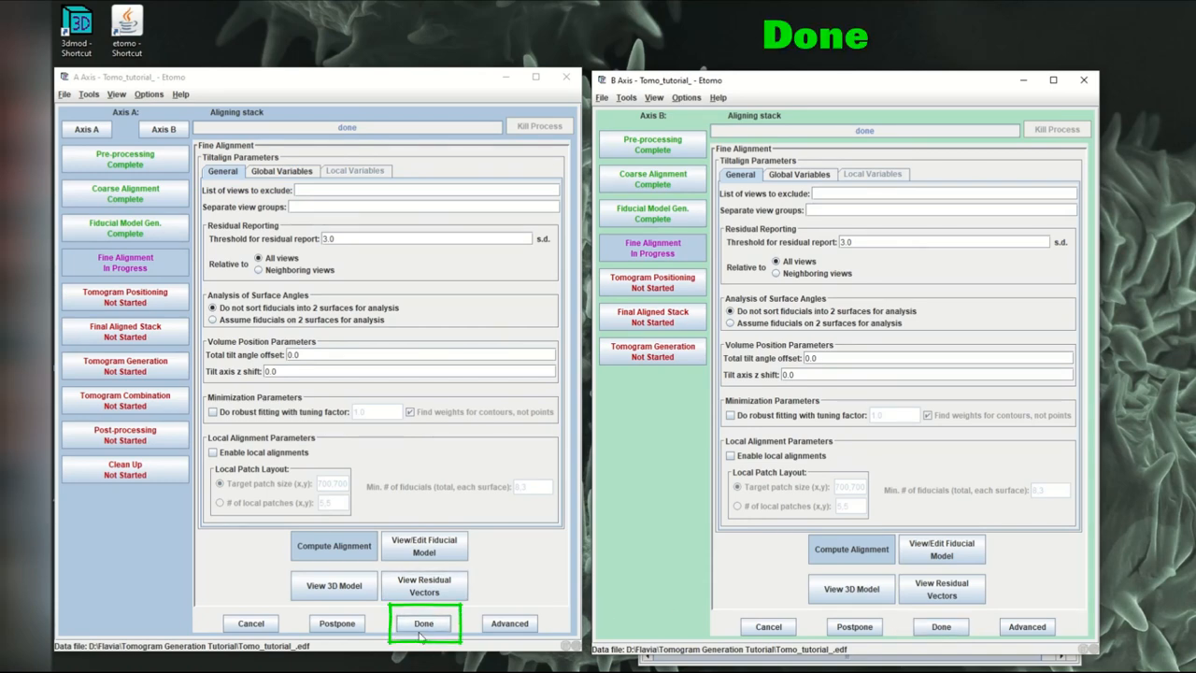
left_click(423, 623)
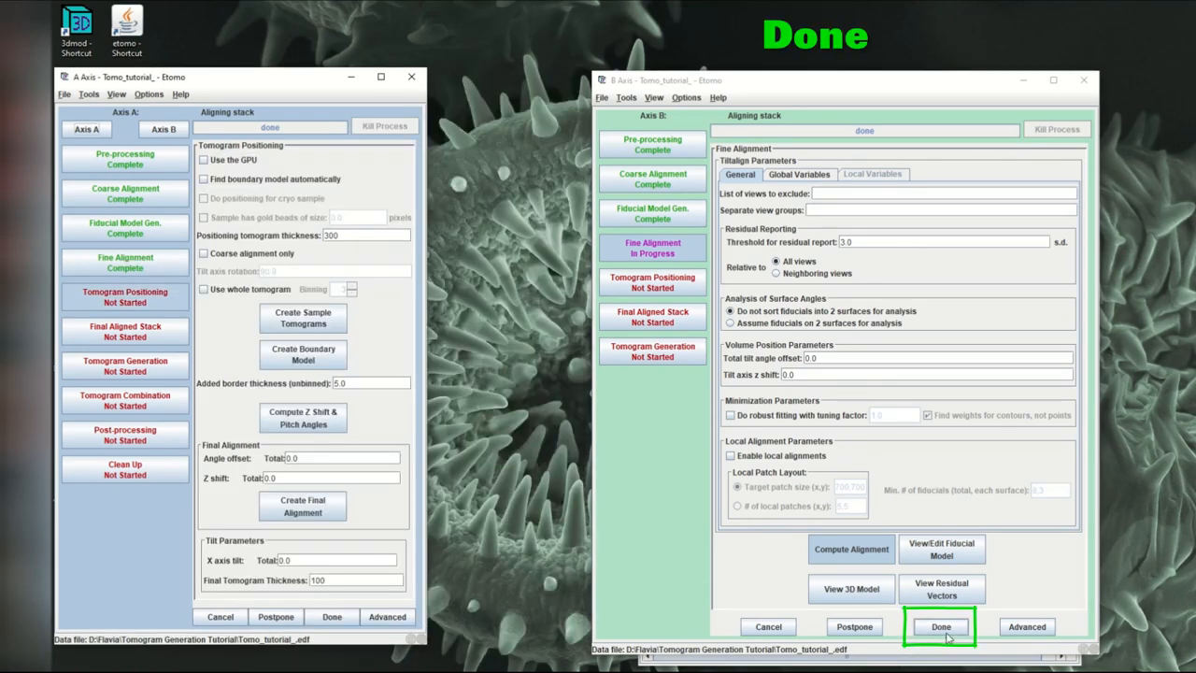
left_click(941, 626)
type("500")
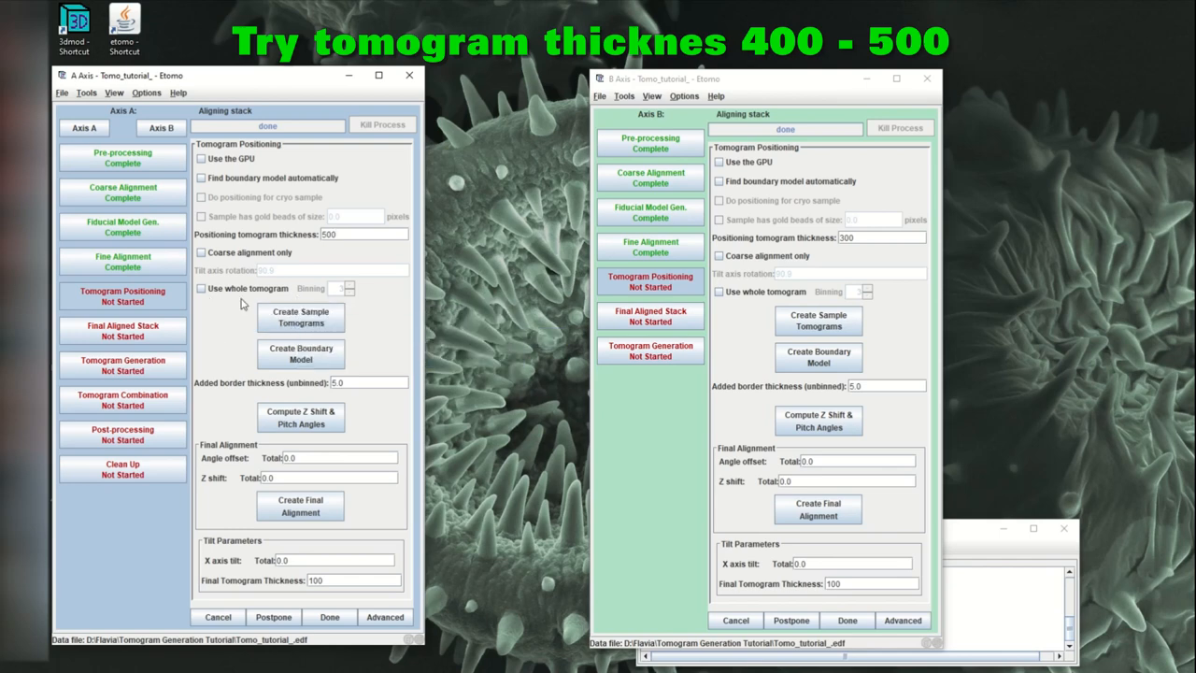
left_click(201, 288)
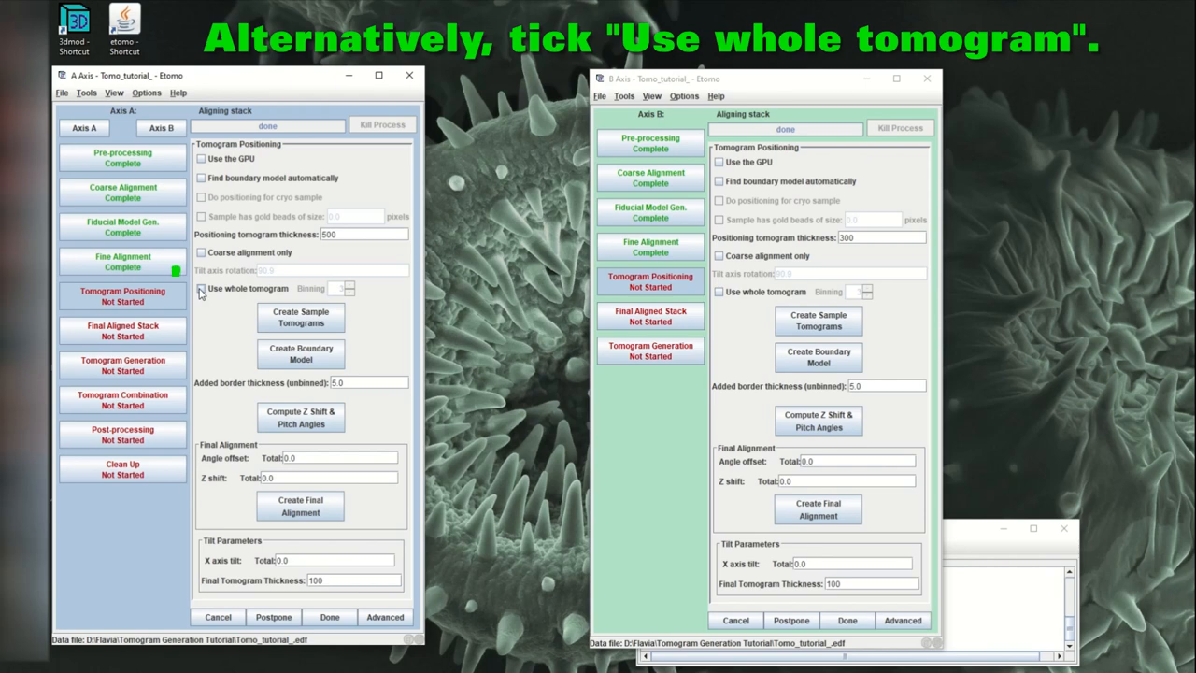
mouse_move(201, 287)
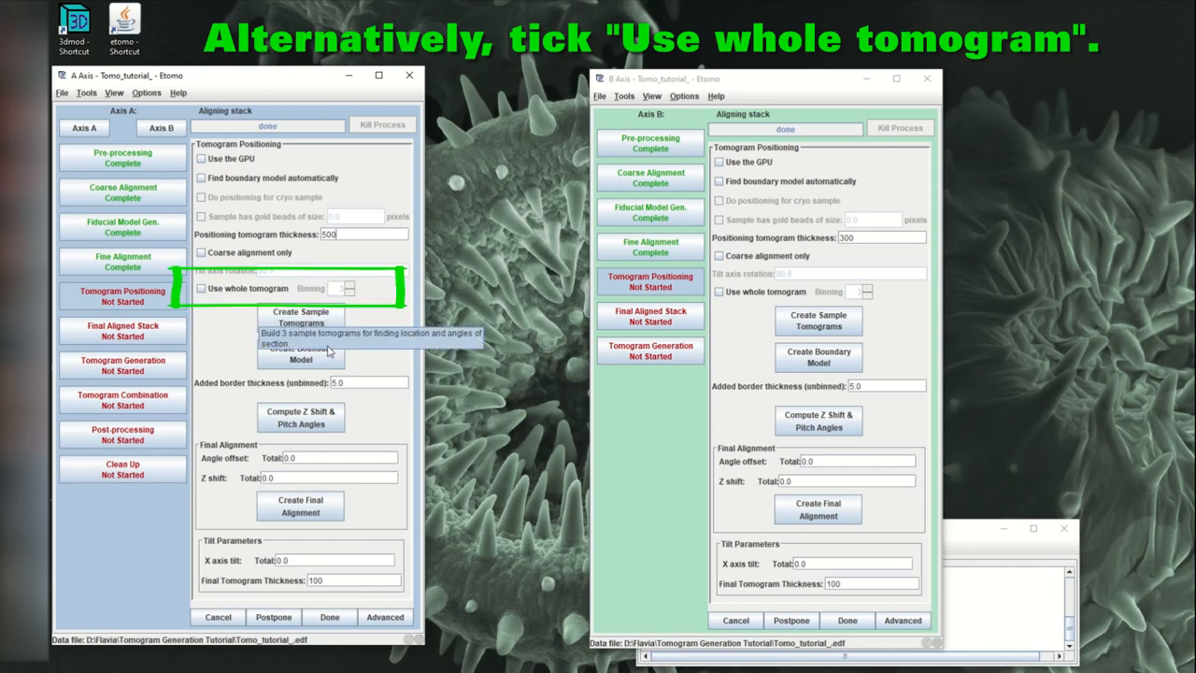
mouse_move(365, 334)
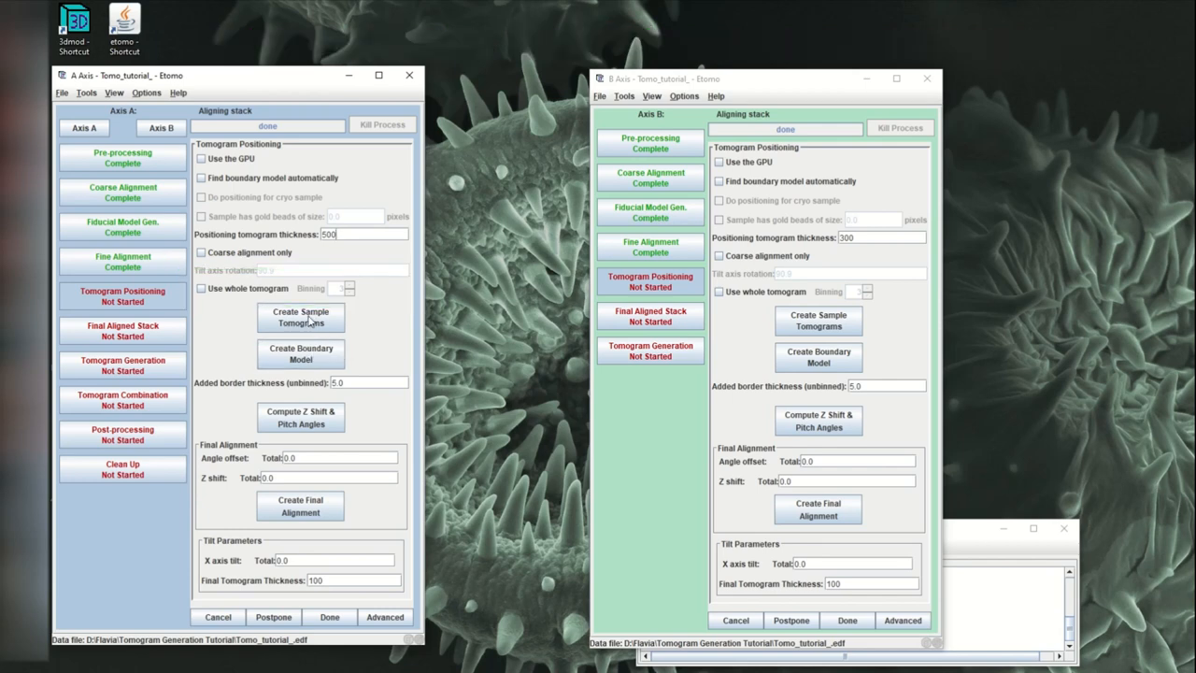
mouse_move(300, 317)
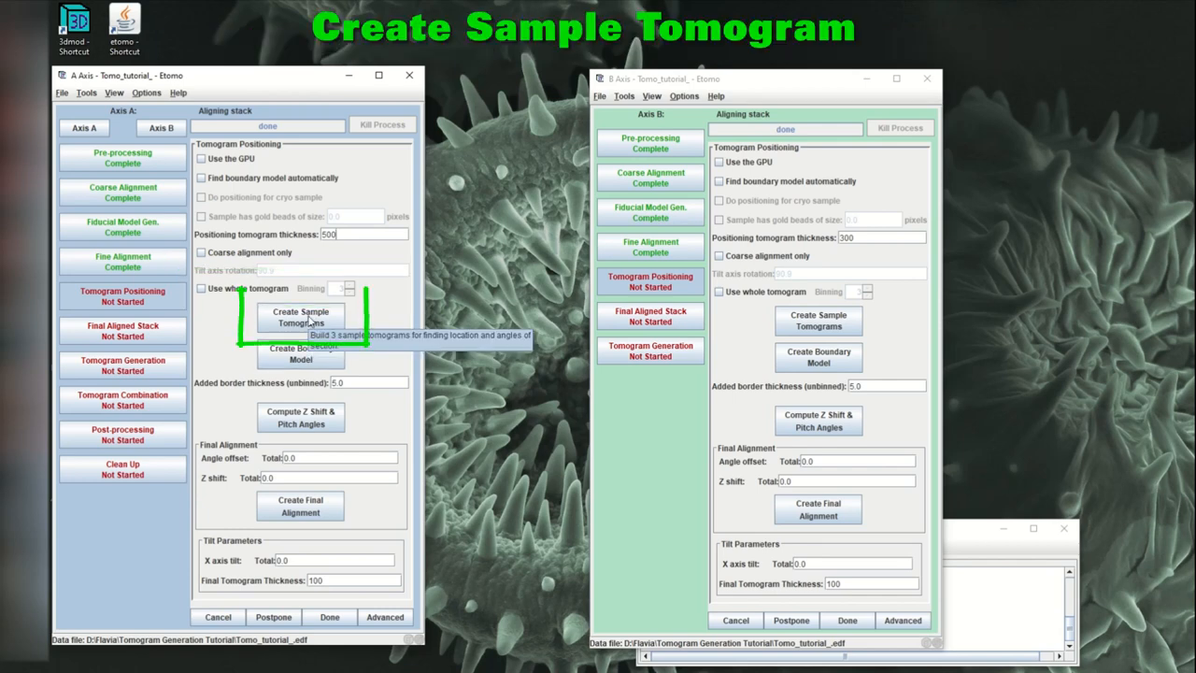
- Create axis A's sample tomograms and open its boundary model
left_click(300, 316)
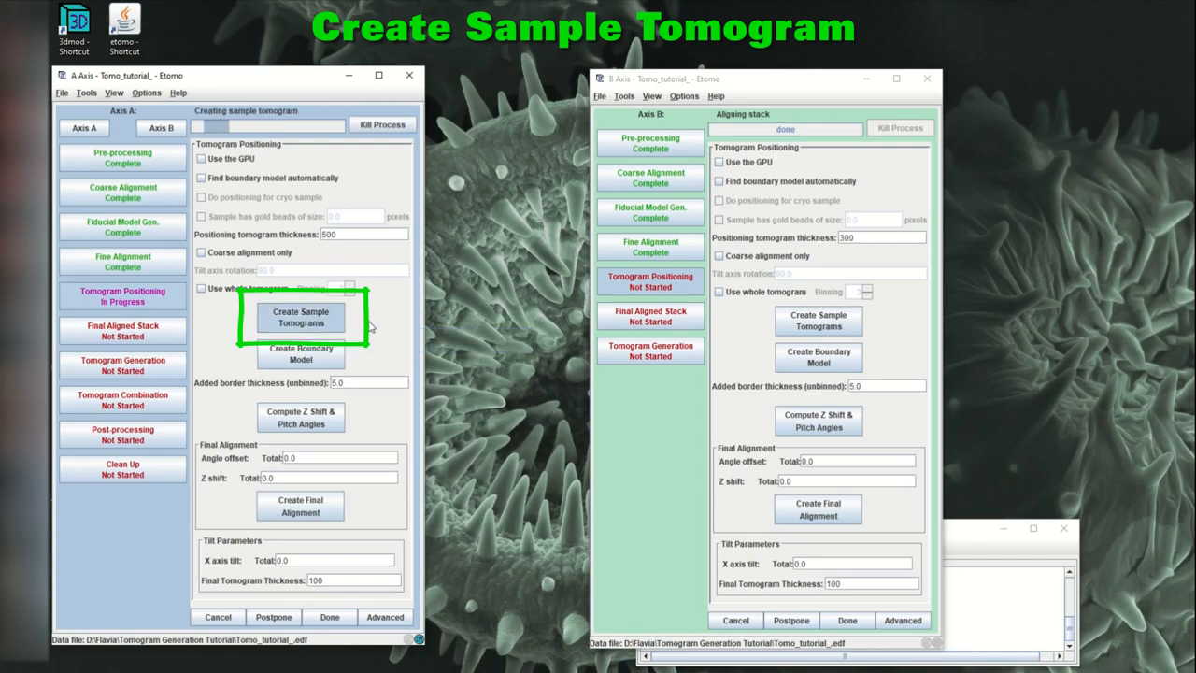
left_click(299, 316)
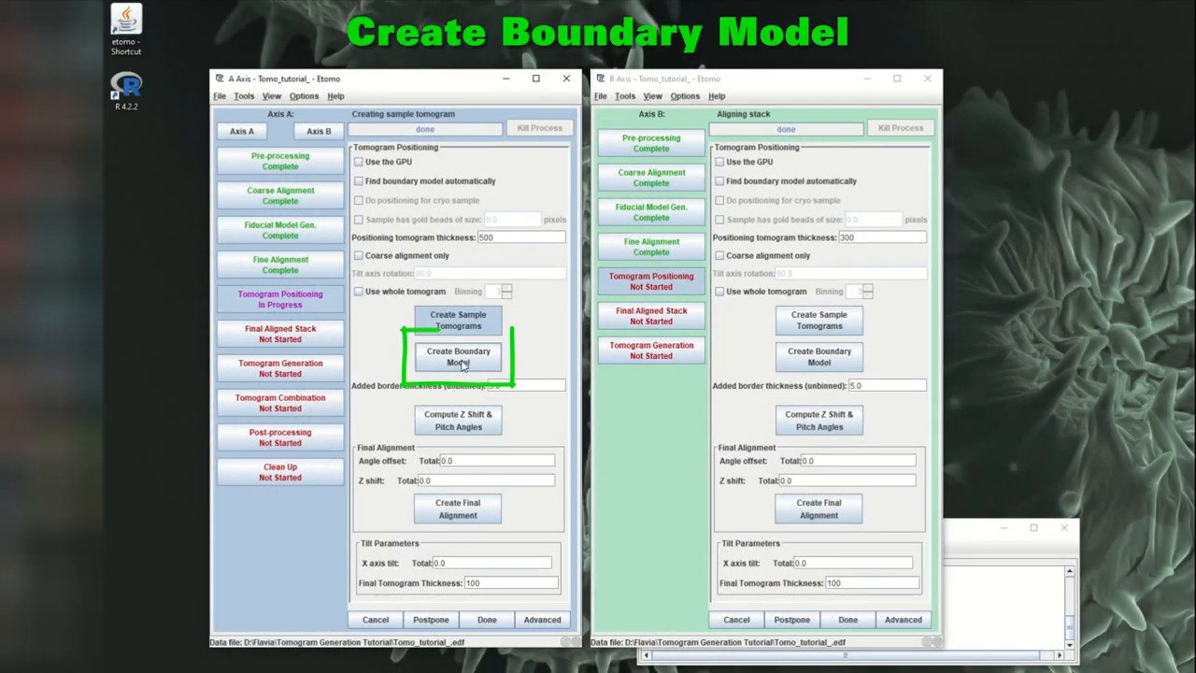
left_click(458, 356)
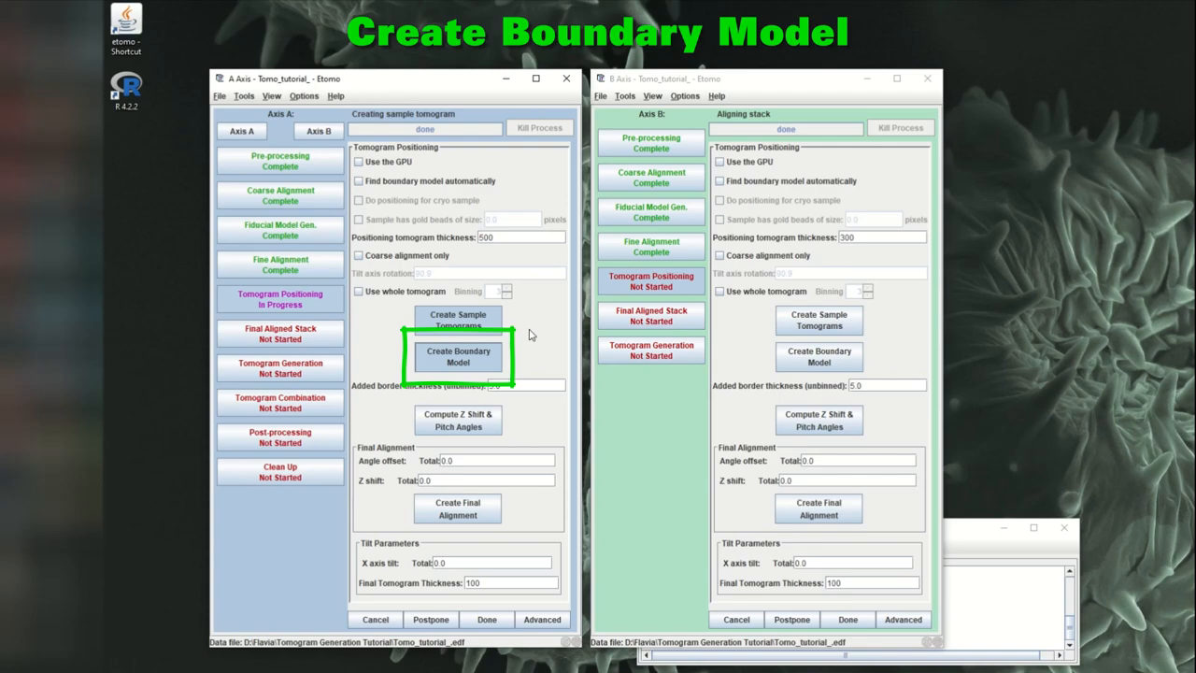
- Draw two-point edge contours on the top, middle and bottom axis A sample tomograms
left_click(457, 356)
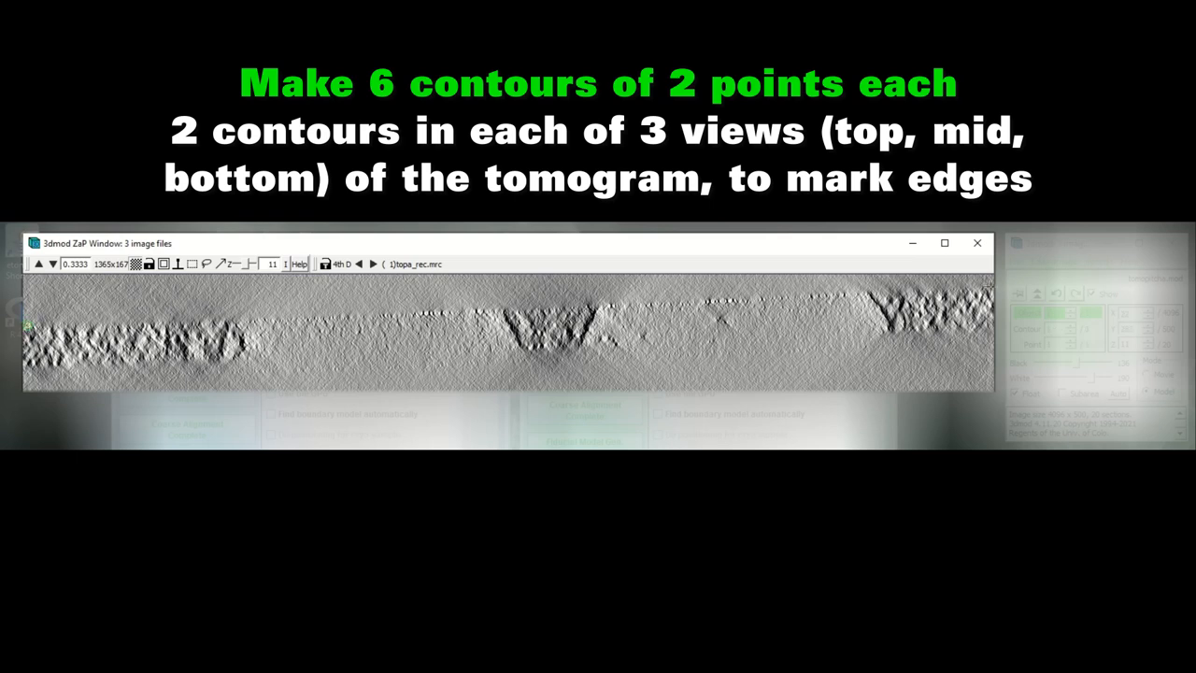
left_click(988, 286)
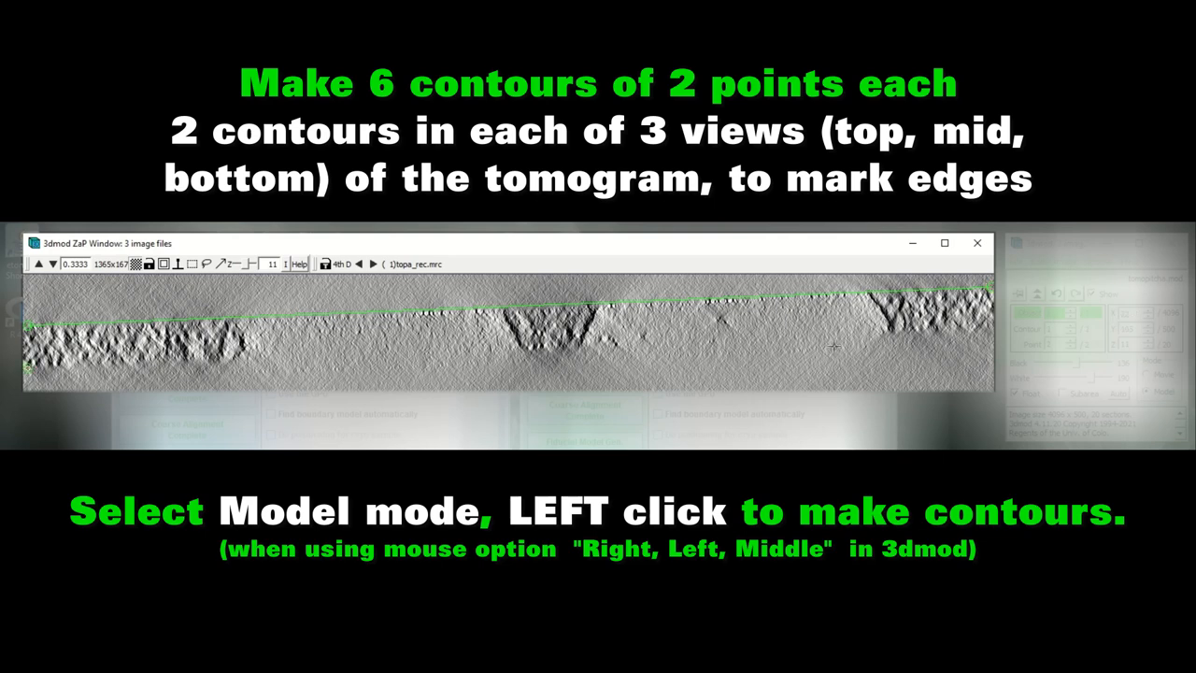
mouse_move(989, 337)
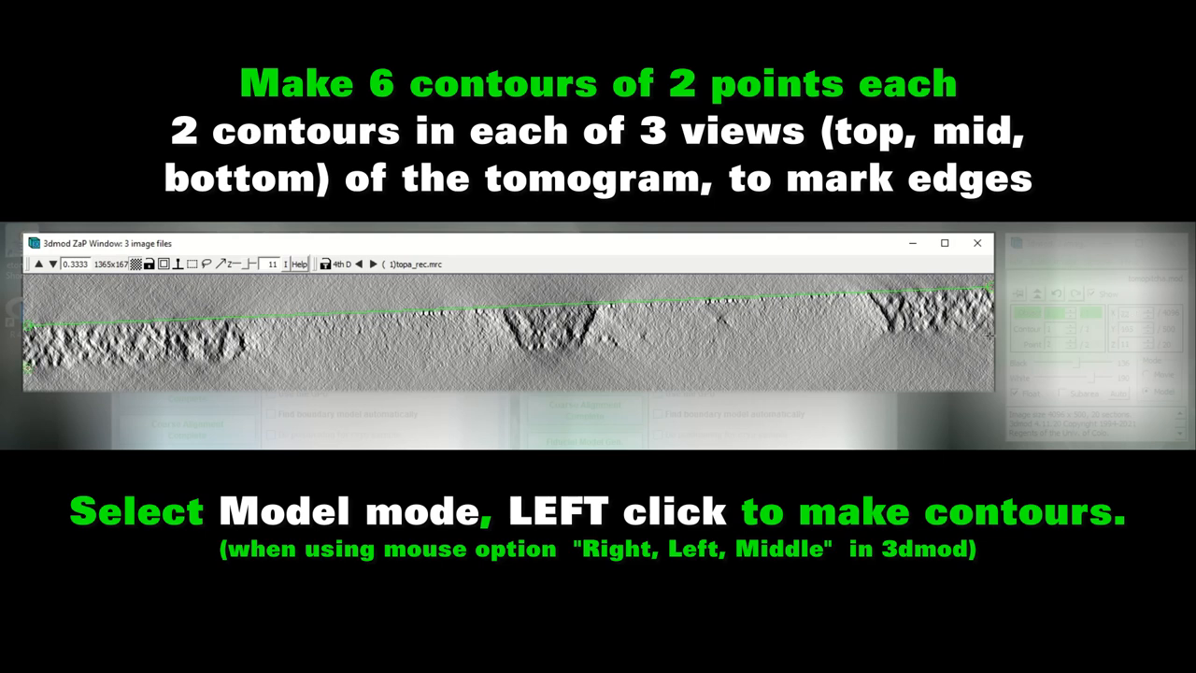
left_click(987, 335)
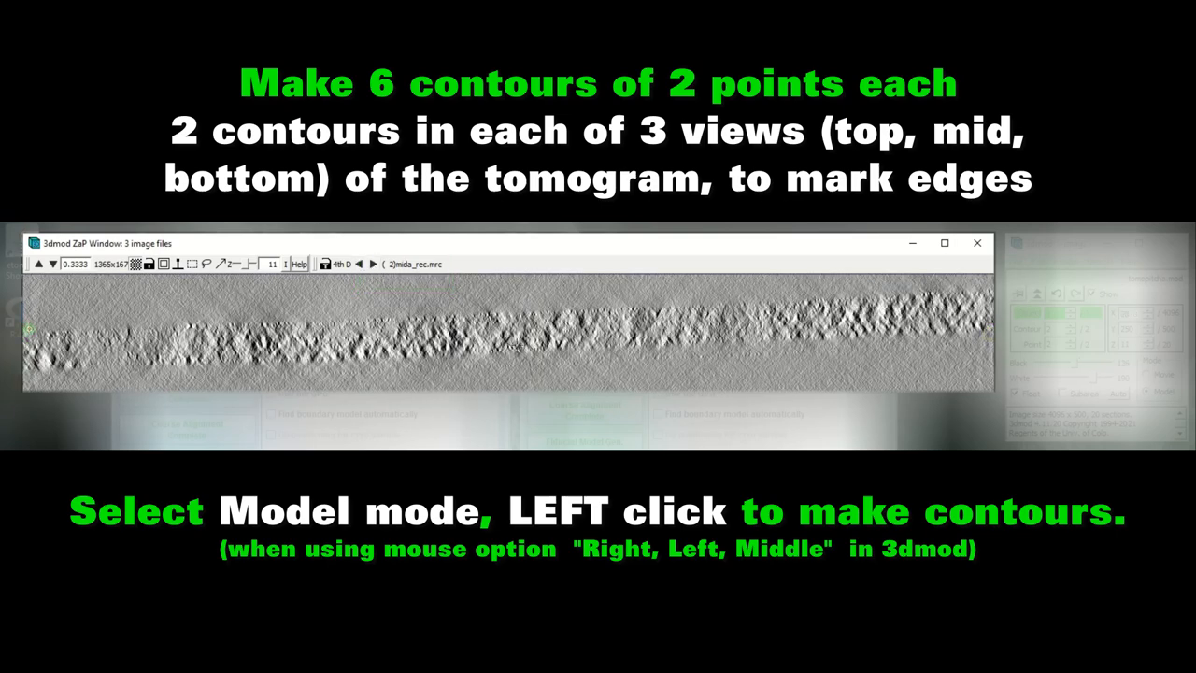
left_click(989, 288)
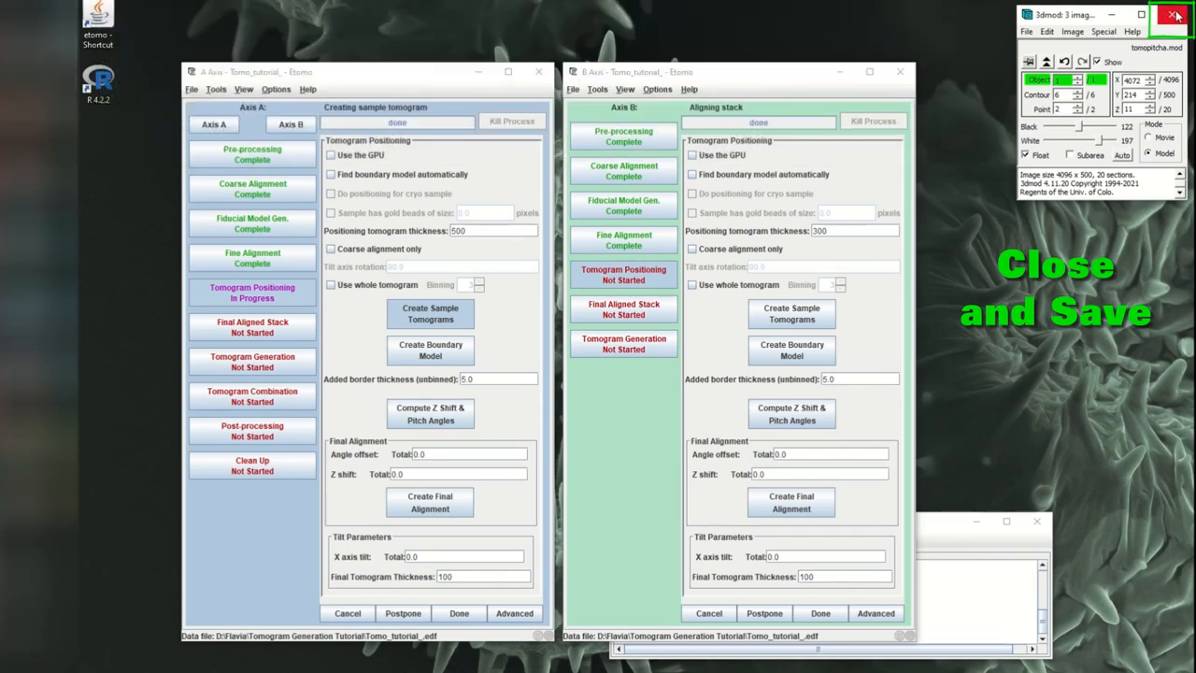
- Save axis A's boundary model, set border thickness 10.0, and compute Z shift and pitch
left_click(1176, 16)
type("10")
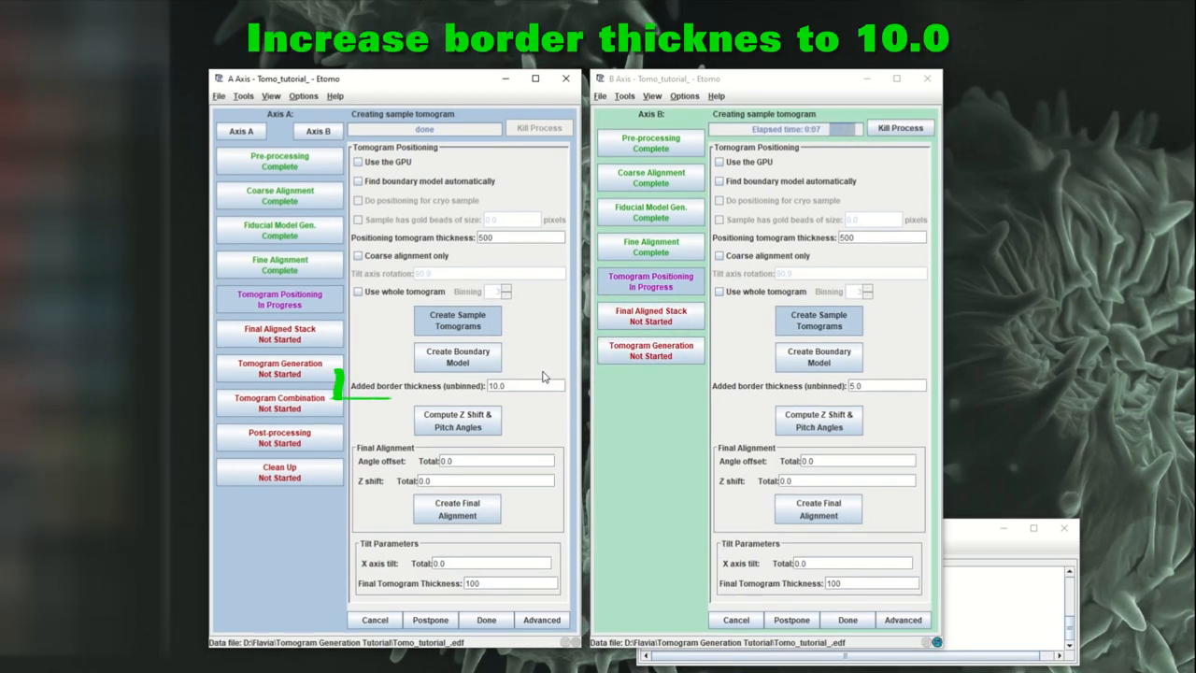
left_click(523, 385)
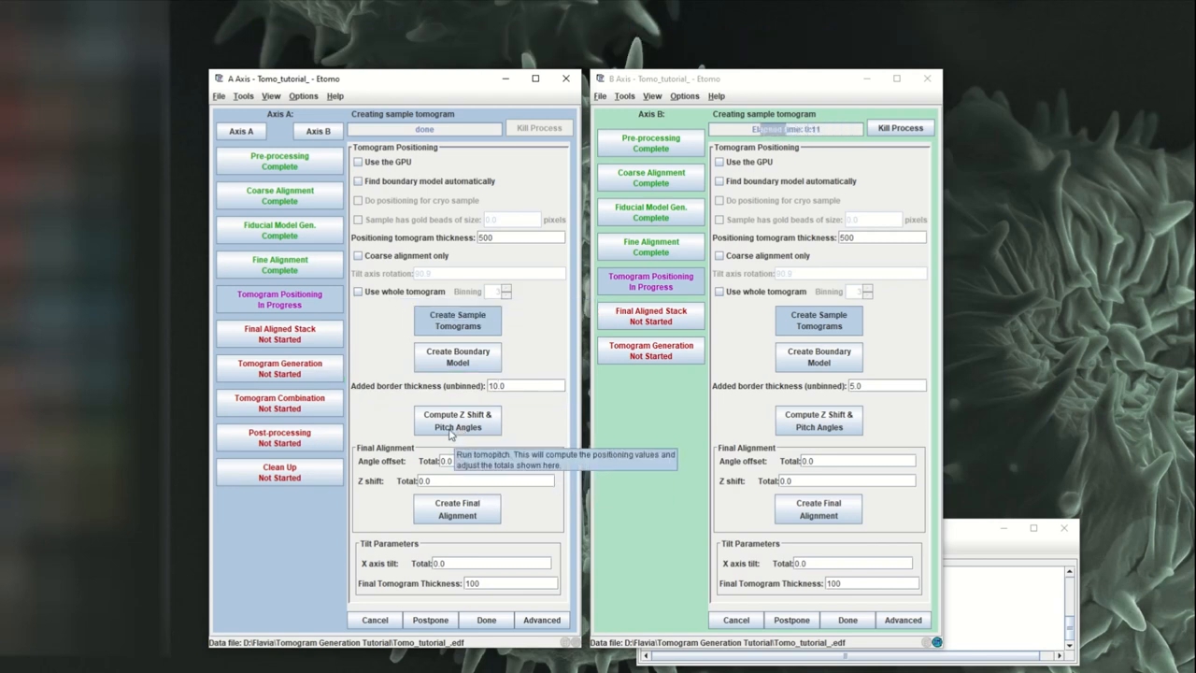
left_click(457, 420)
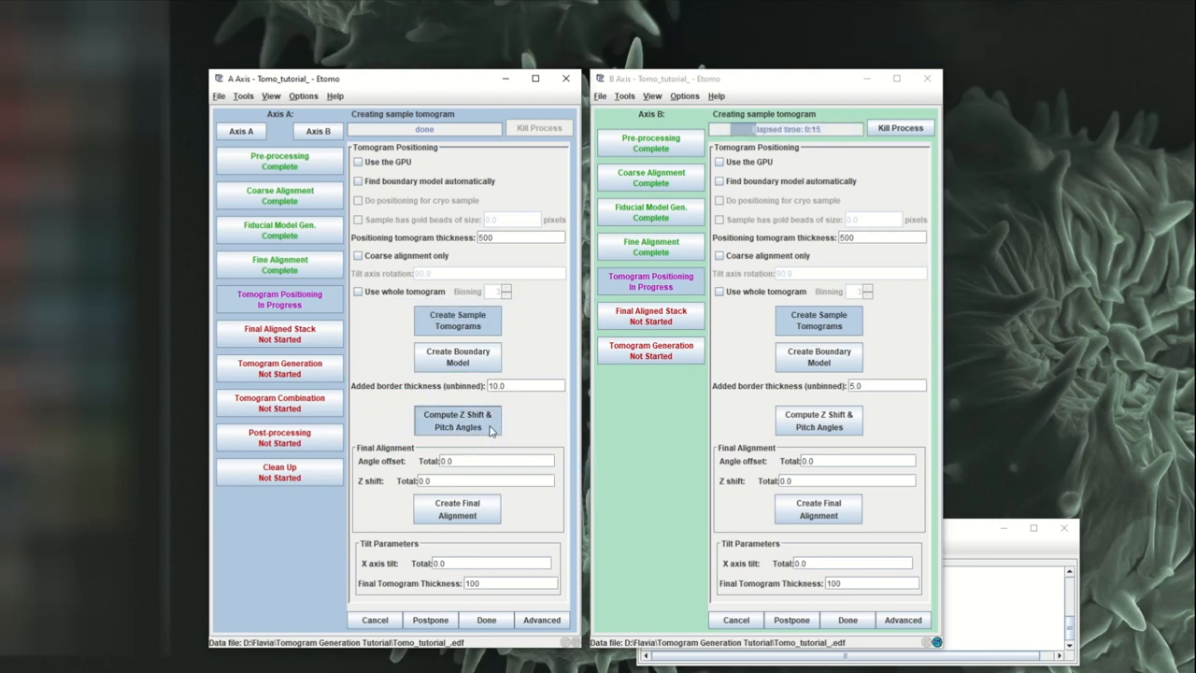
left_click(819, 319)
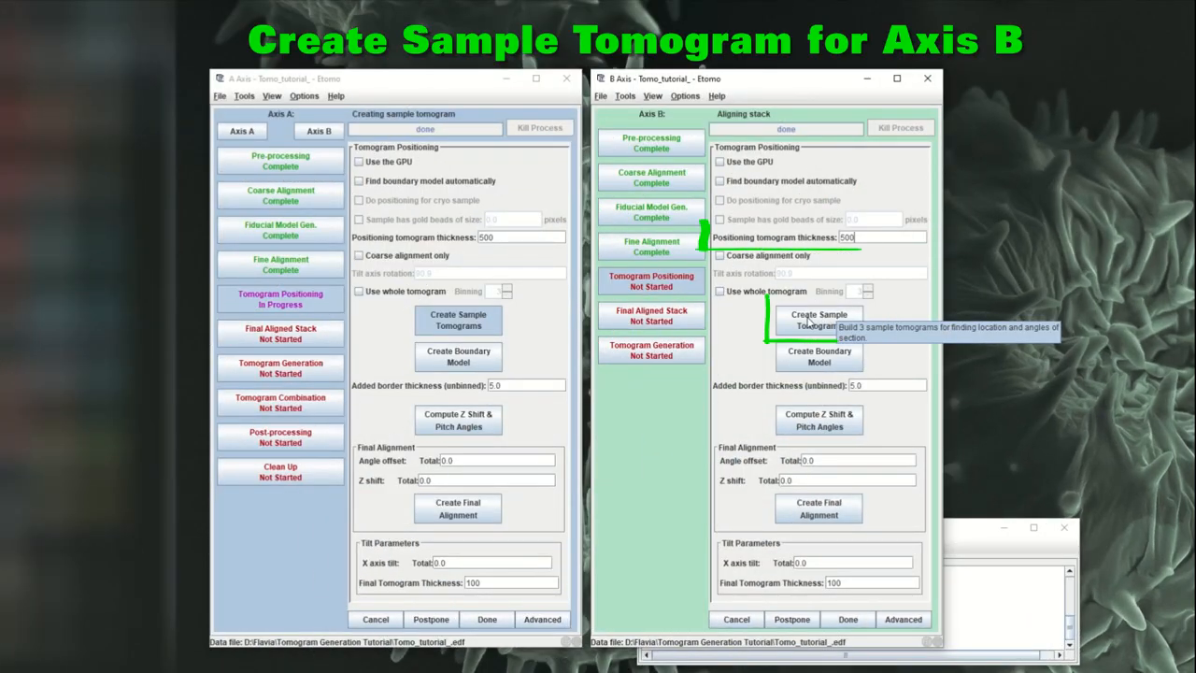
- Create axis B's sample tomograms and open its boundary model in 3dmod
left_click(818, 319)
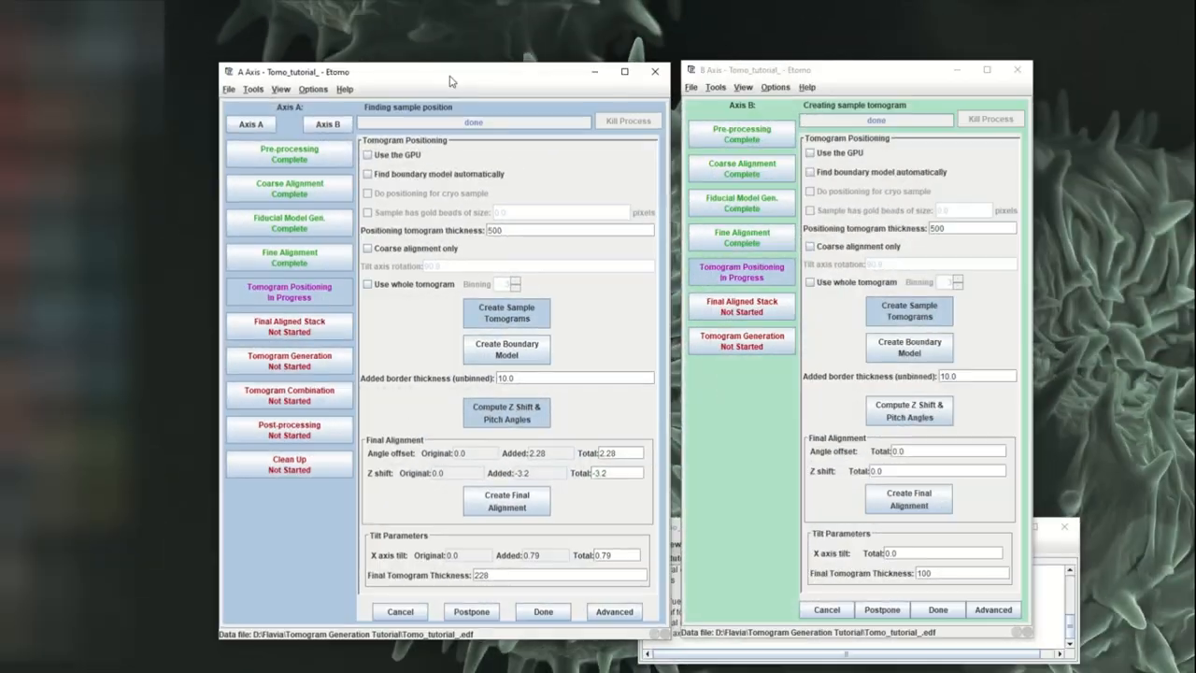
left_click(908, 347)
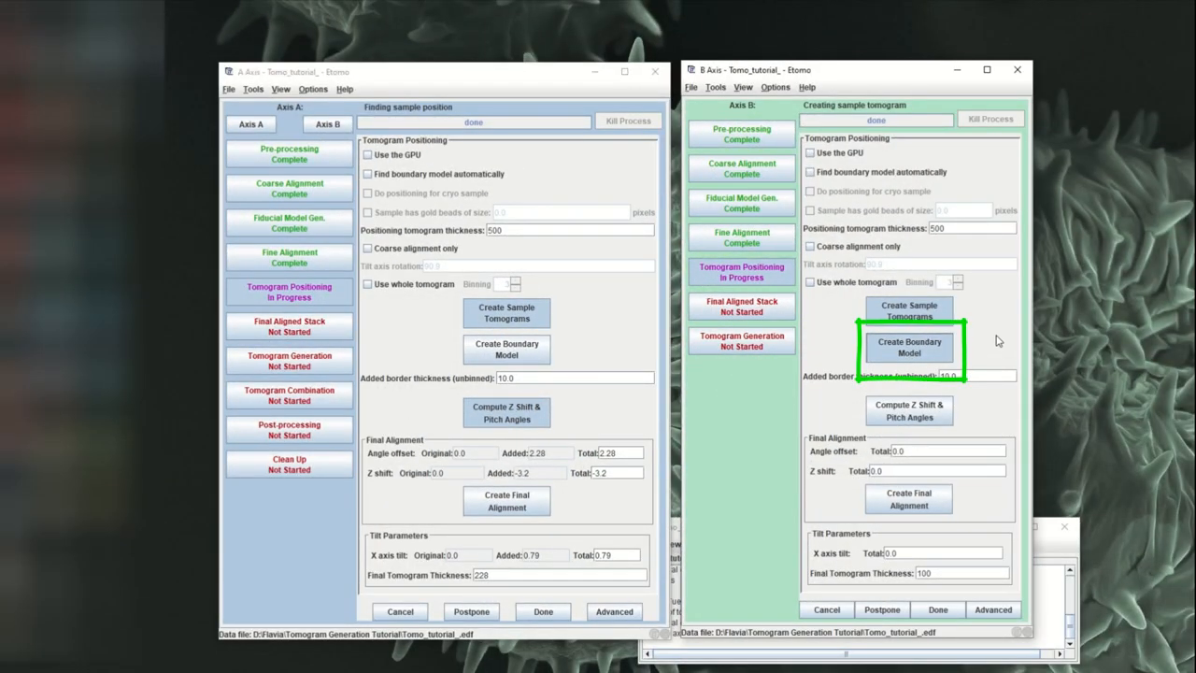
left_click(909, 347)
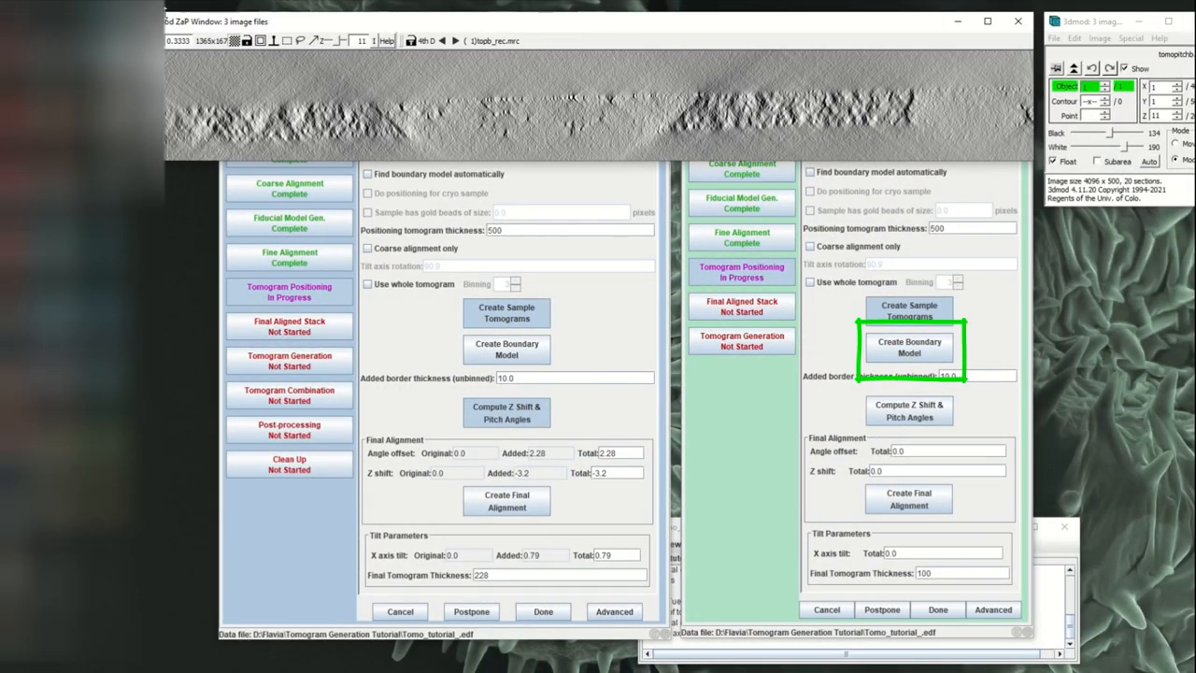
- Finish axis B's six edge contours, then close 3dmod and save the model
left_click(908, 347)
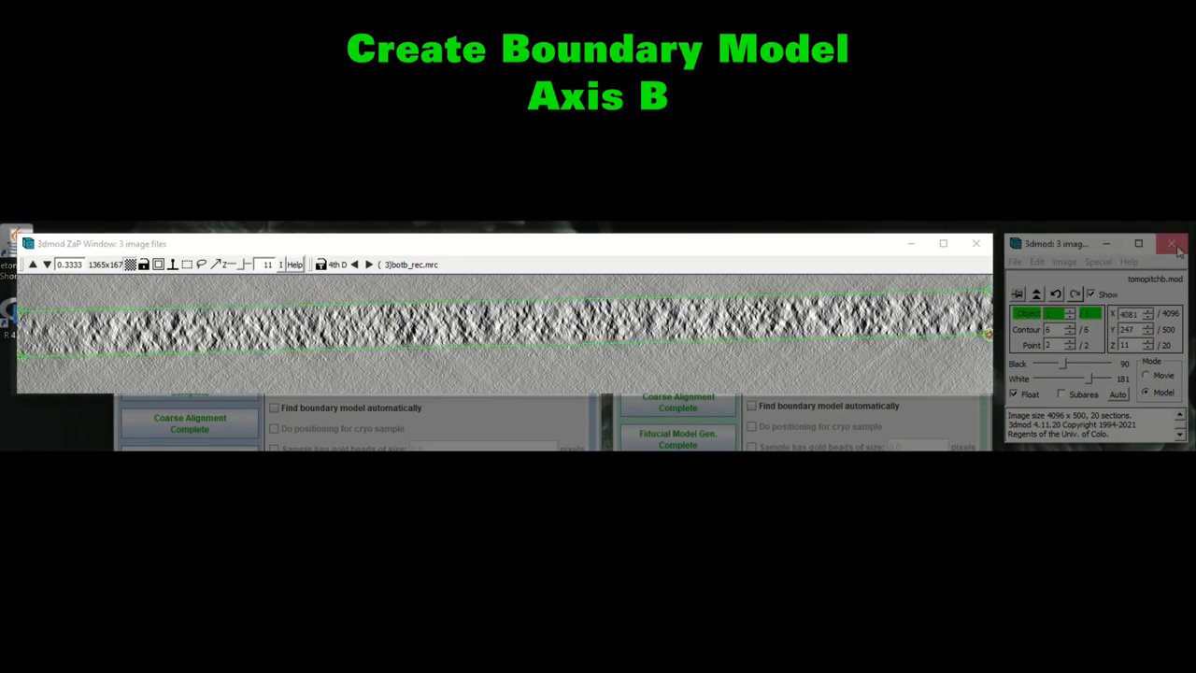
left_click(1171, 243)
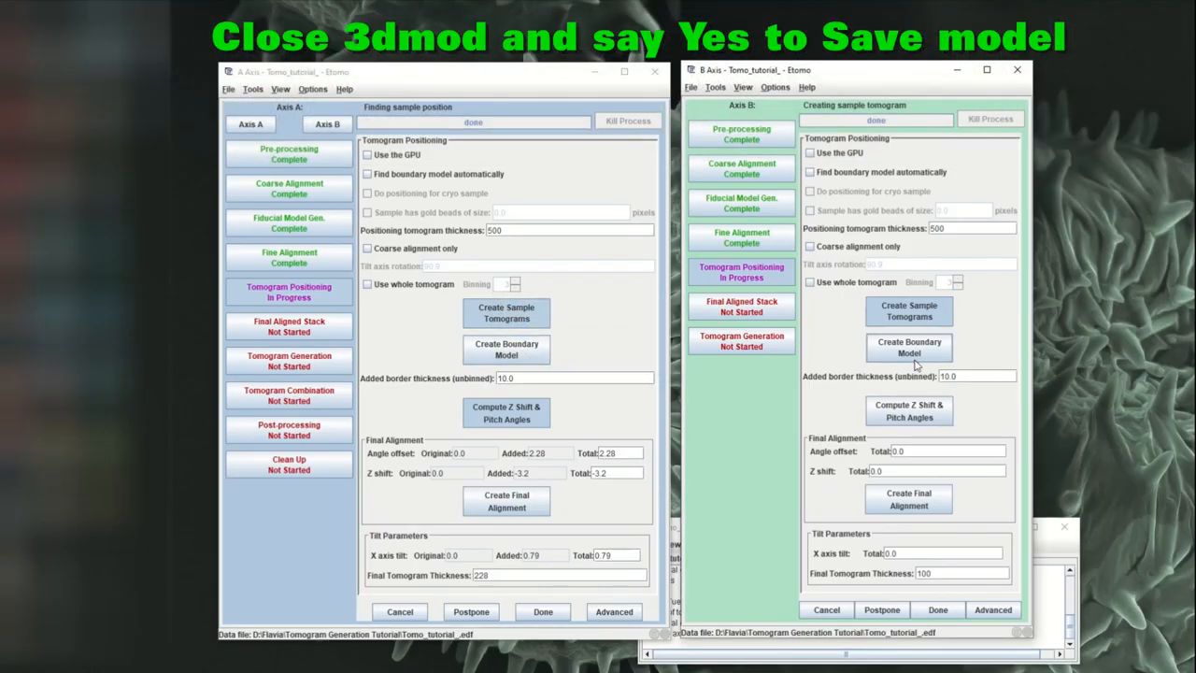
- Compute Axis B's Z shift (4.0) and pitch offset (1.39), then create final alignments for both axes
left_click(908, 411)
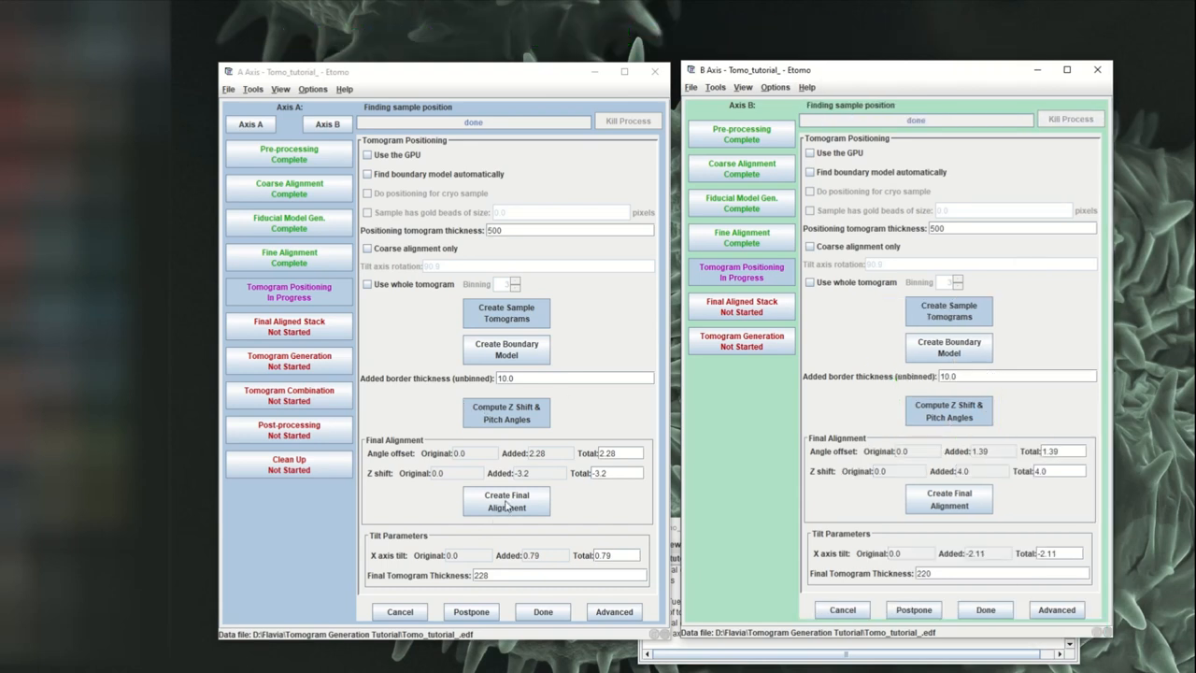
left_click(506, 502)
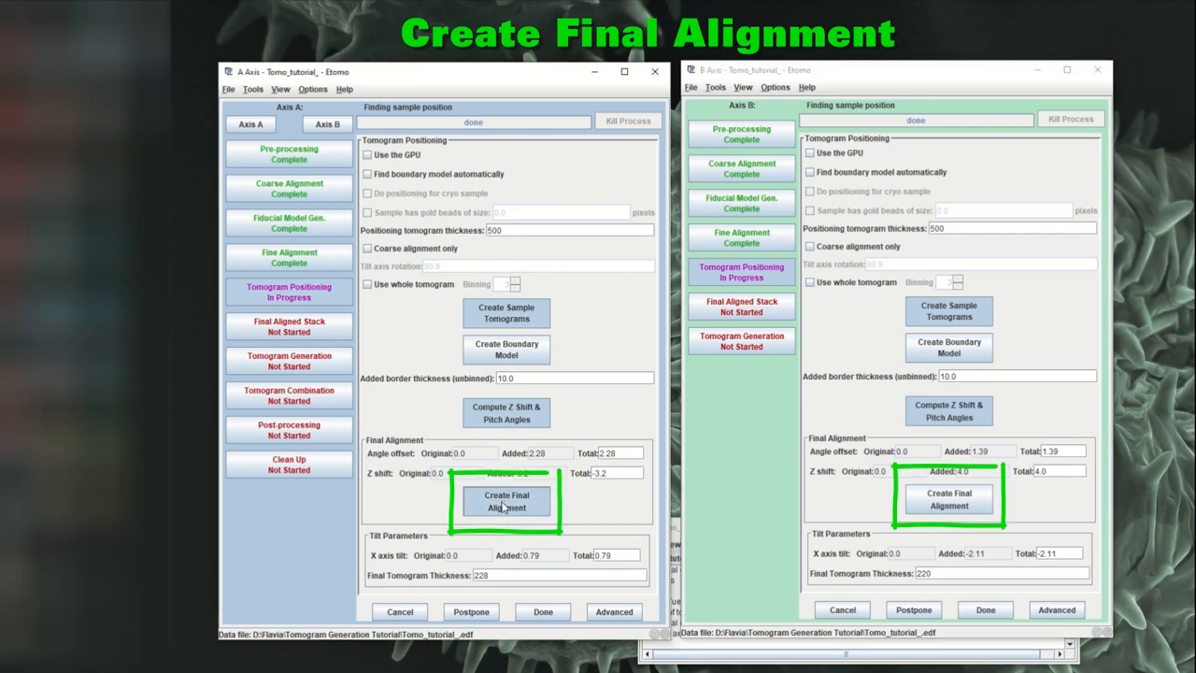
left_click(947, 498)
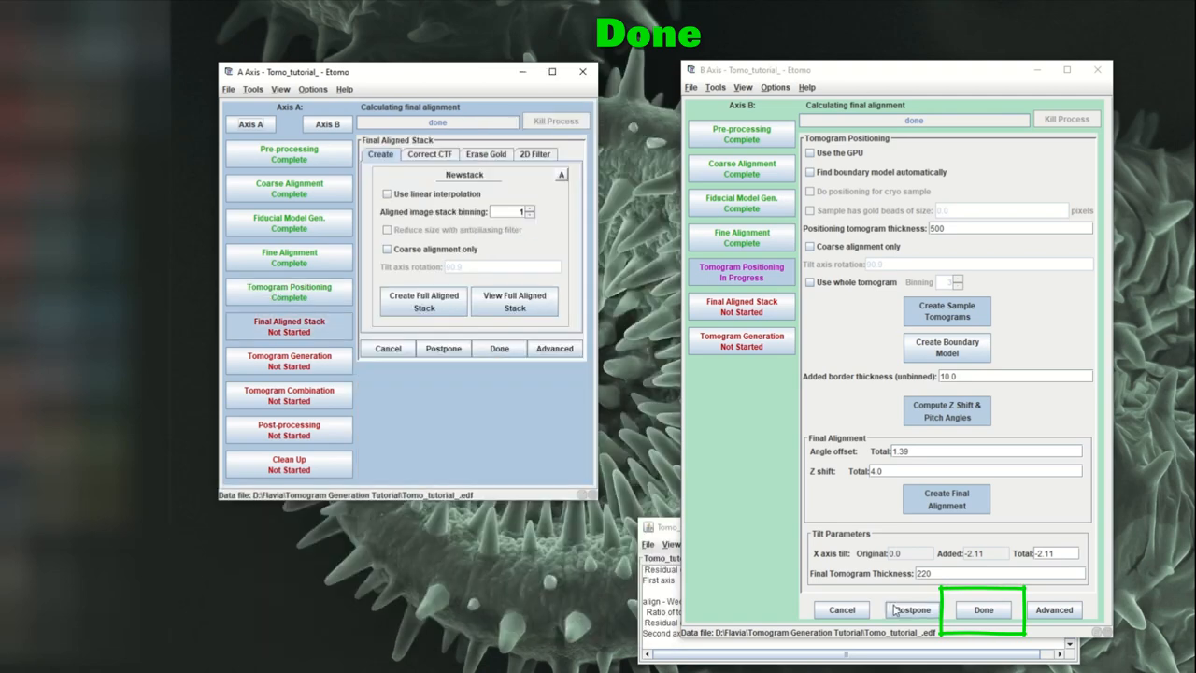
- Finish Axis B positioning and start building full aligned stacks for both axes
left_click(982, 609)
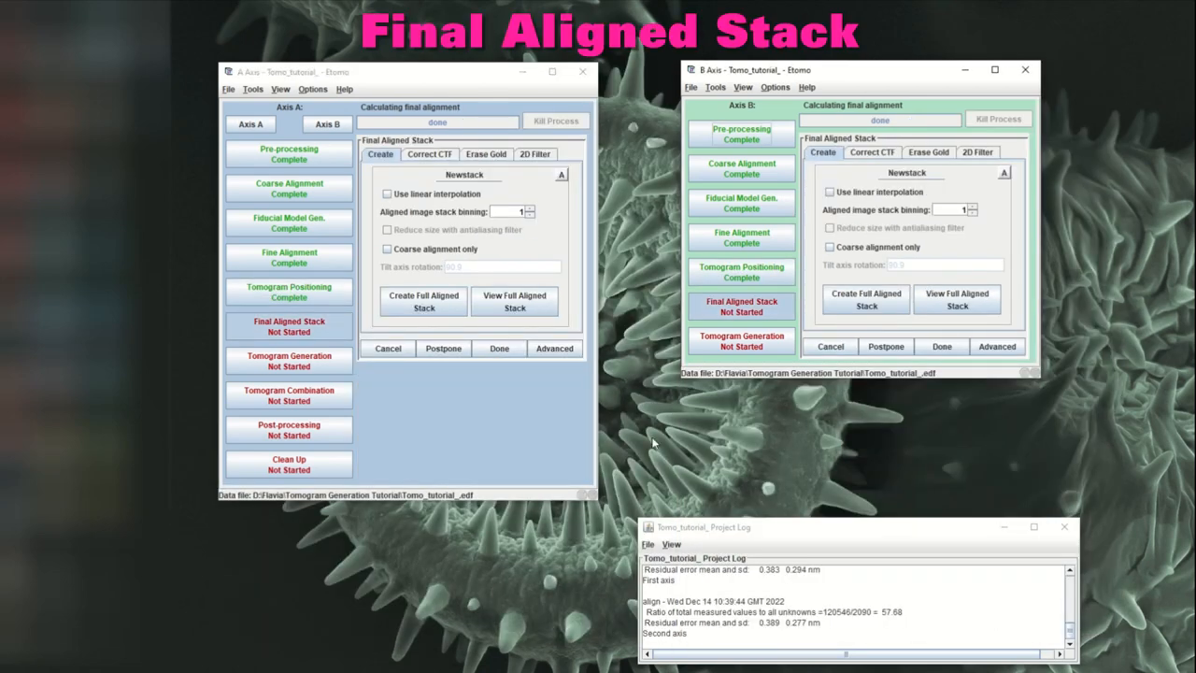
mouse_move(422, 301)
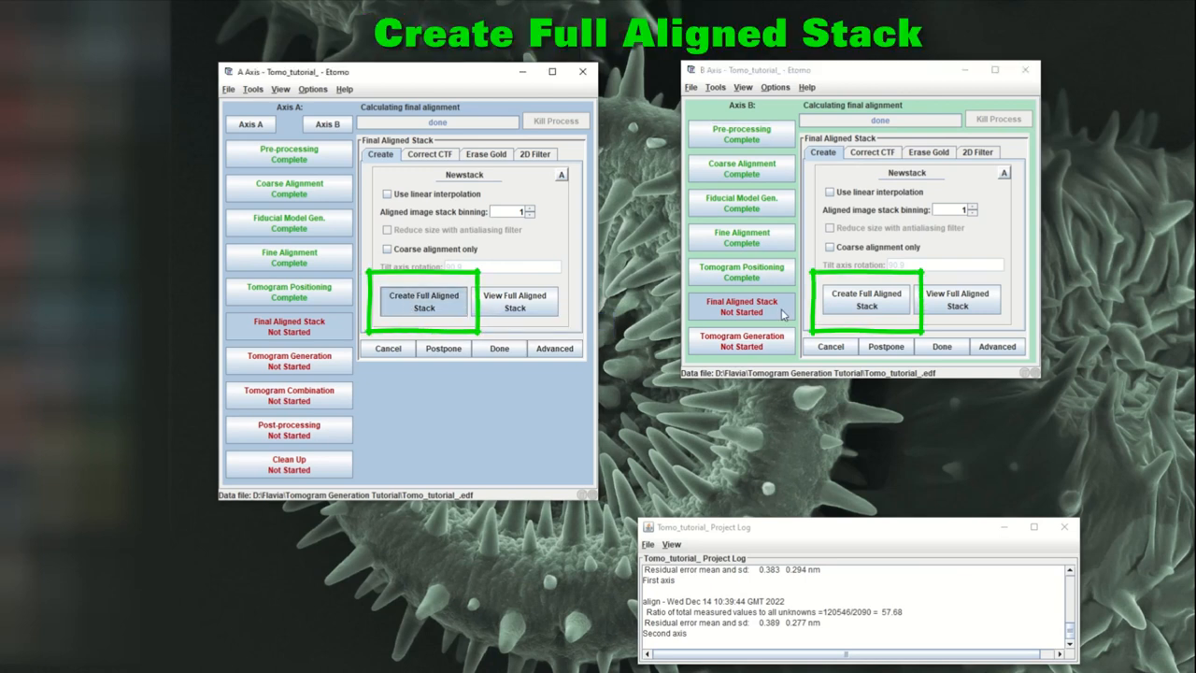
left_click(423, 300)
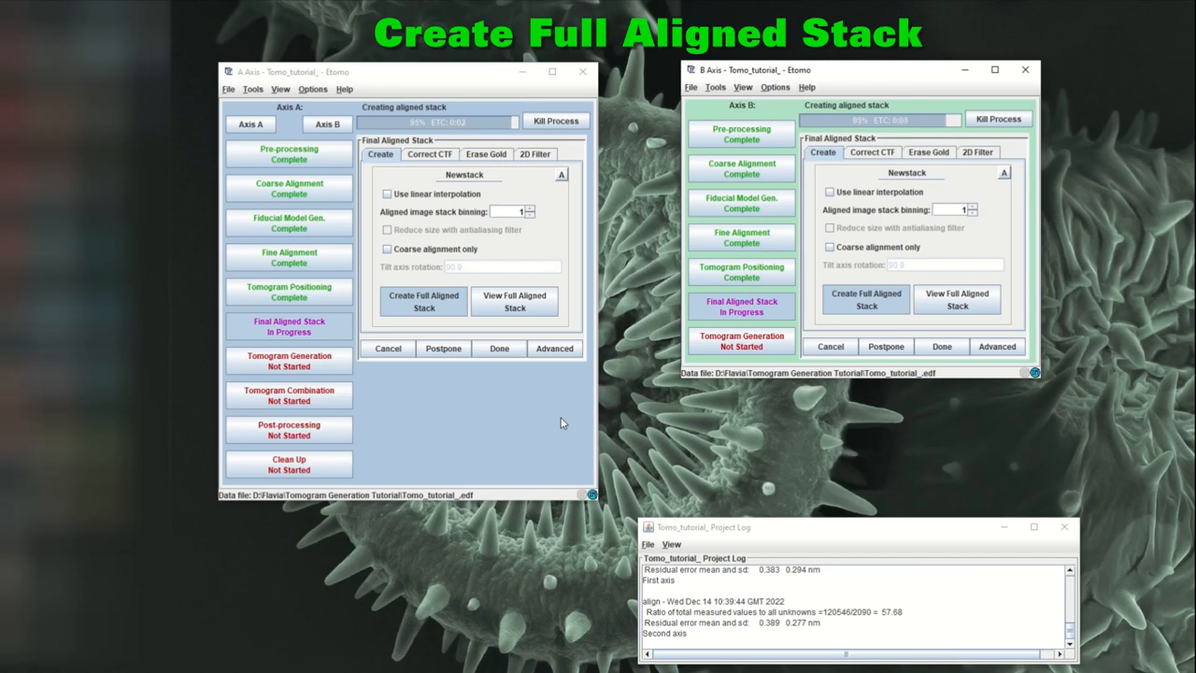
left_click(514, 302)
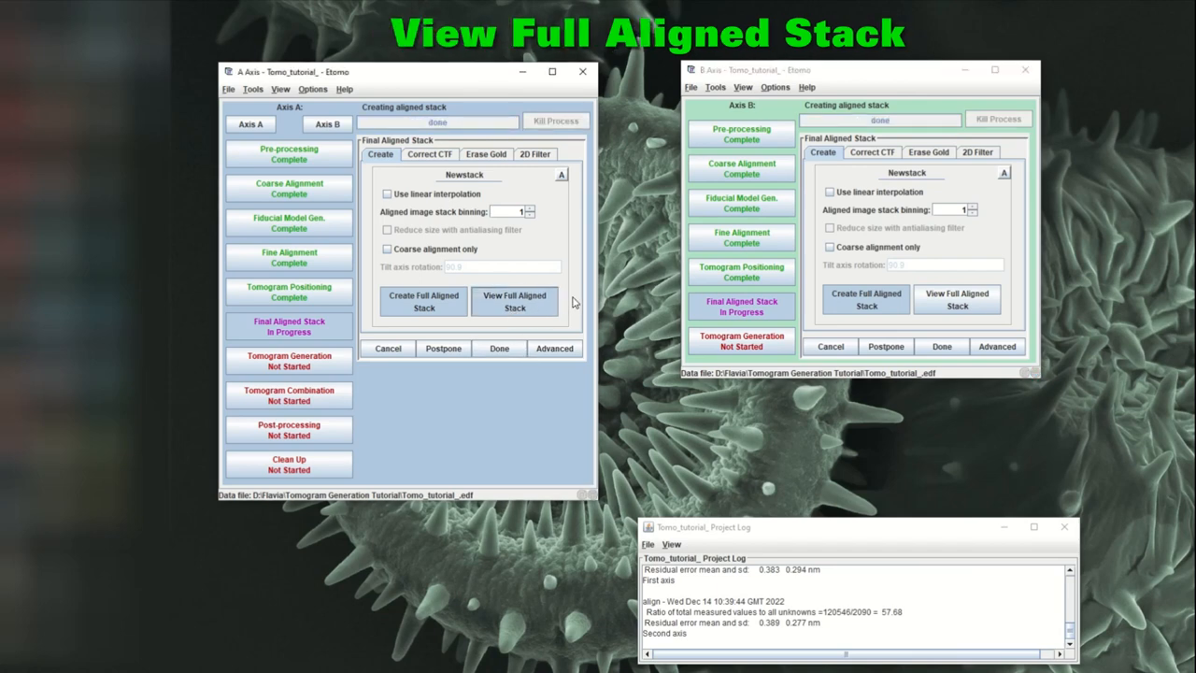
- View Axis A's full aligned stack in 3dmod, then advance to Tomogram Generation
left_click(514, 302)
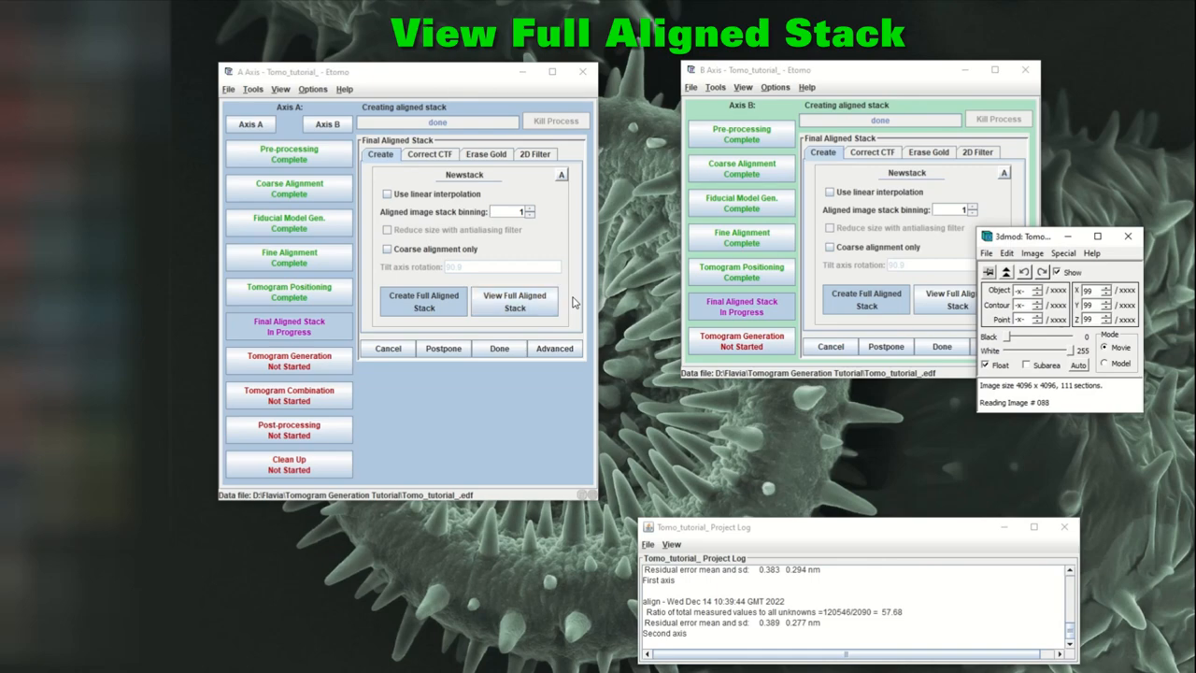
left_click(514, 302)
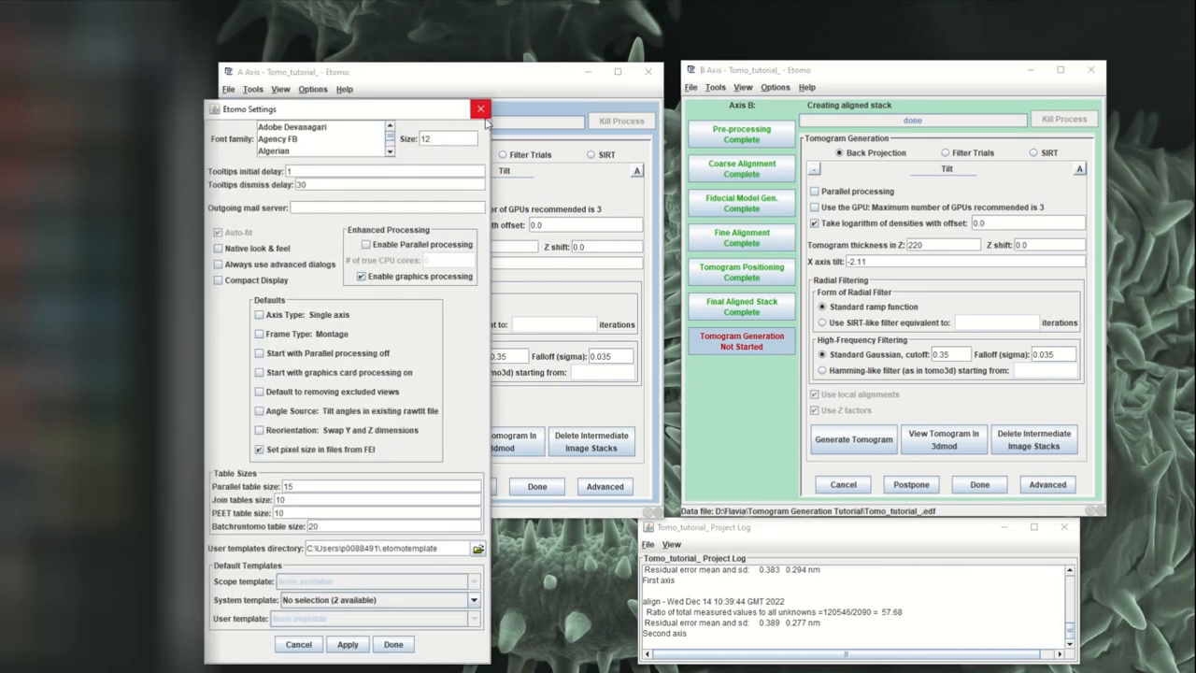
- Close the eTomo settings window and generate the Axis A and Axis B tomograms
left_click(481, 108)
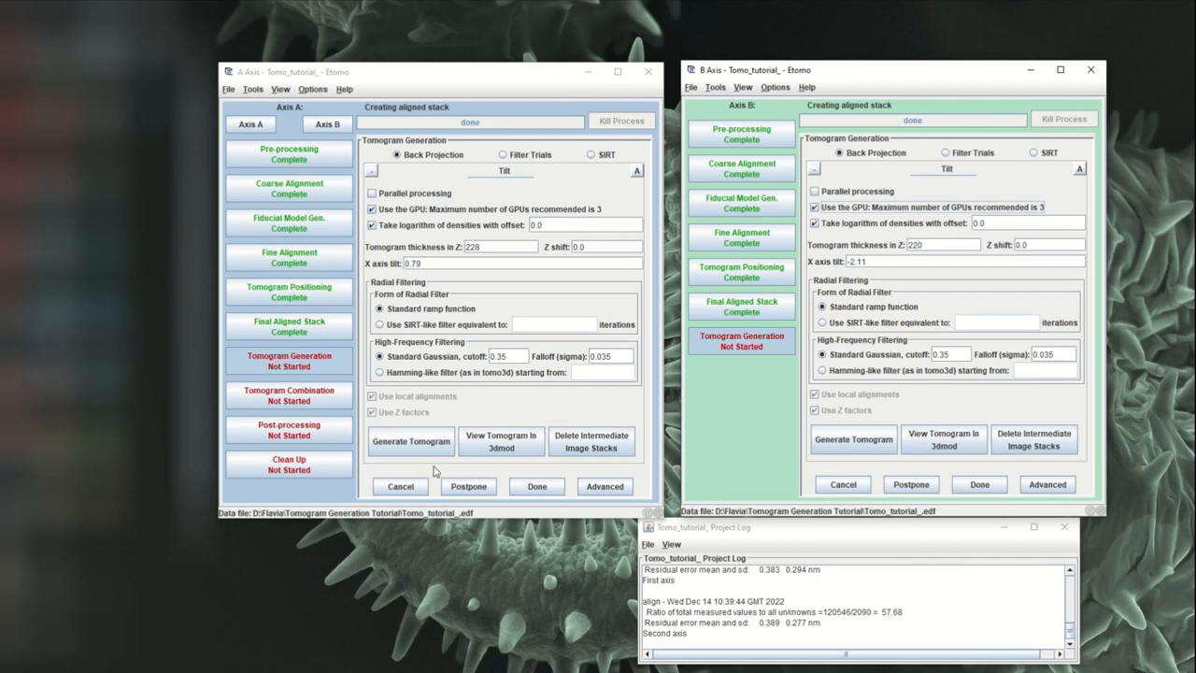
mouse_move(411, 440)
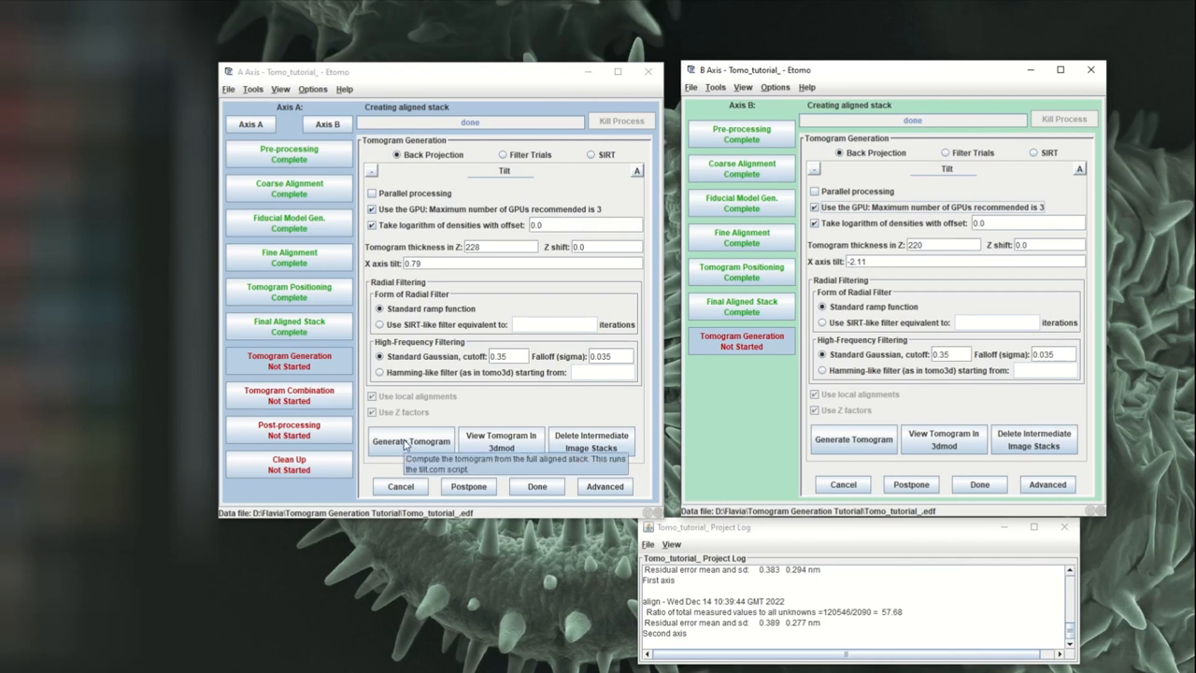
mouse_move(404, 446)
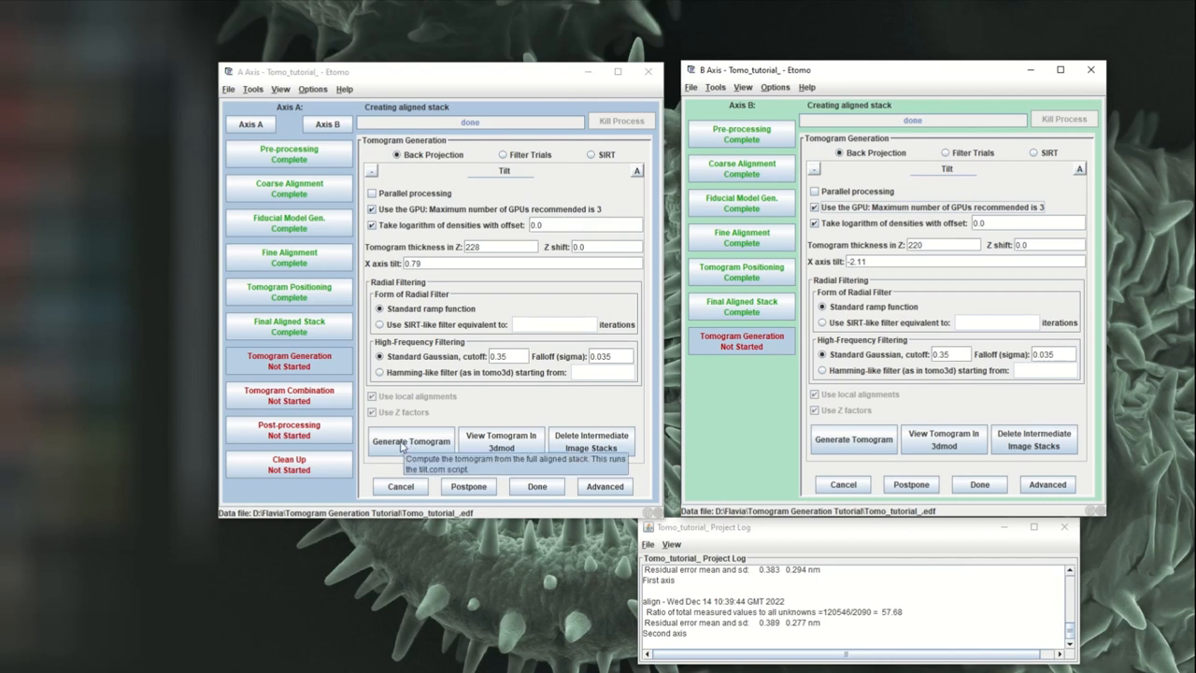
left_click(410, 440)
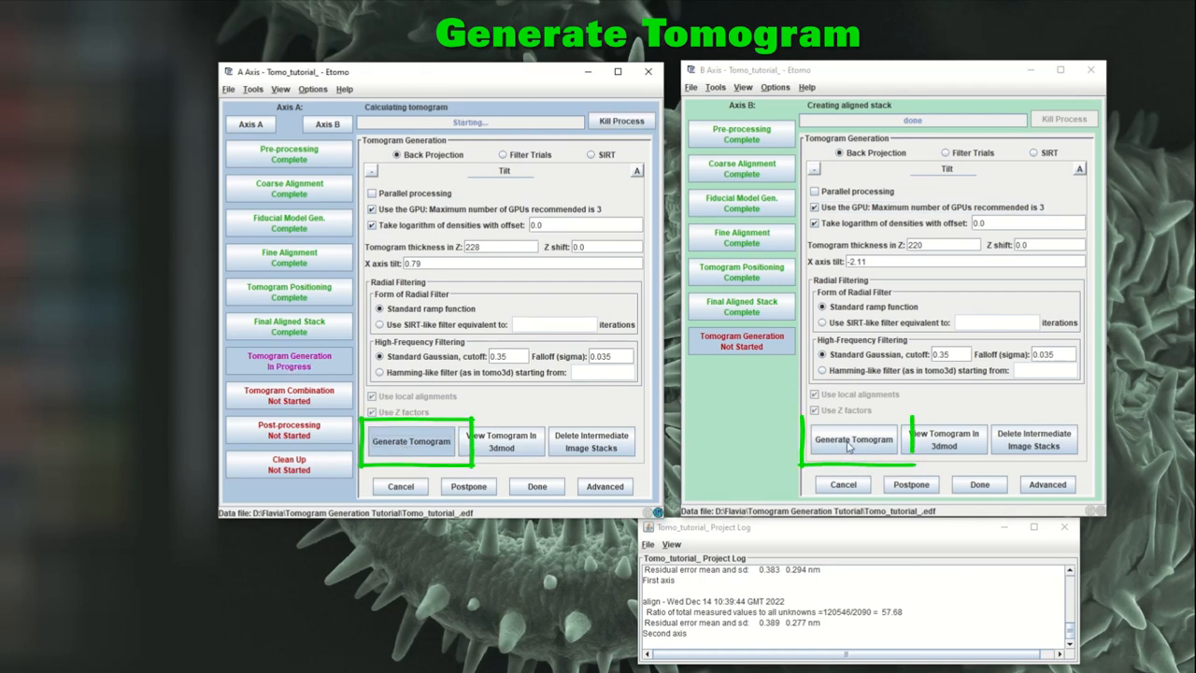
mouse_move(852, 439)
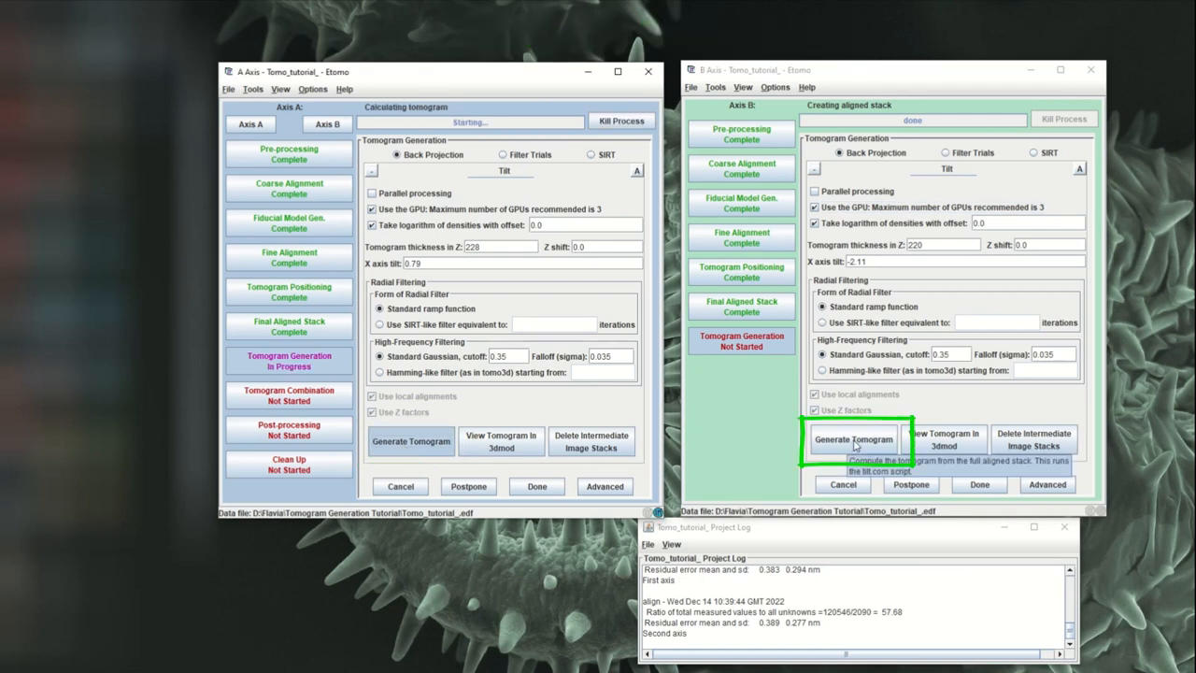
left_click(853, 439)
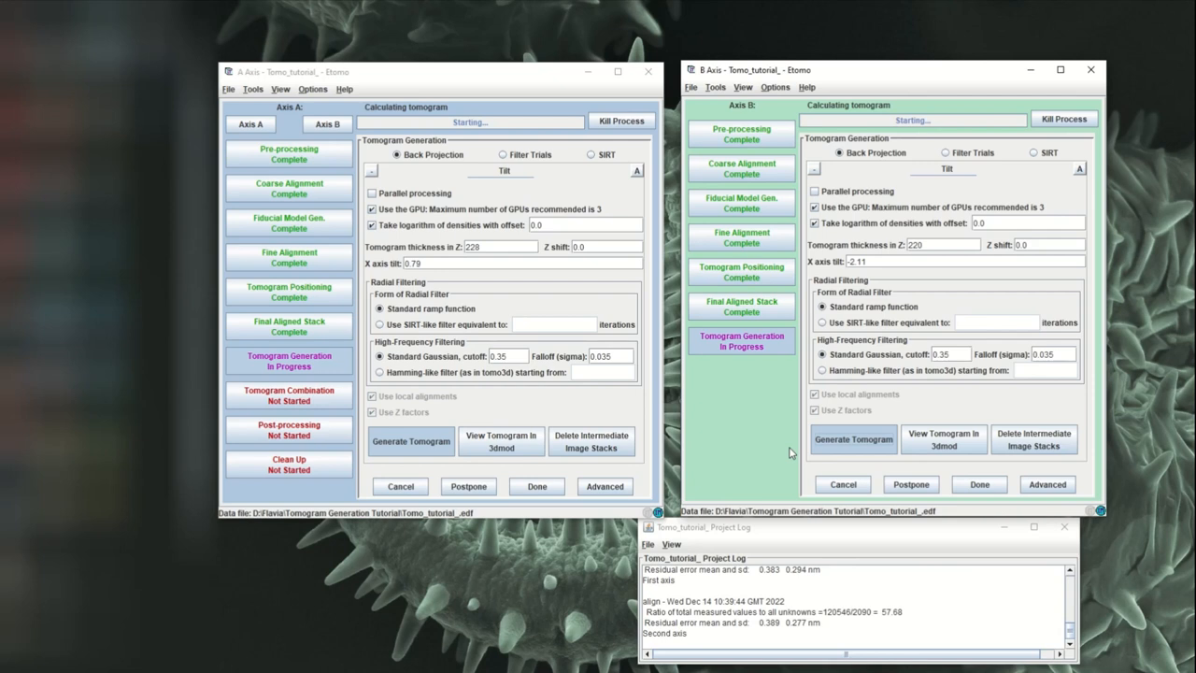
mouse_move(790, 454)
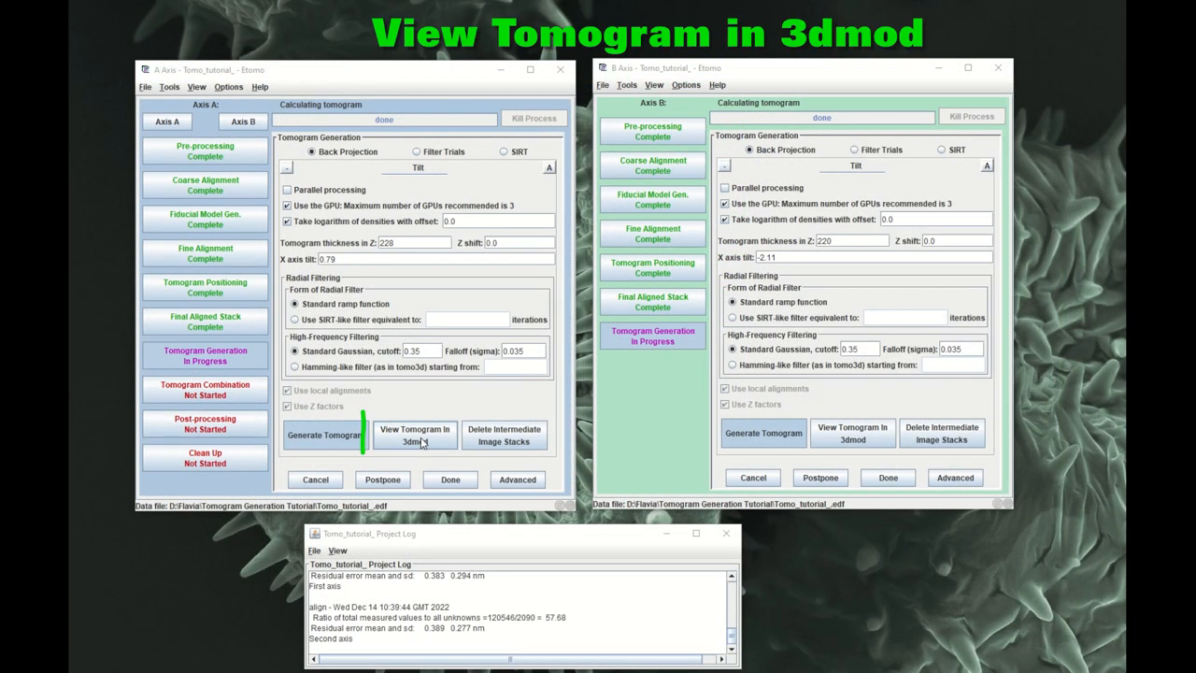
left_click(414, 435)
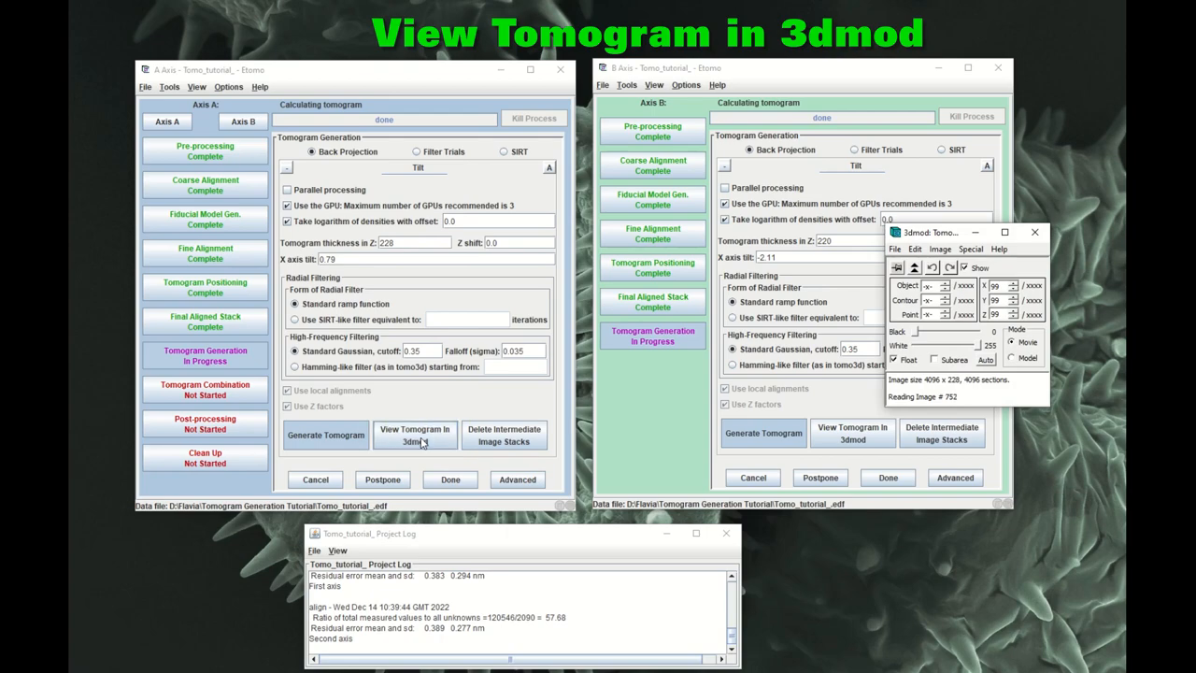
left_click(415, 435)
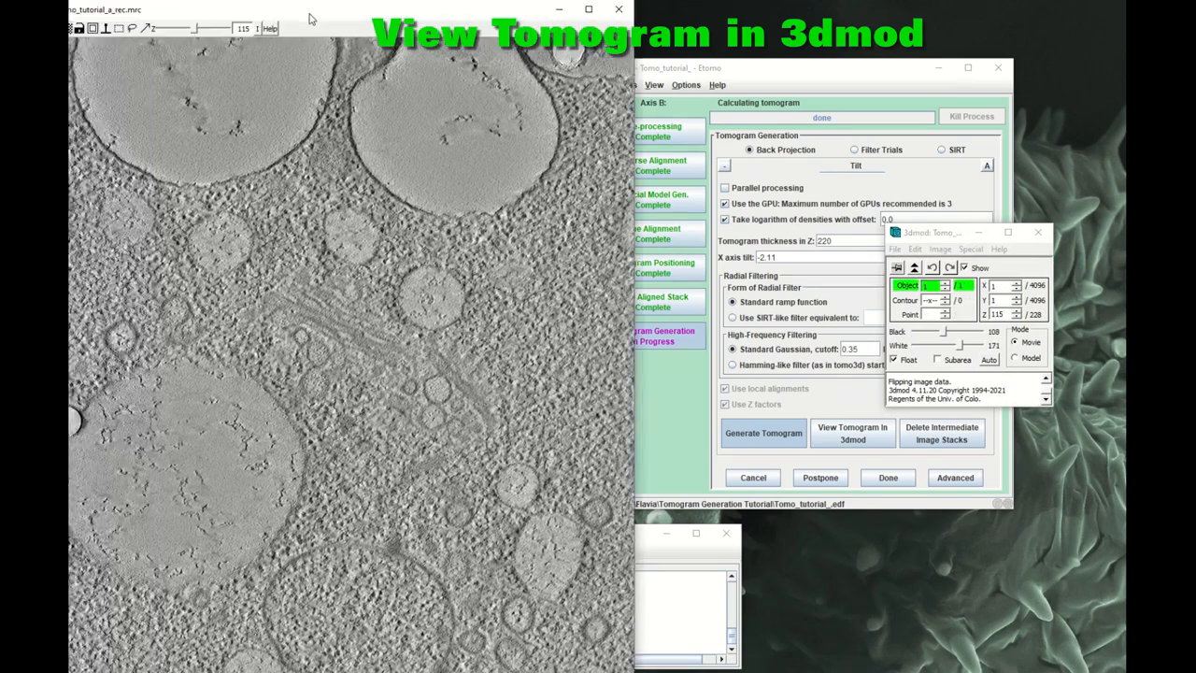
left_click(851, 433)
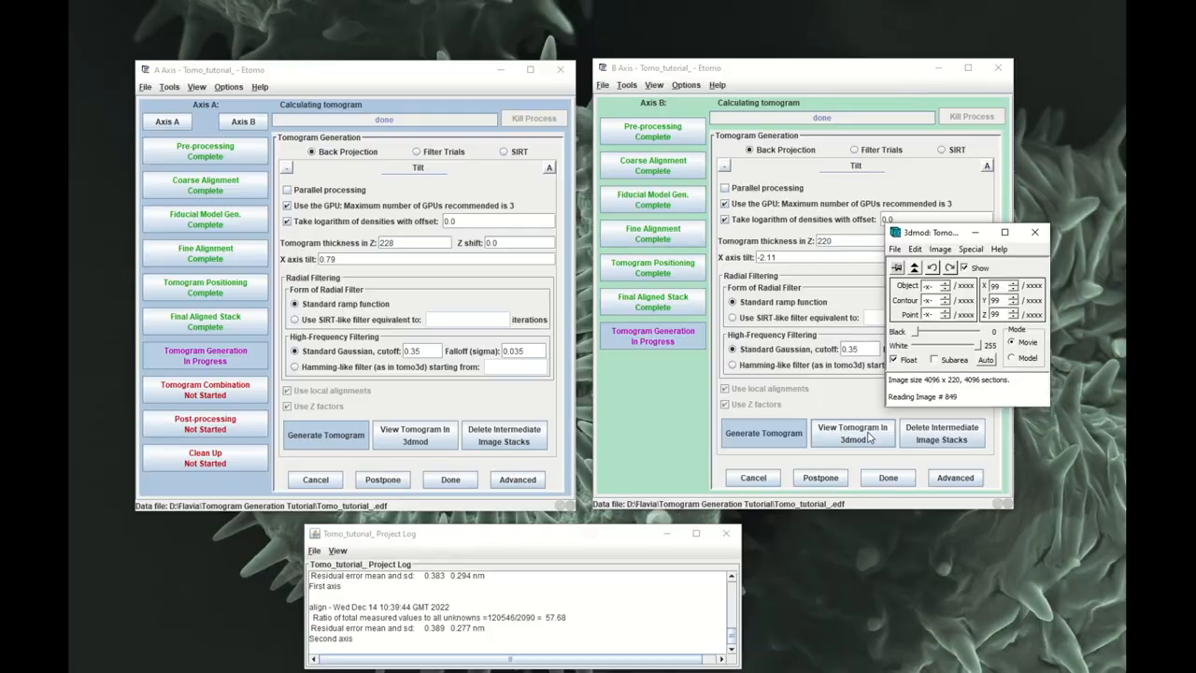
left_click(852, 432)
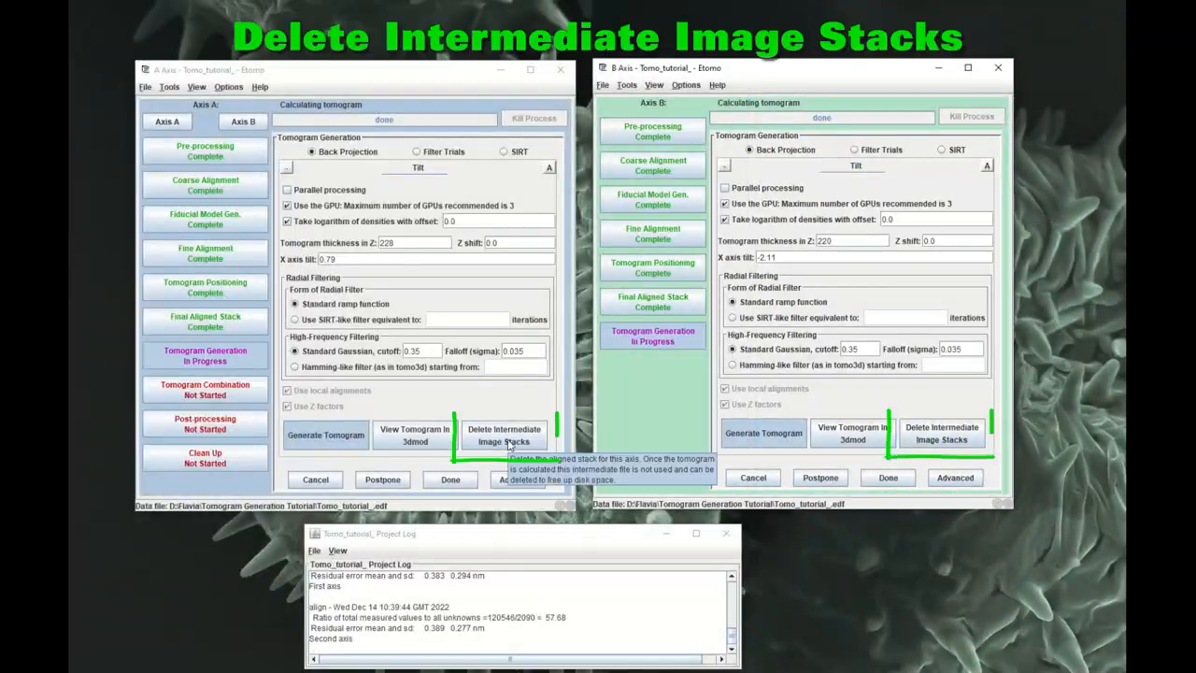
- Delete both axes' aligned image stacks, finish tomogram generation, and close the Axis B window
left_click(503, 435)
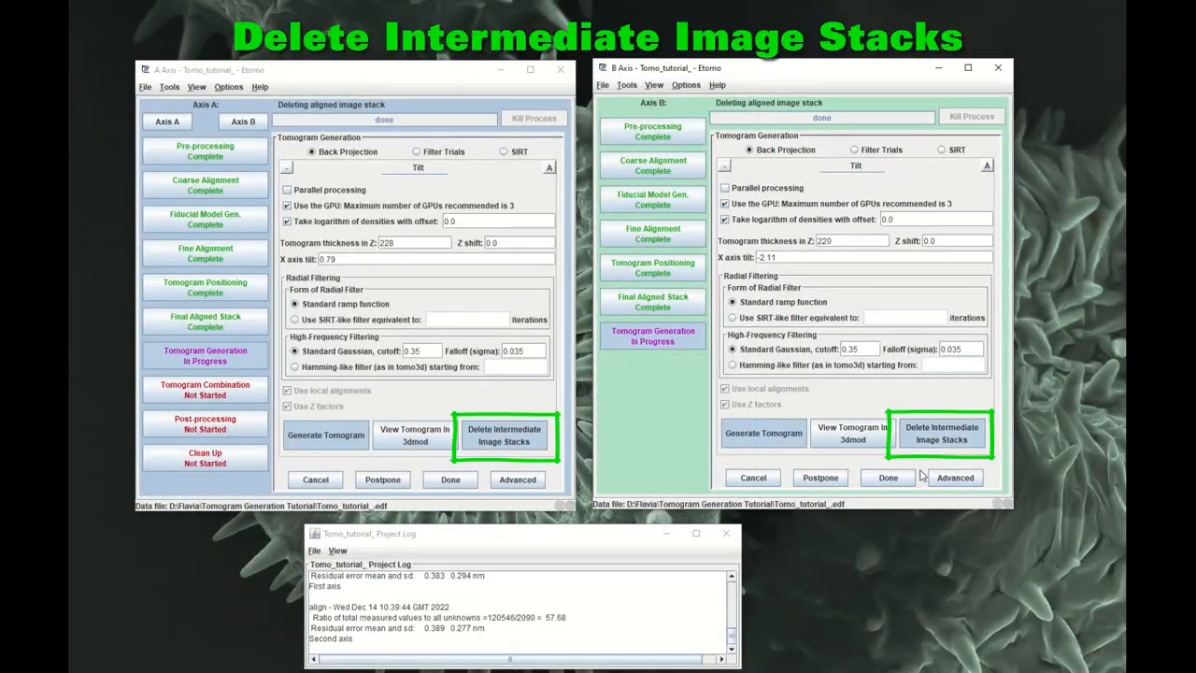
left_click(450, 479)
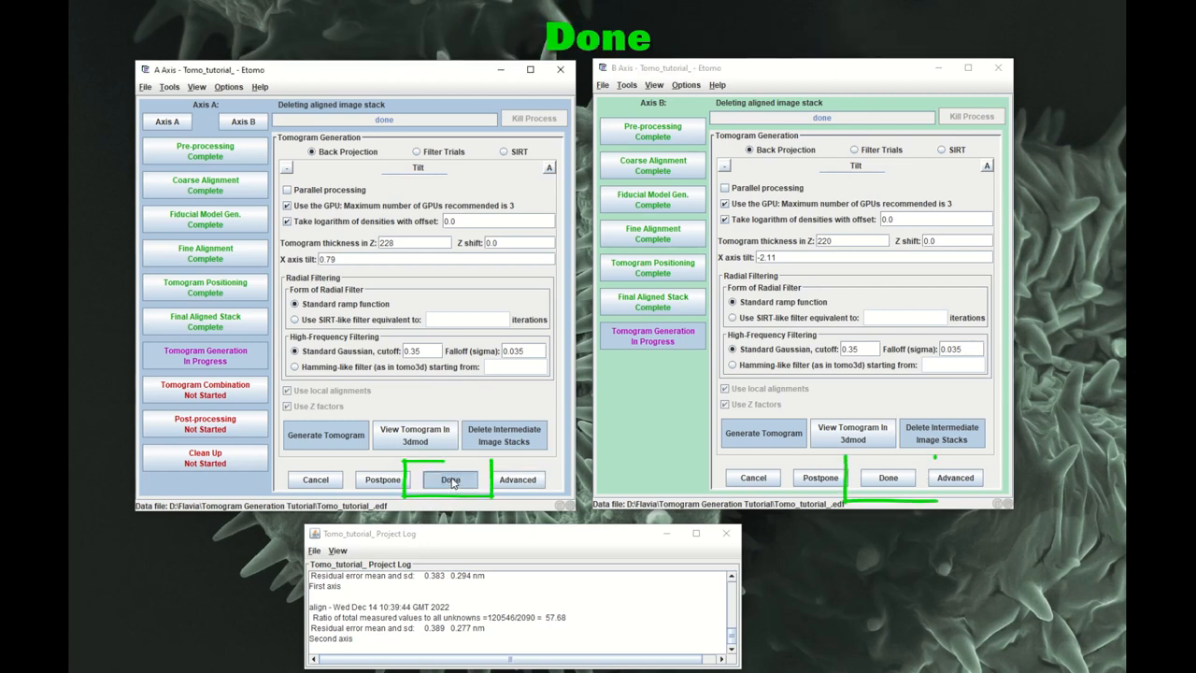
left_click(449, 479)
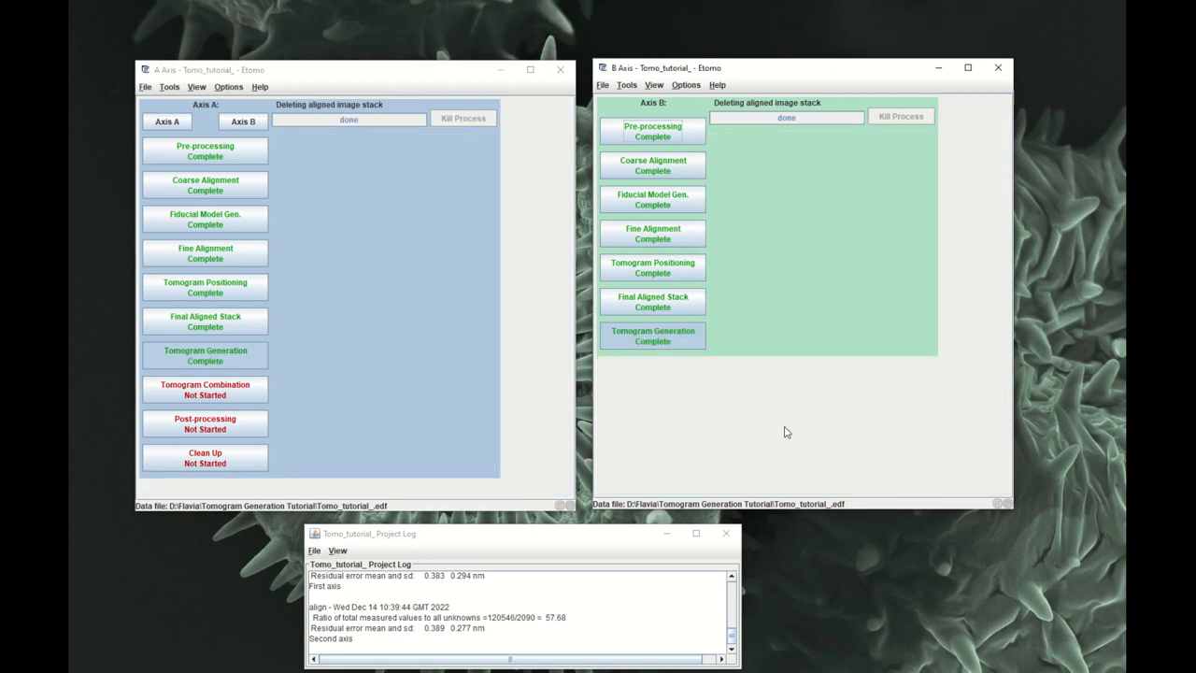
mouse_move(681, 189)
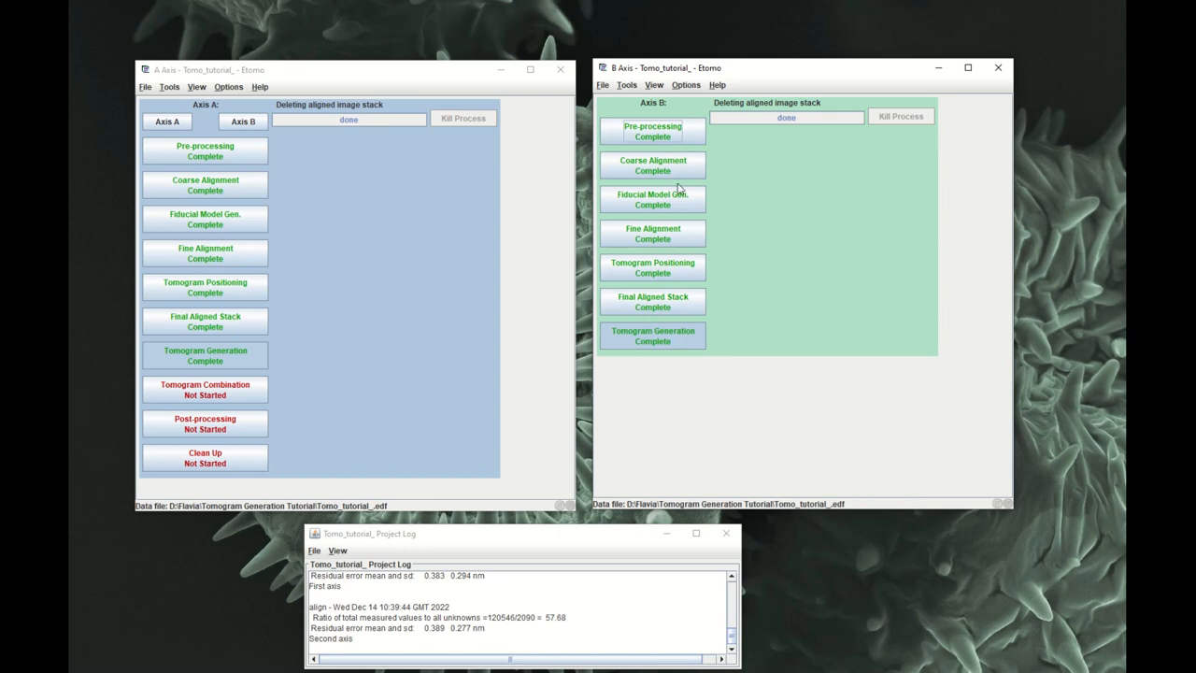
mouse_move(695, 358)
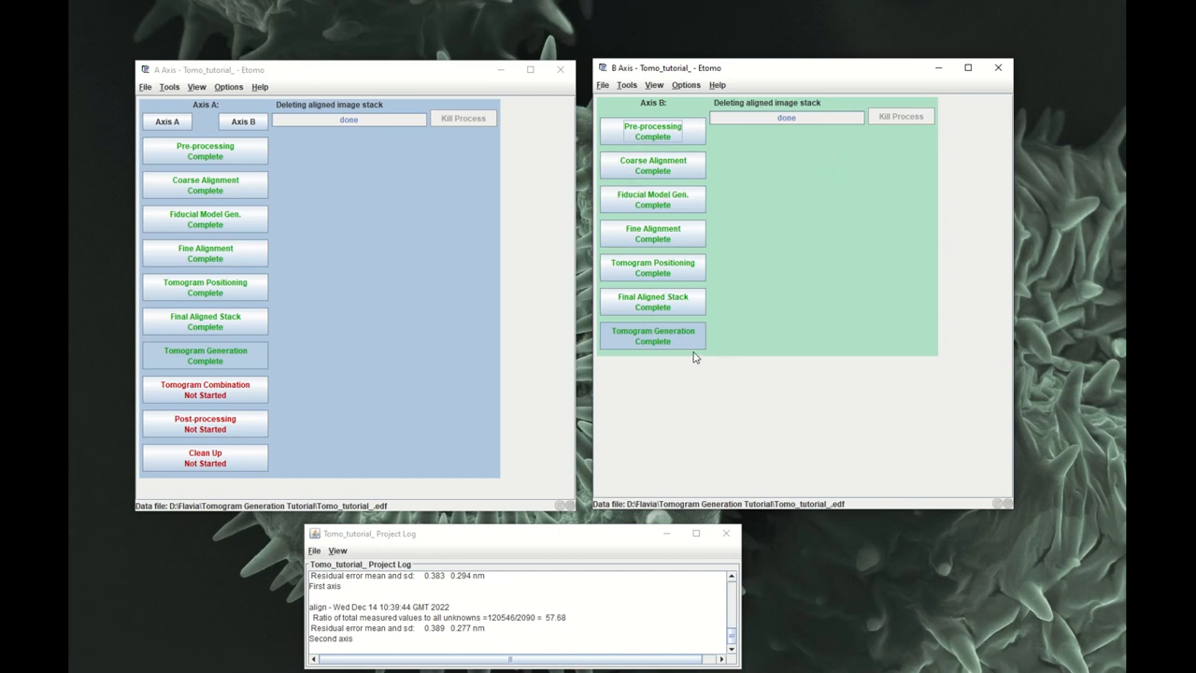
mouse_move(660, 109)
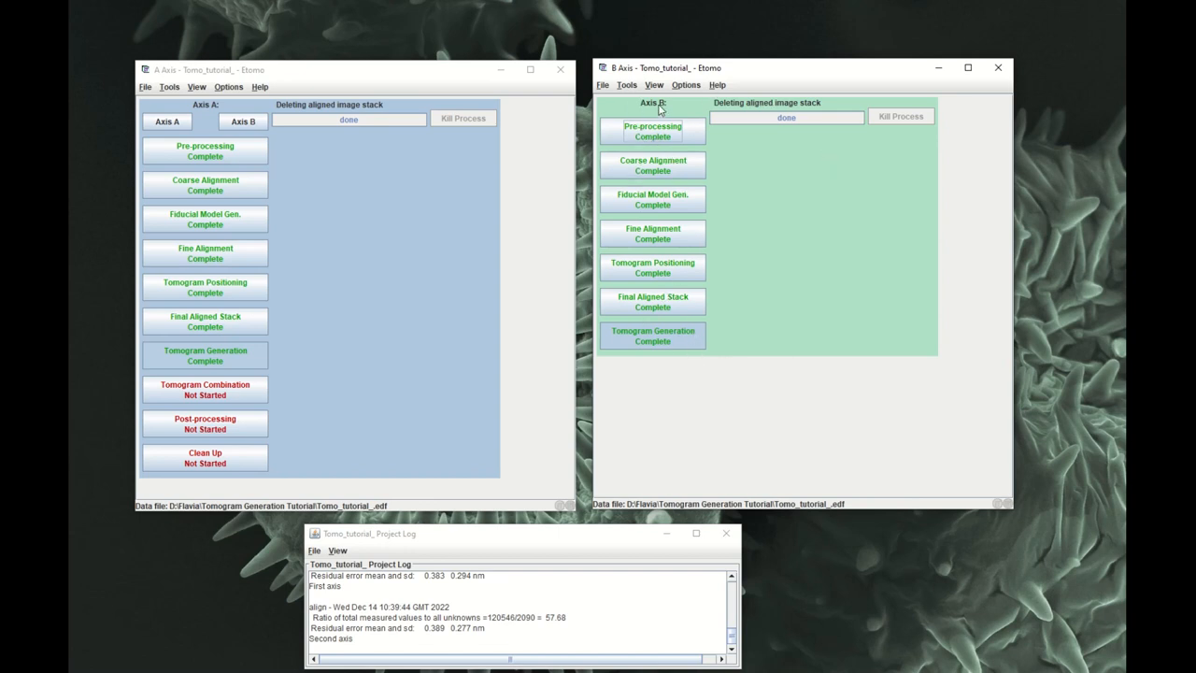
left_click(997, 67)
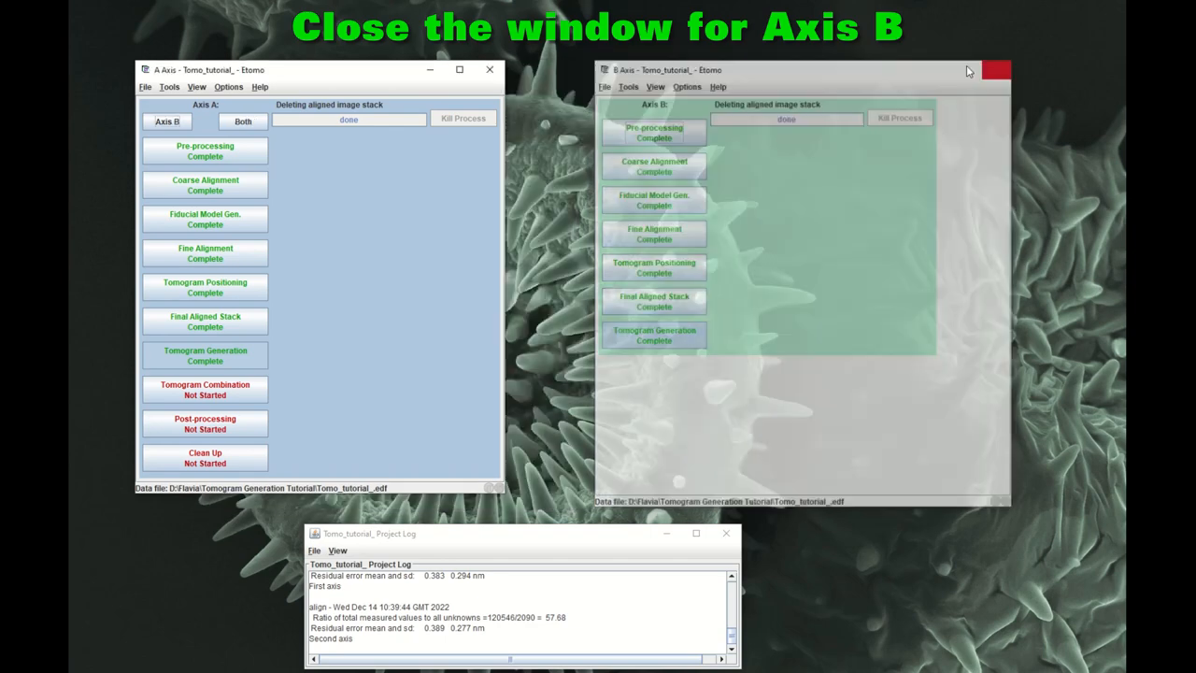
left_click(995, 70)
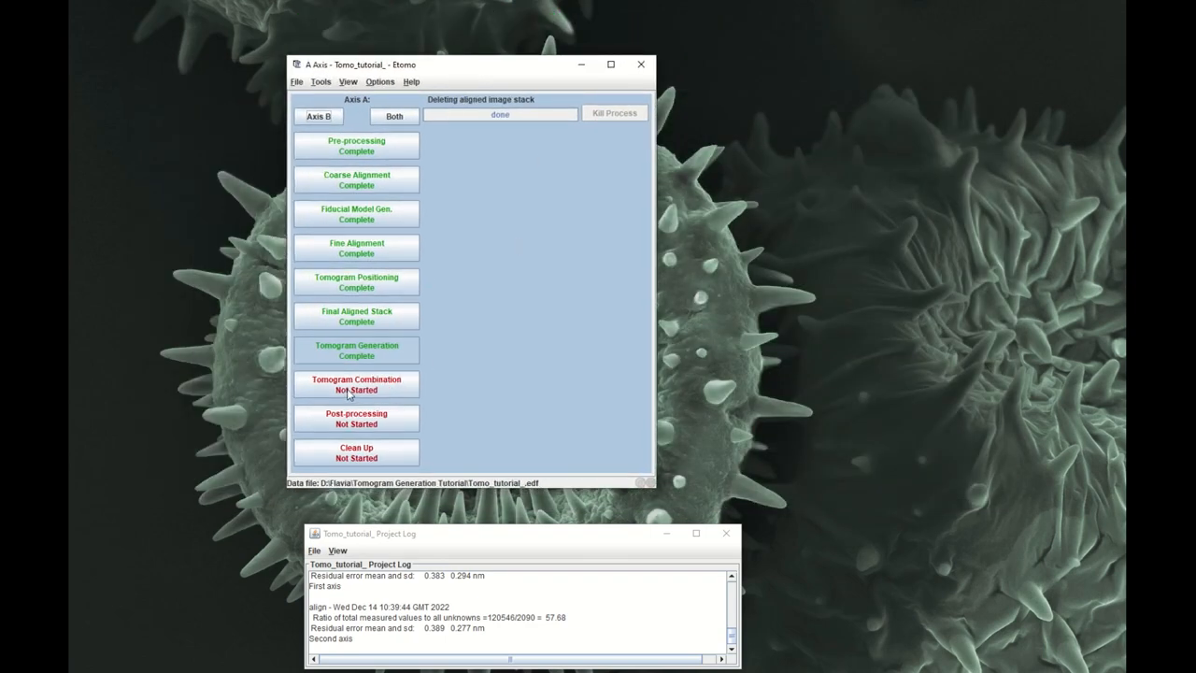
- Set combination to large maximum patches with Z range 38–198 and create combine scripts
left_click(356, 384)
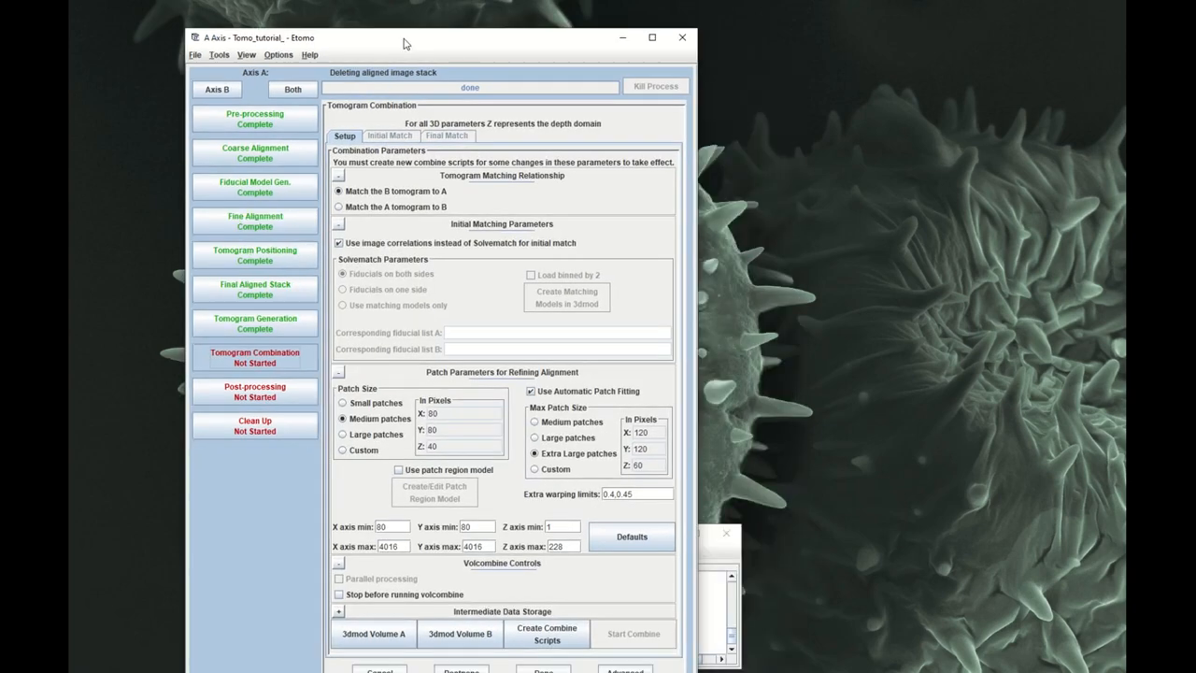
left_click_drag(406, 37, 321, 14)
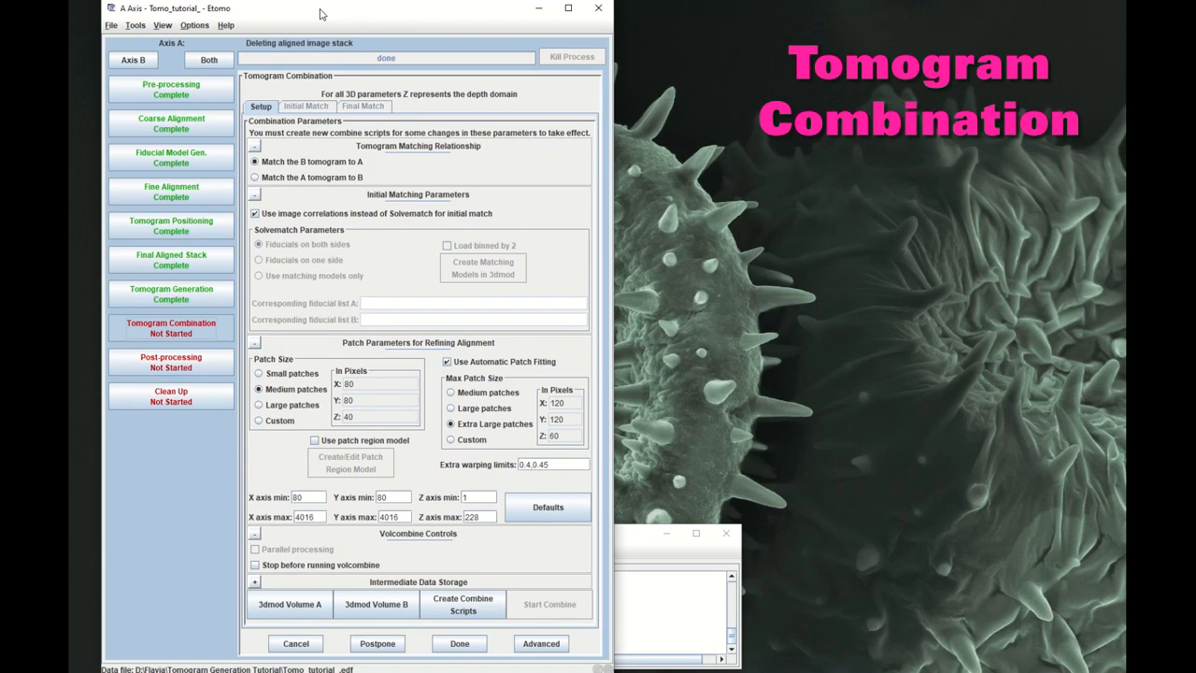
mouse_move(199, 328)
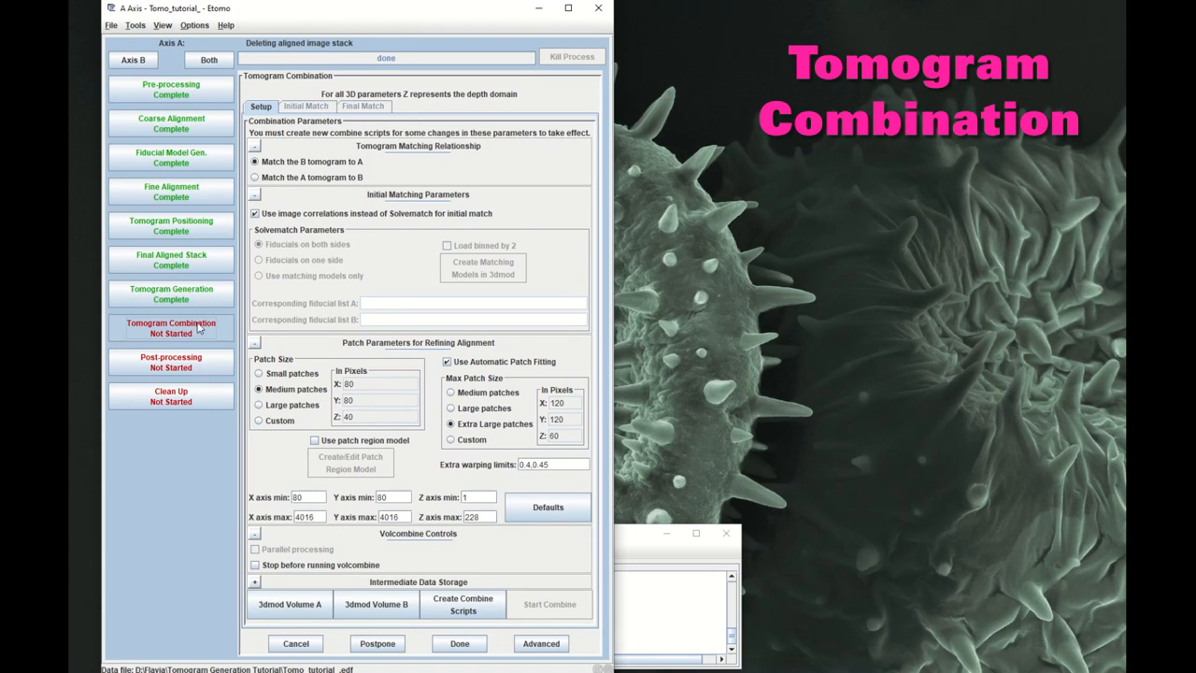
mouse_move(196, 328)
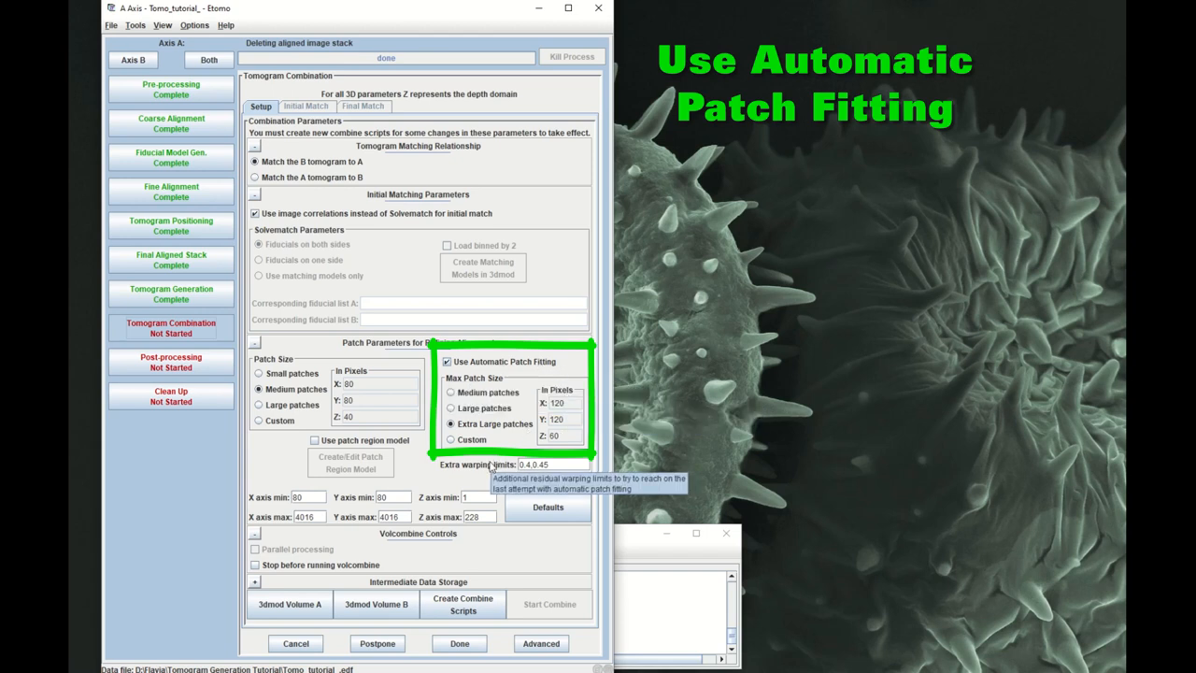
left_click(451, 407)
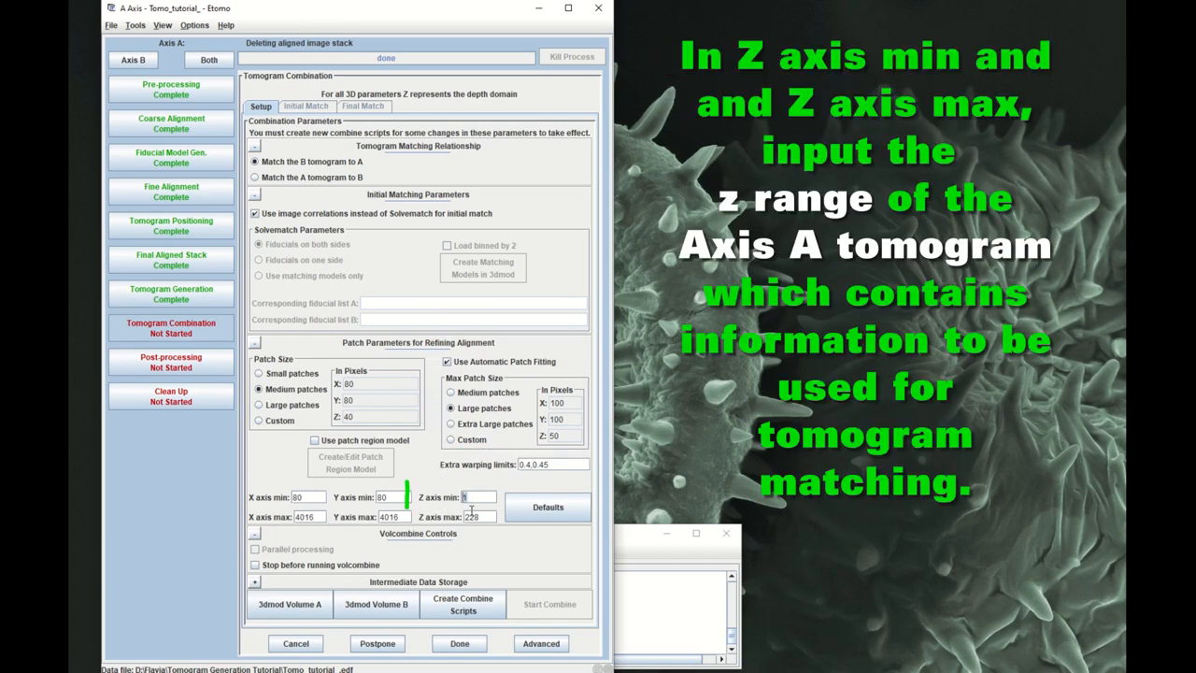
type("38")
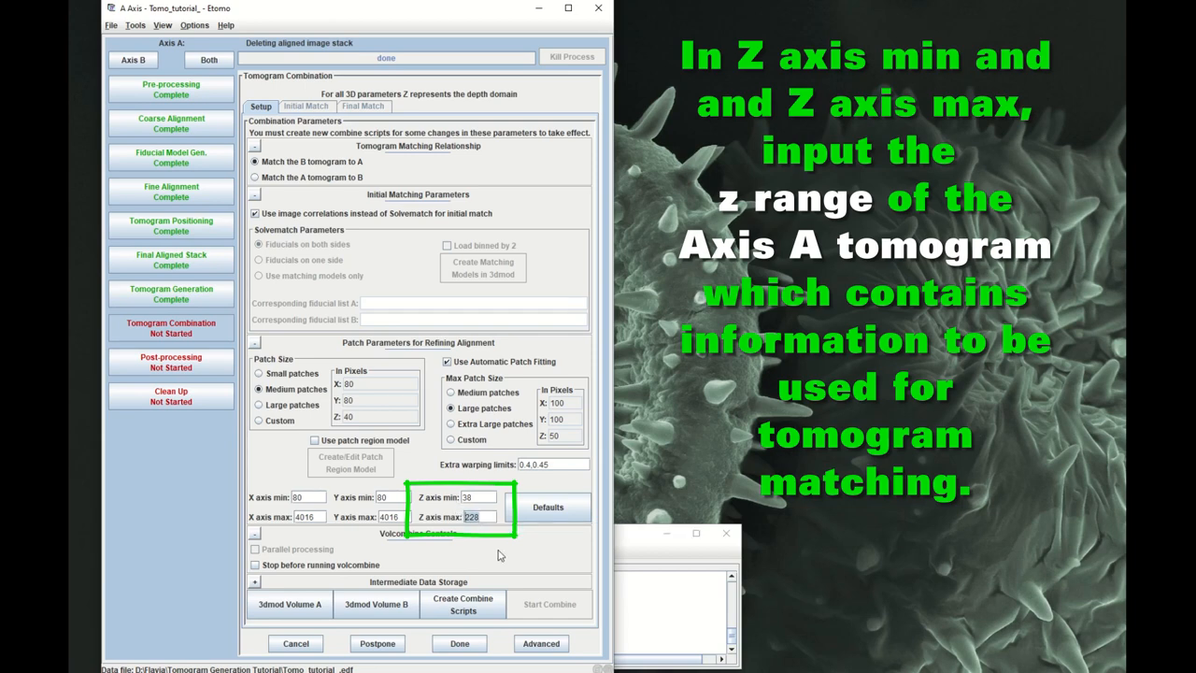
type("198")
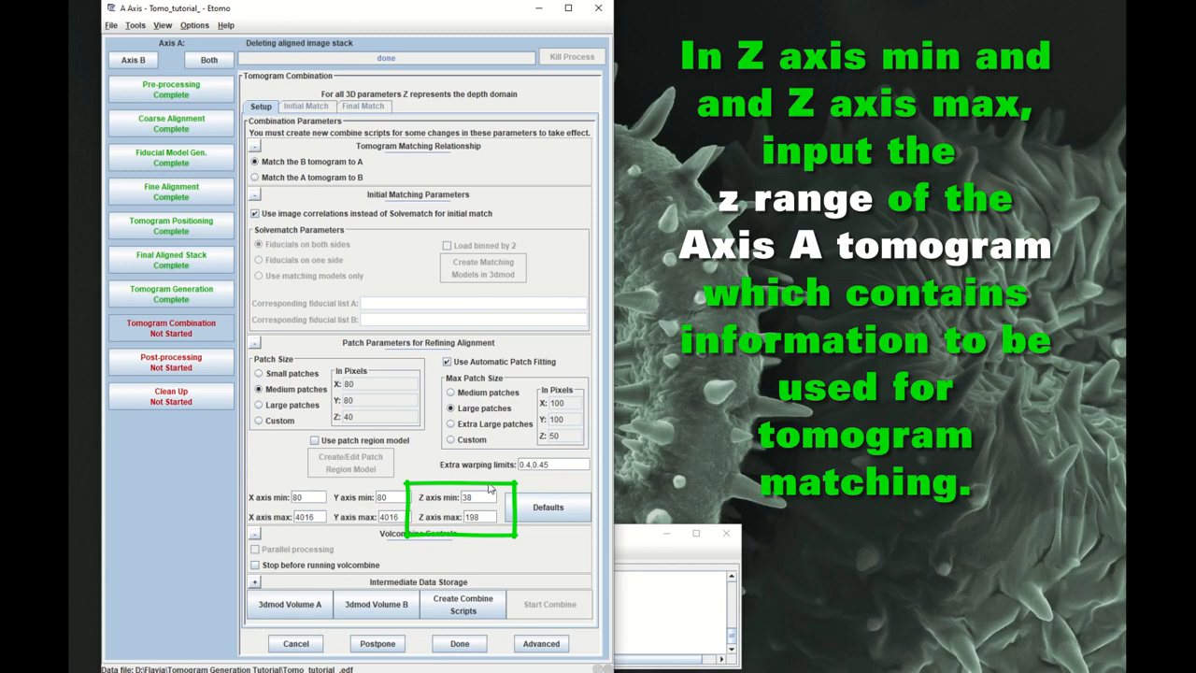
mouse_move(455, 387)
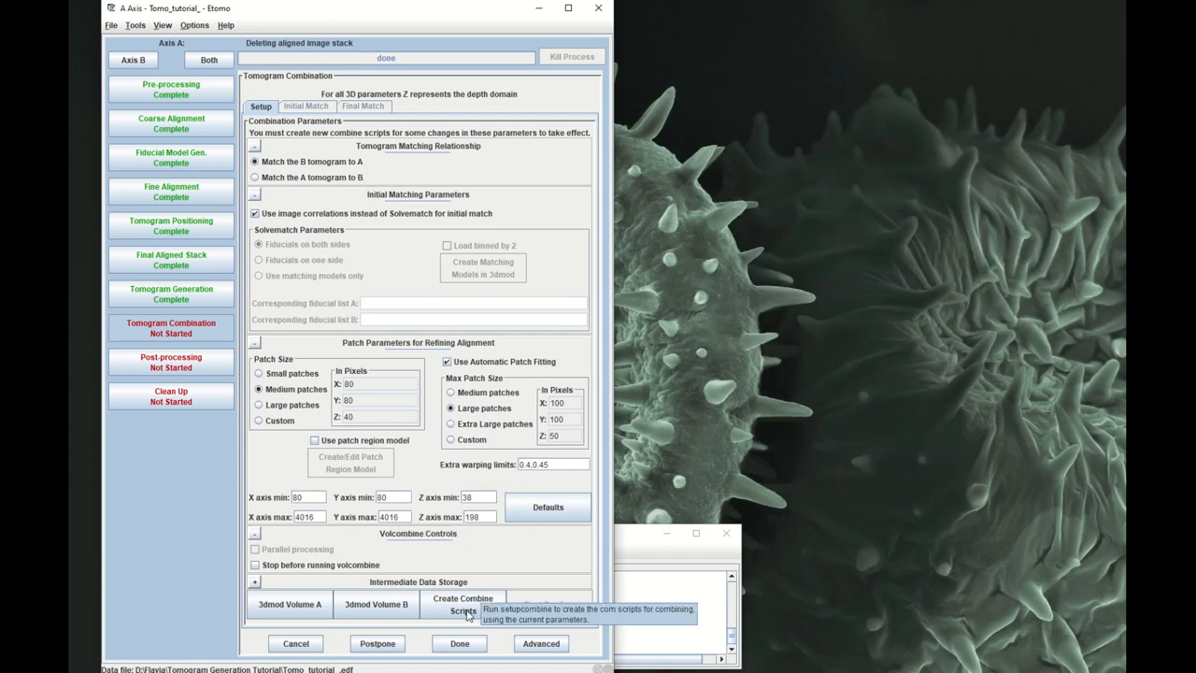
left_click(463, 604)
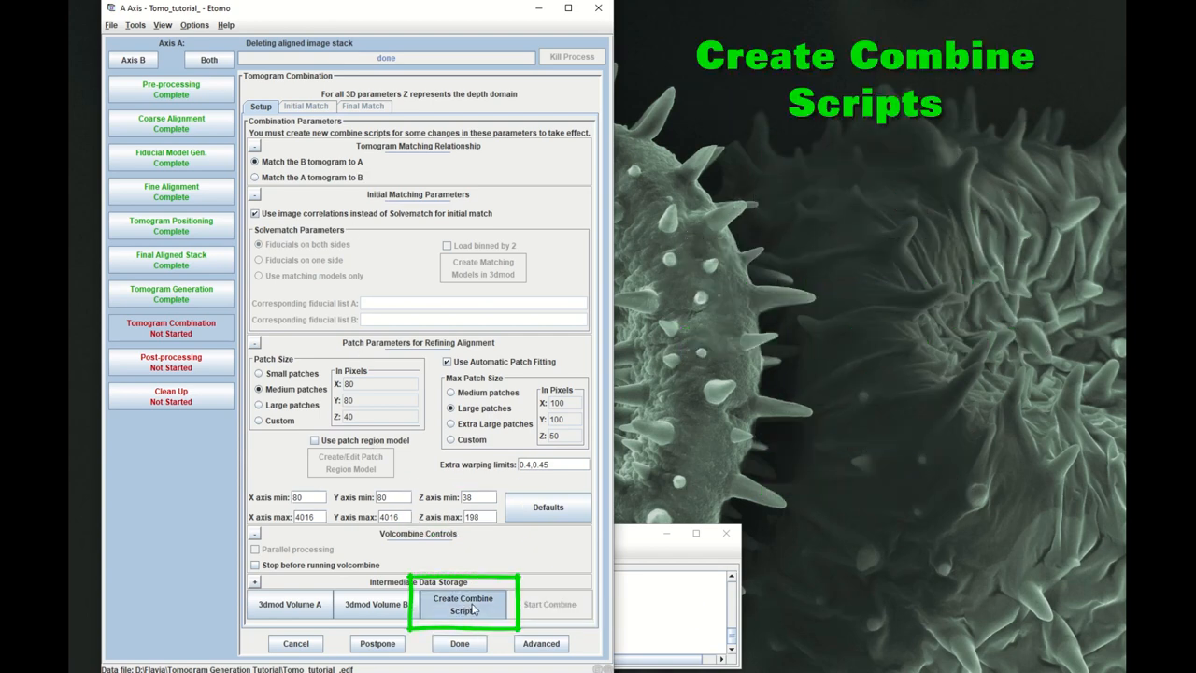
left_click(463, 603)
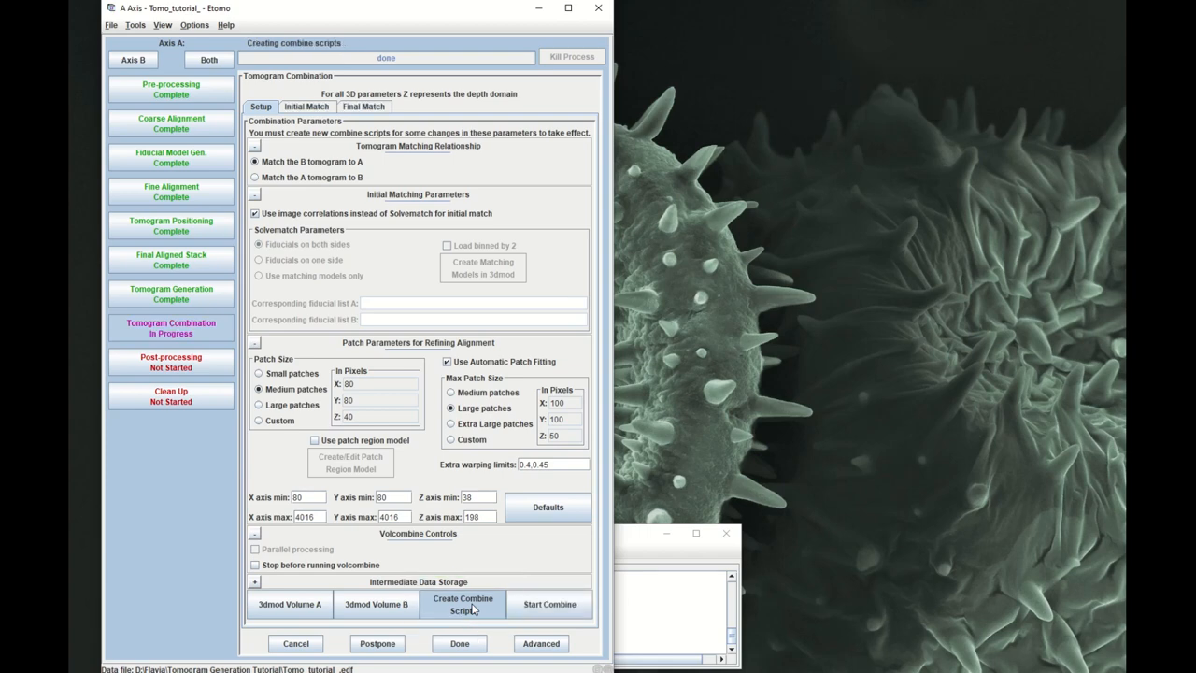
- Set the volcombine averaging radius to 0.01, then return to the combination Setup parameters
left_click(364, 106)
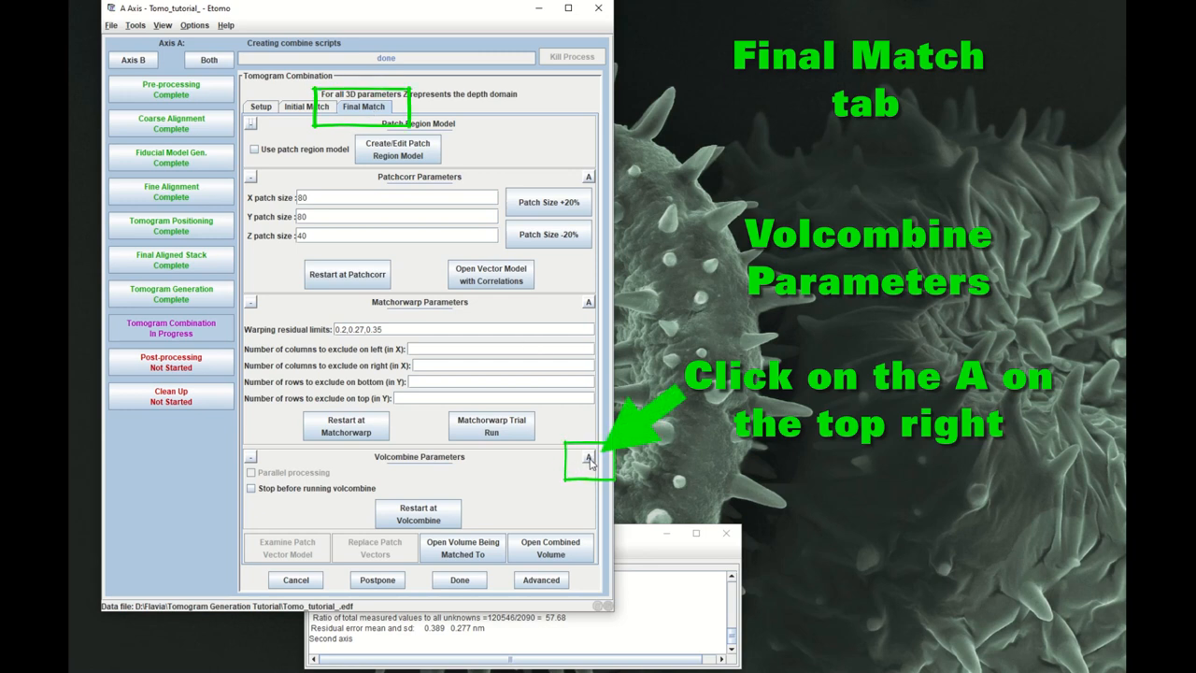
left_click(588, 456)
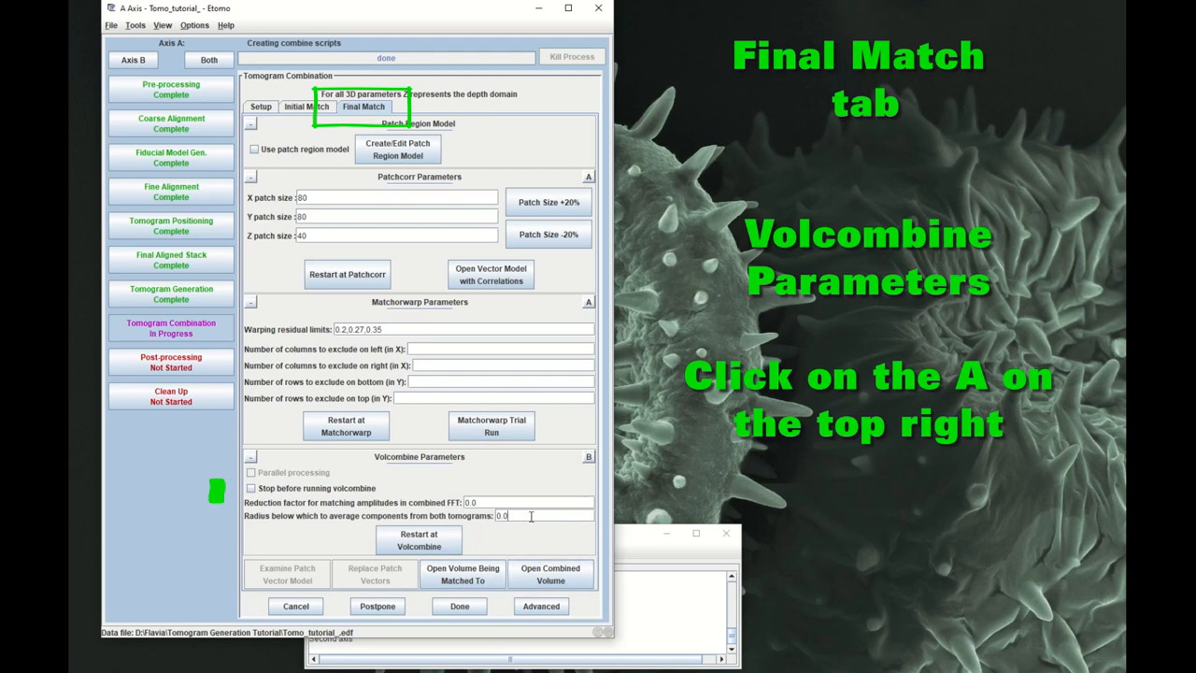
type("0.01")
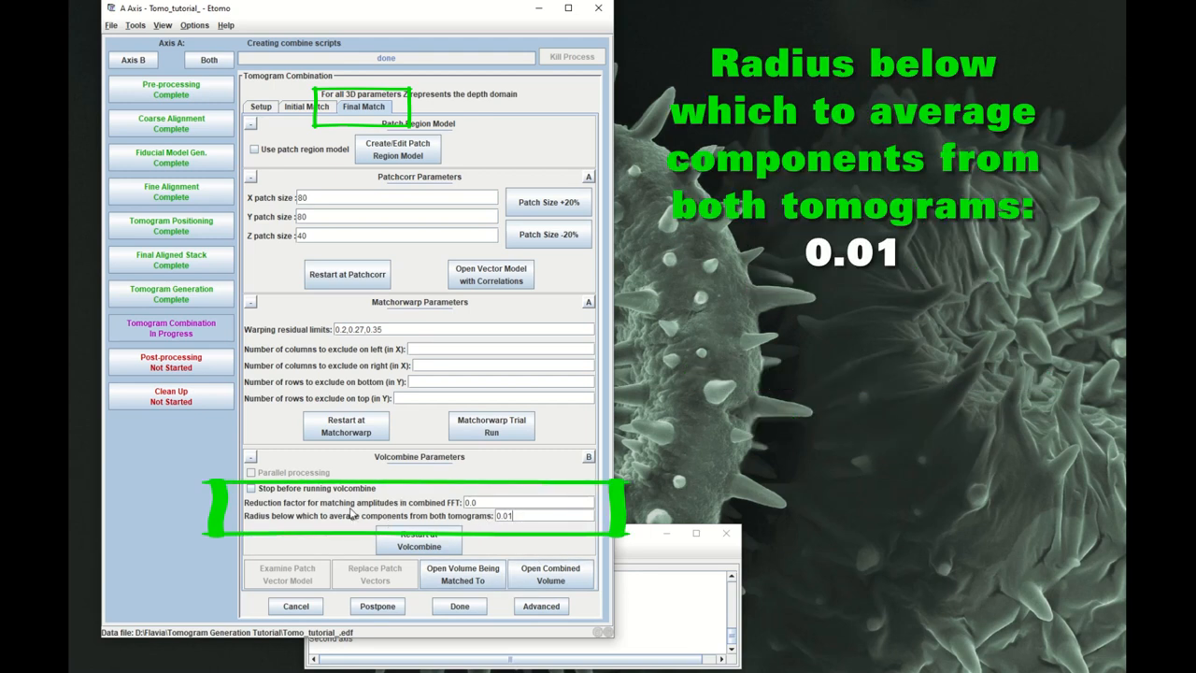
mouse_move(301, 523)
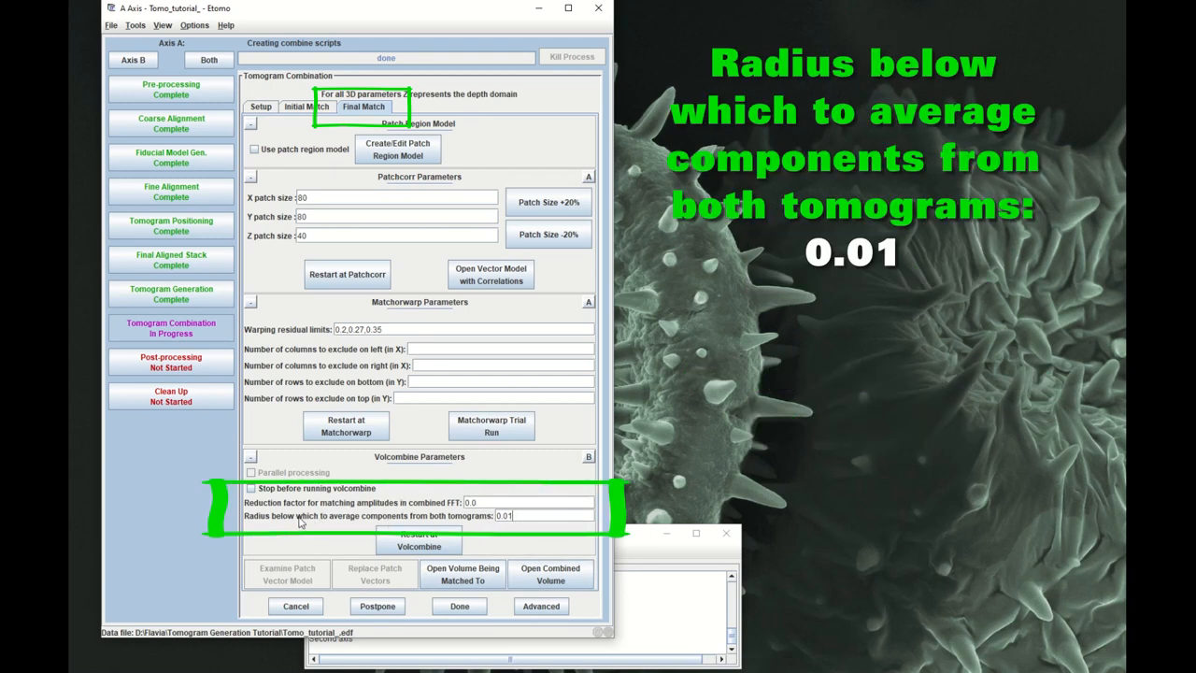
mouse_move(495, 539)
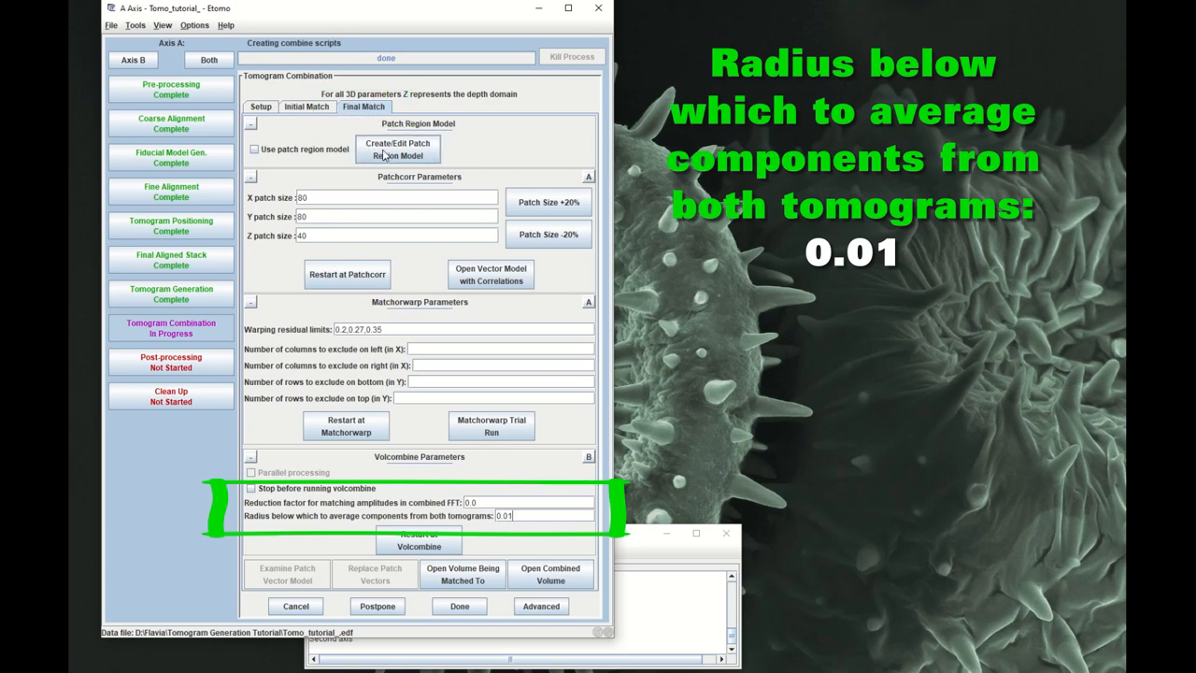
left_click(260, 106)
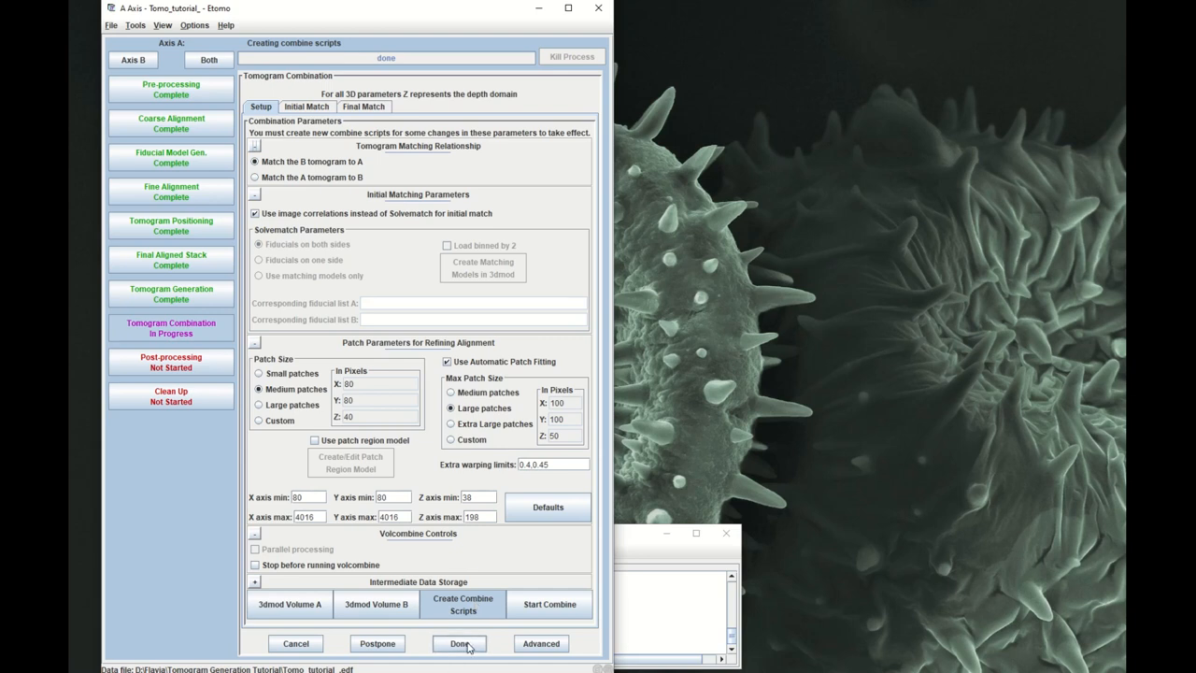
mouse_move(550, 604)
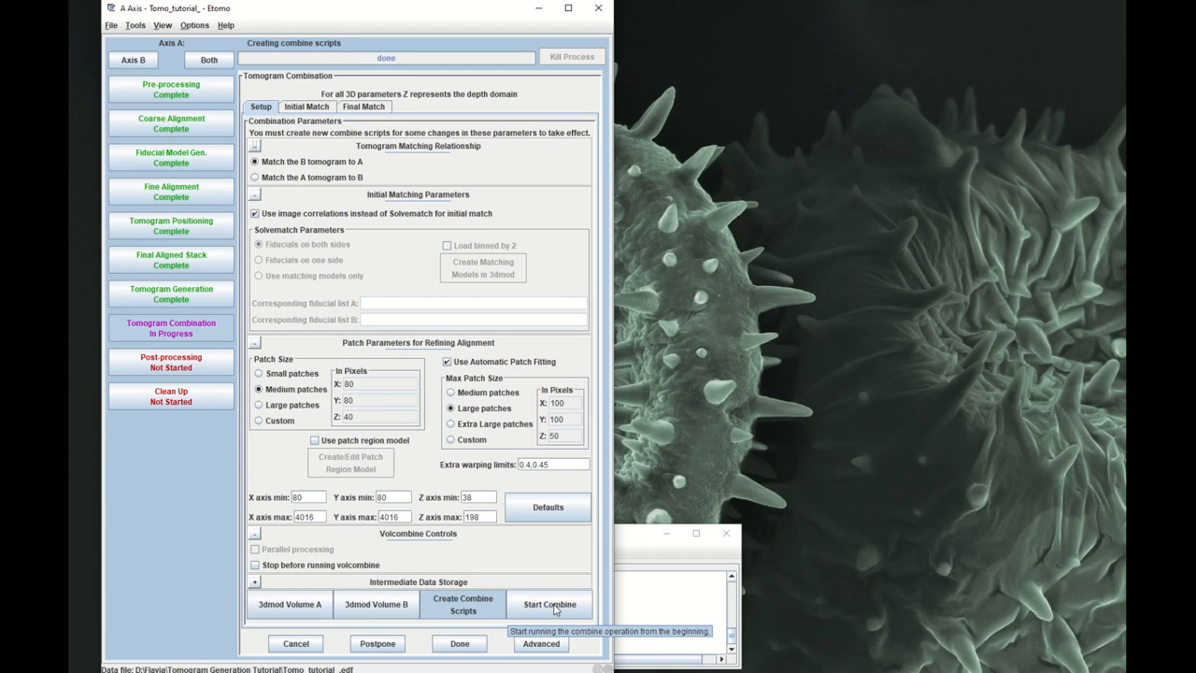
left_click(548, 603)
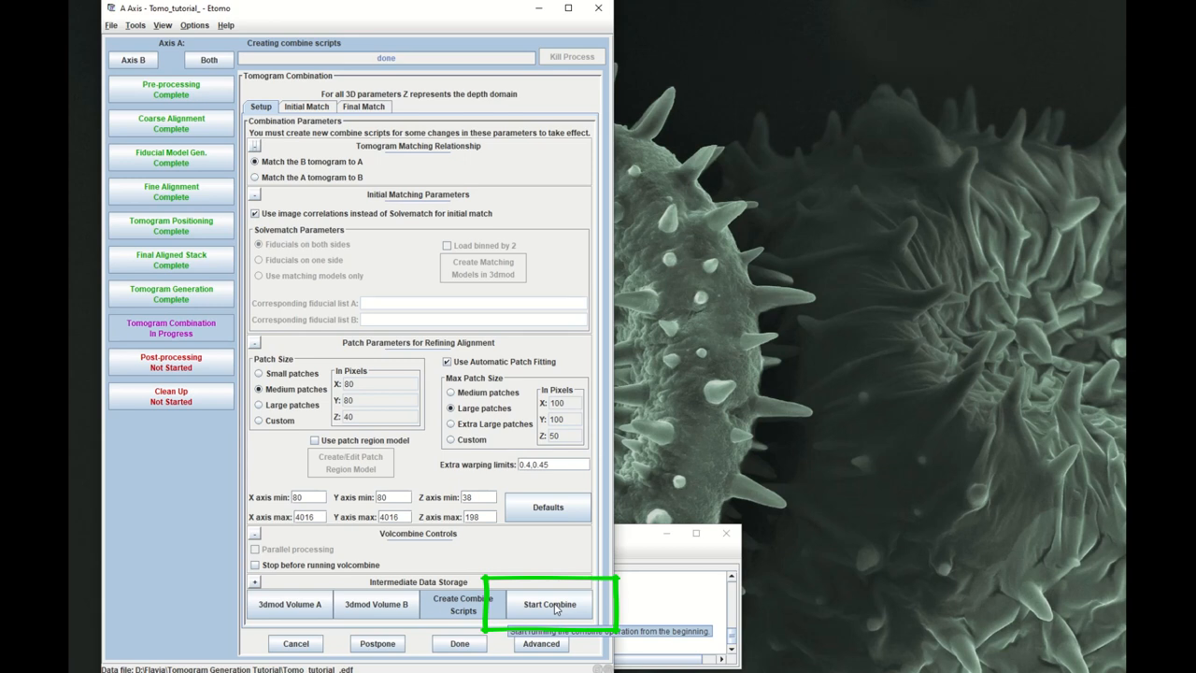
- Launch the combine run and let dualvolmatch through volcombine finish
left_click(549, 604)
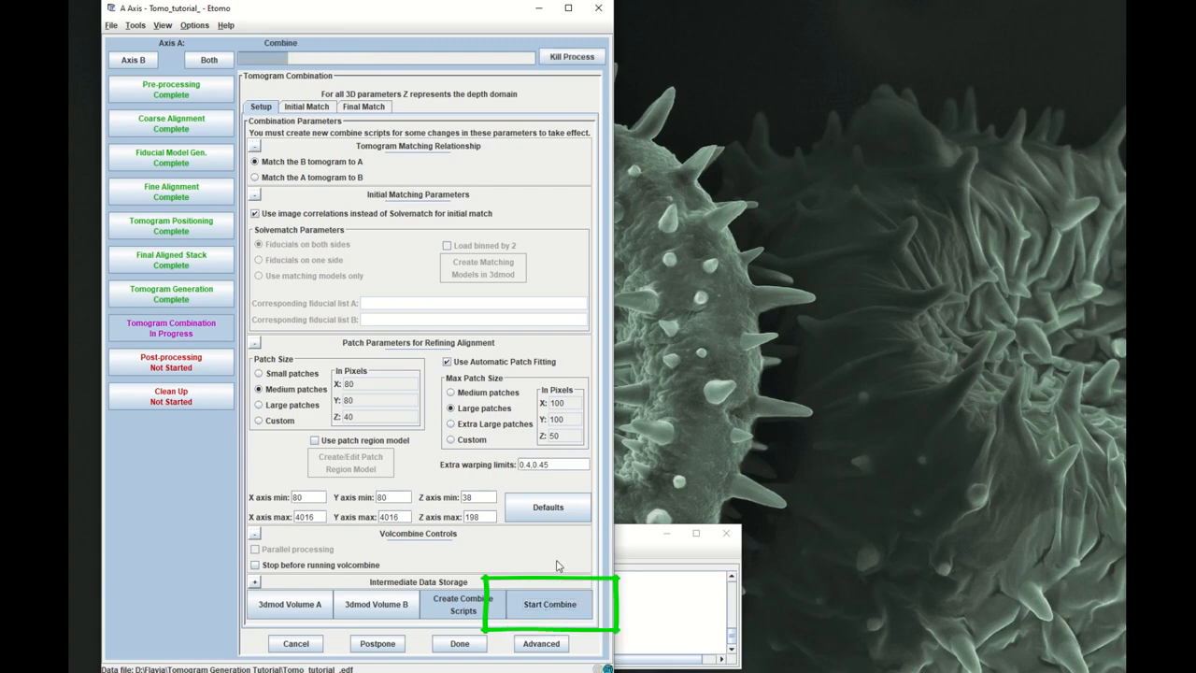
left_click(550, 603)
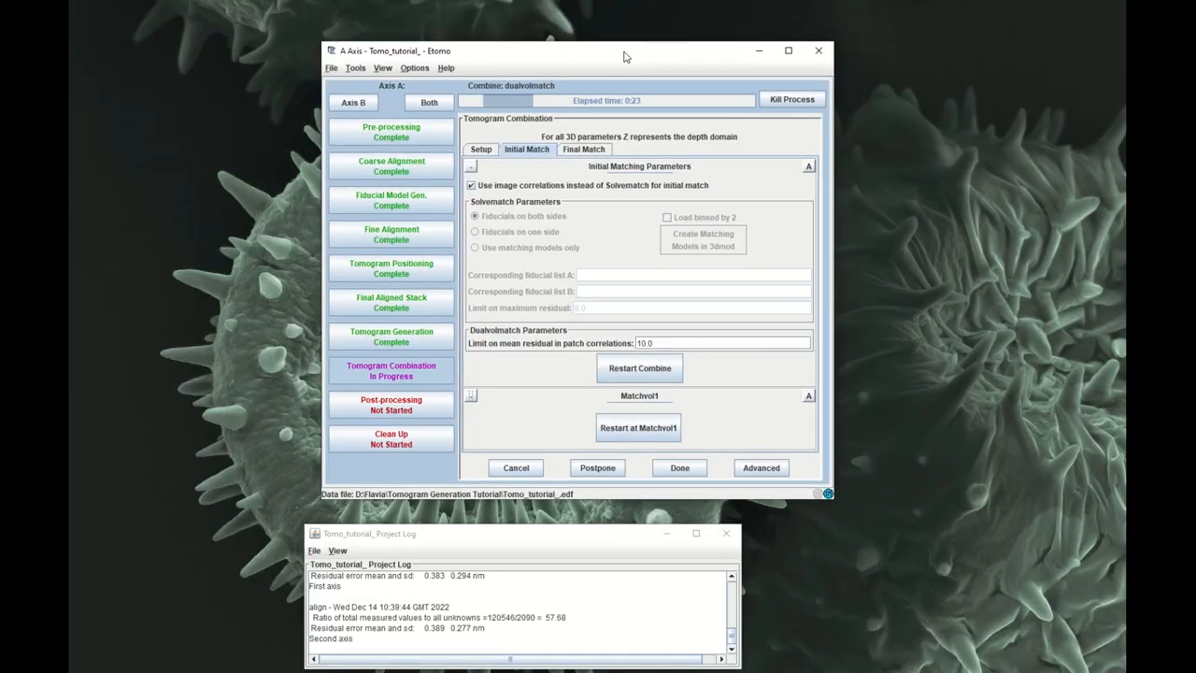
left_click(583, 149)
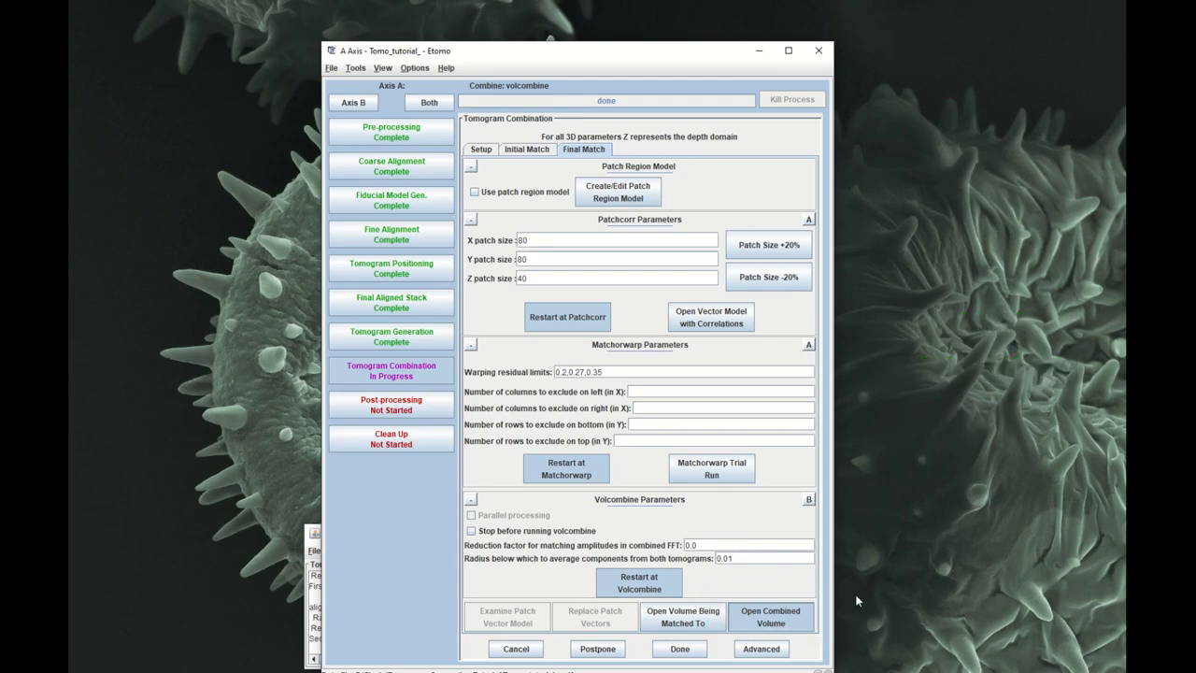
left_click(769, 616)
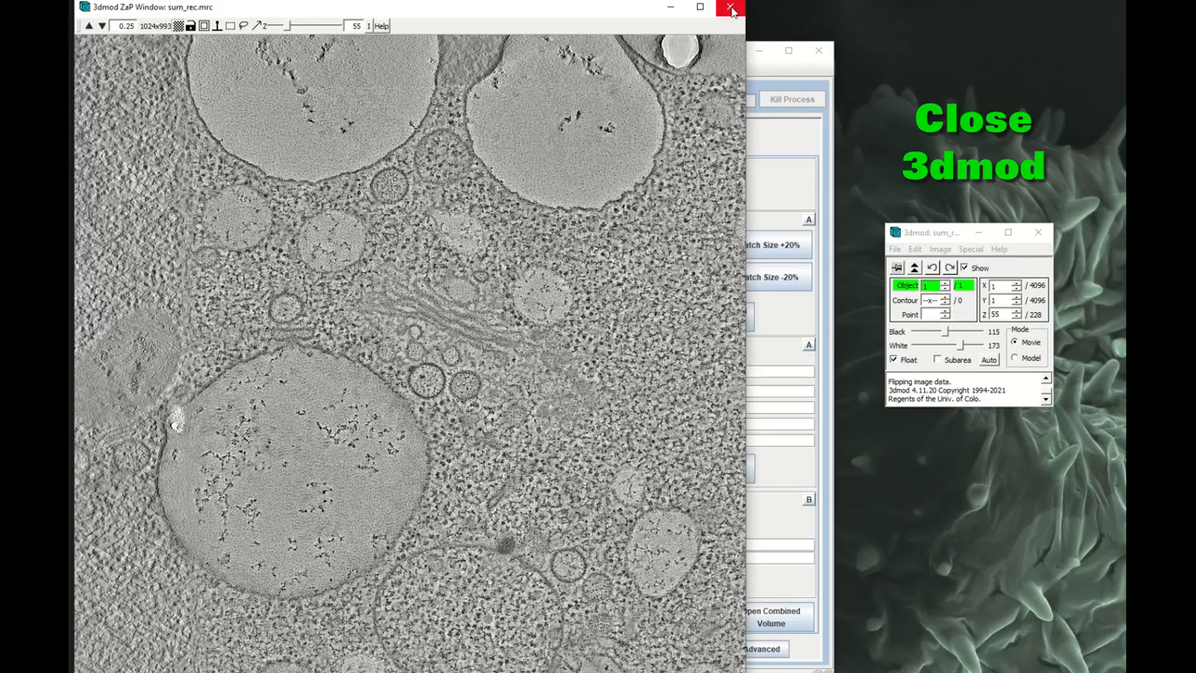
left_click(732, 8)
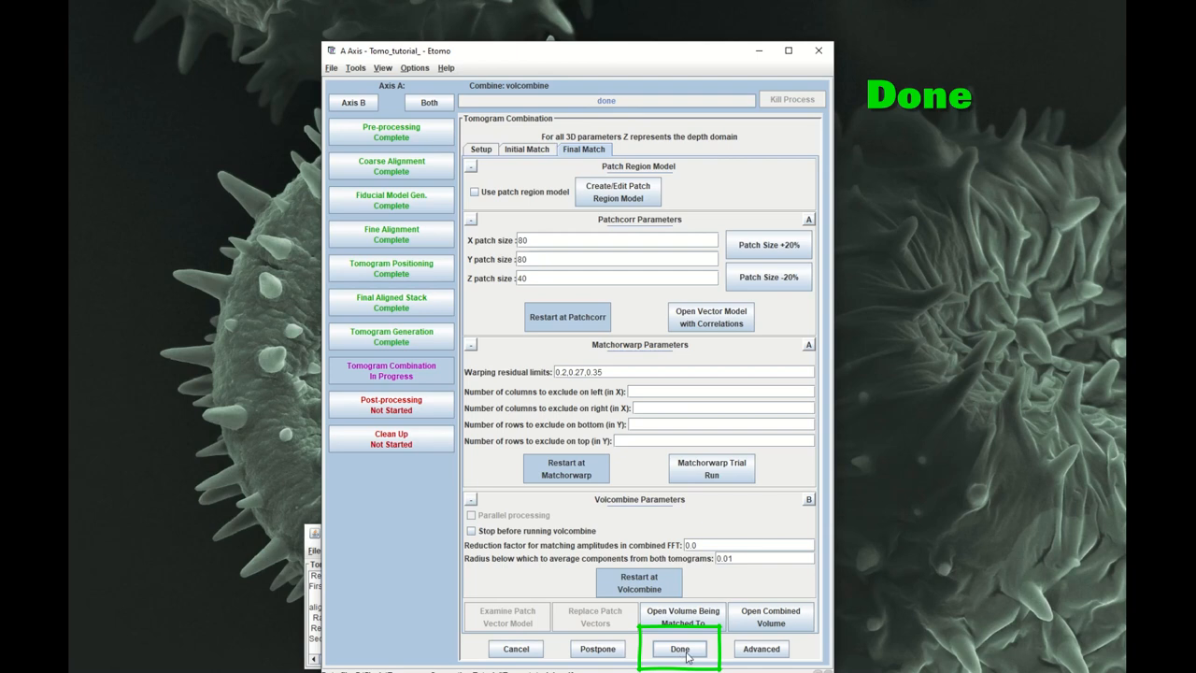
- Mark Tomogram Combination Done to reach the Post-processing volume-trimming page
left_click(679, 649)
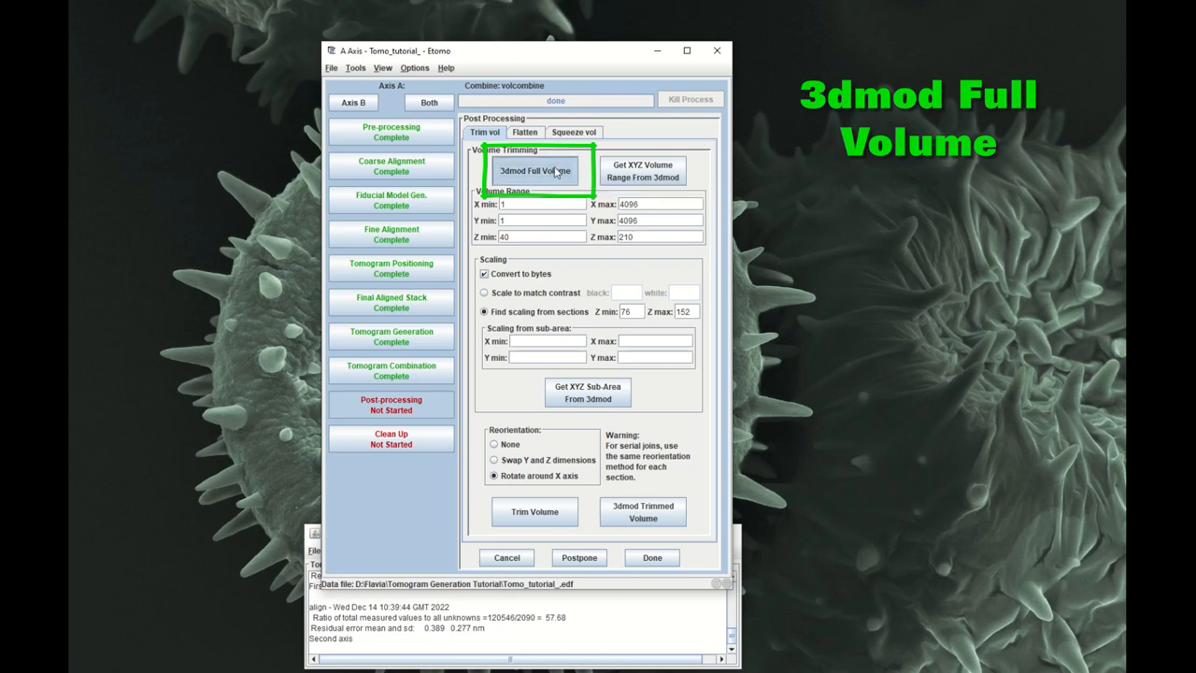
- Open the full combined volume in 3dmod and start outlining the region to keep
left_click(535, 170)
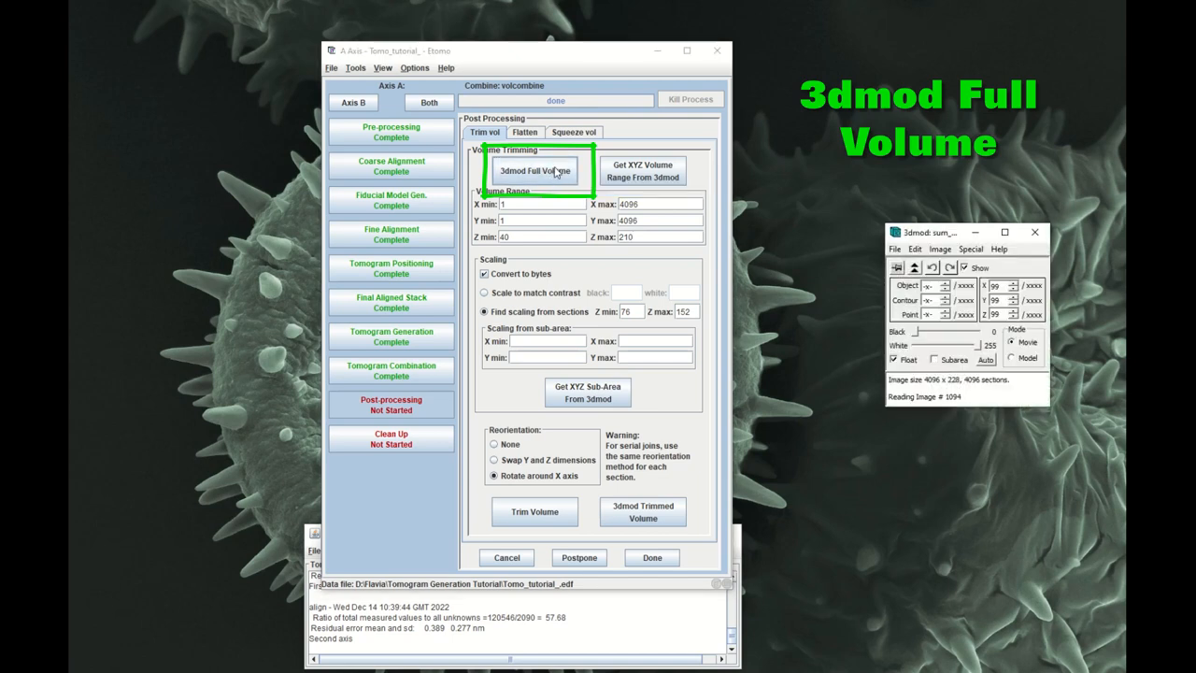
left_click(535, 171)
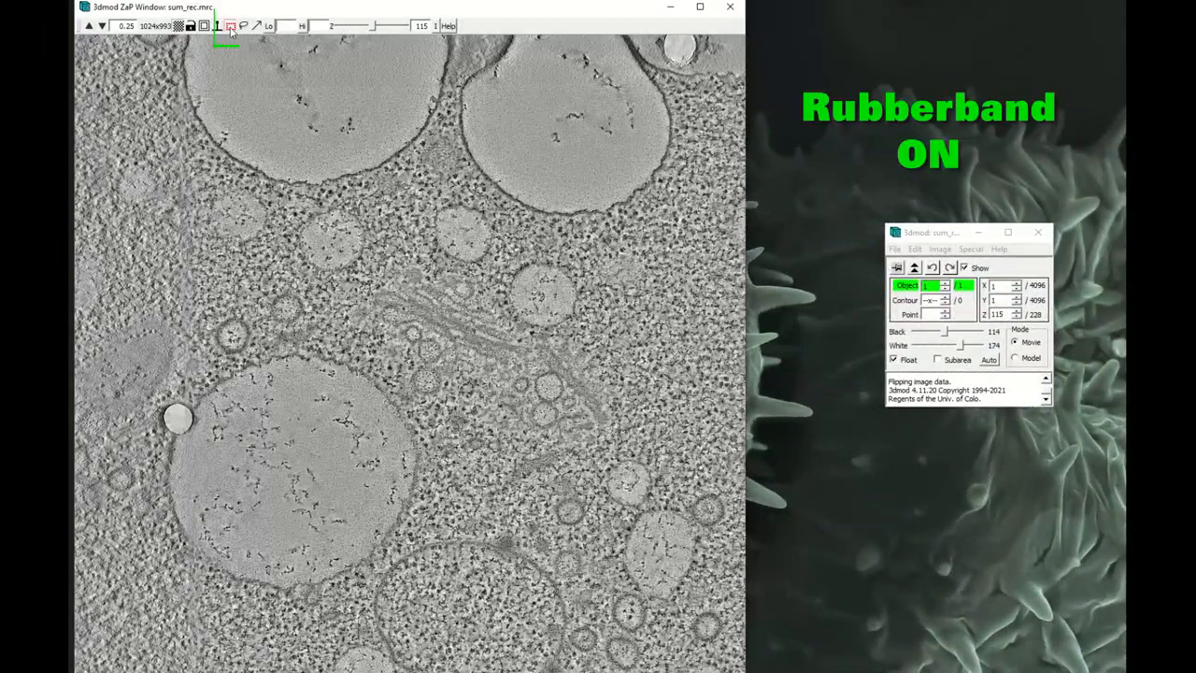
left_click(231, 25)
type("210")
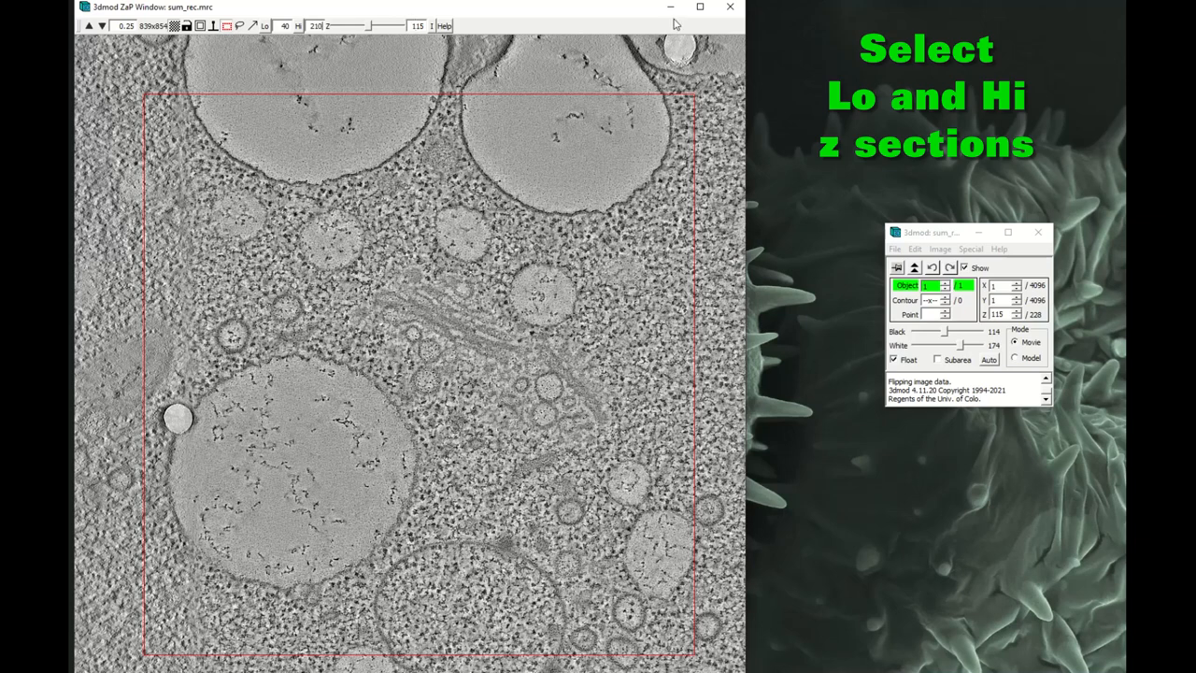
mouse_move(670, 7)
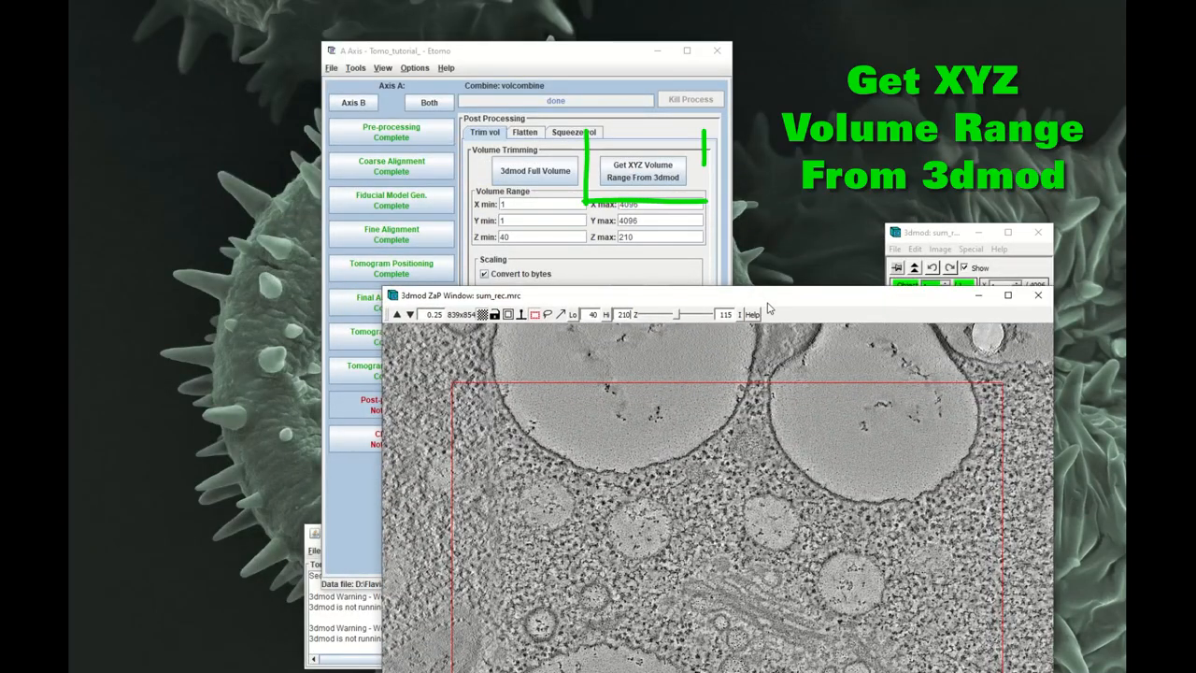
- Trim to the 3dmod range X 429–3784, Y 255–3670, Z 40–210, unconverted, rotated around X
left_click(643, 171)
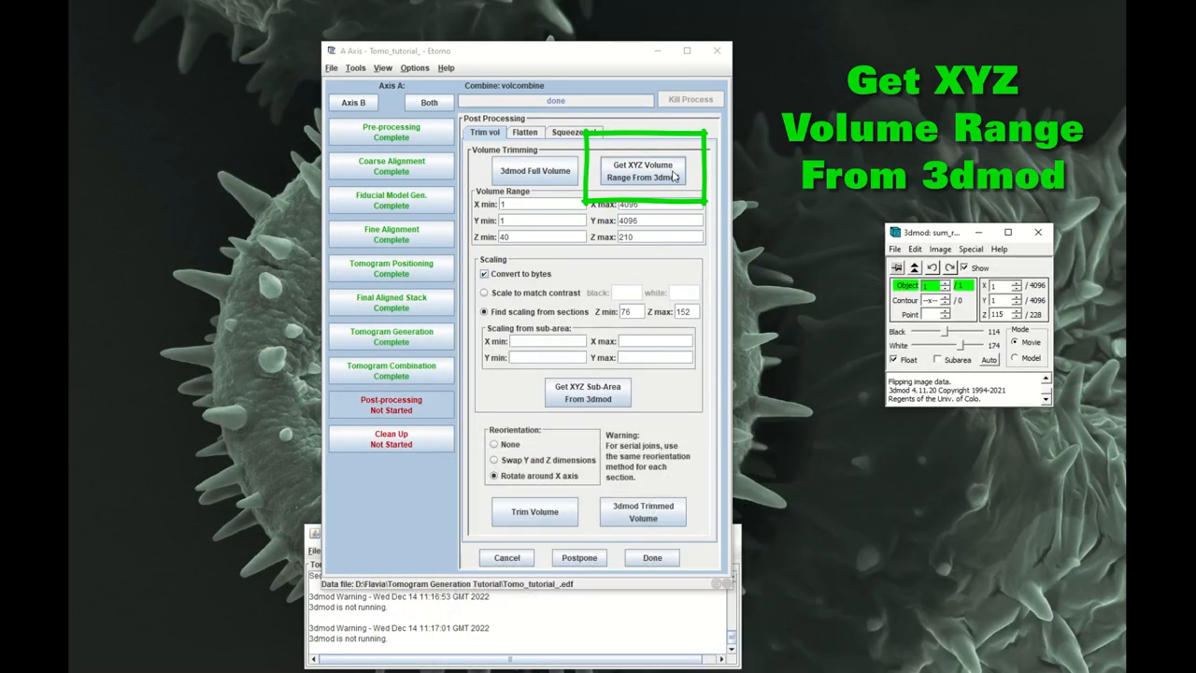
left_click(642, 171)
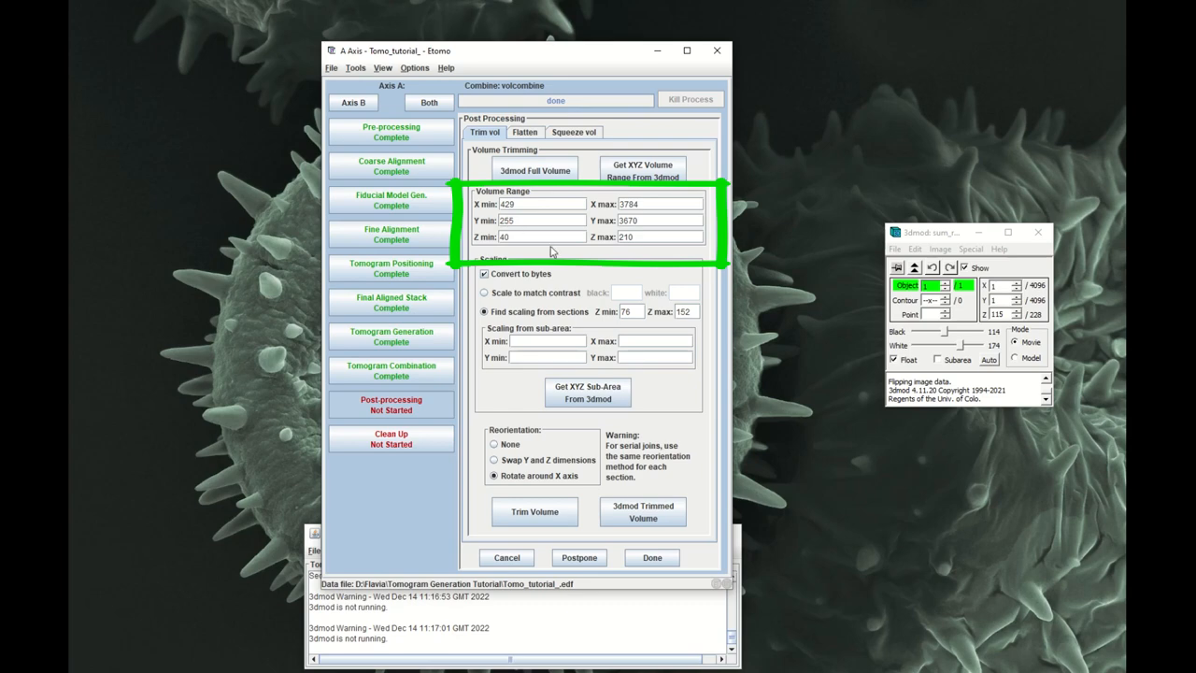
mouse_move(905, 340)
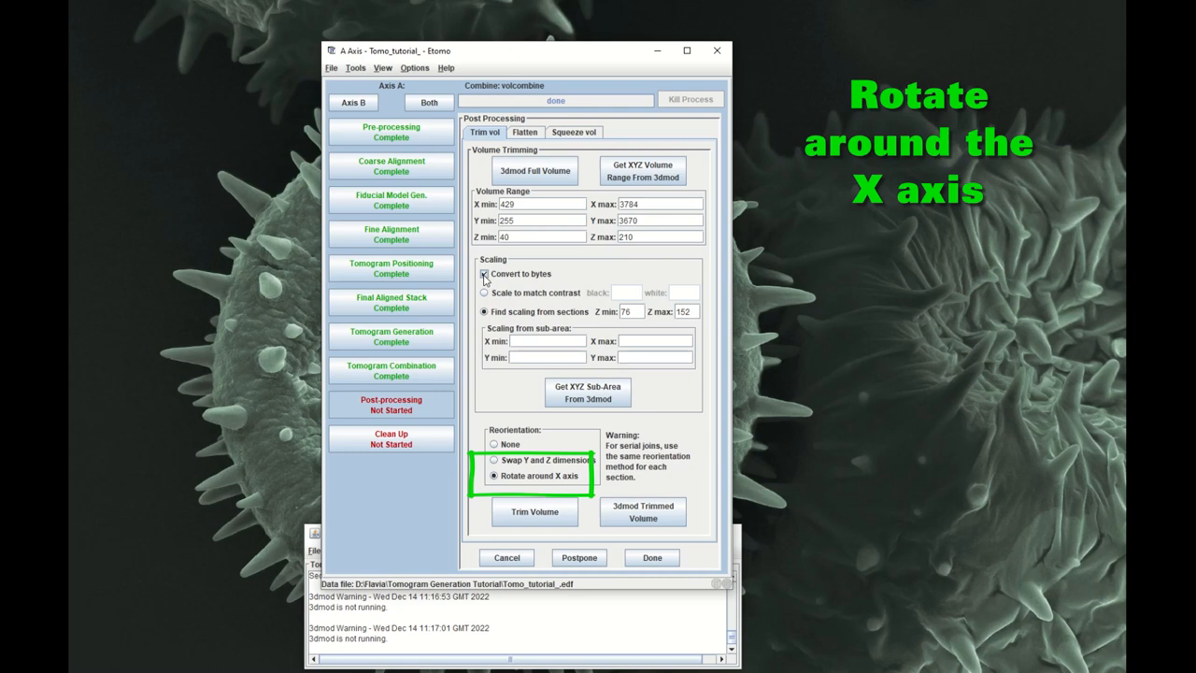
left_click(484, 274)
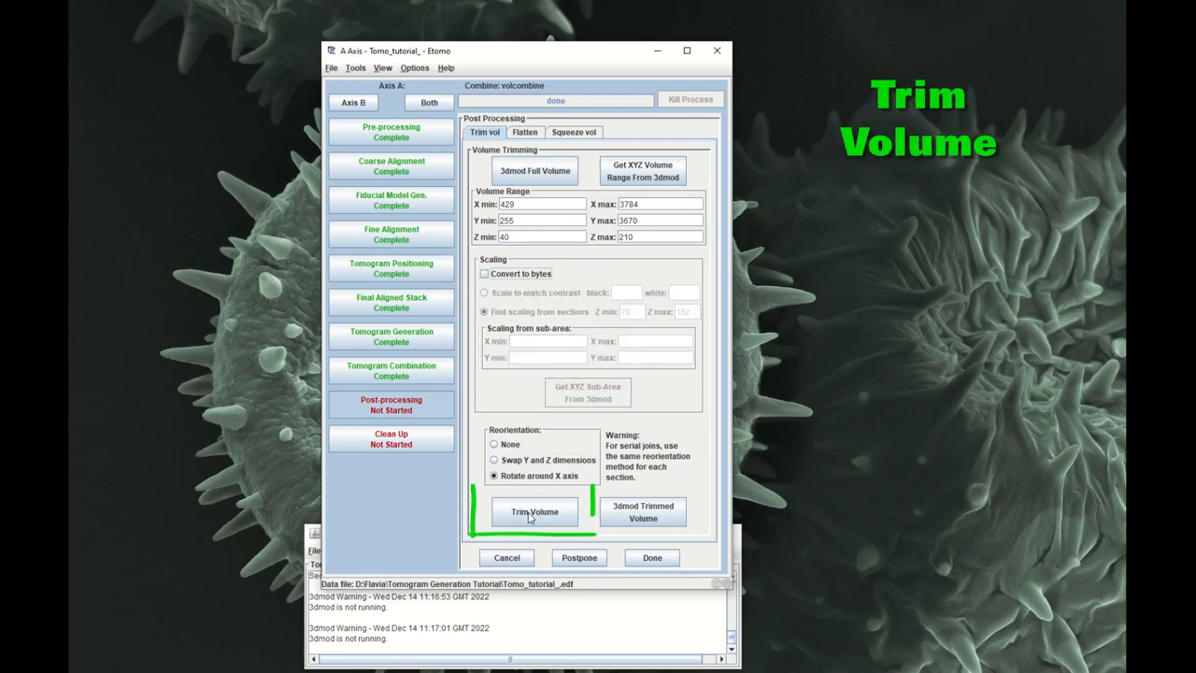
left_click(533, 511)
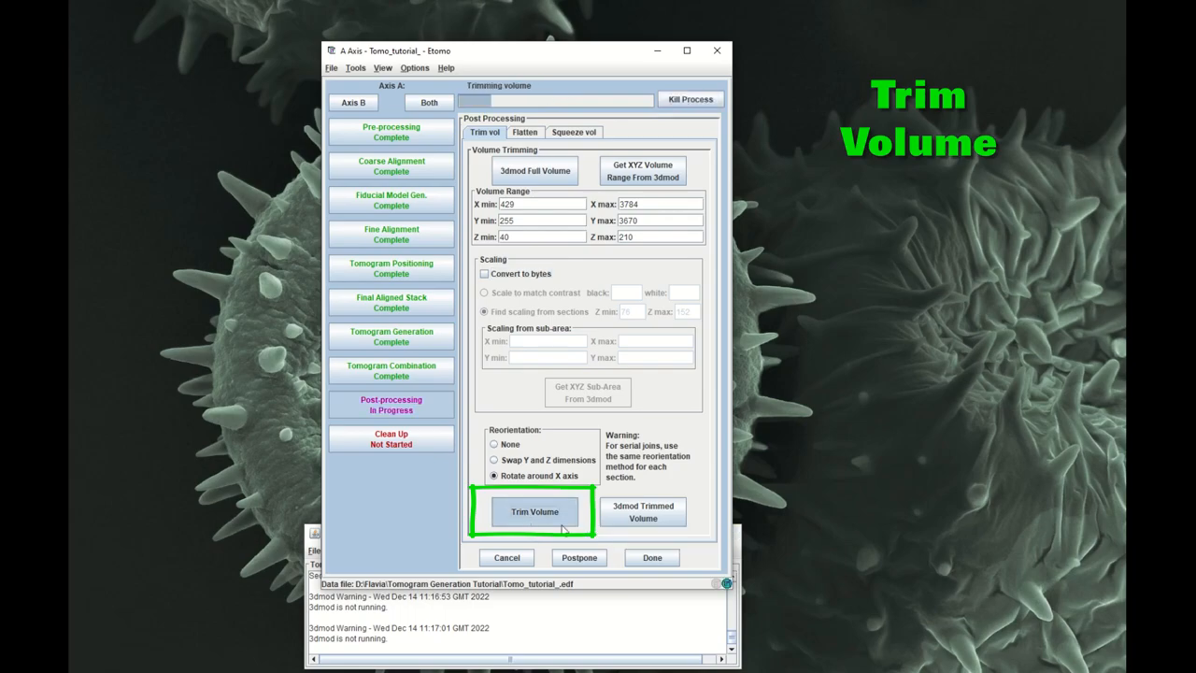
left_click(535, 511)
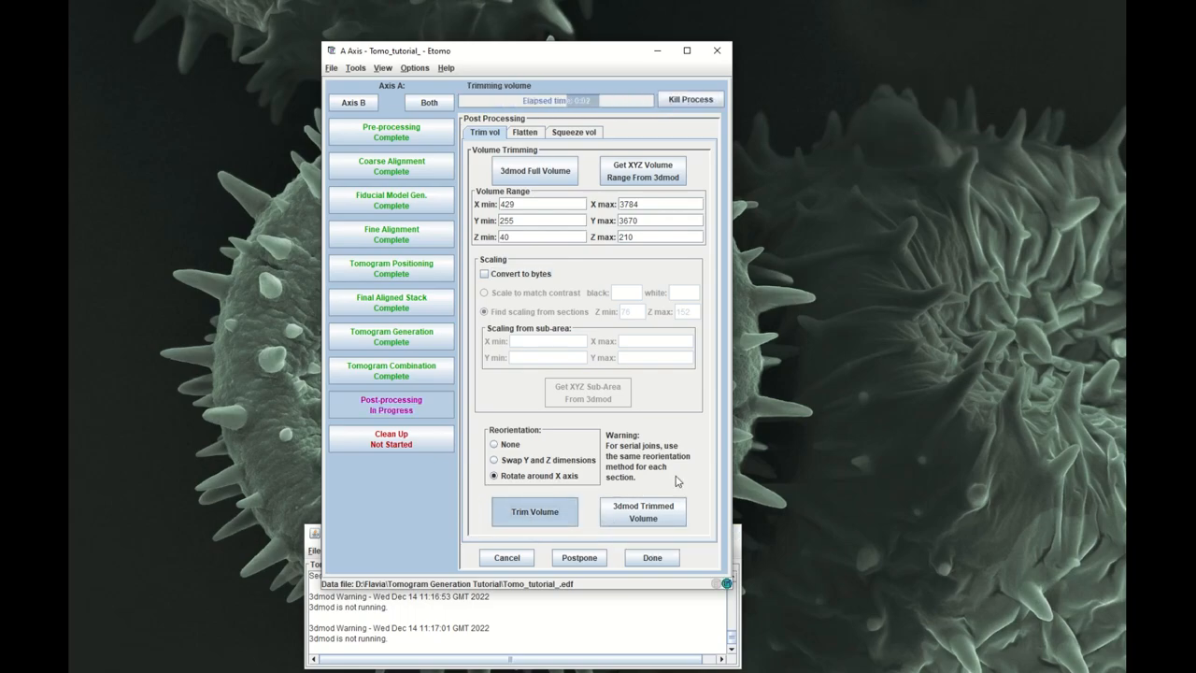
mouse_move(598, 498)
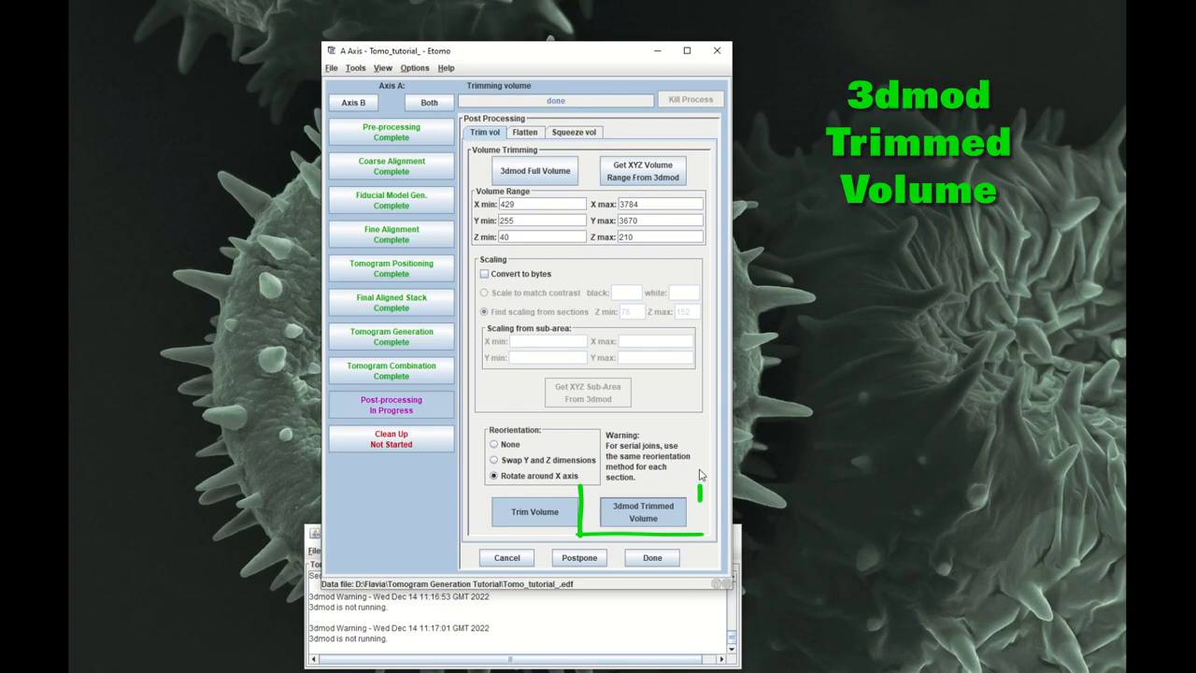
left_click(641, 512)
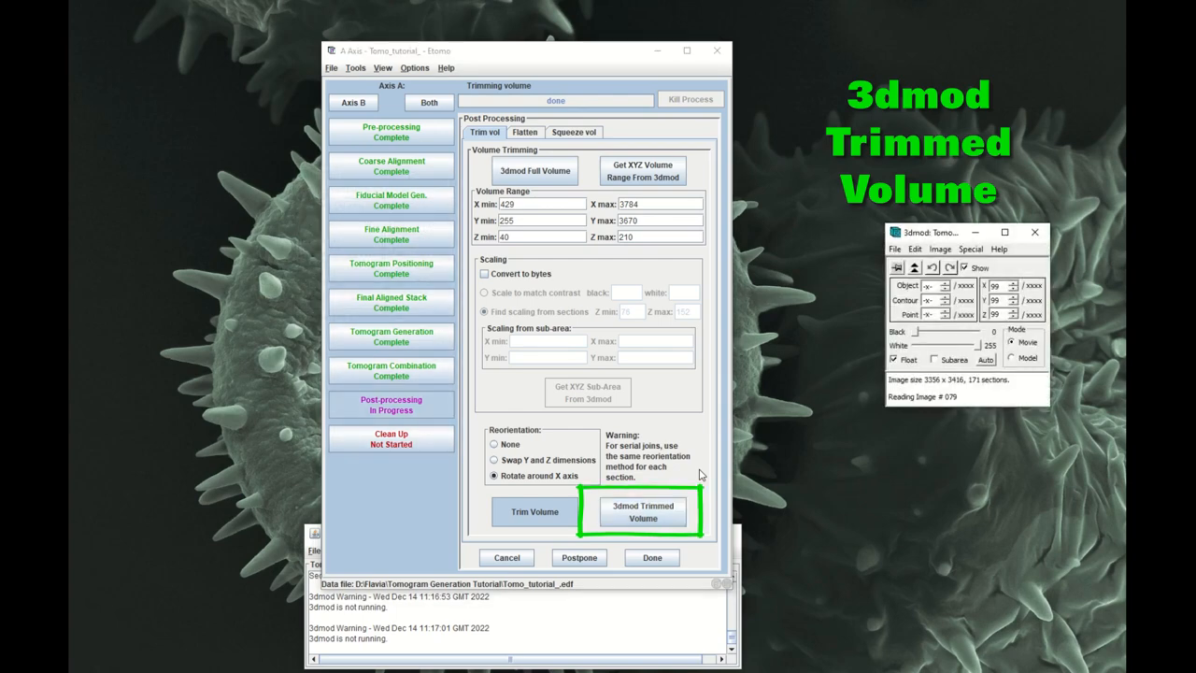
left_click(642, 511)
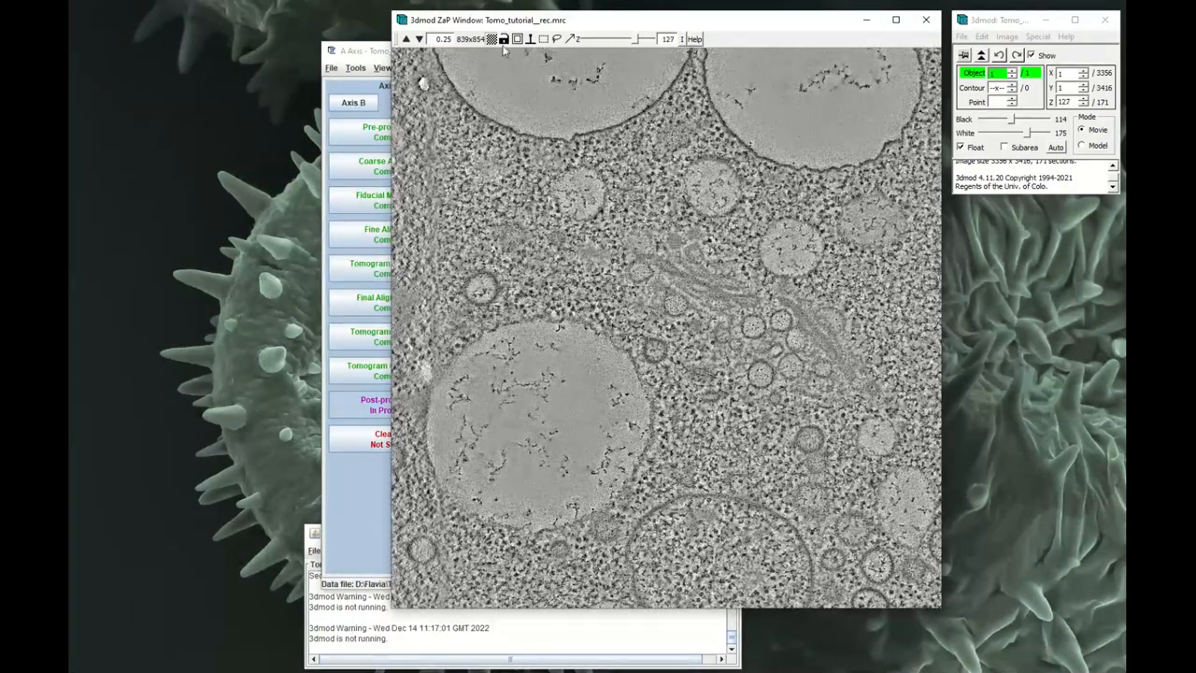
left_click(406, 38)
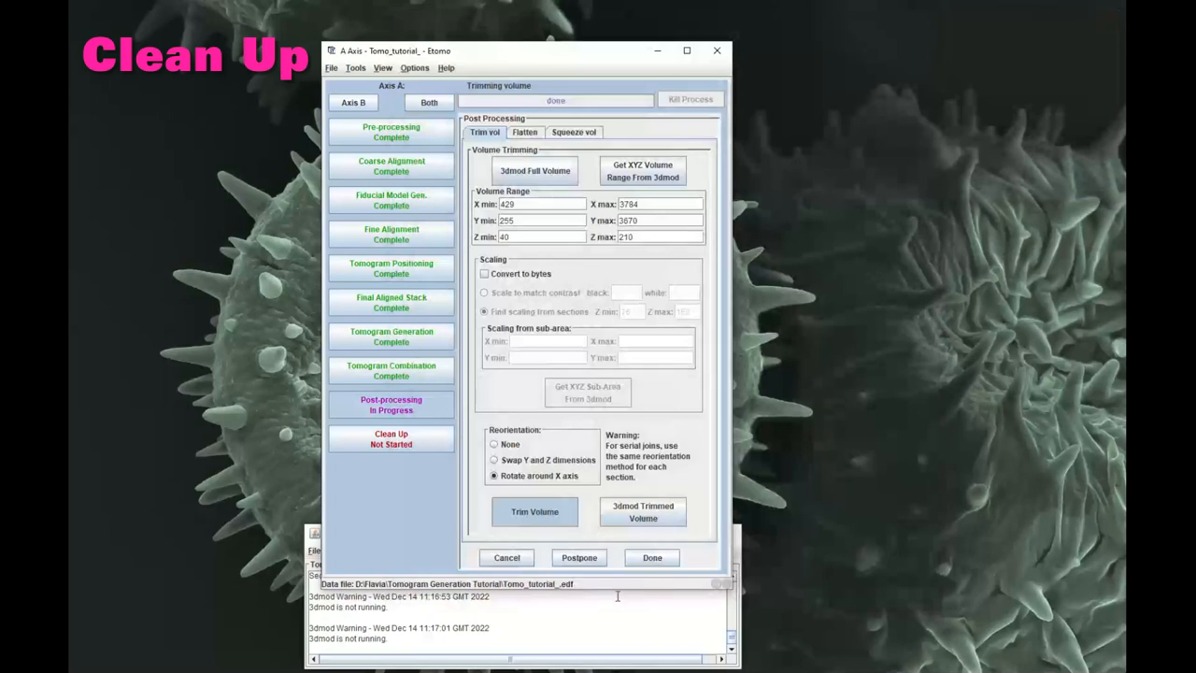
- Mark post-processing done and delete all intermediate files in Clean Up
left_click(653, 557)
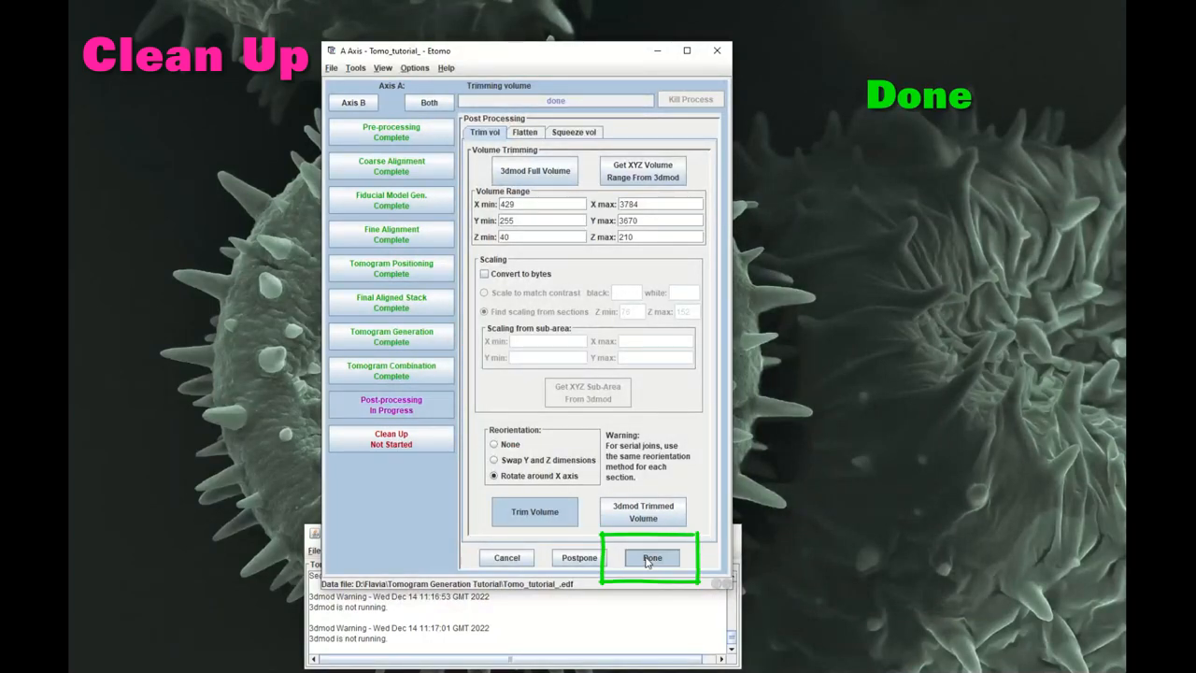
left_click(652, 556)
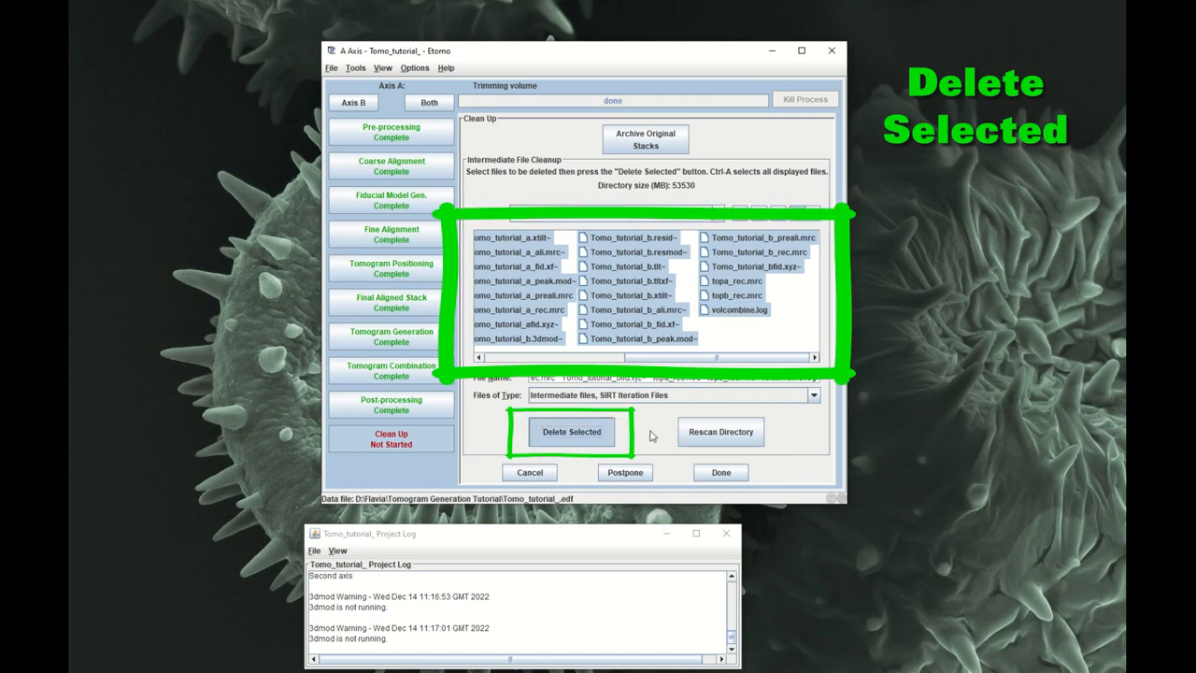
left_click(571, 432)
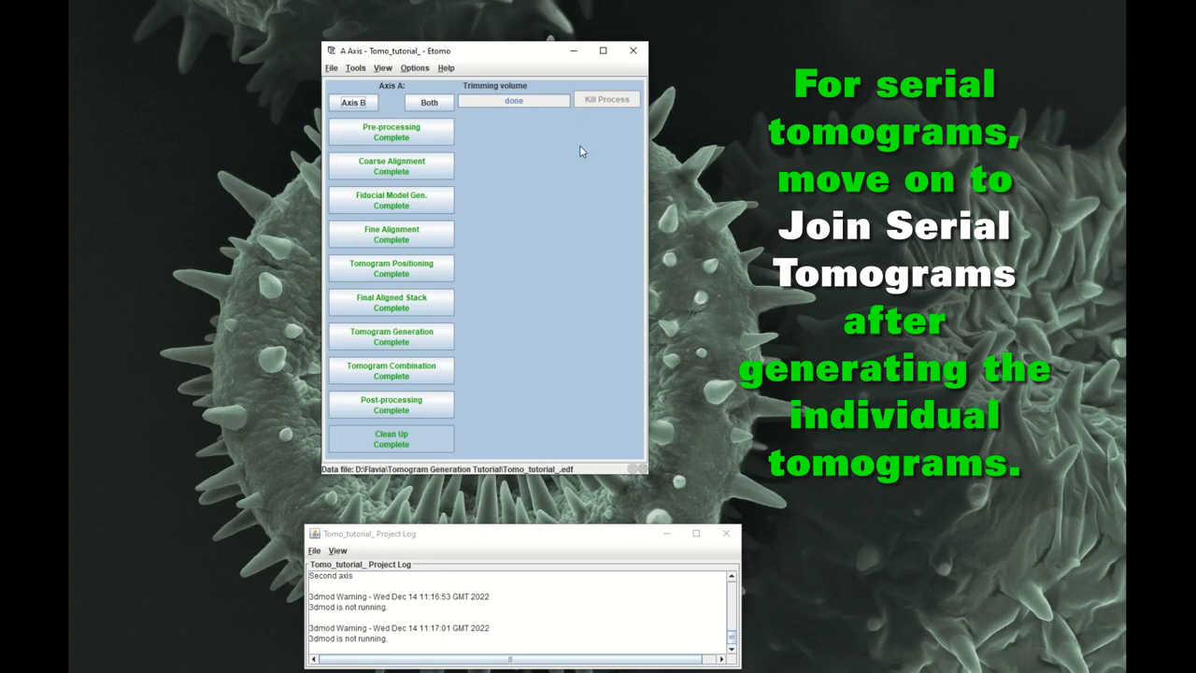
mouse_move(556, 170)
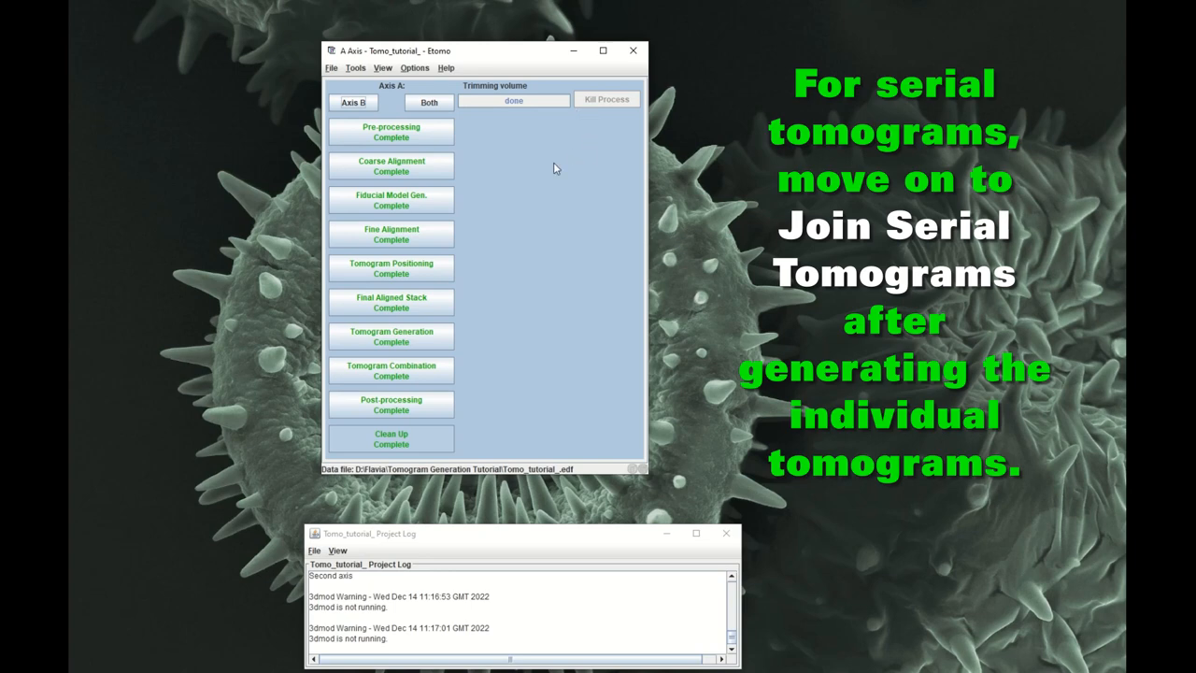